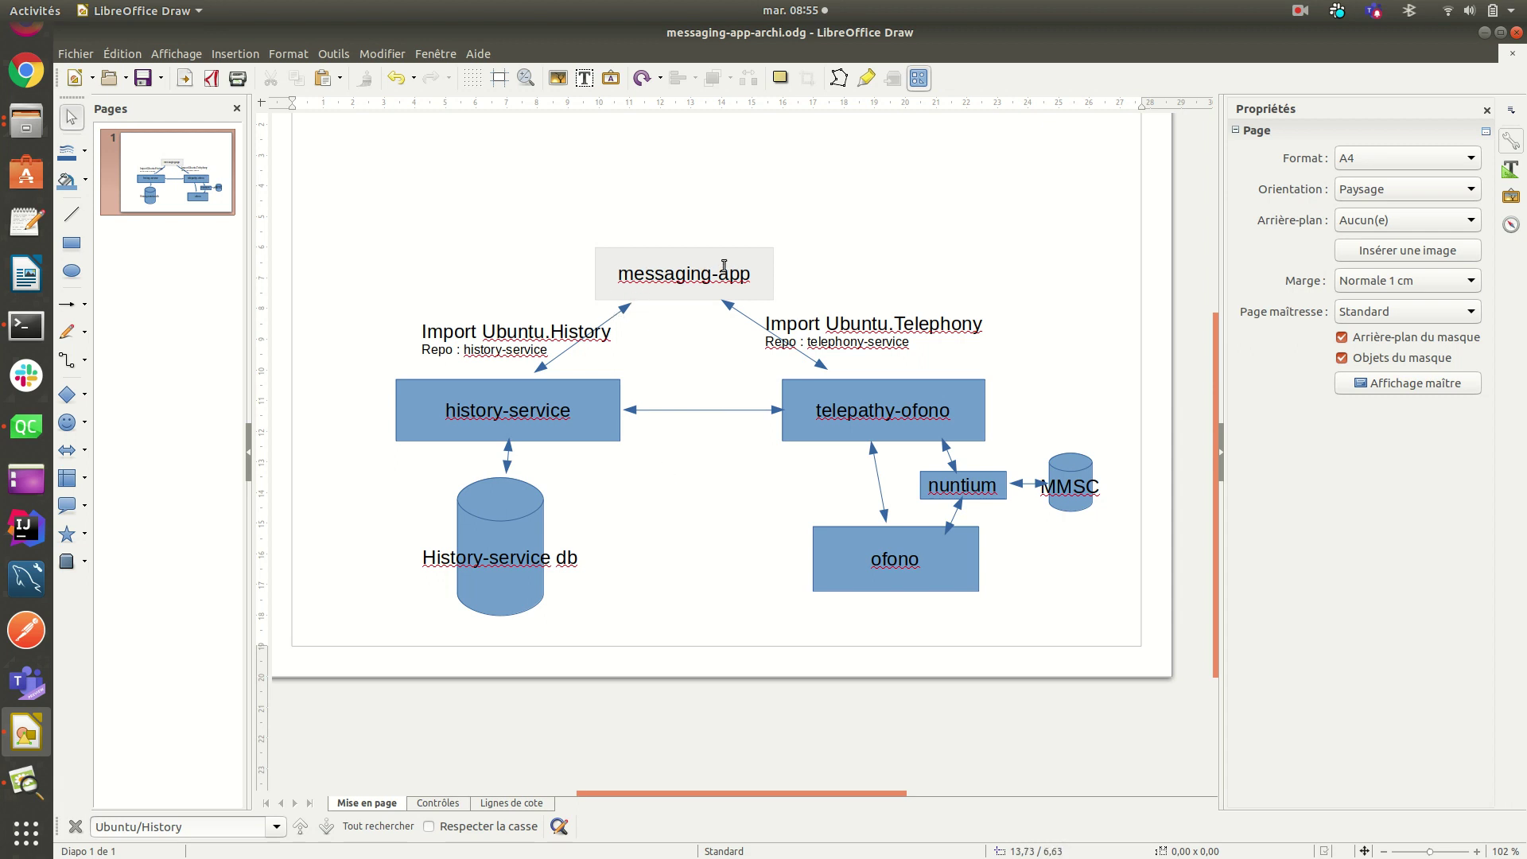
mouse_move(592, 368)
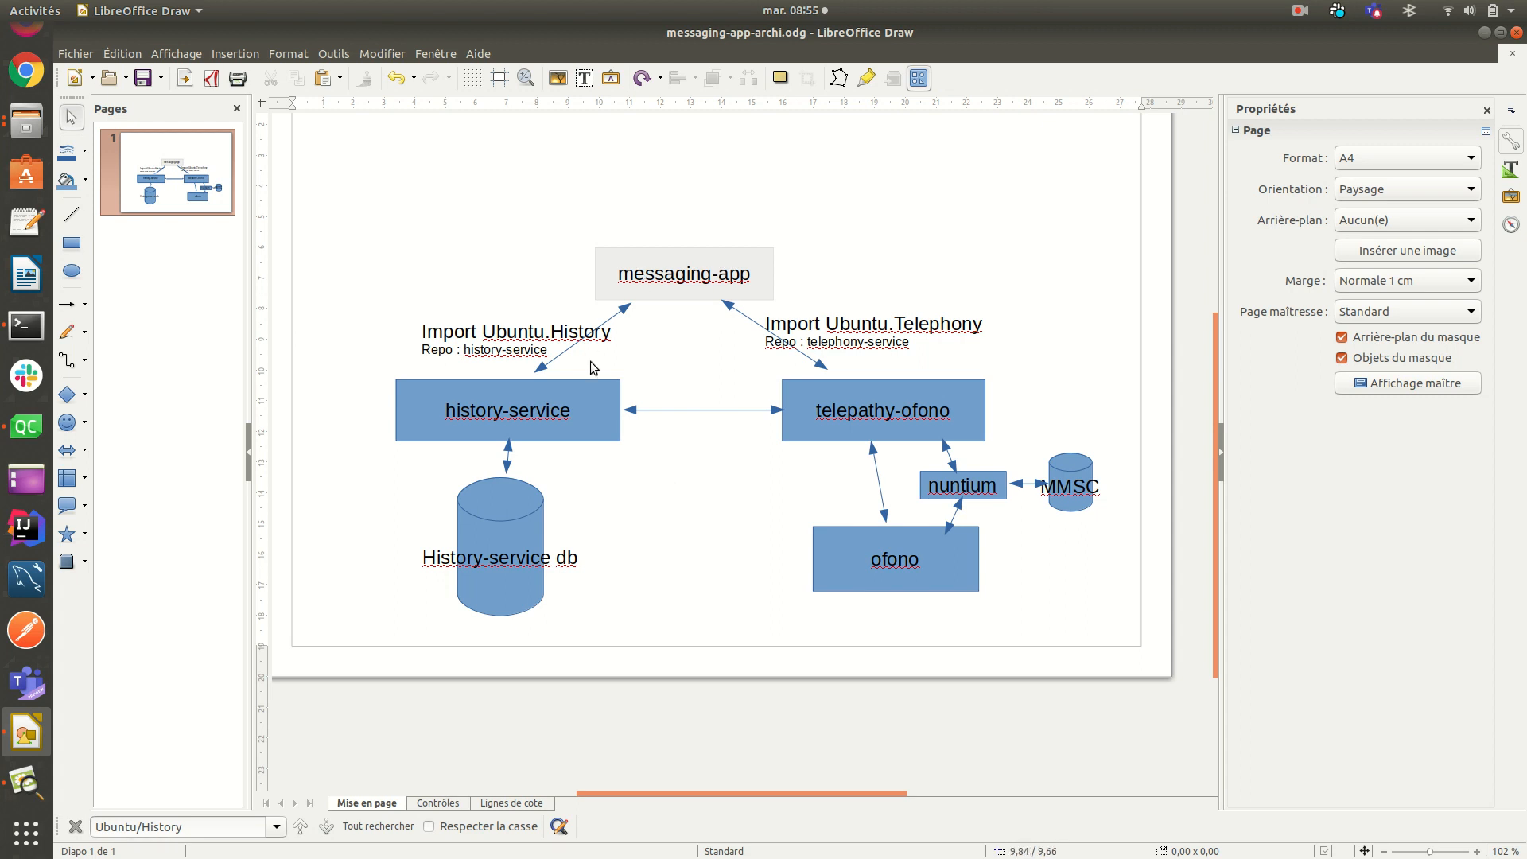
mouse_move(637, 309)
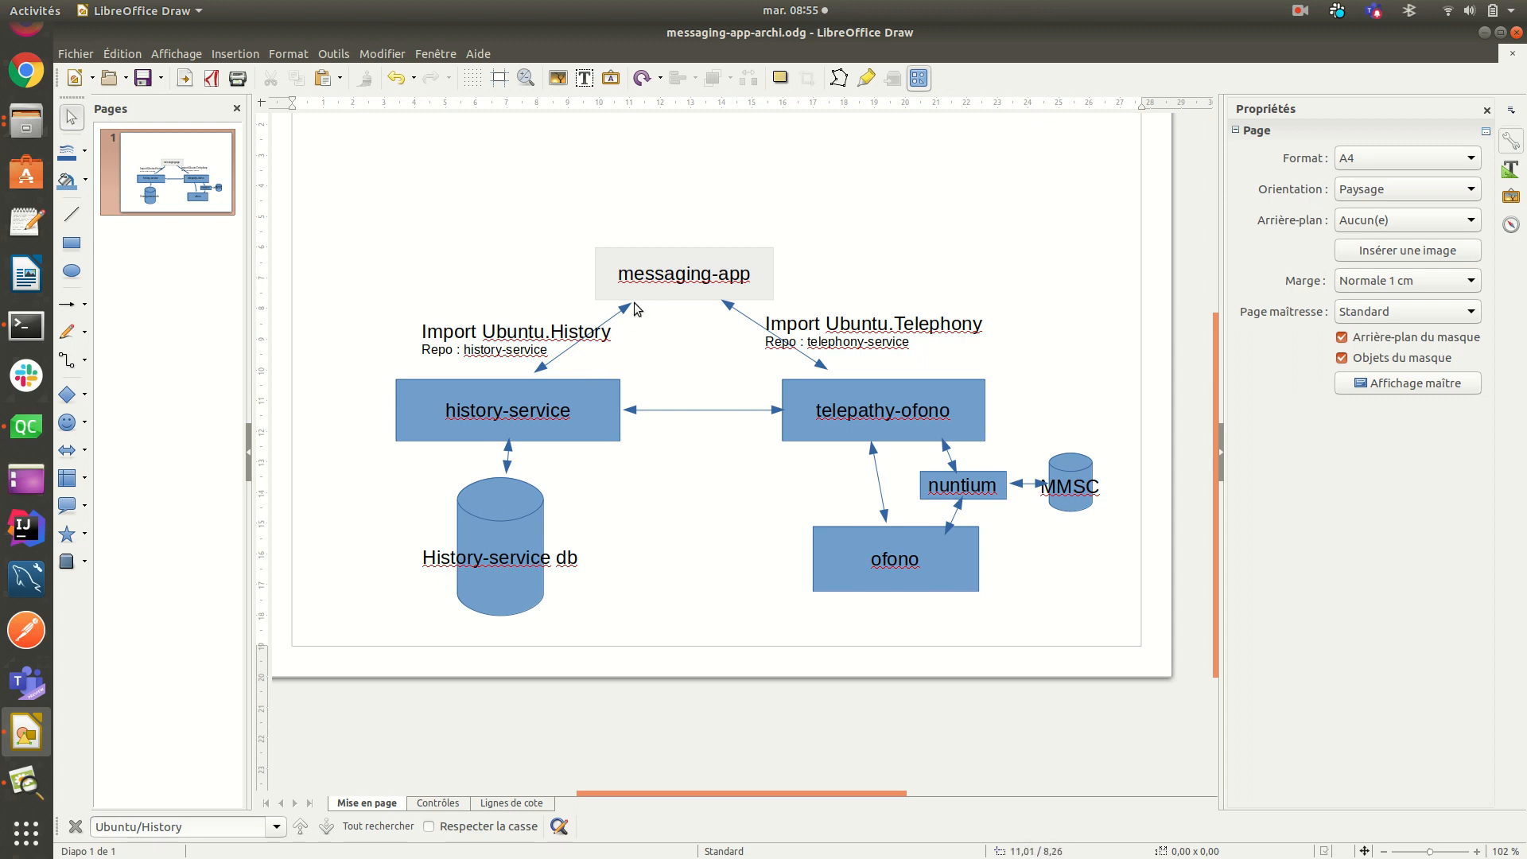
mouse_move(496, 423)
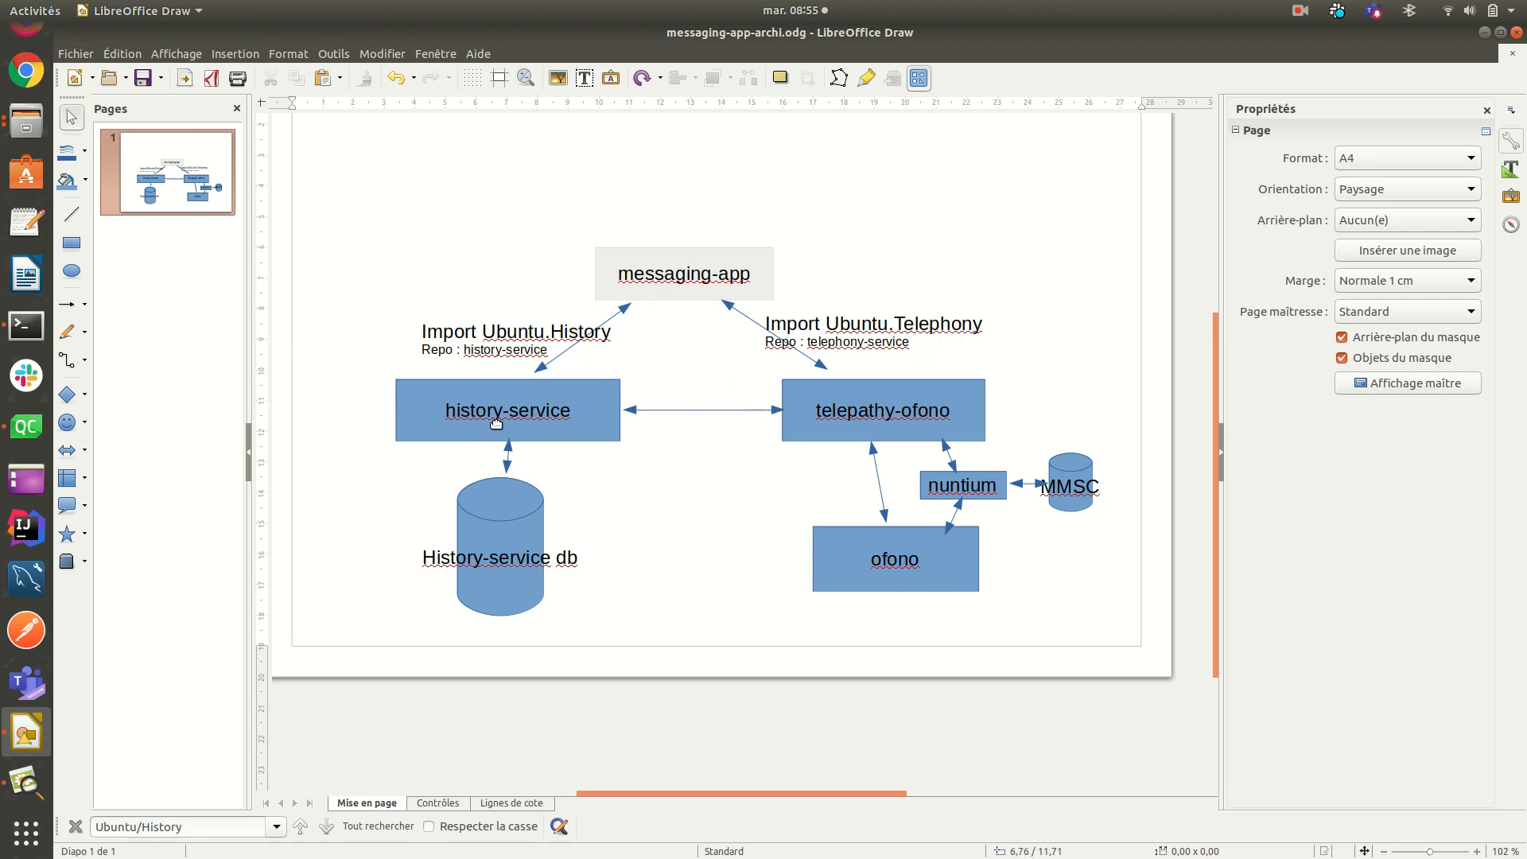
mouse_move(558, 410)
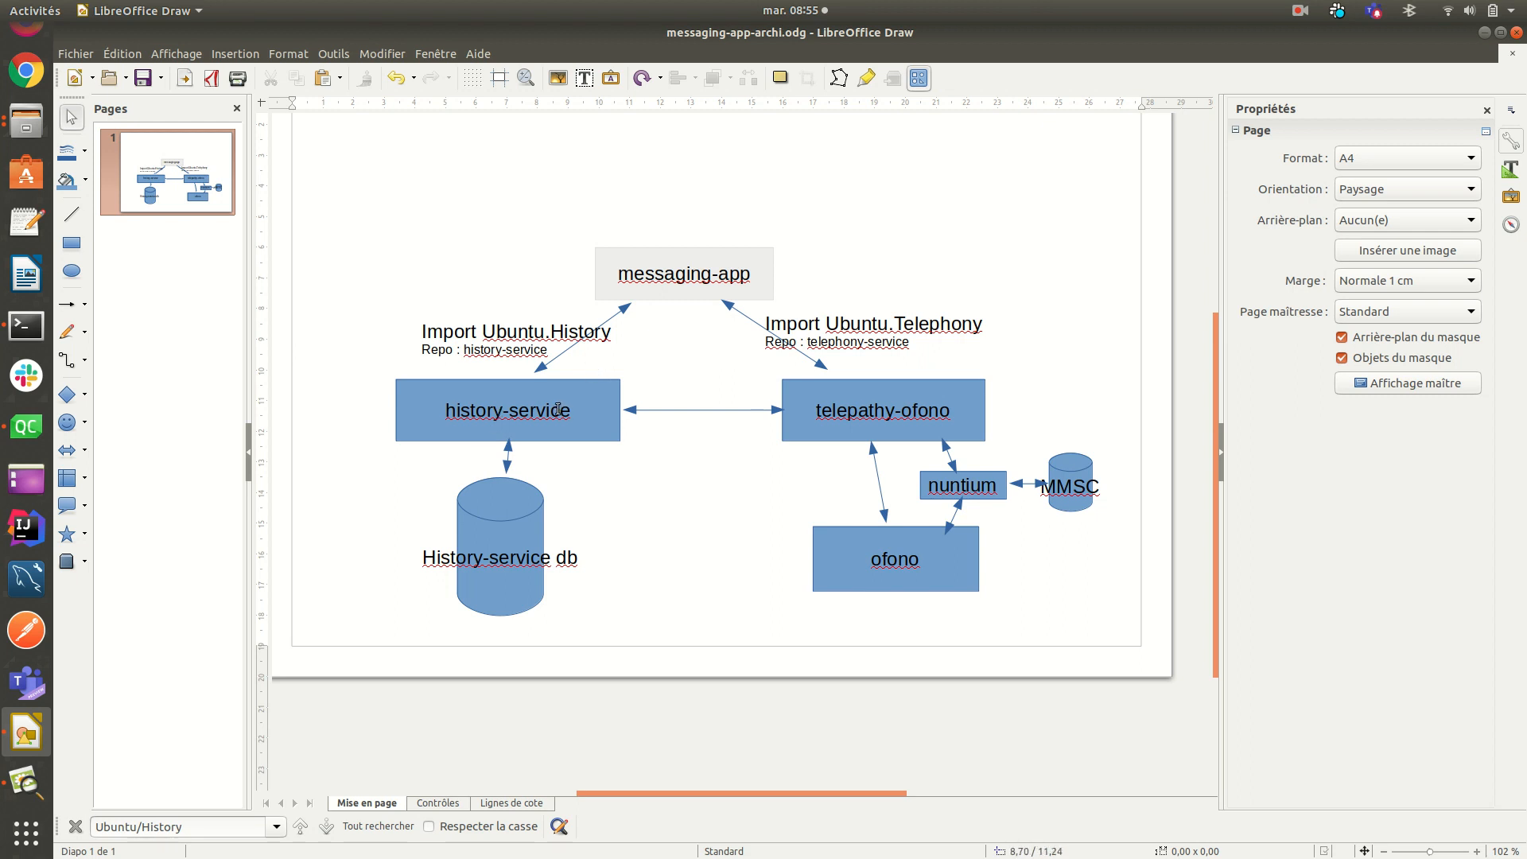
mouse_move(506, 514)
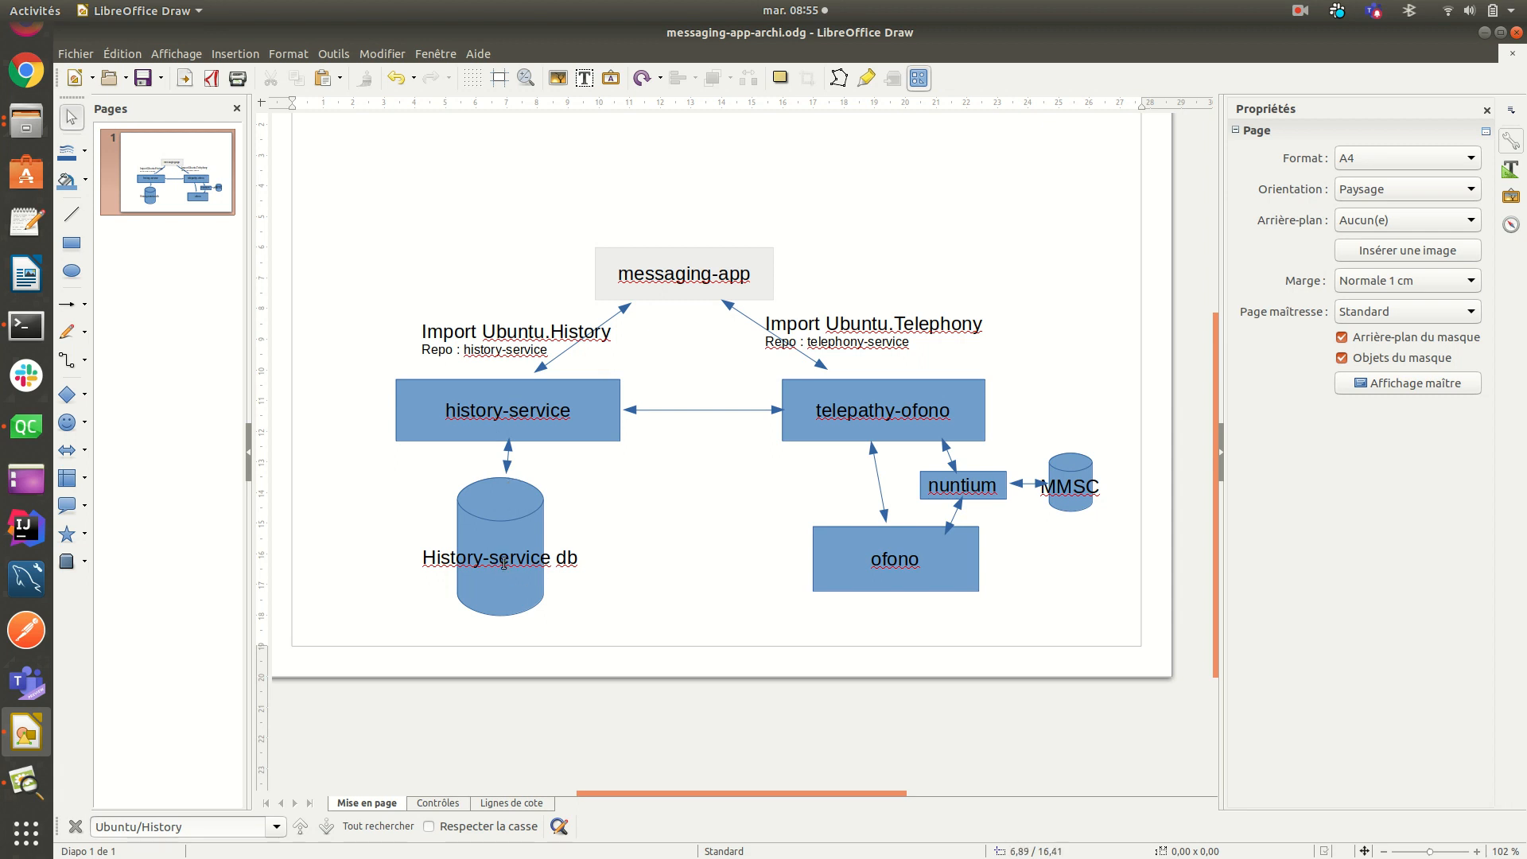
mouse_move(505, 560)
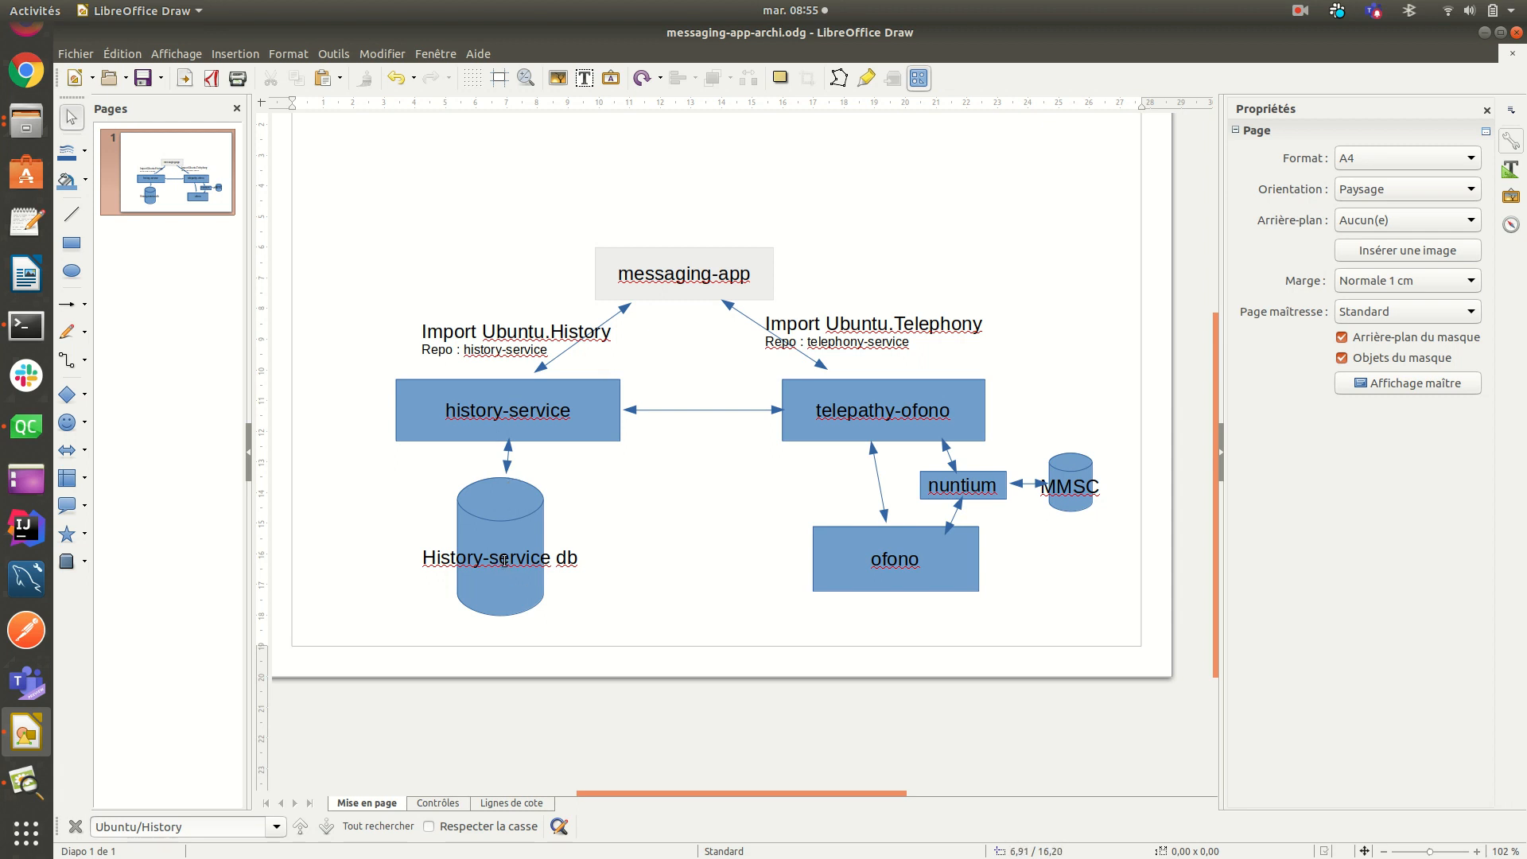
mouse_move(479, 333)
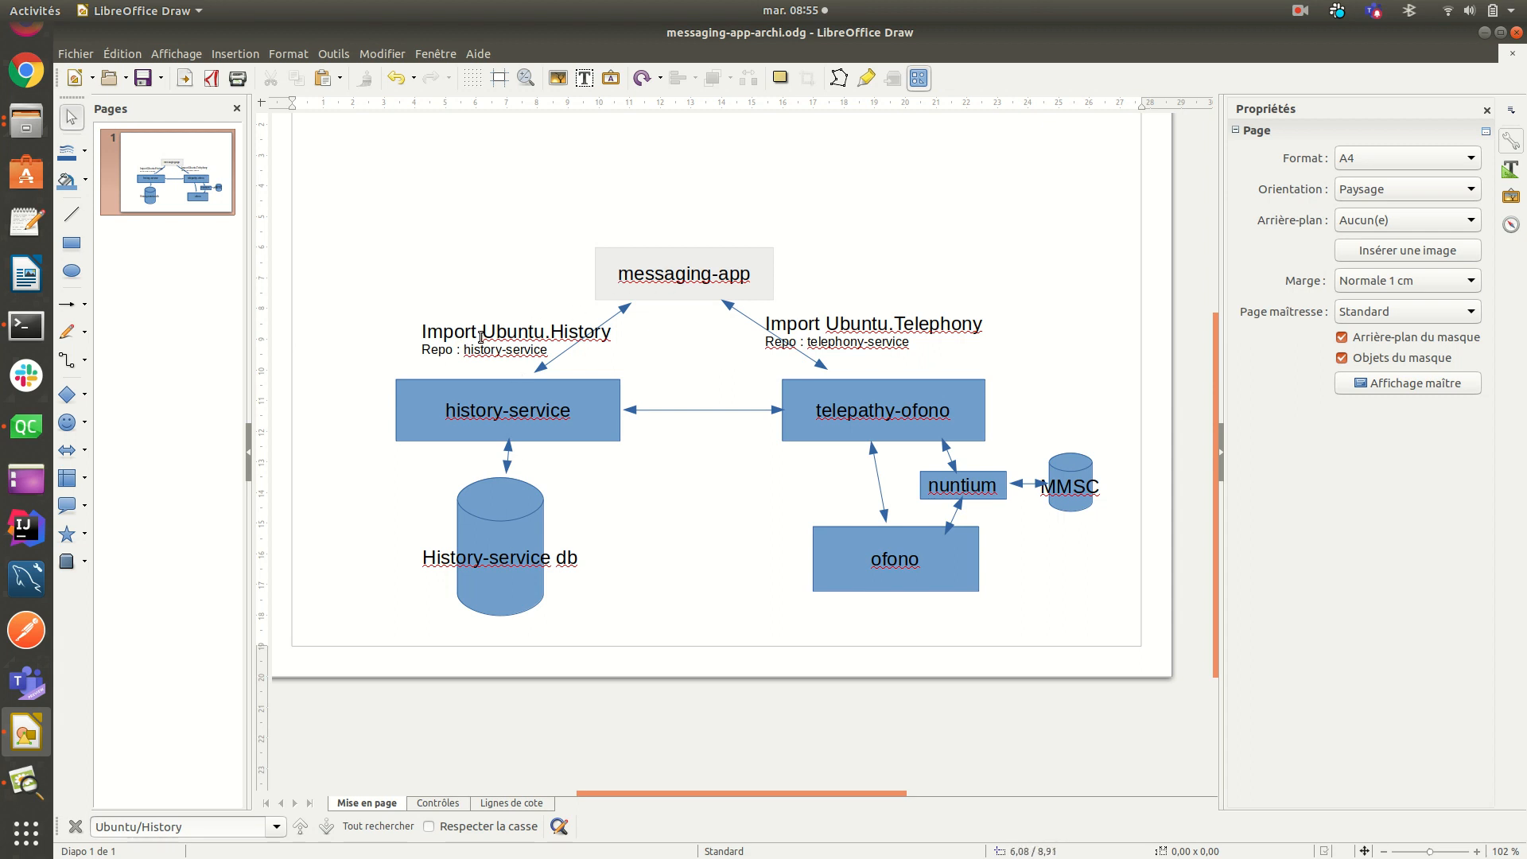
Step: Edit the Import Ubuntu.History and nuntium labels on the architecture diagram without changing them
double_click(548, 331)
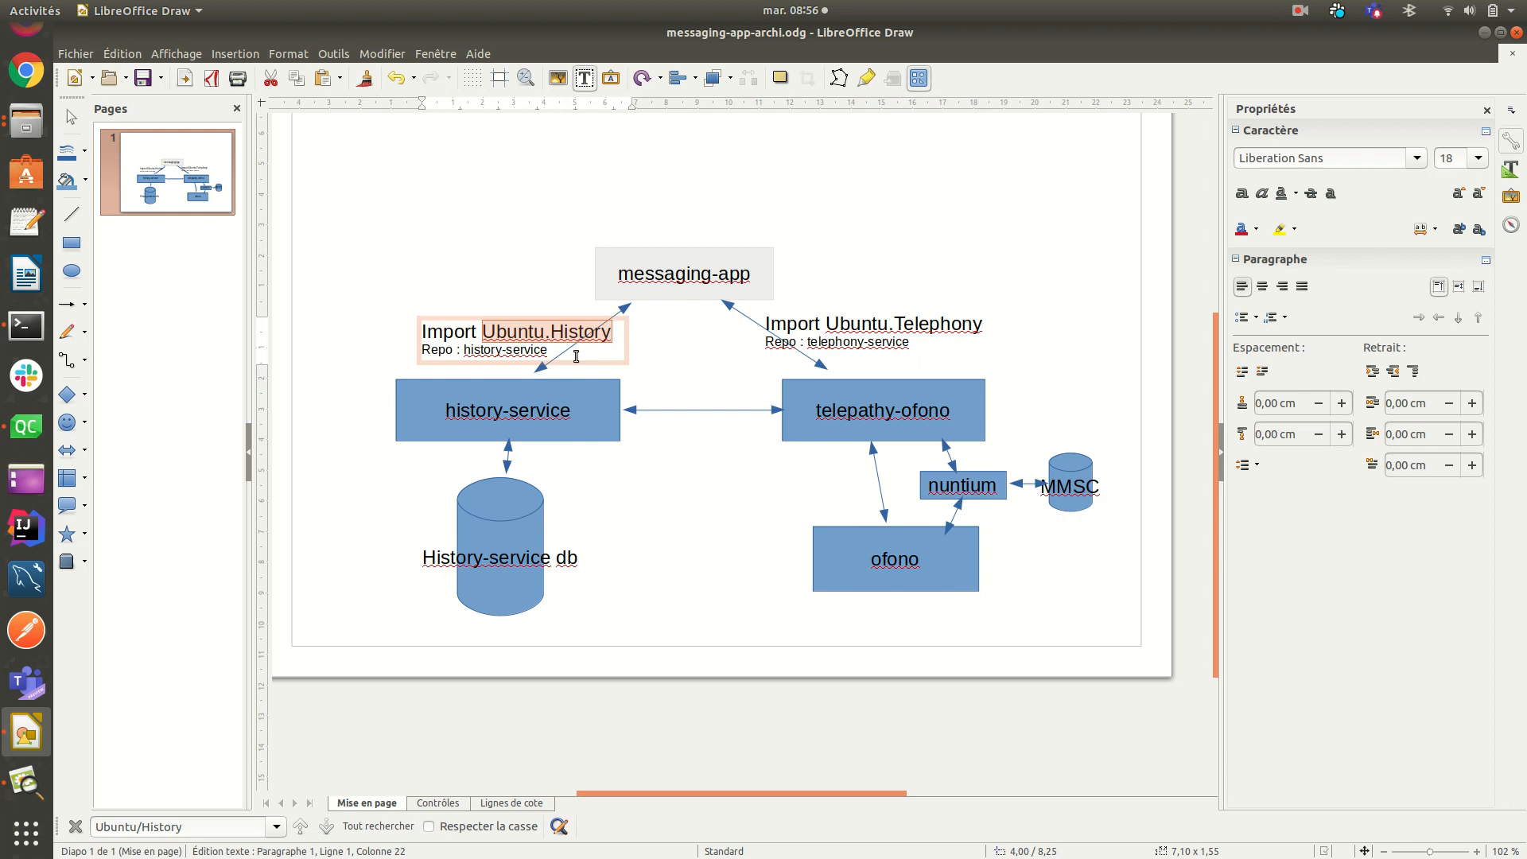
mouse_move(537, 430)
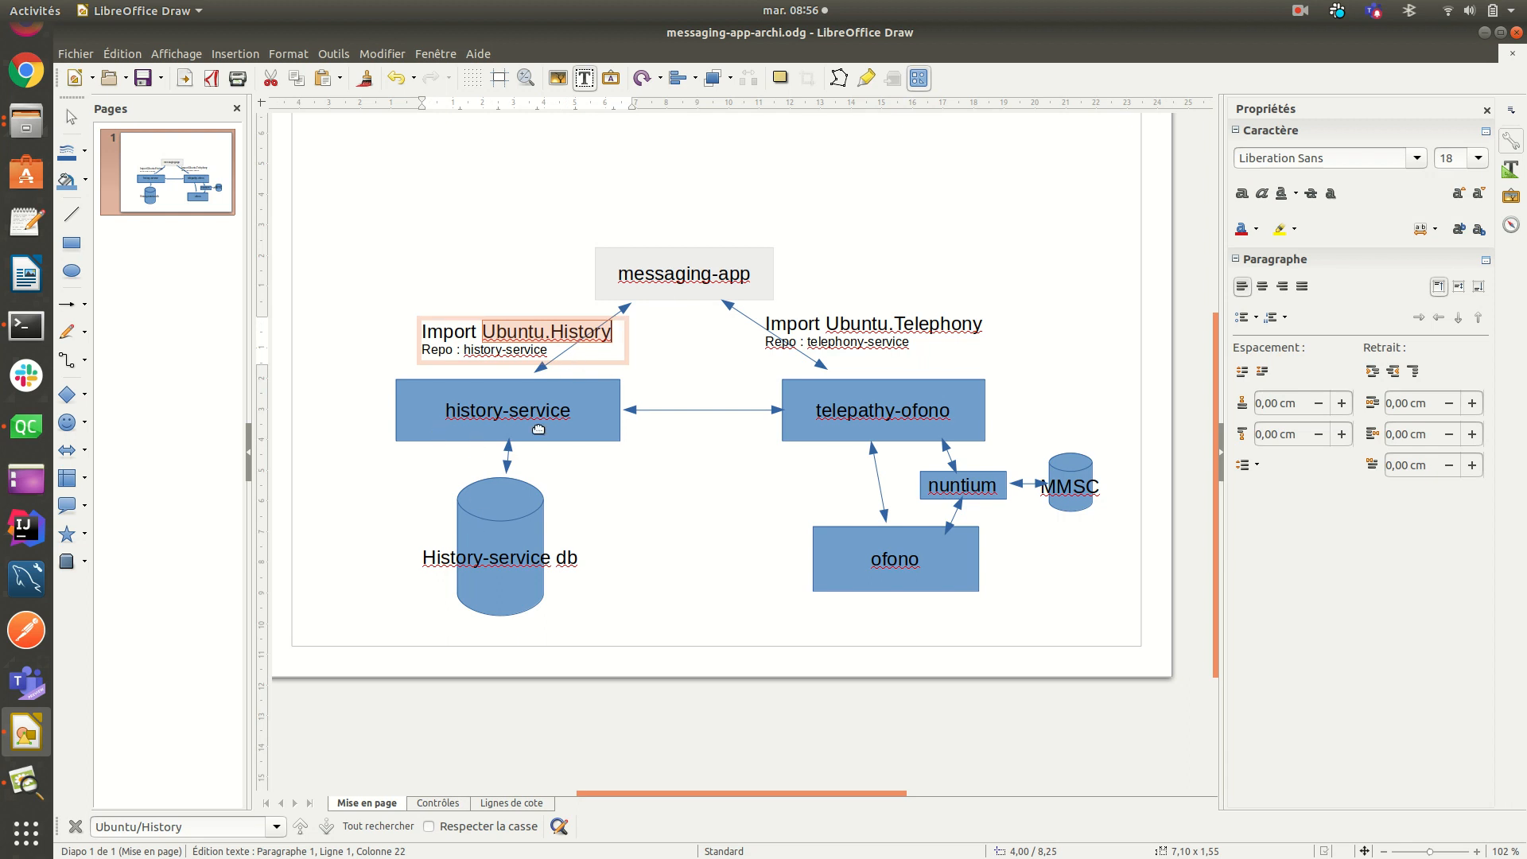
mouse_move(519, 477)
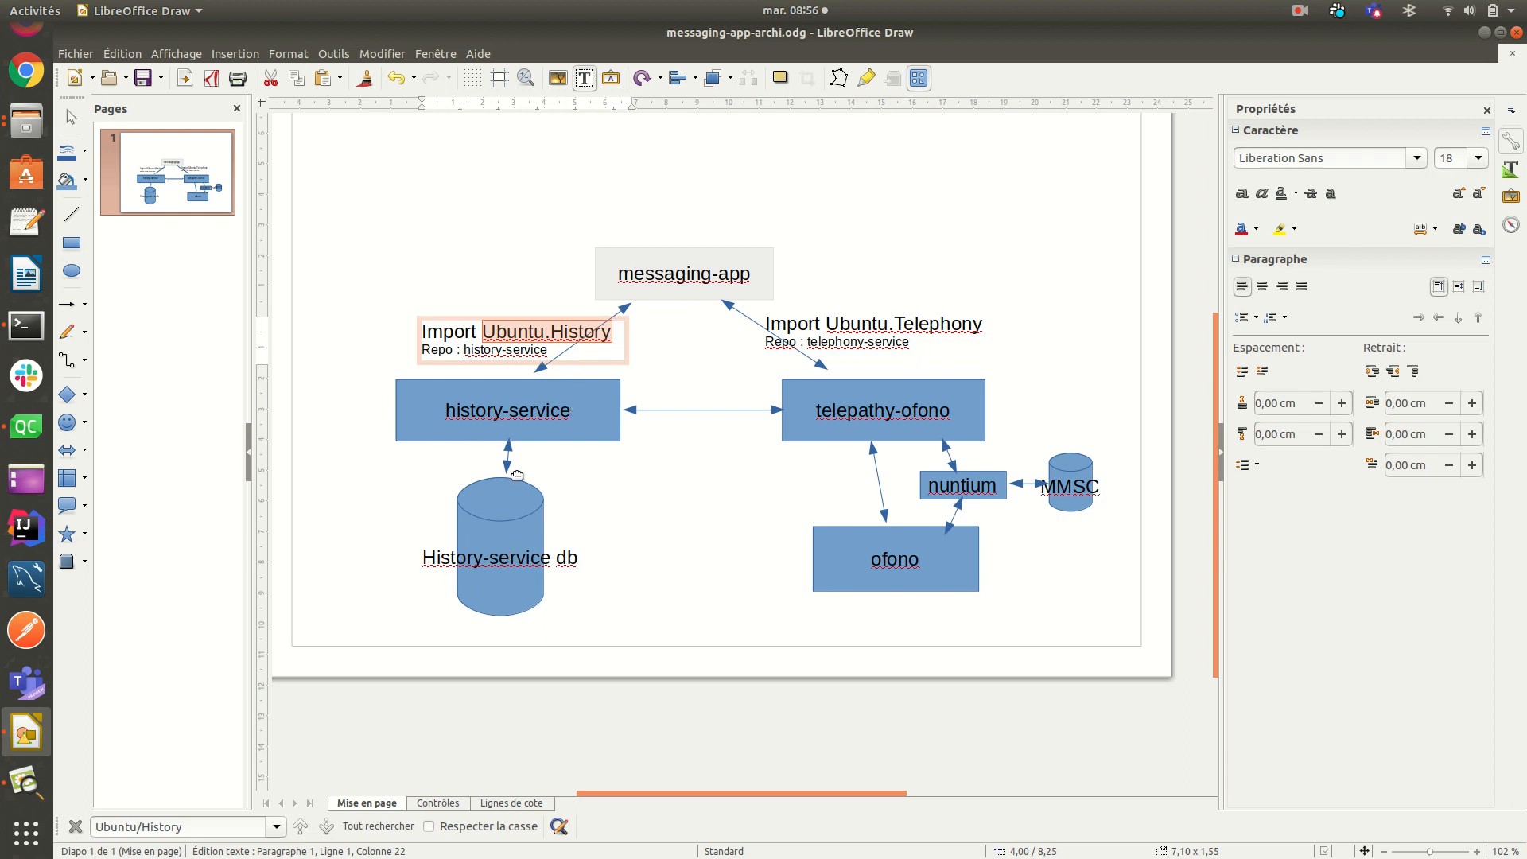
mouse_move(525, 488)
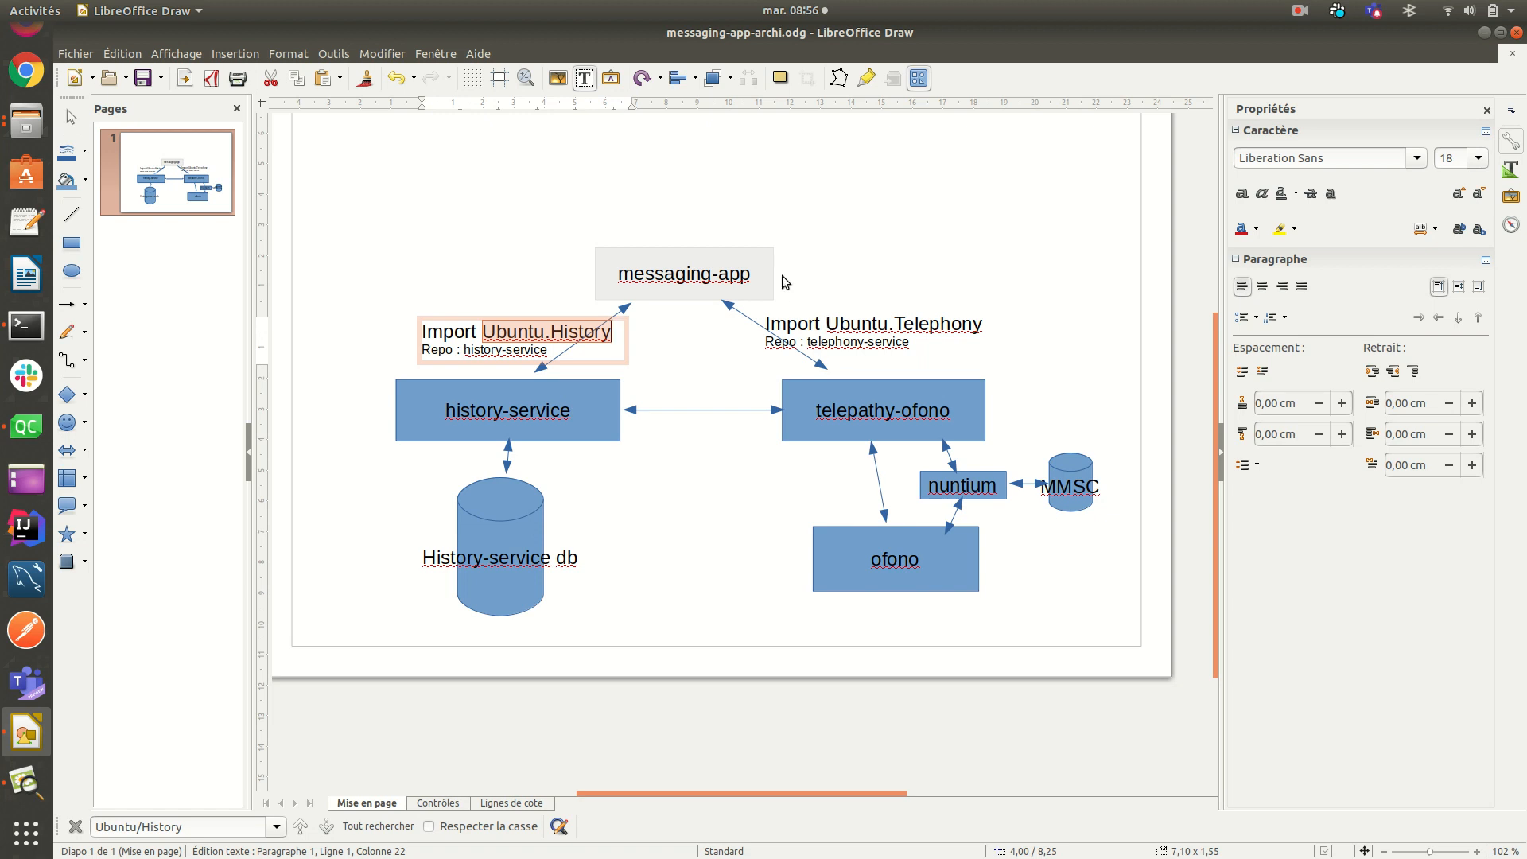
mouse_move(889, 402)
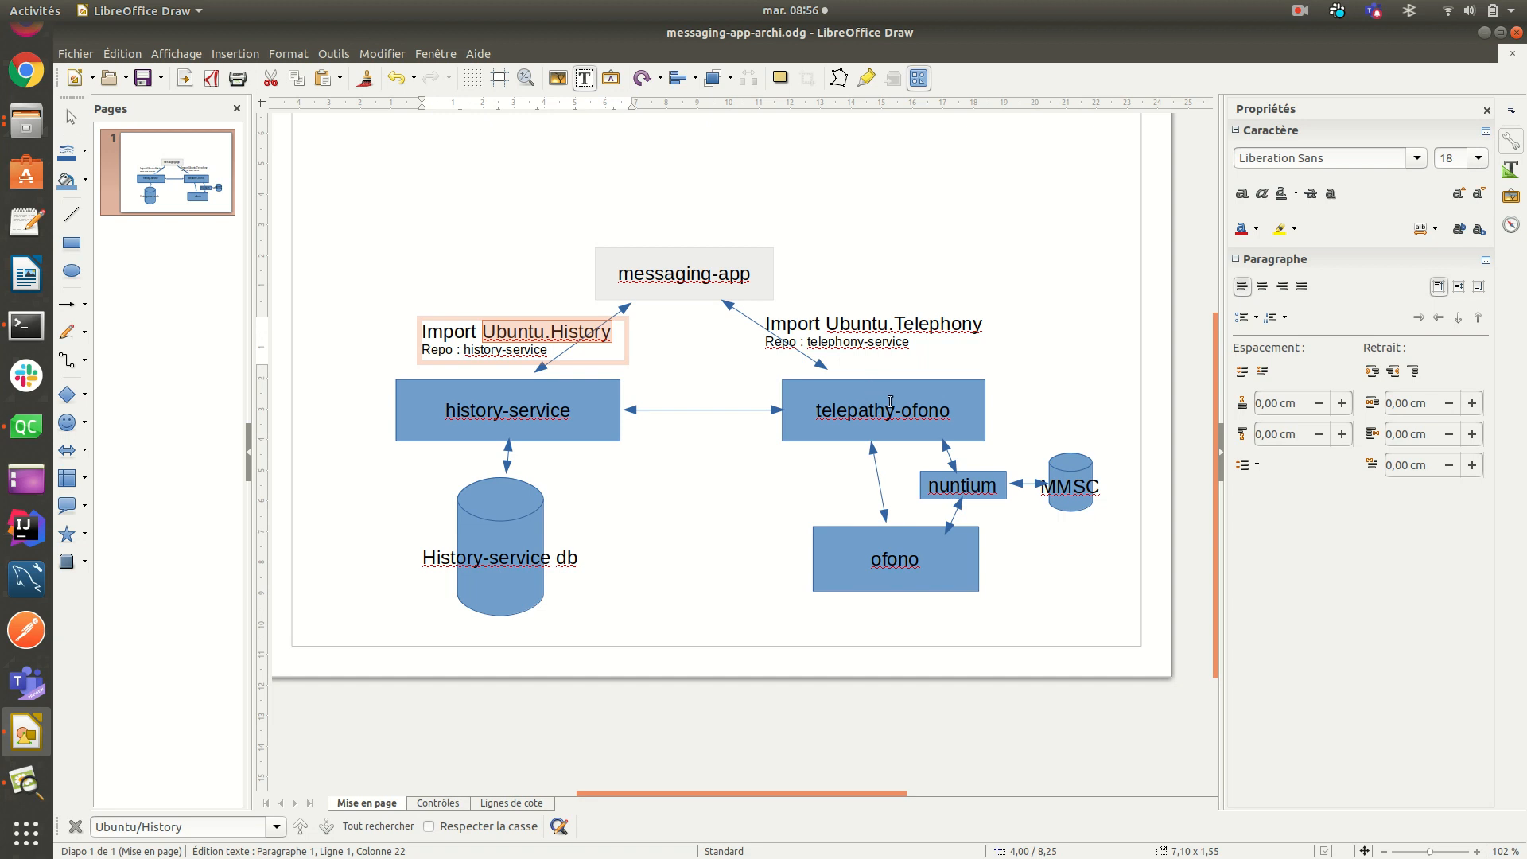
mouse_move(897, 399)
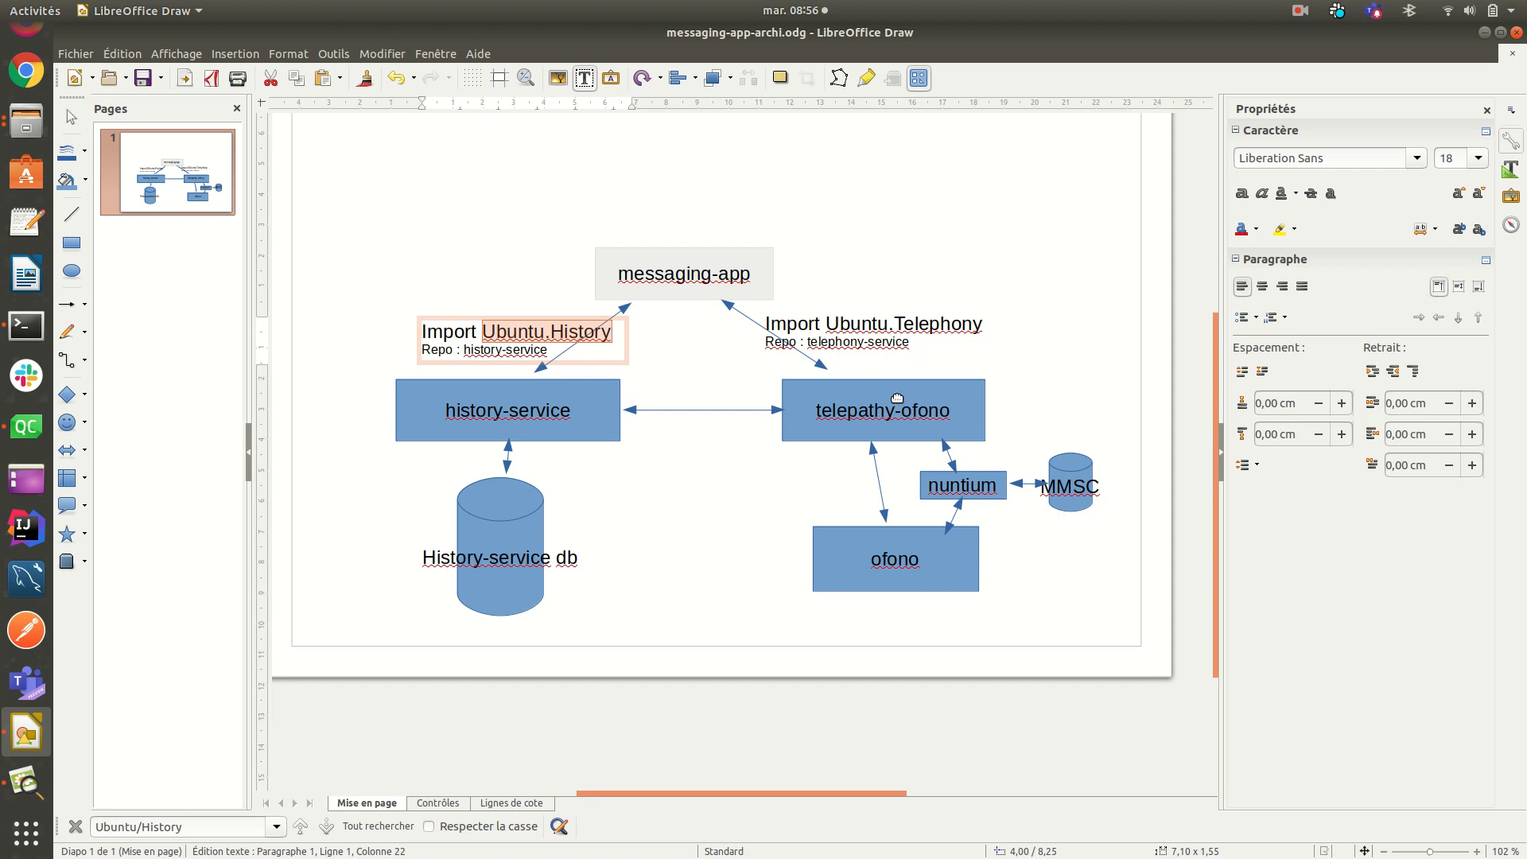
mouse_move(894, 566)
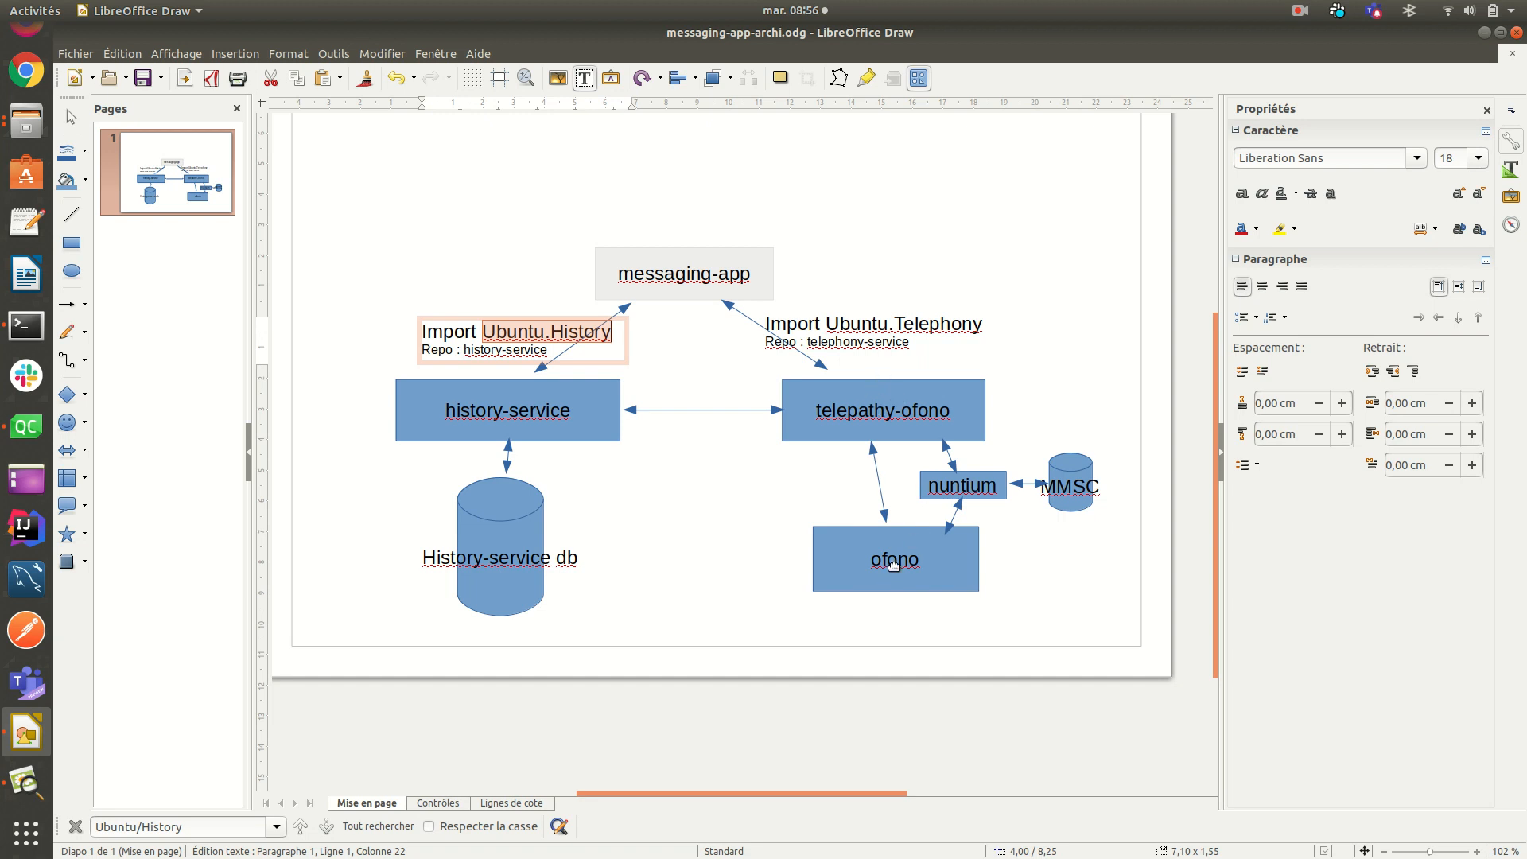
click(1009, 558)
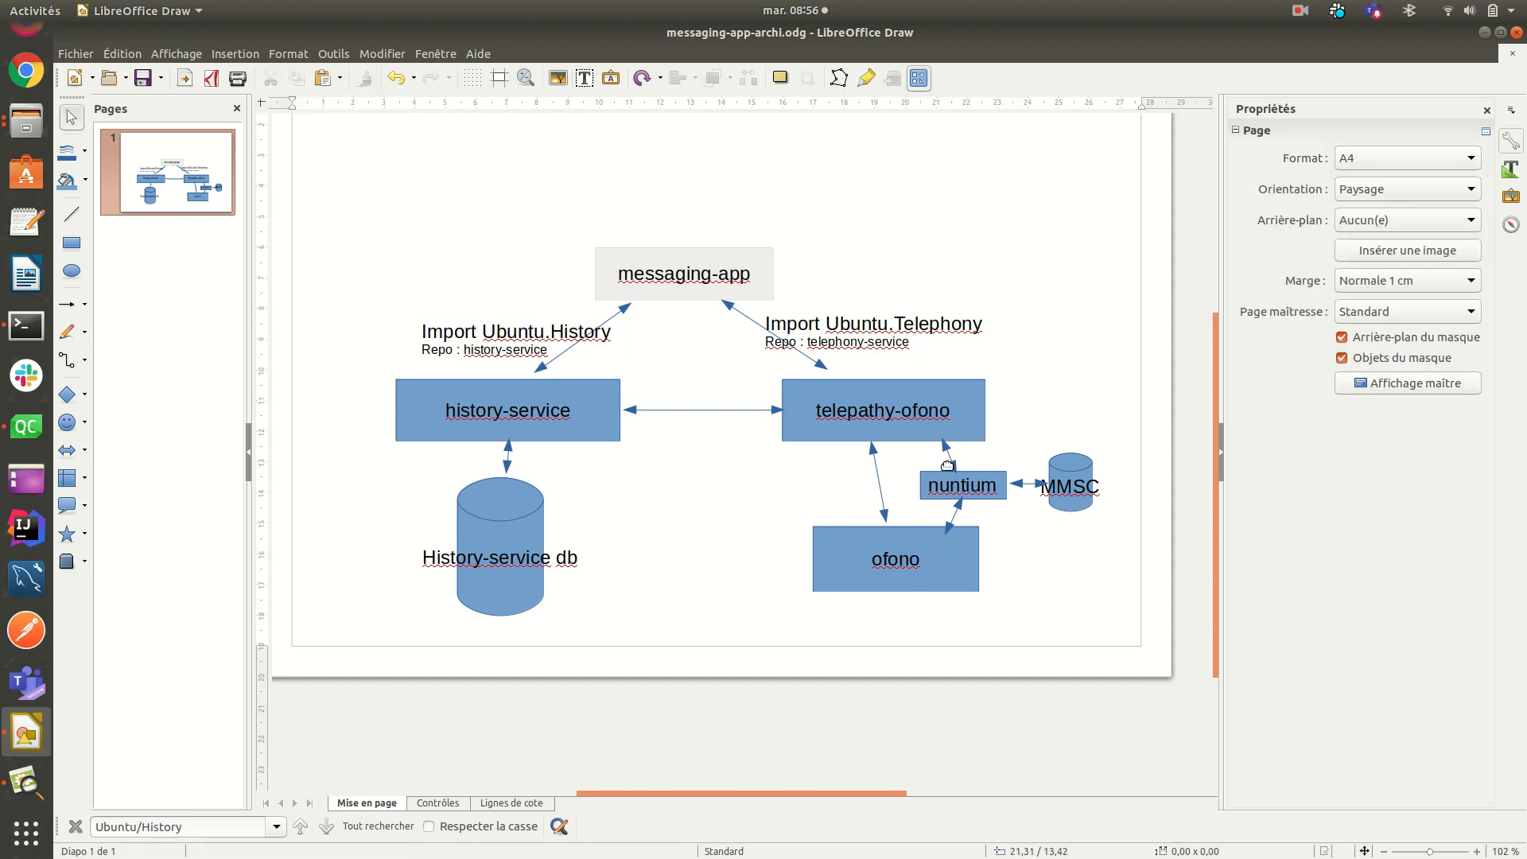
double_click(962, 485)
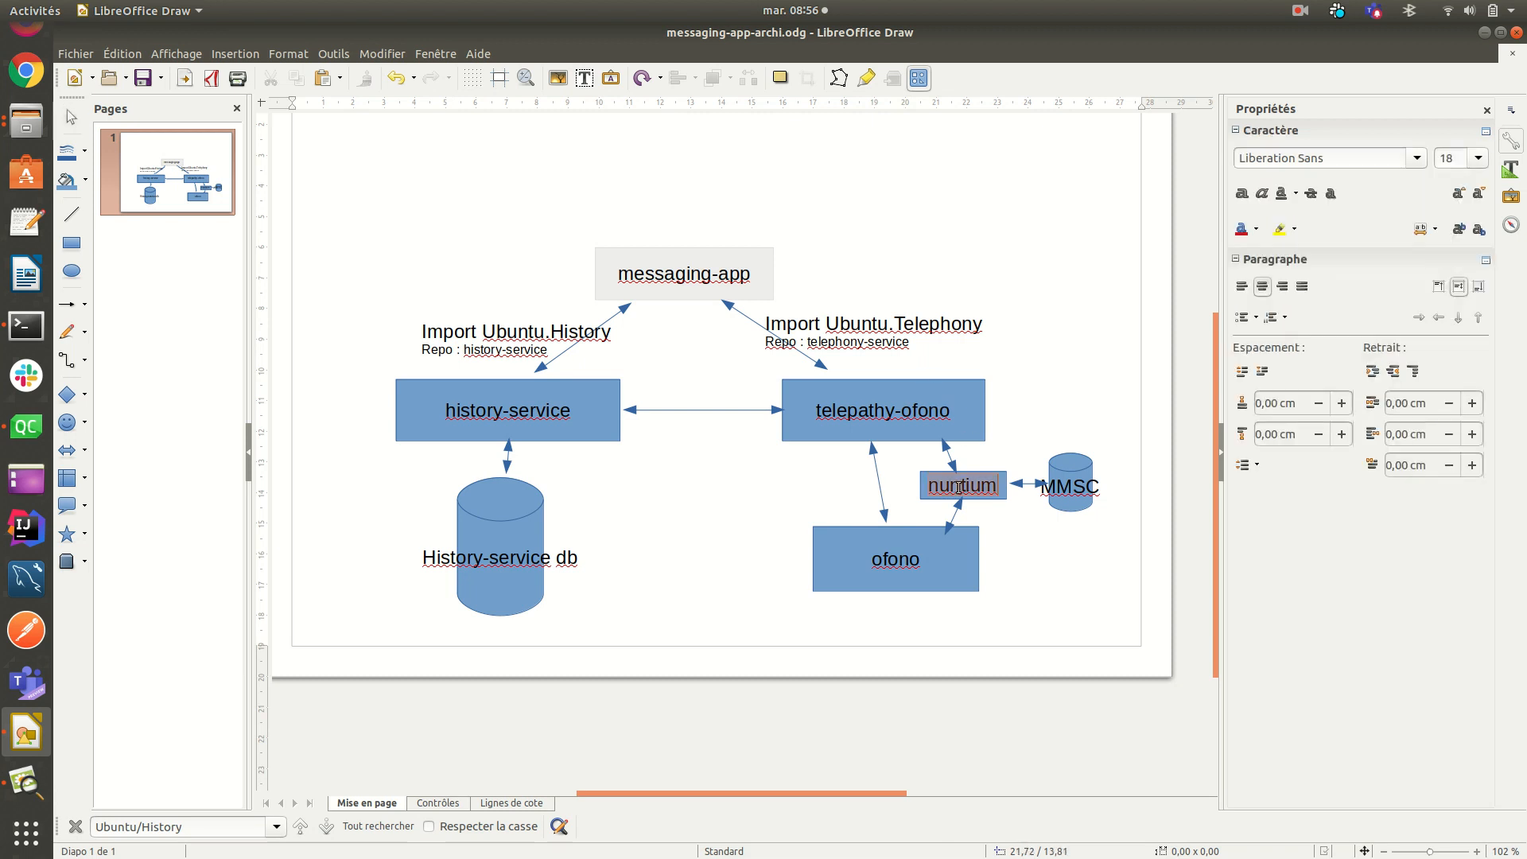
double_click(962, 486)
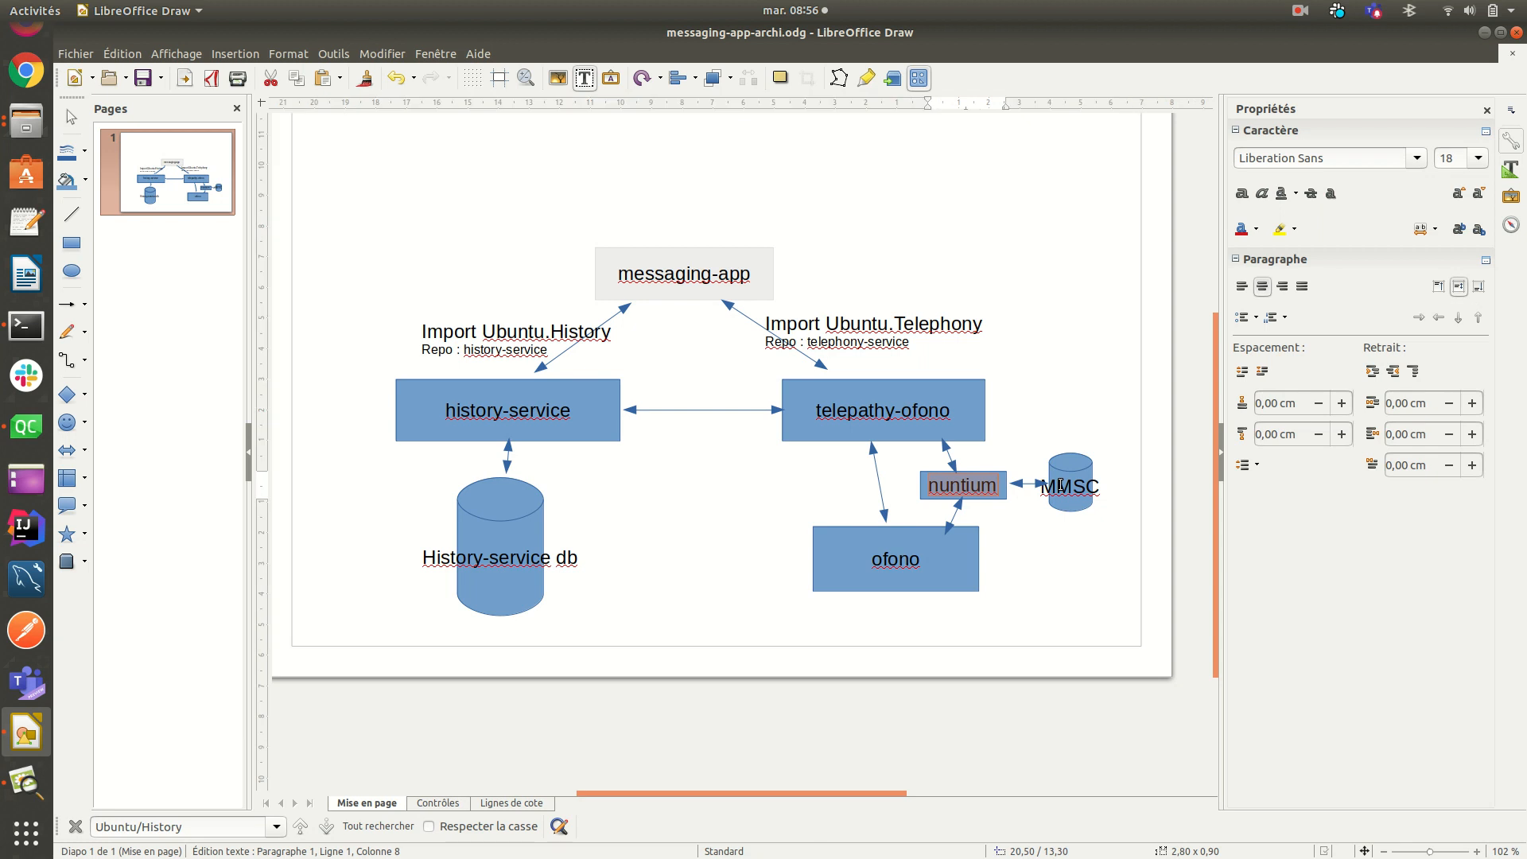
mouse_move(1031, 470)
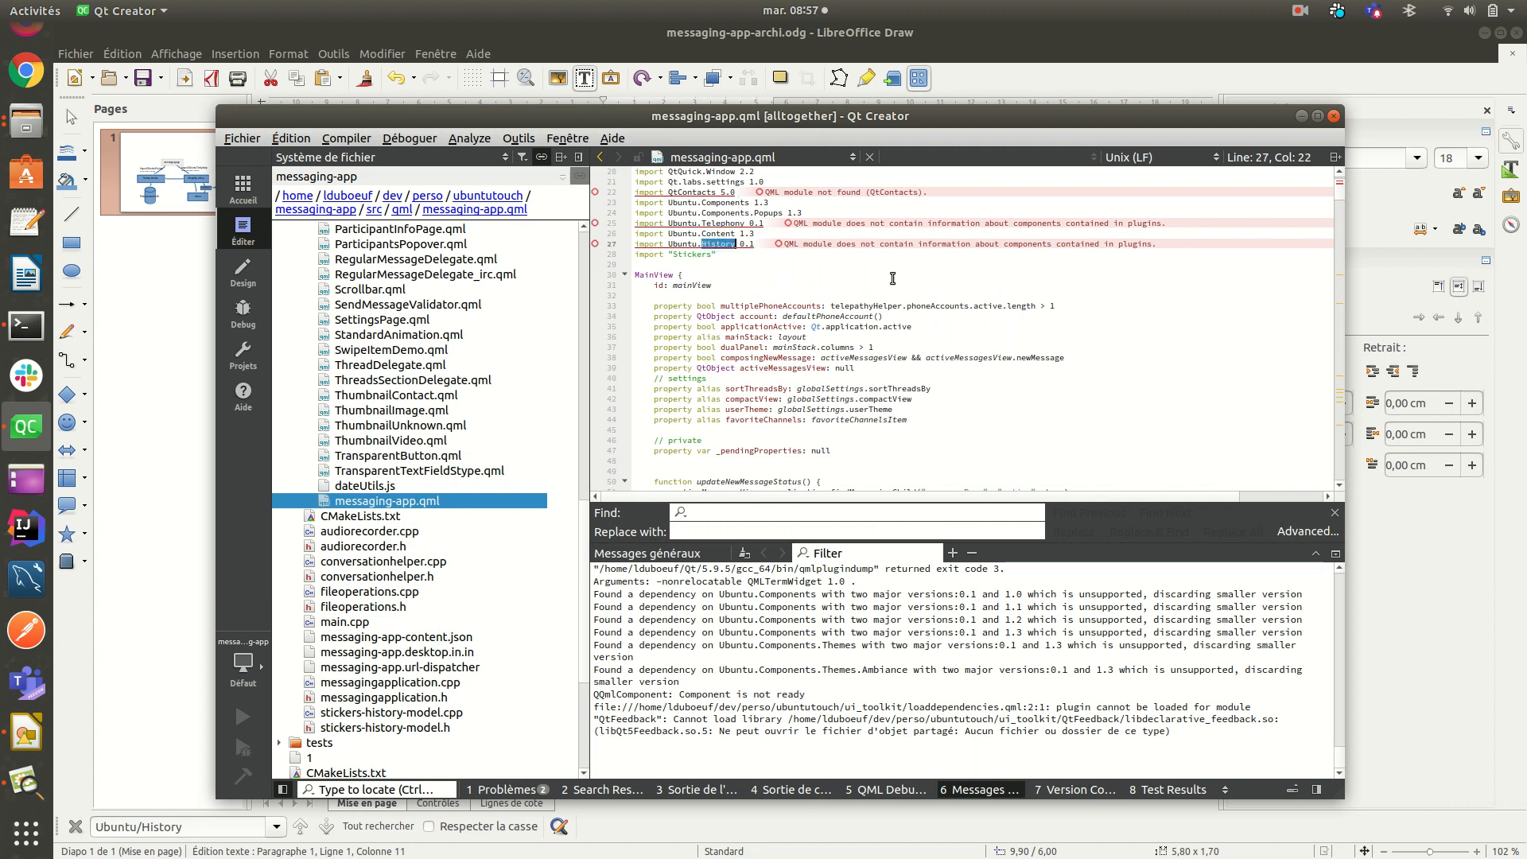
Step: Scroll messaging-app.qml from the imports down to the telepathyHelper Connections blocks
scroll(down, 3)
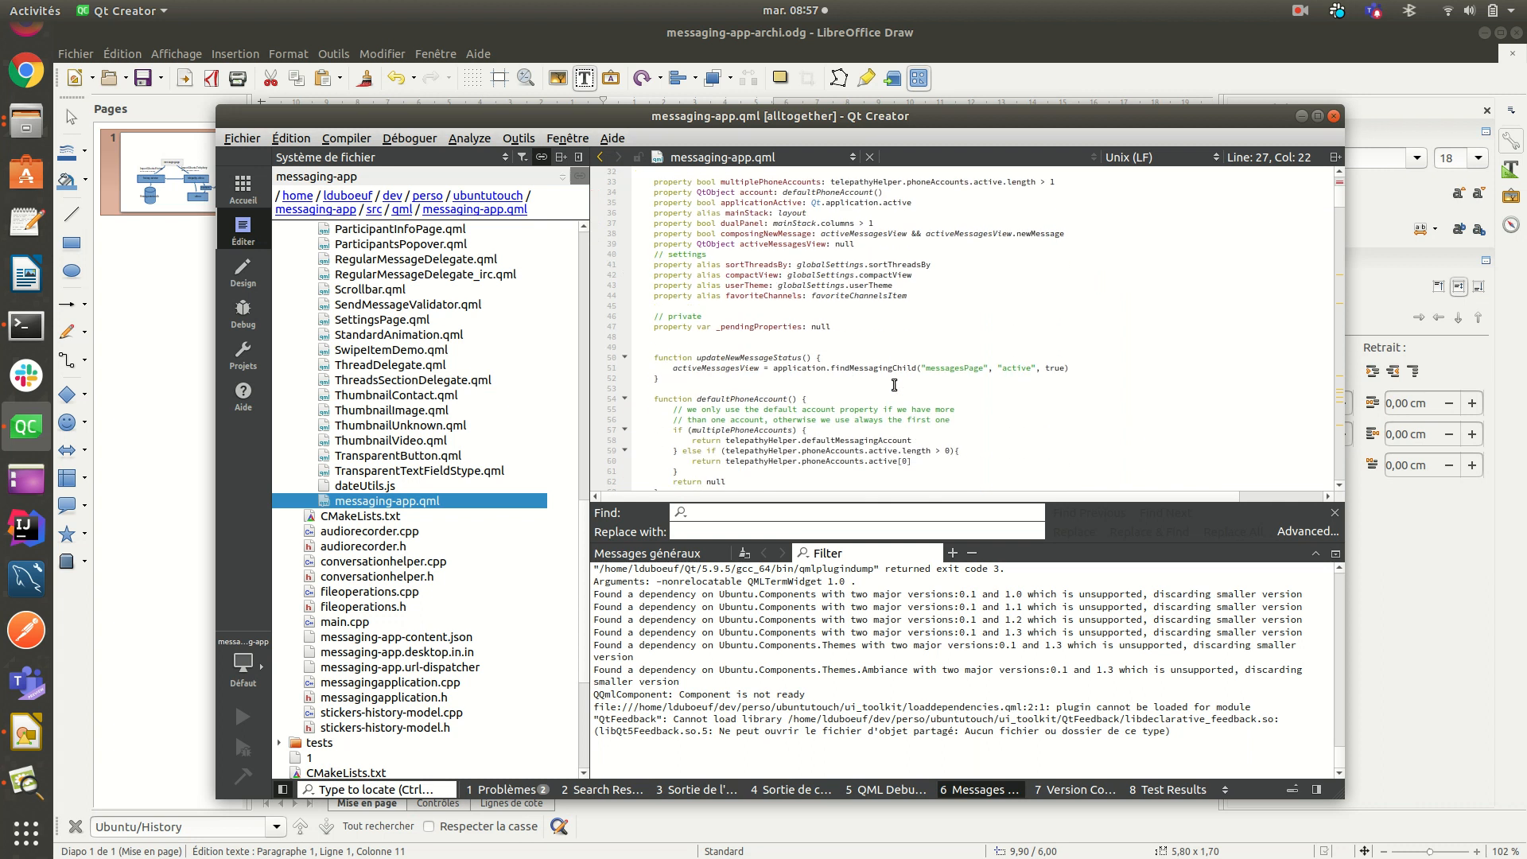
scroll(down, 3)
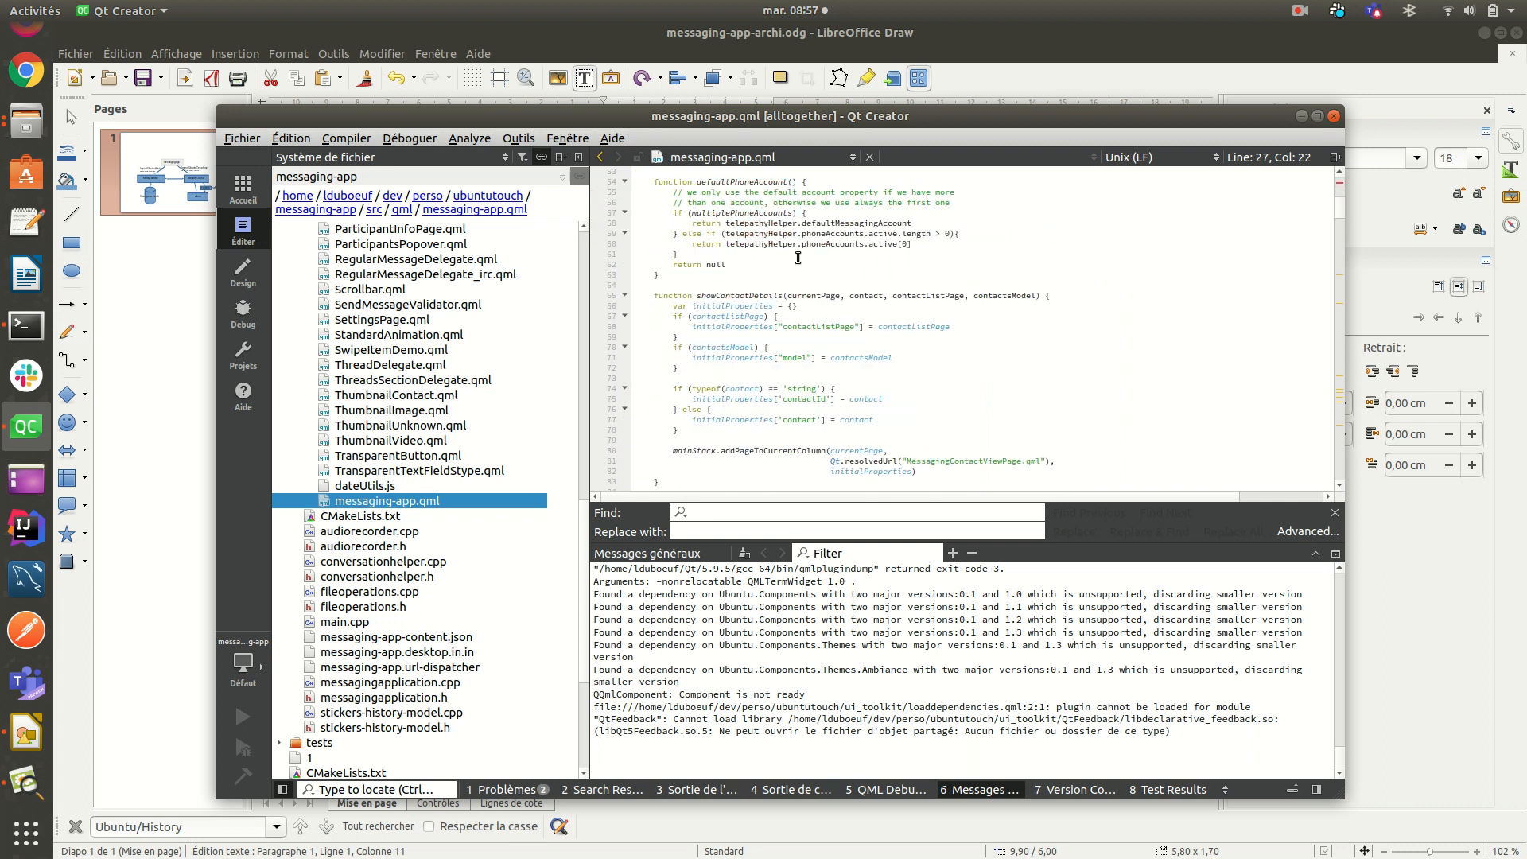
scroll(down, 3)
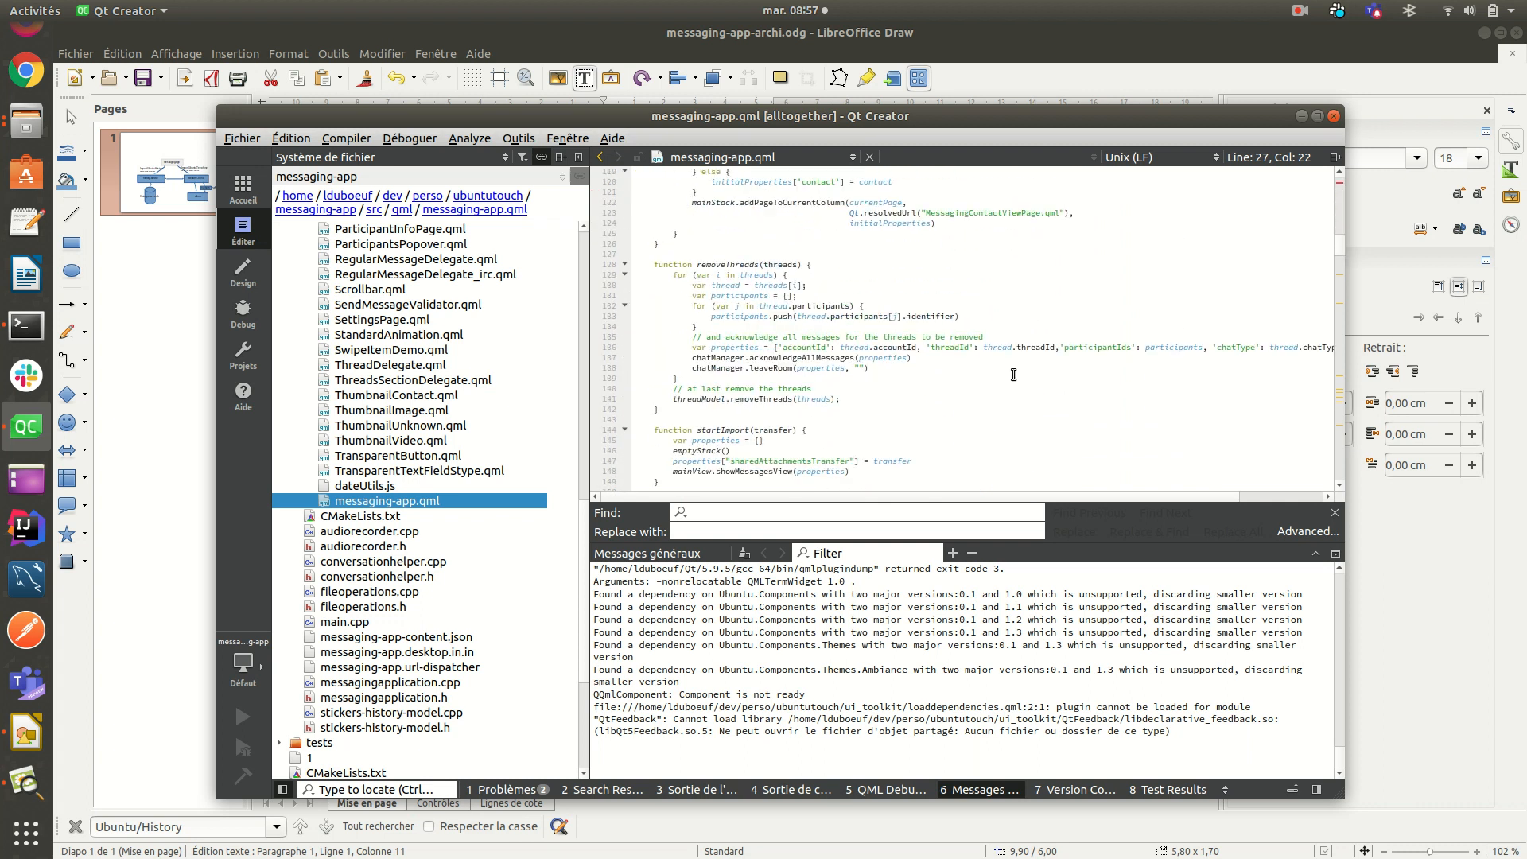
scroll(down, 3)
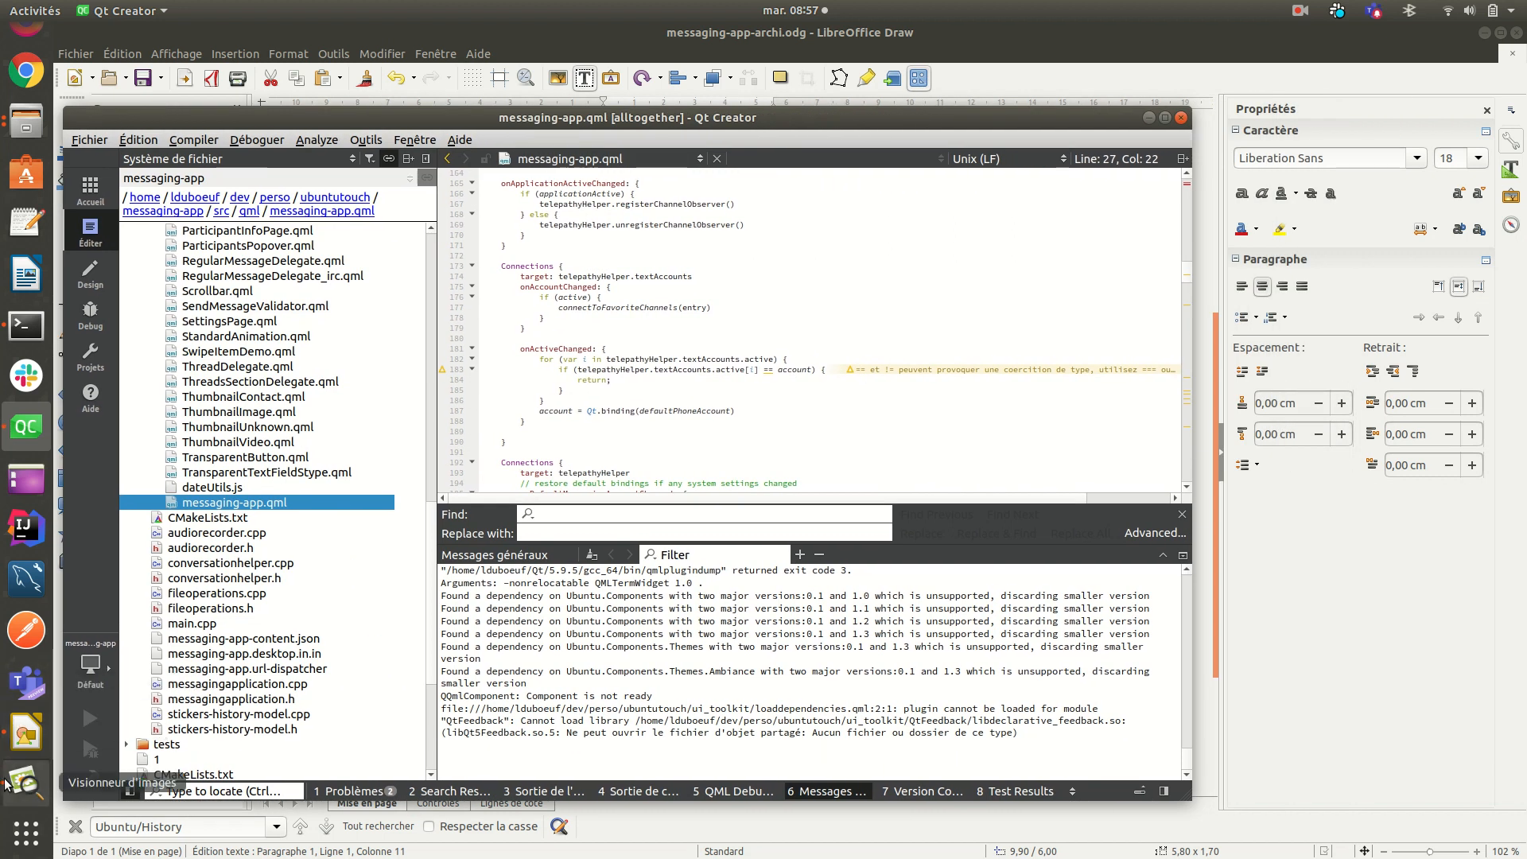
Step: Show threads.png in the image viewer and scroll messaging-app.qml to its Settings items
click(25, 781)
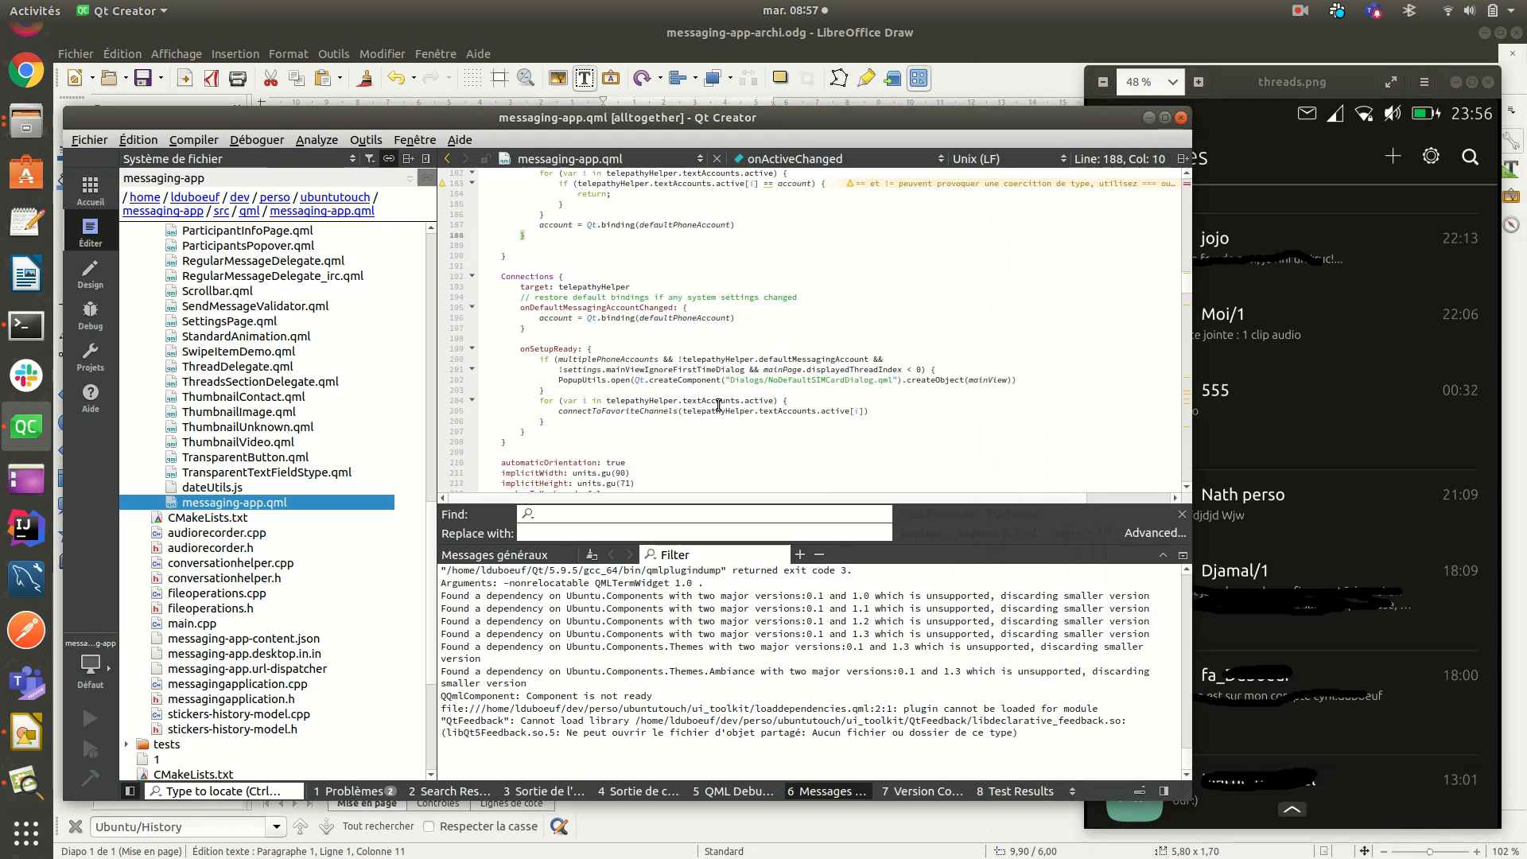
scroll(down, 3)
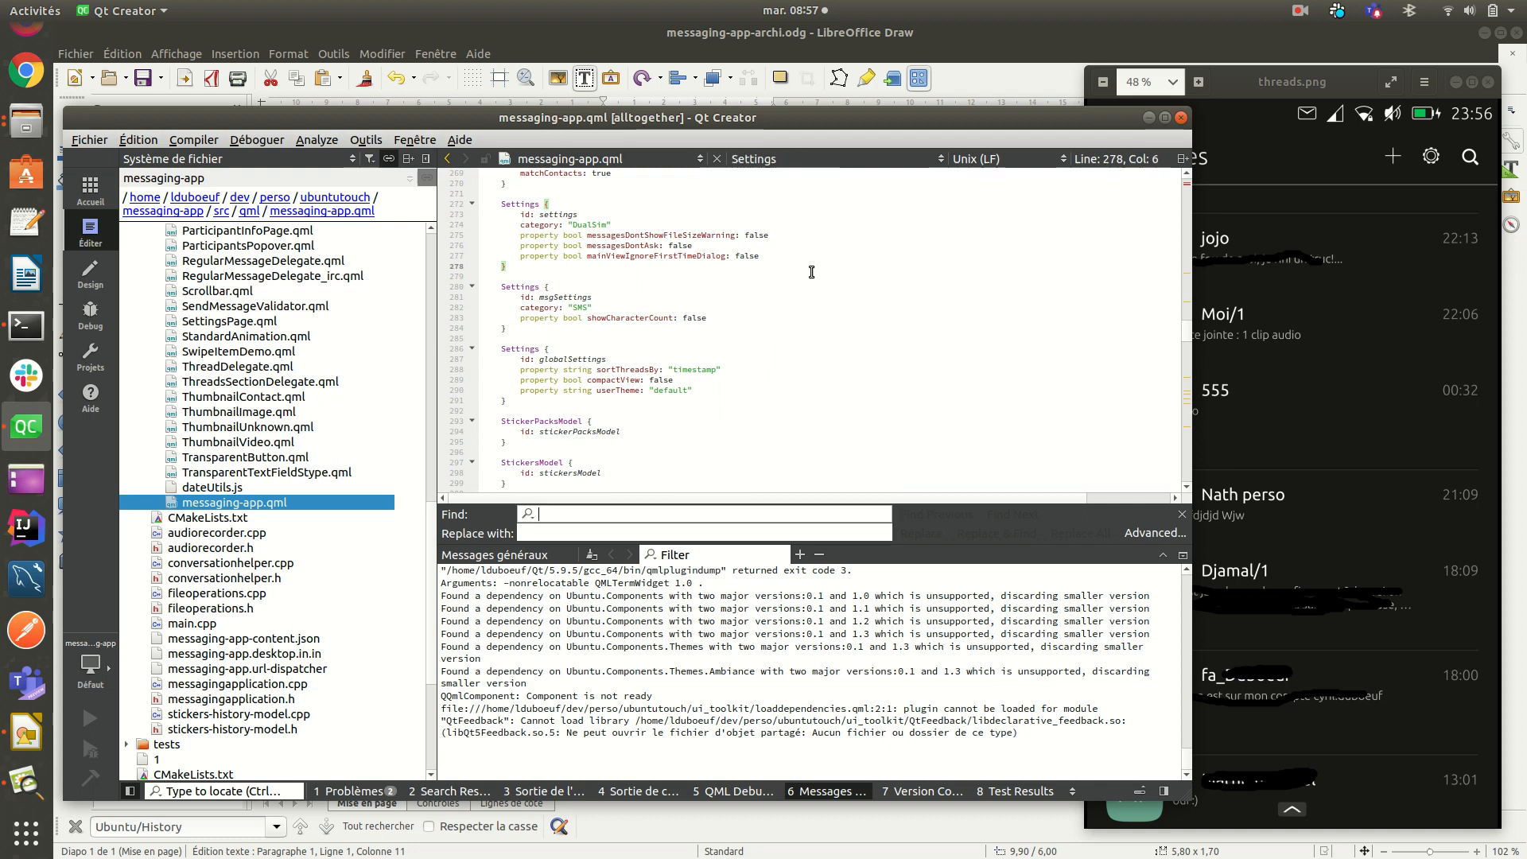
Step: Search for 'History' and step to the HistoryGroupedThreadsModel block in messaging-app.qml
text(History)
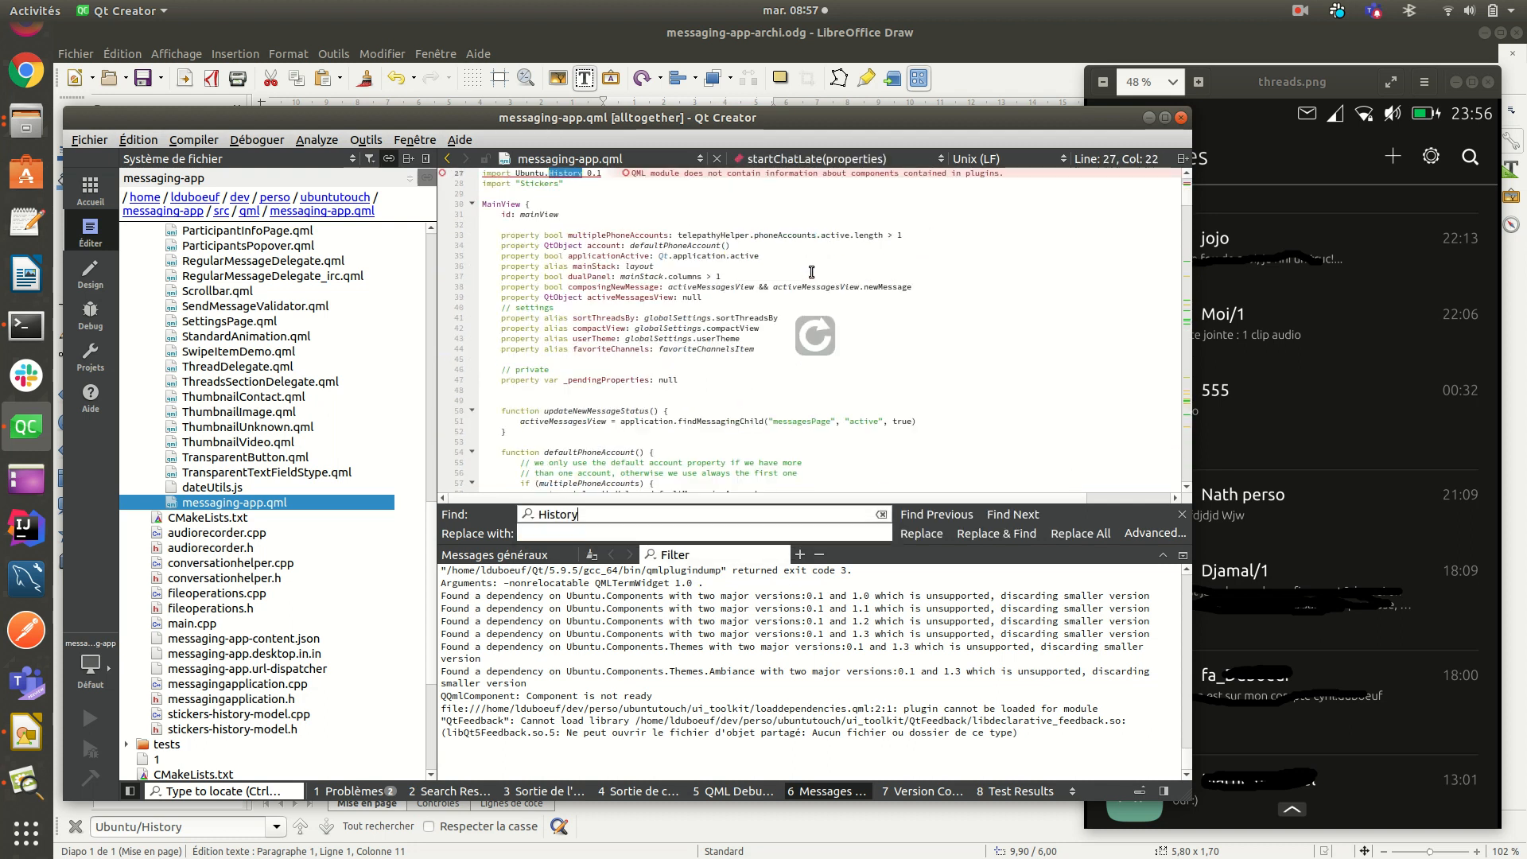
click(1012, 514)
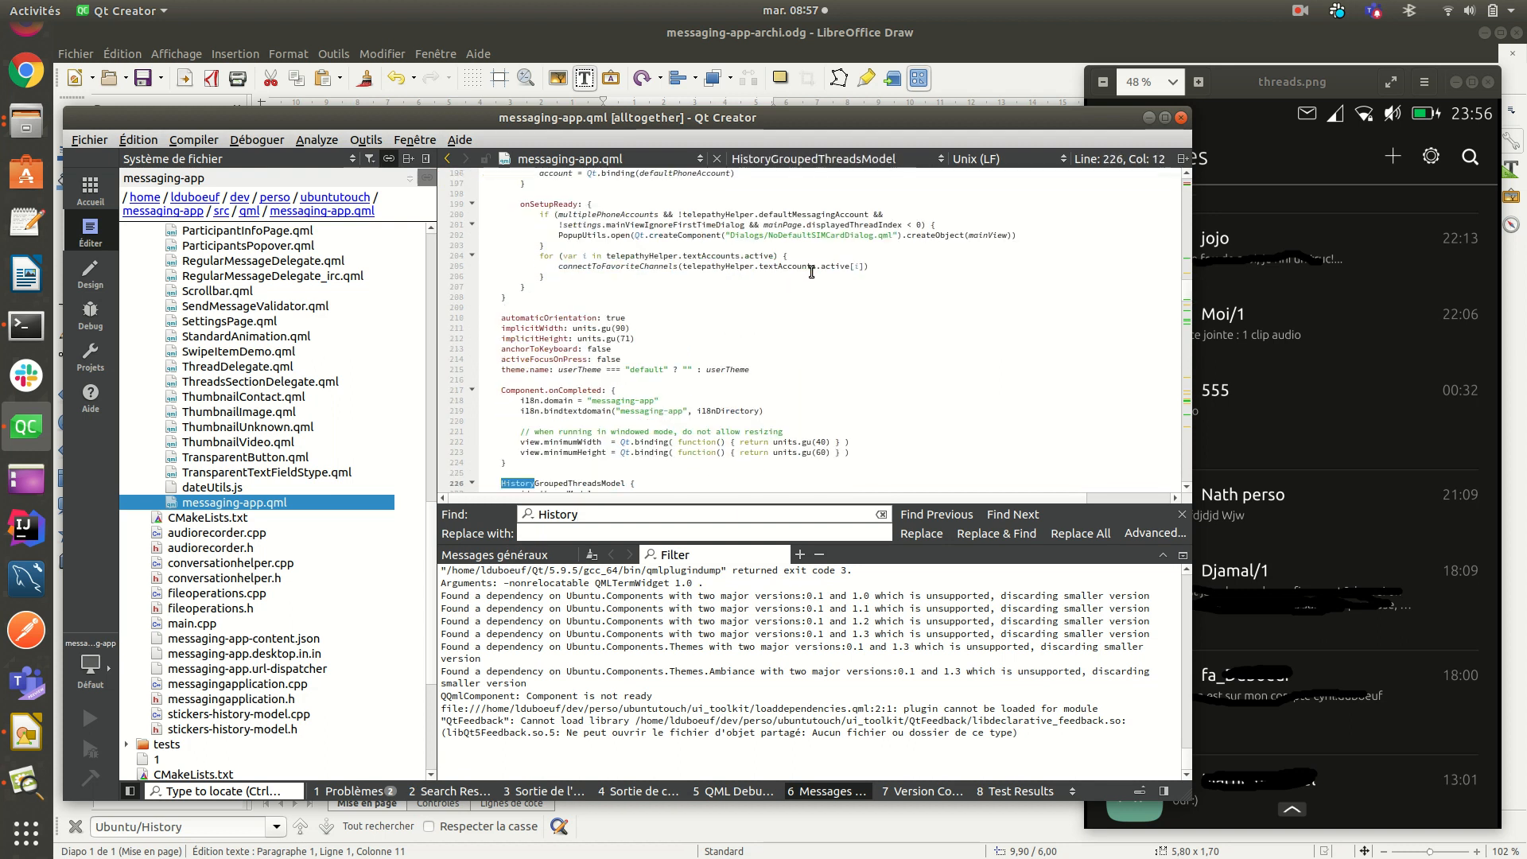
scroll(down, 3)
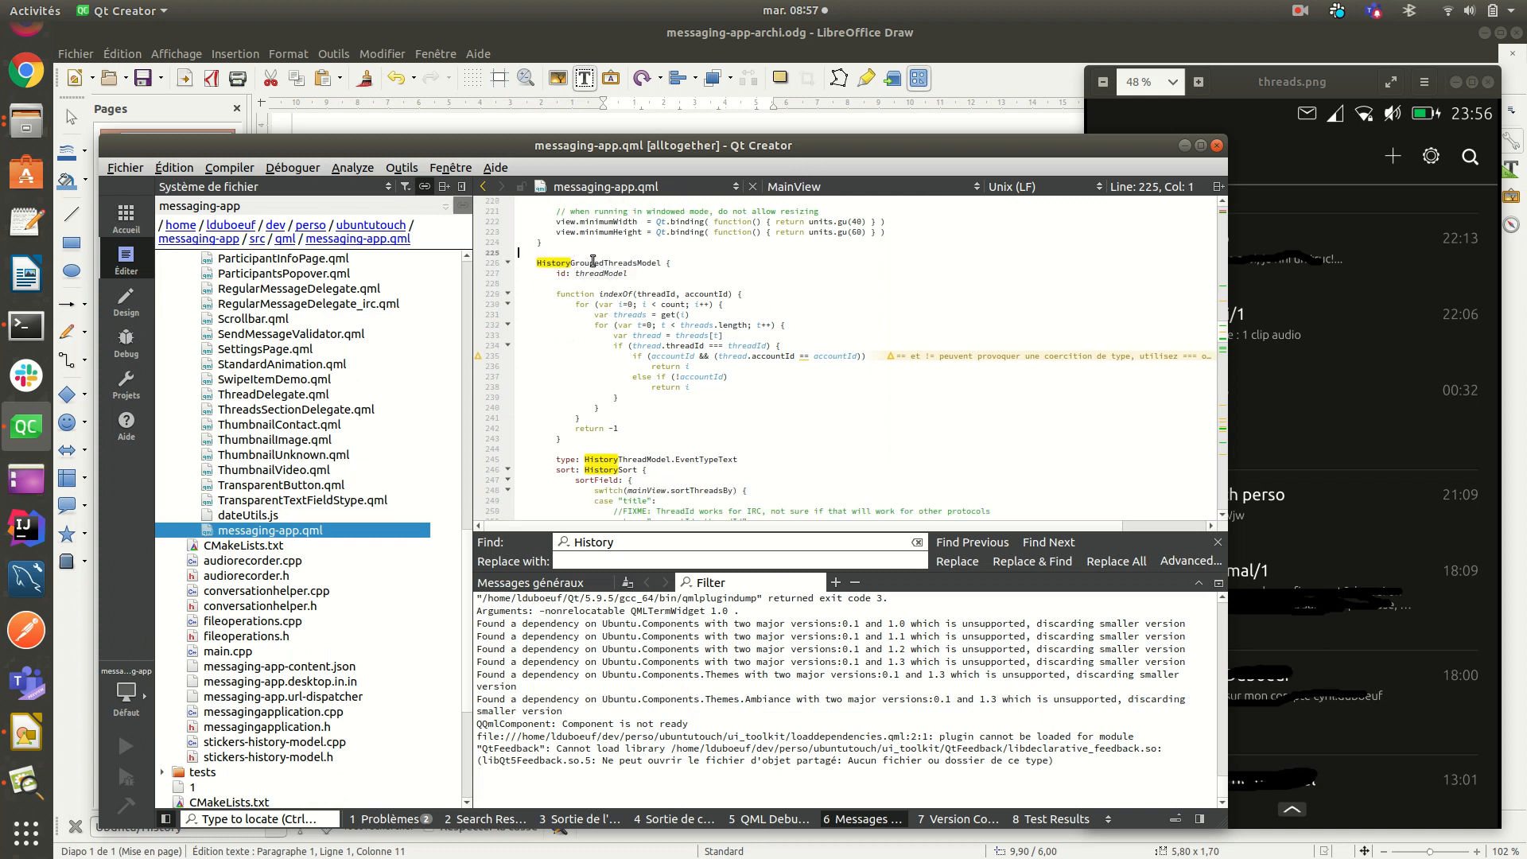
scroll(down, 3)
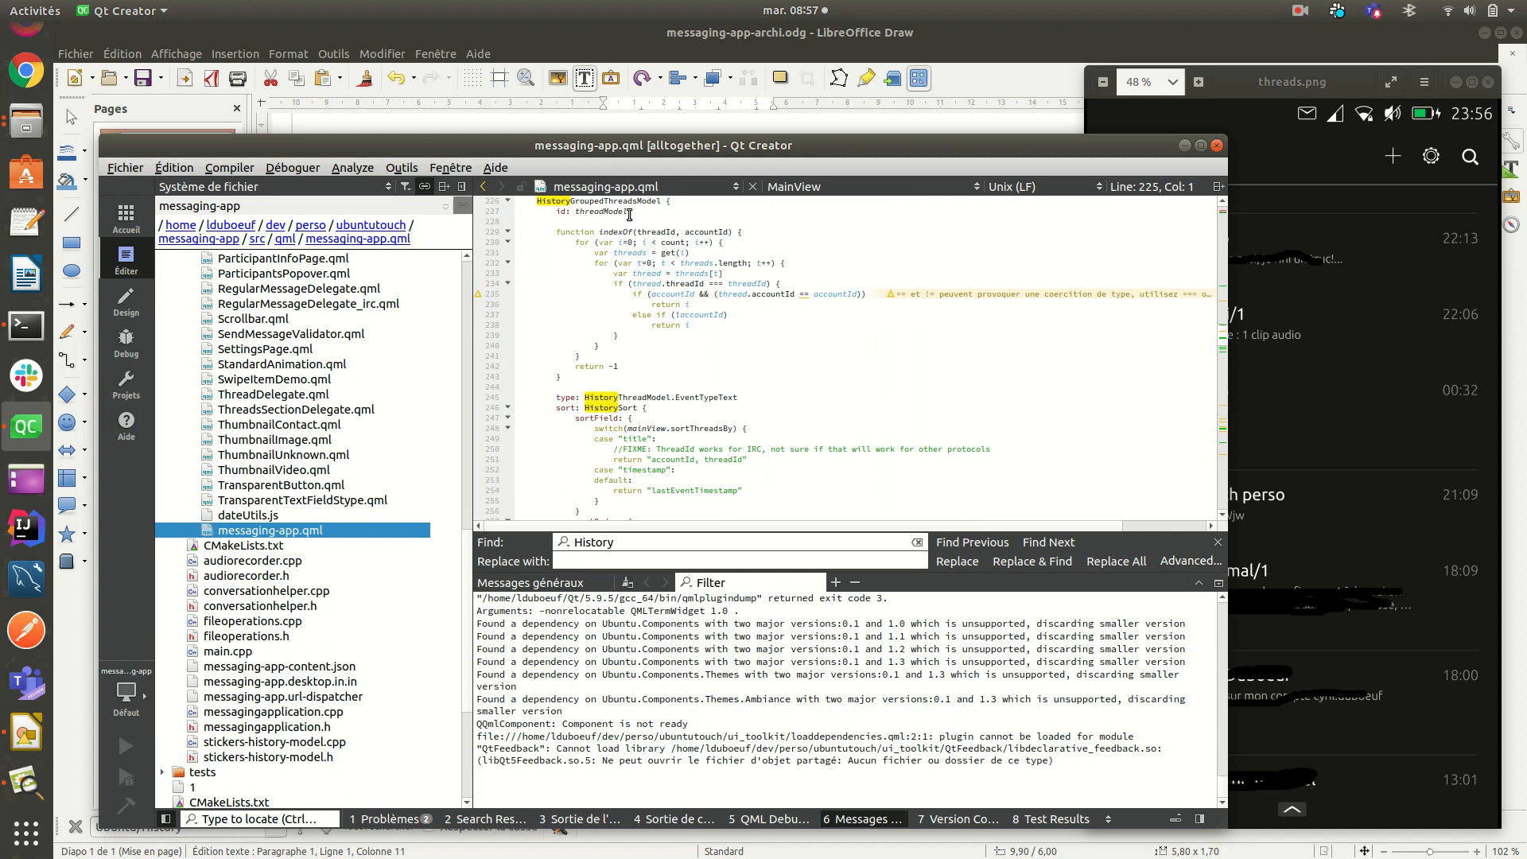
mouse_move(1311, 88)
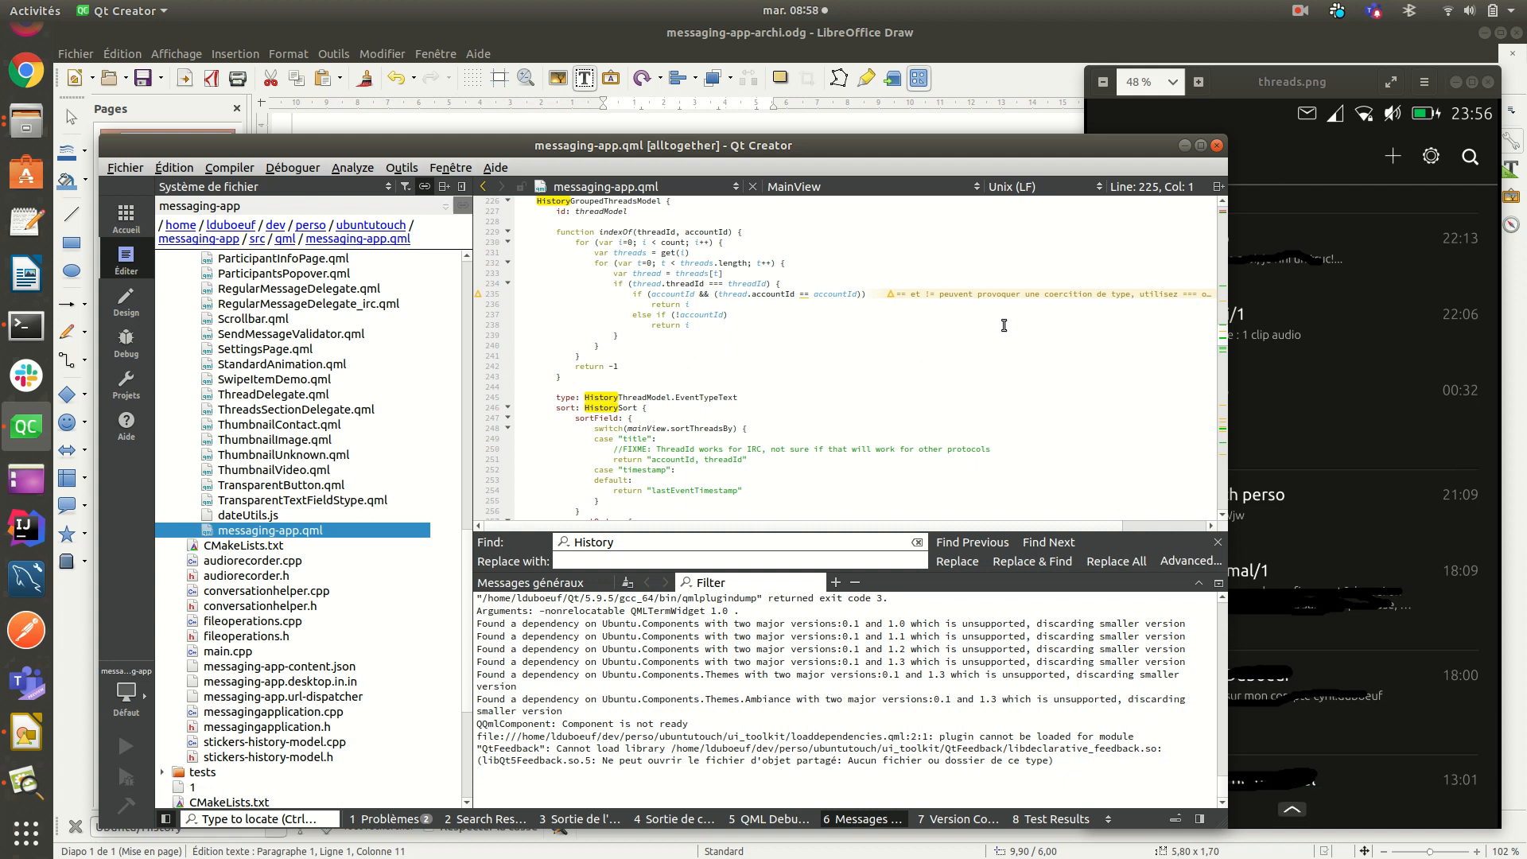
scroll(down, 3)
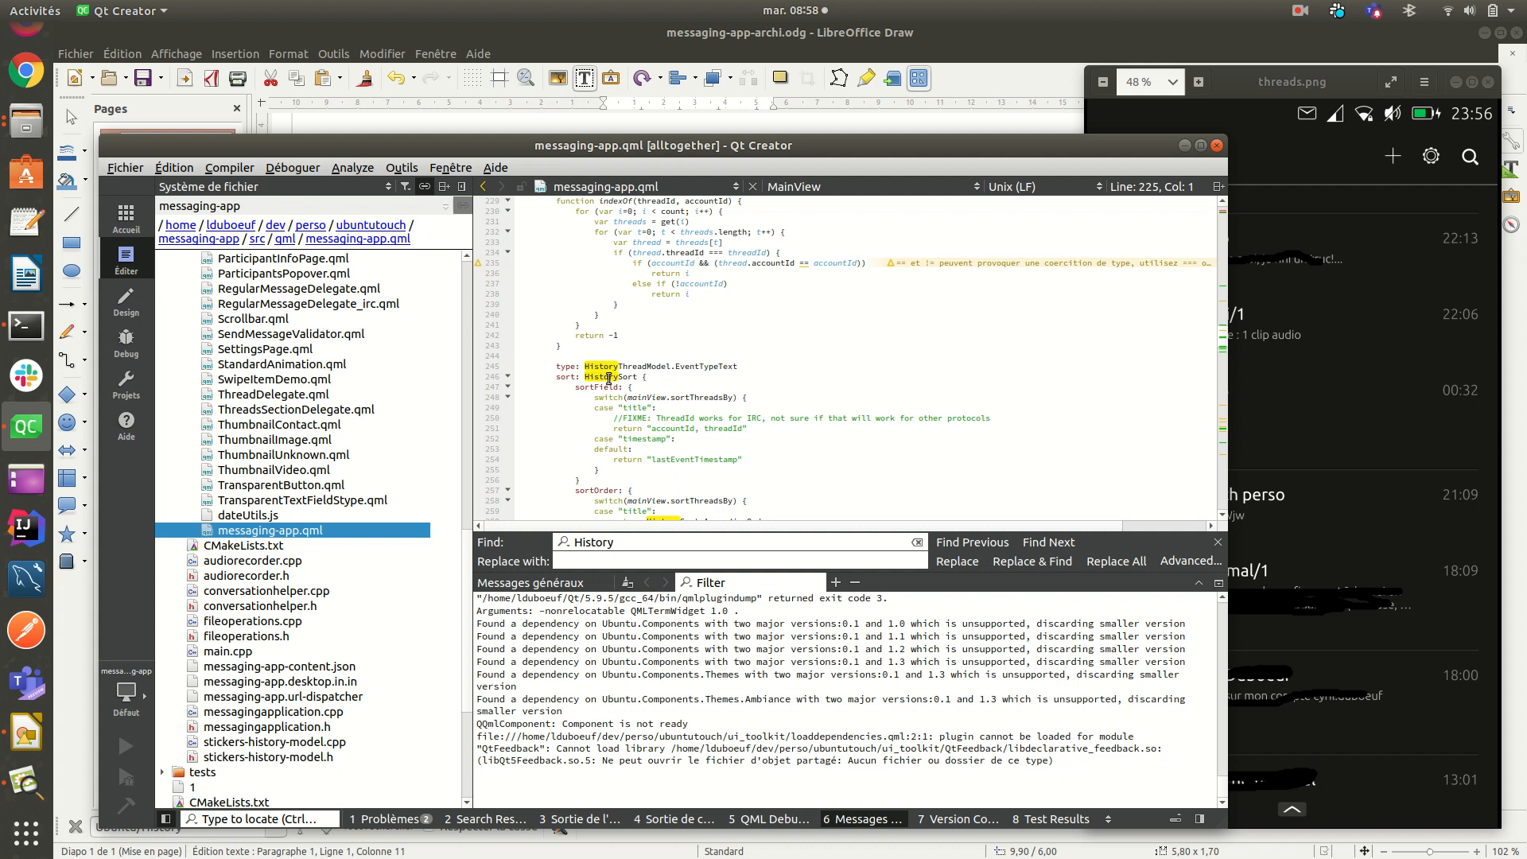
scroll(down, 3)
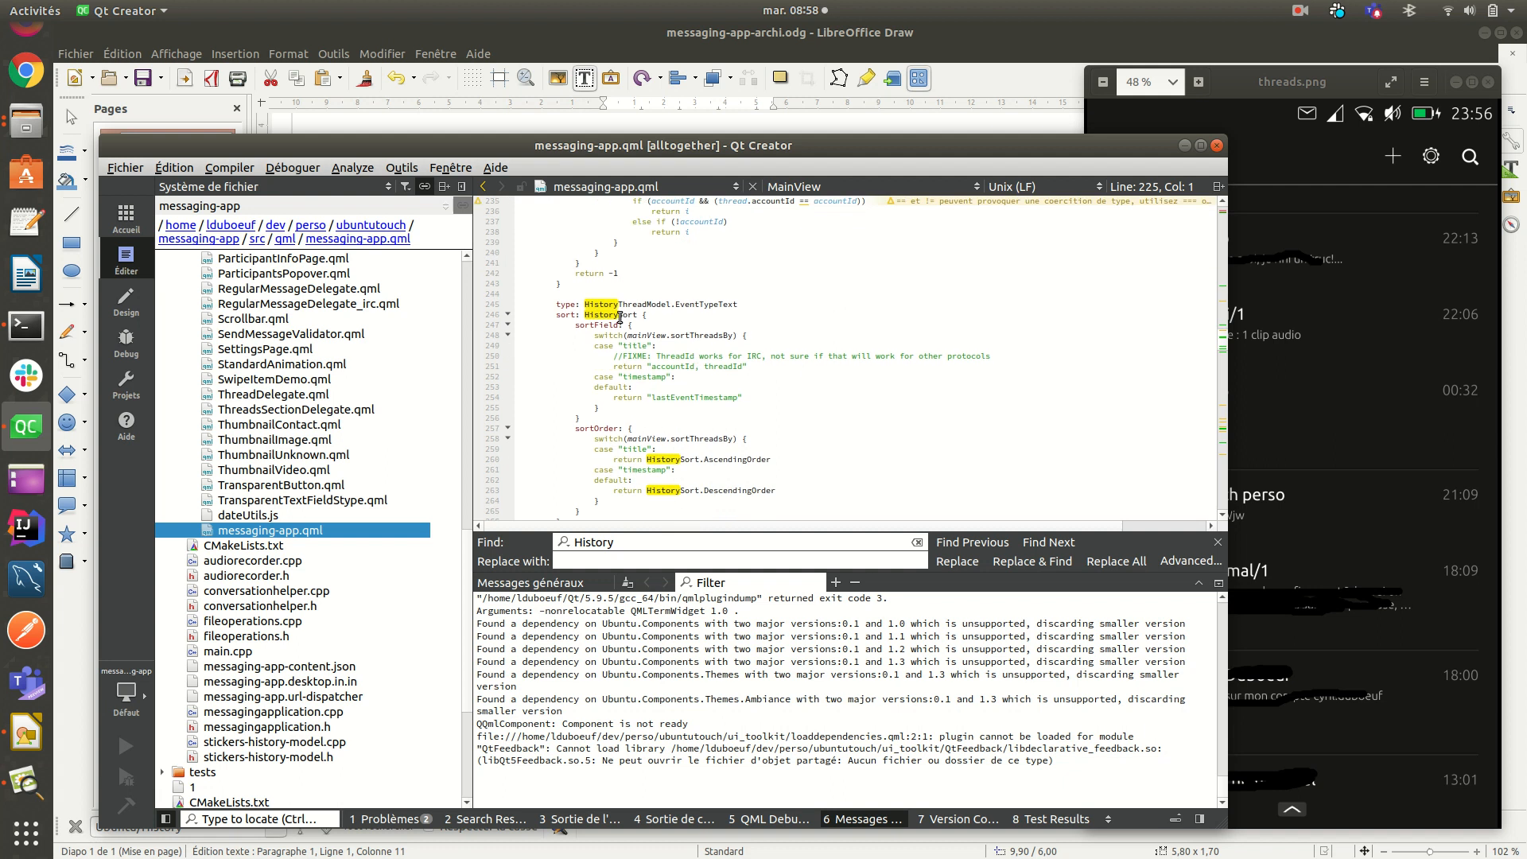
double_click(563, 314)
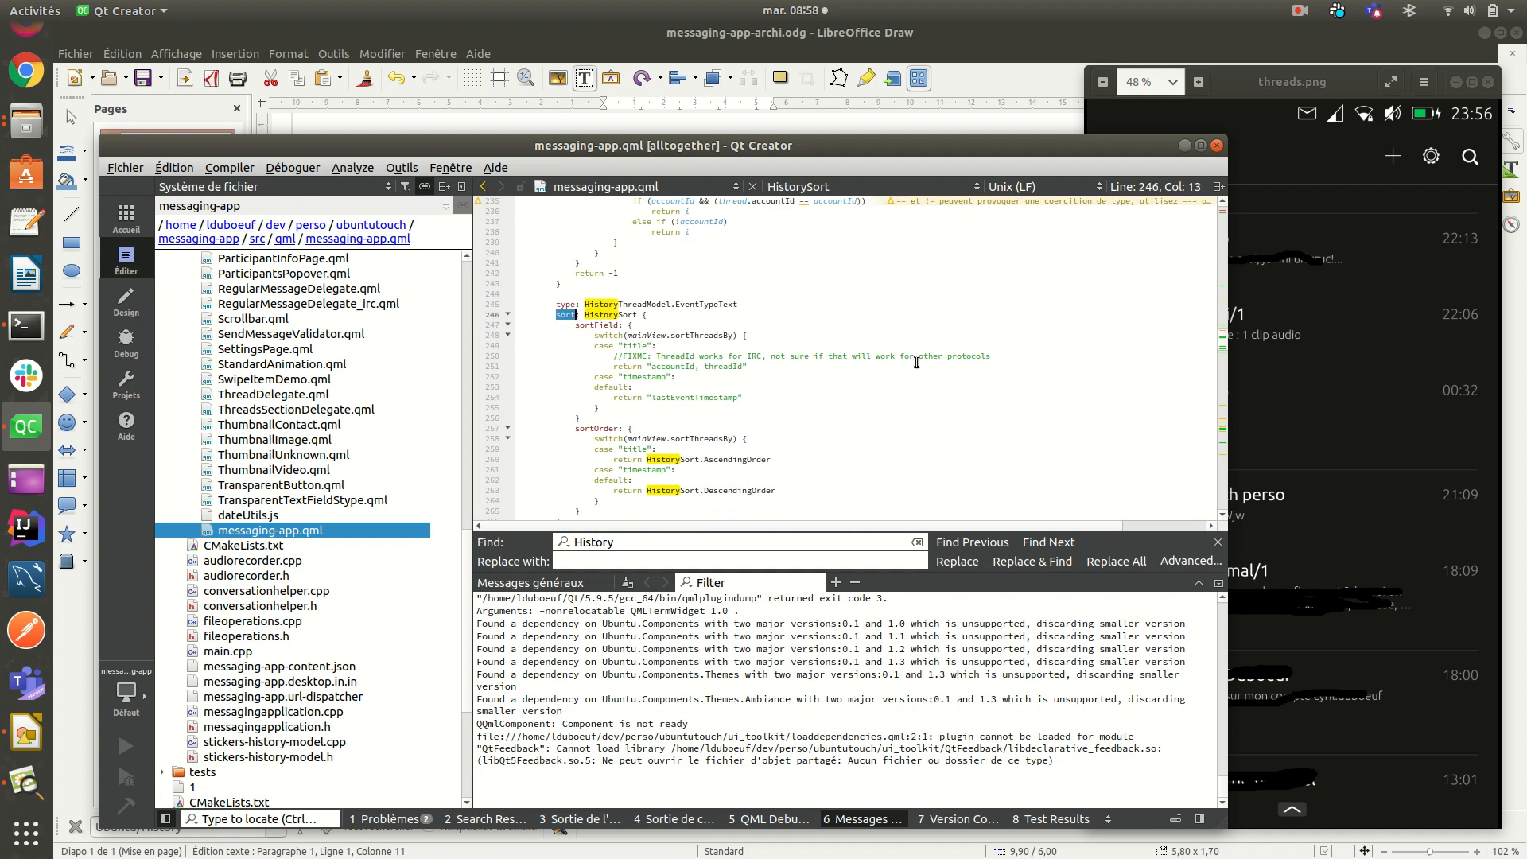
scroll(down, 3)
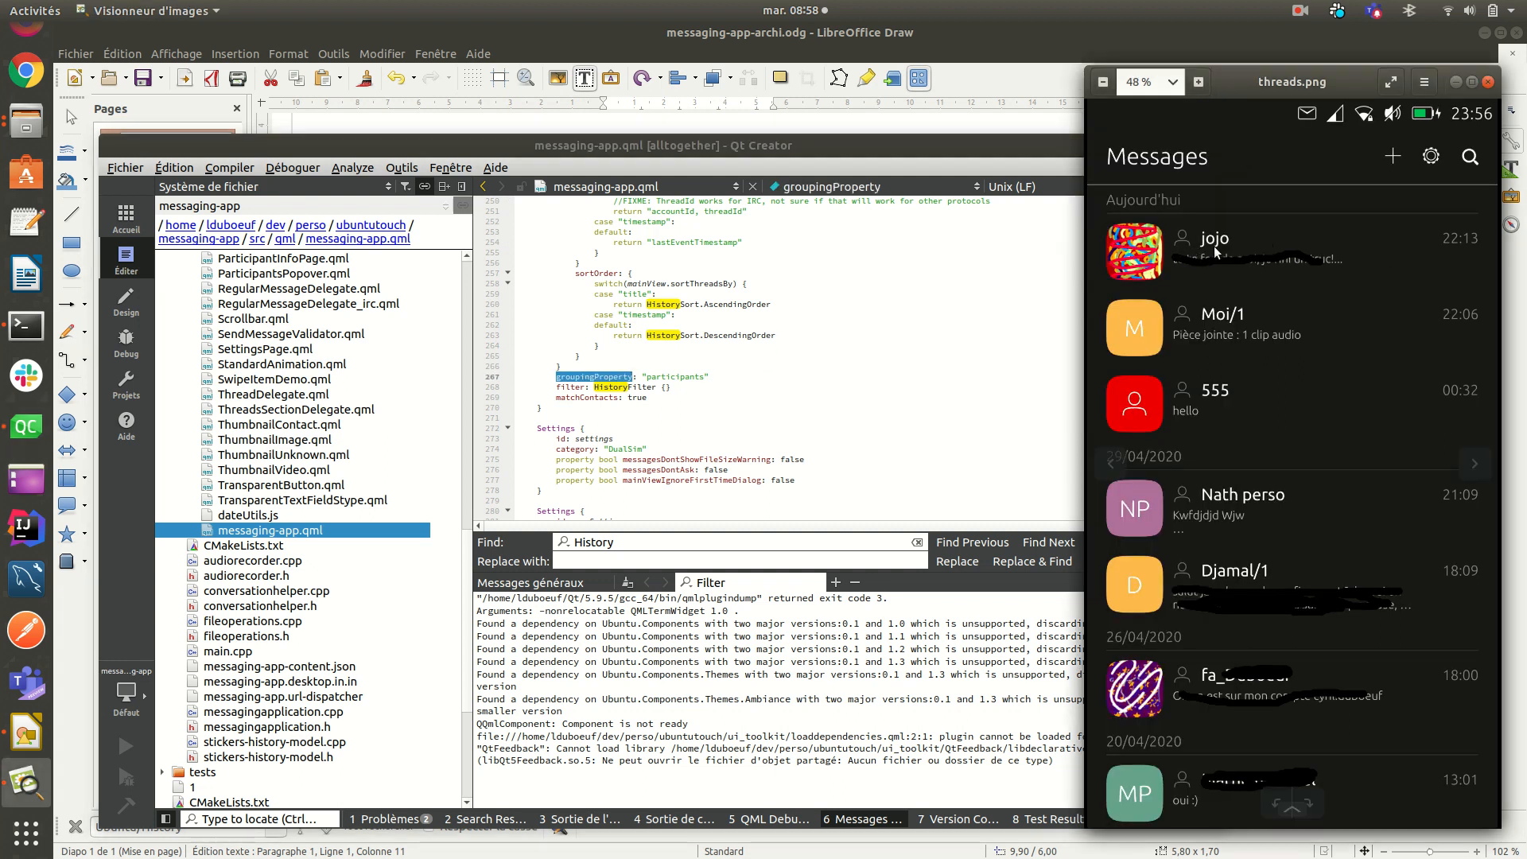
mouse_move(1034, 324)
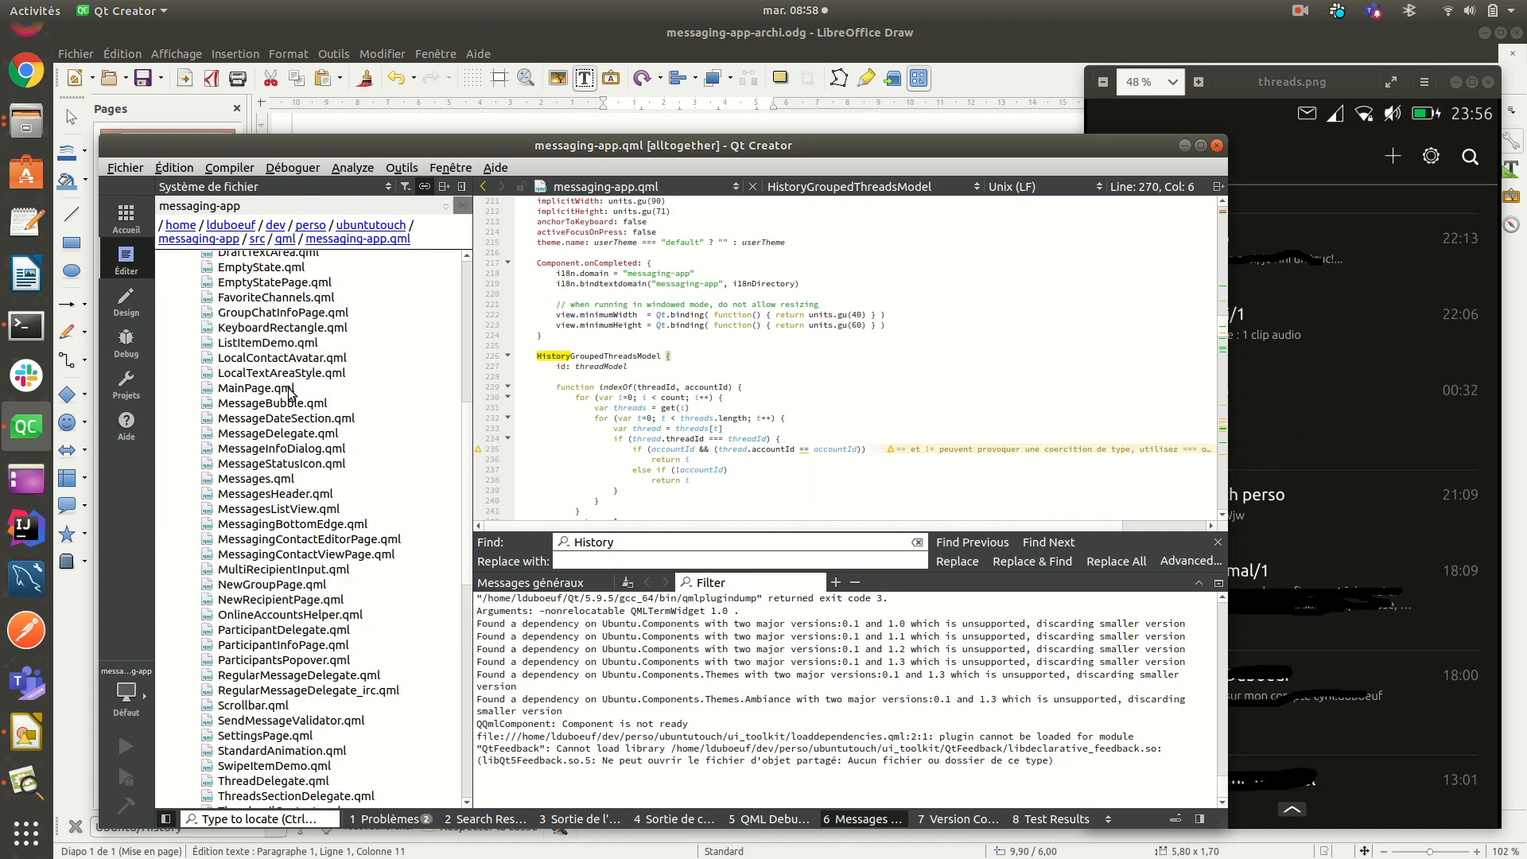
Step: Open MainPage.qml, find 'ListView' and scroll to the listDelegate's show() function
double_click(255, 388)
text(ListB)
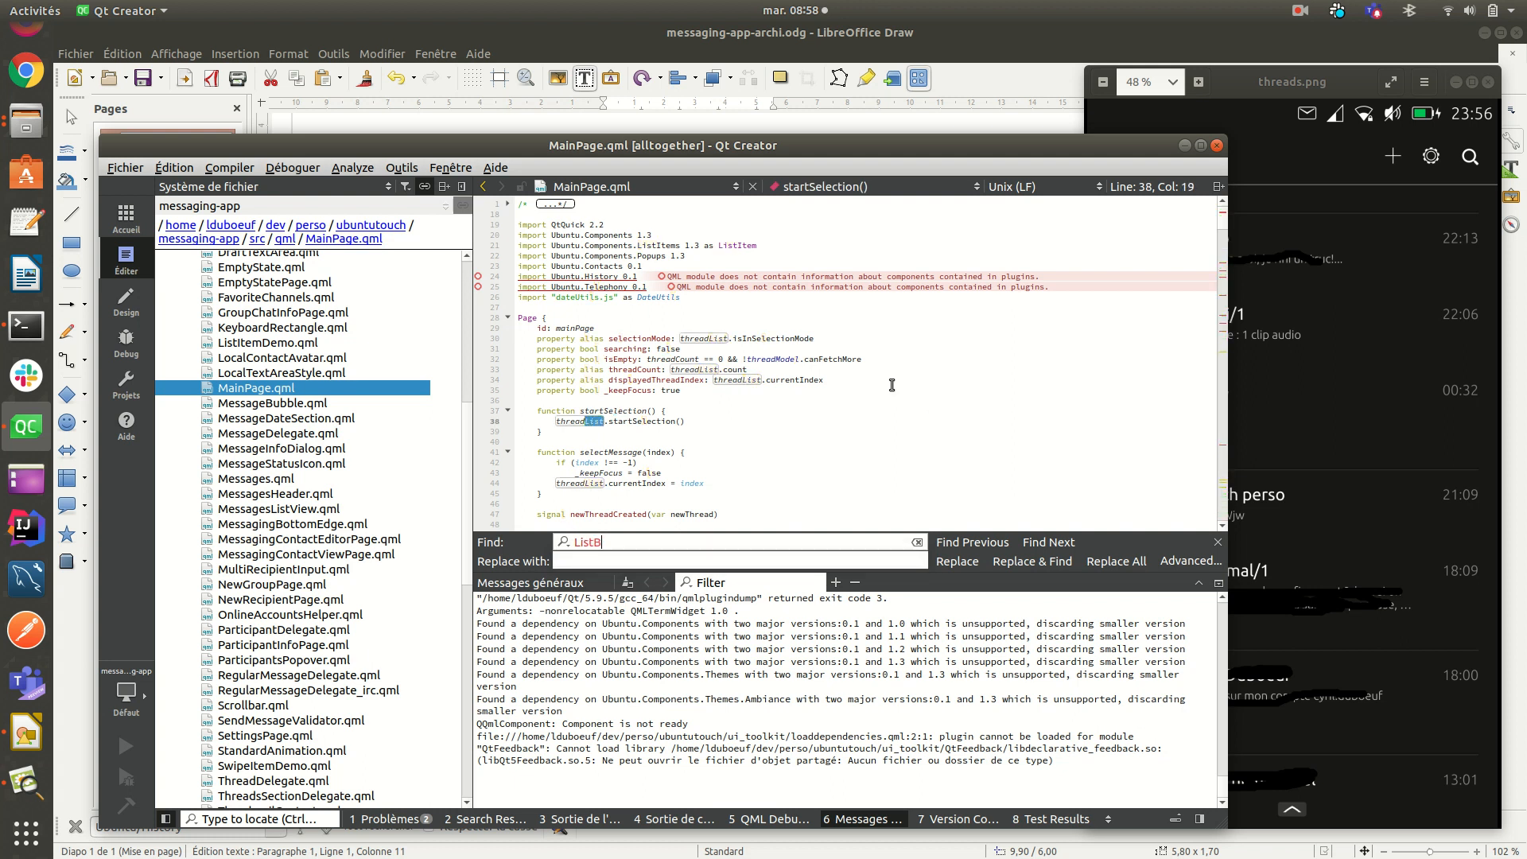
click(1048, 541)
text(Vie)
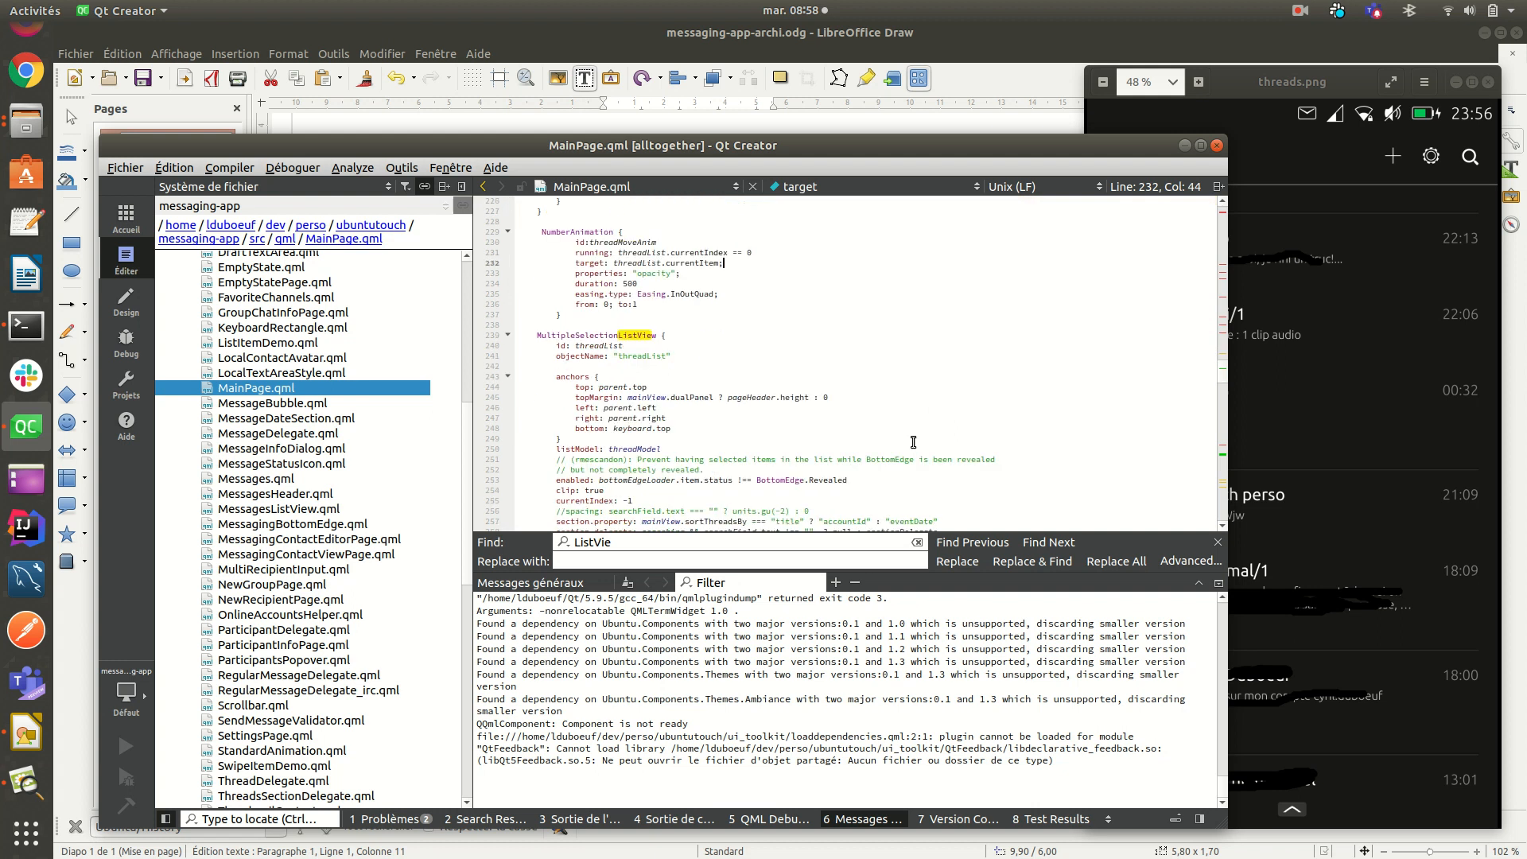
mouse_move(837, 359)
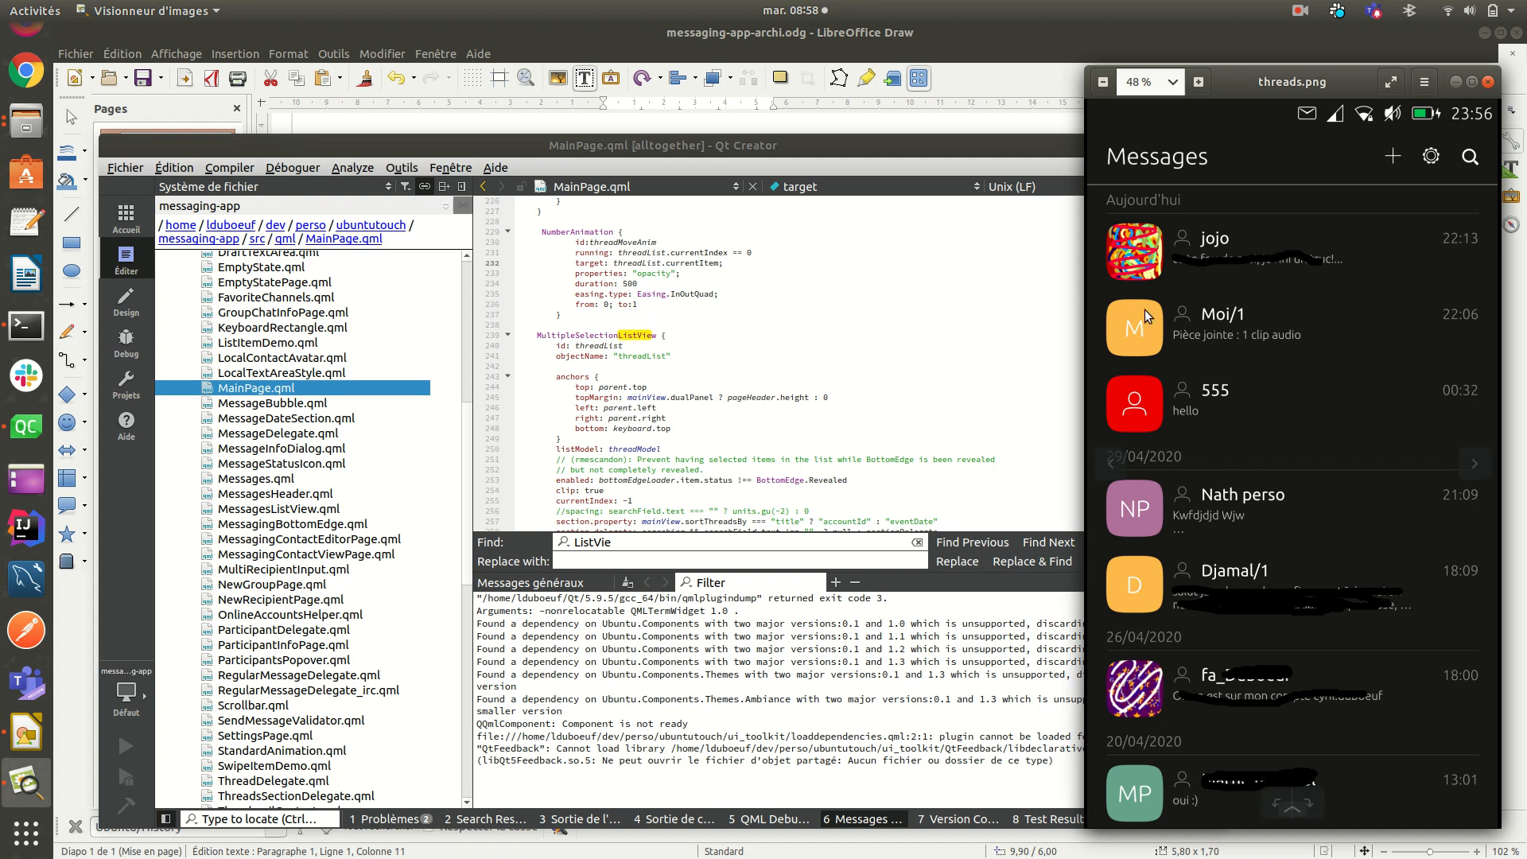
mouse_move(1104, 544)
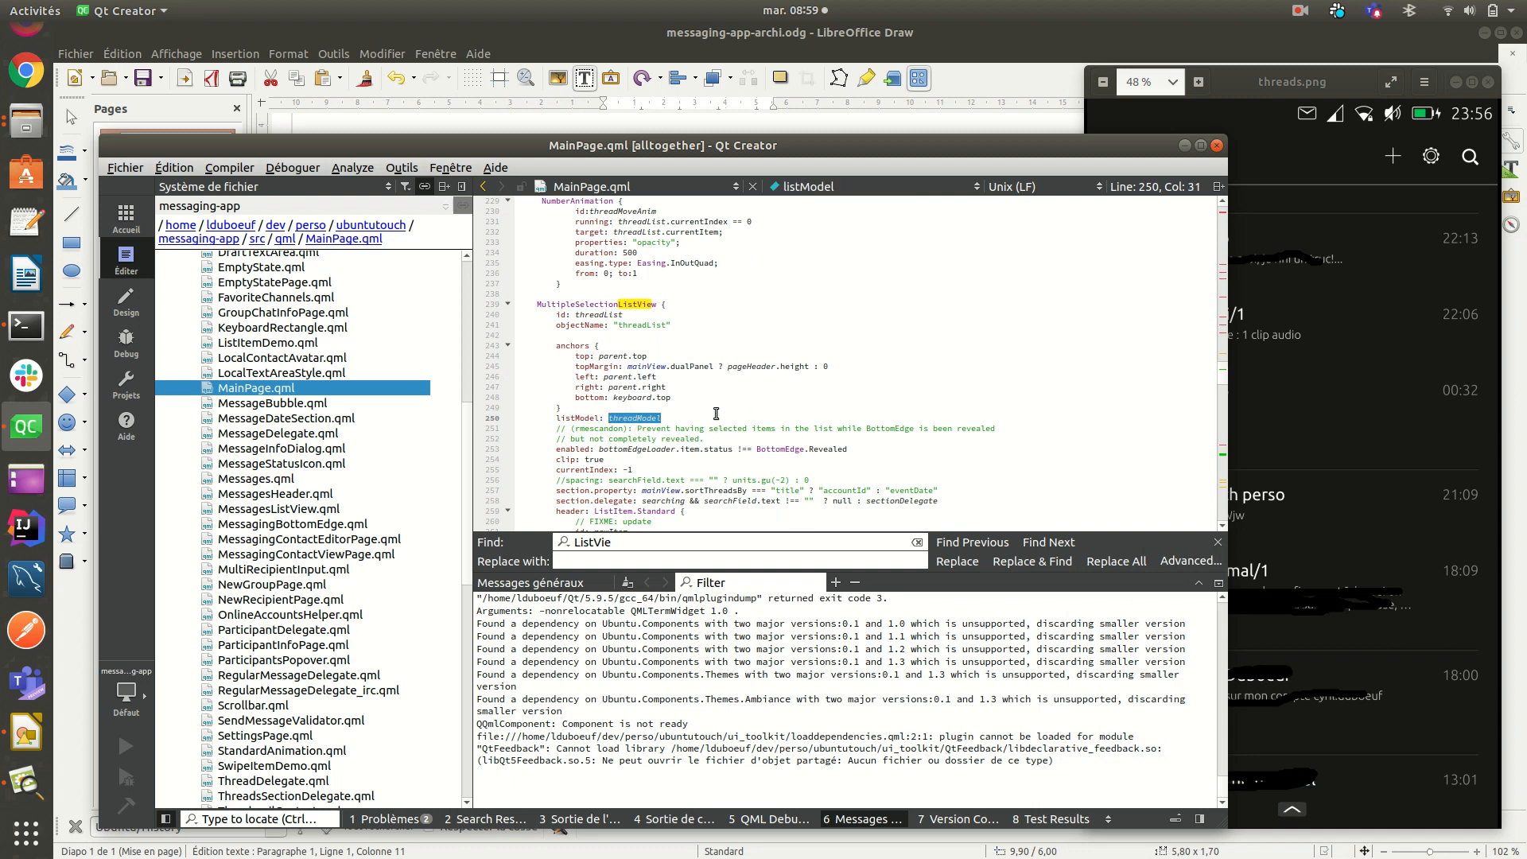
click(1219, 188)
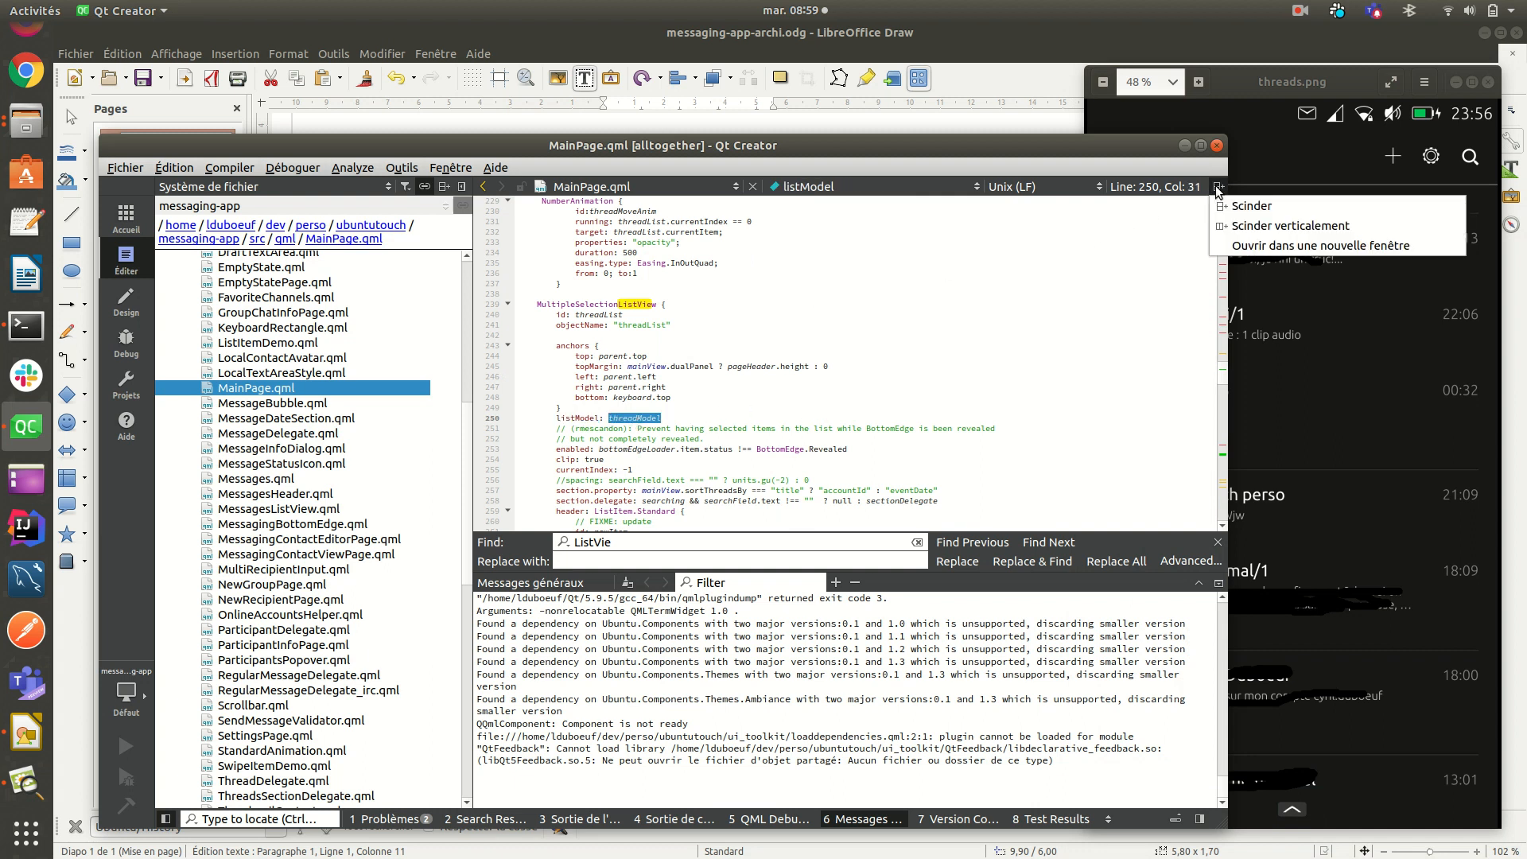
mouse_move(875, 315)
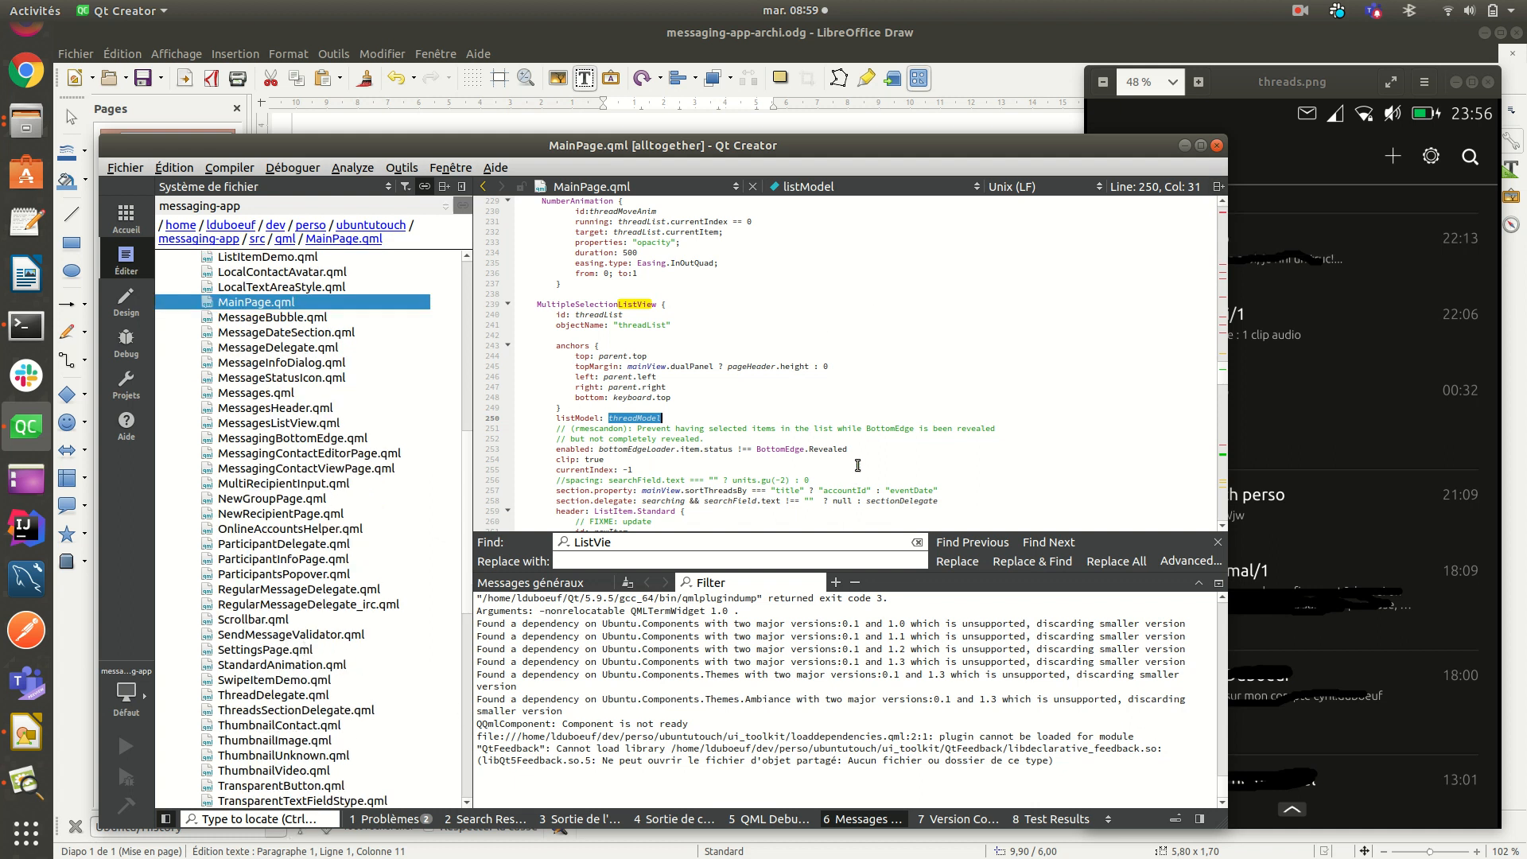
scroll(down, 3)
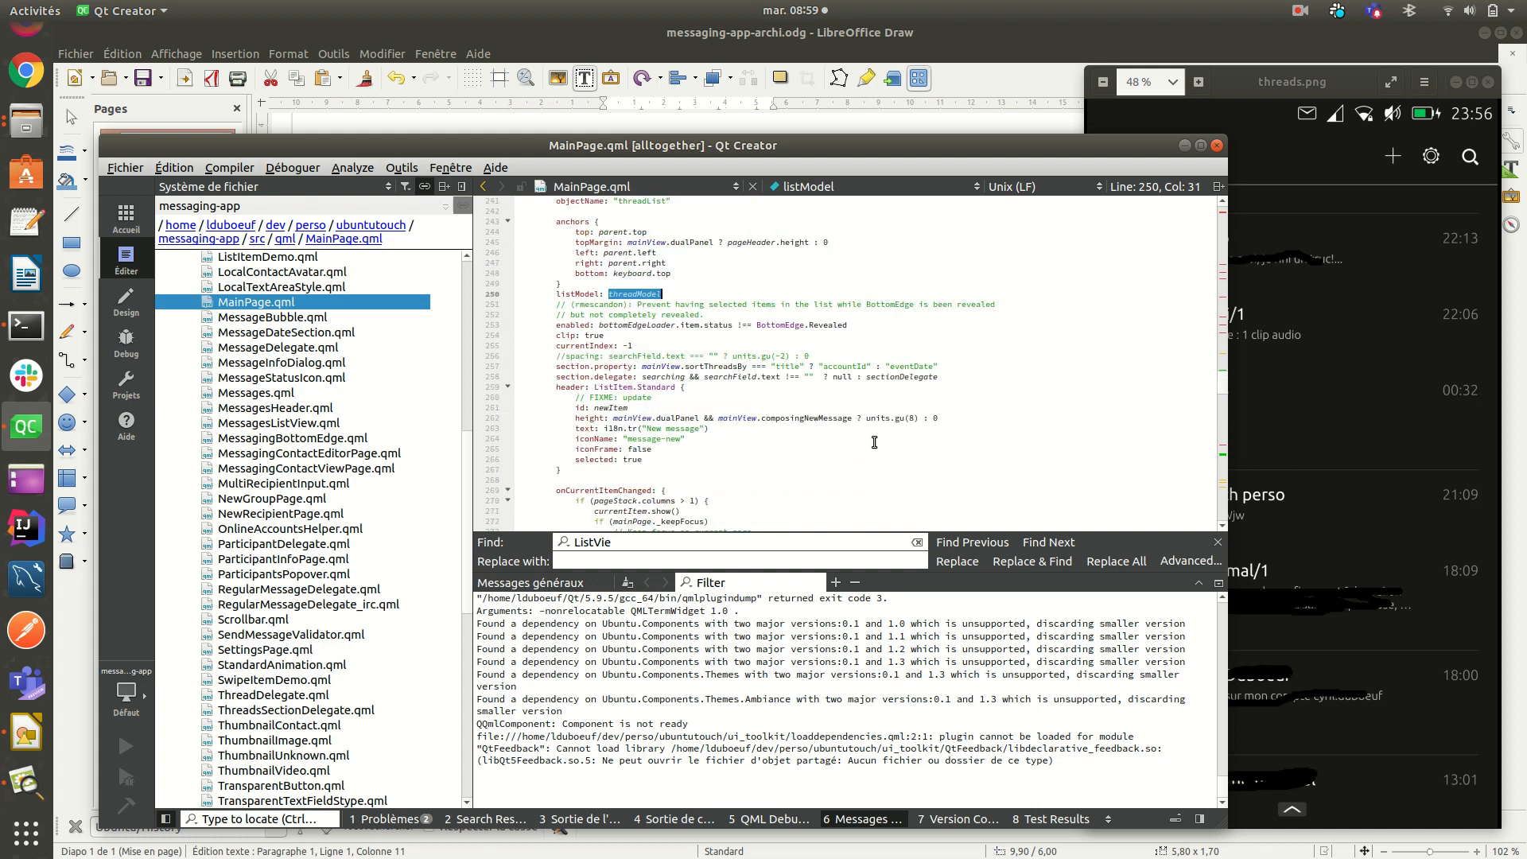
mouse_move(849, 326)
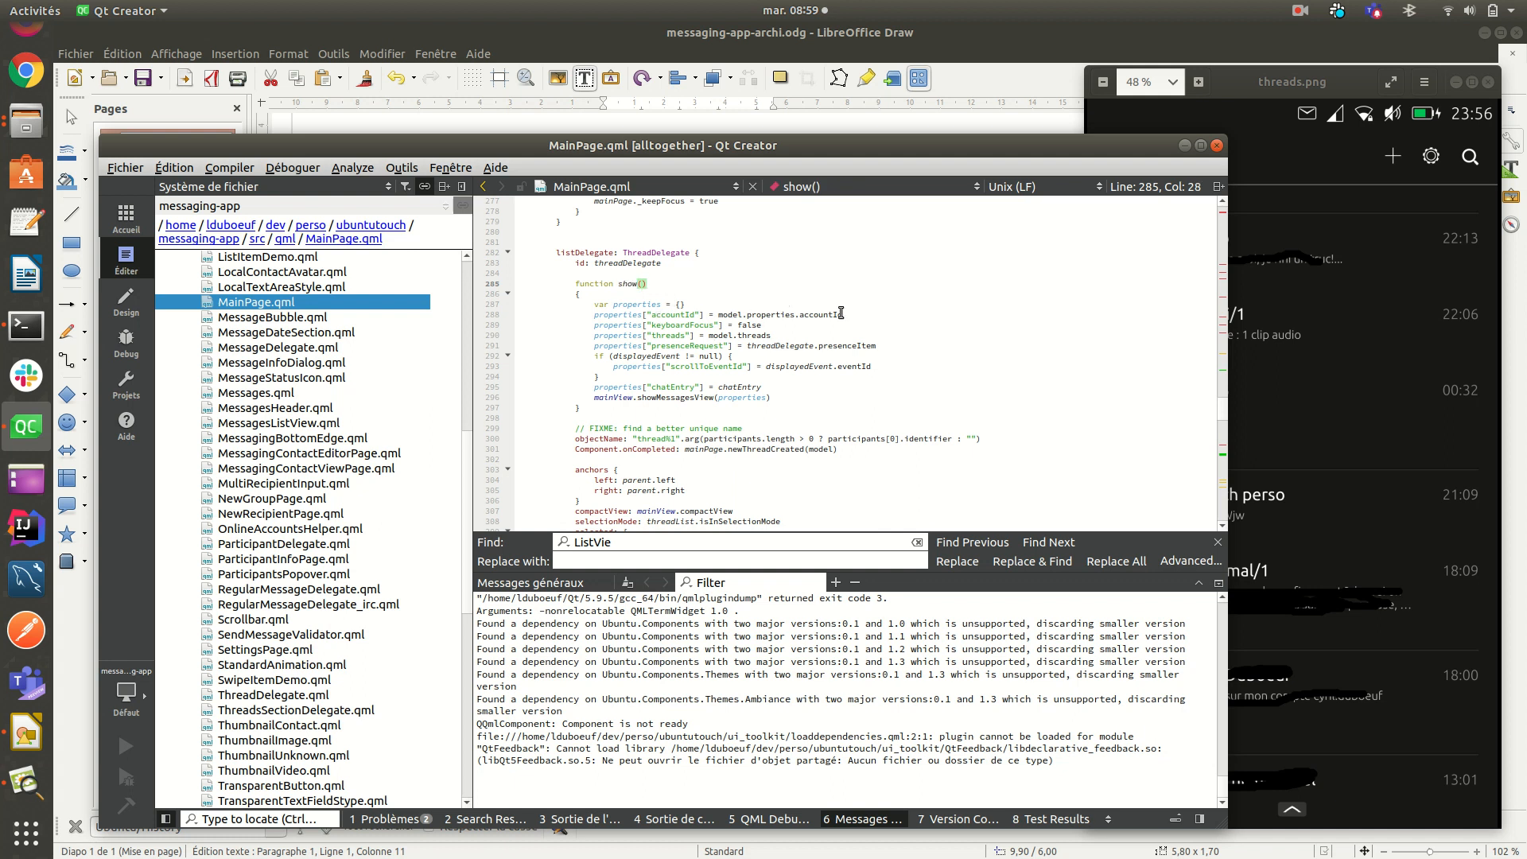
mouse_move(756, 346)
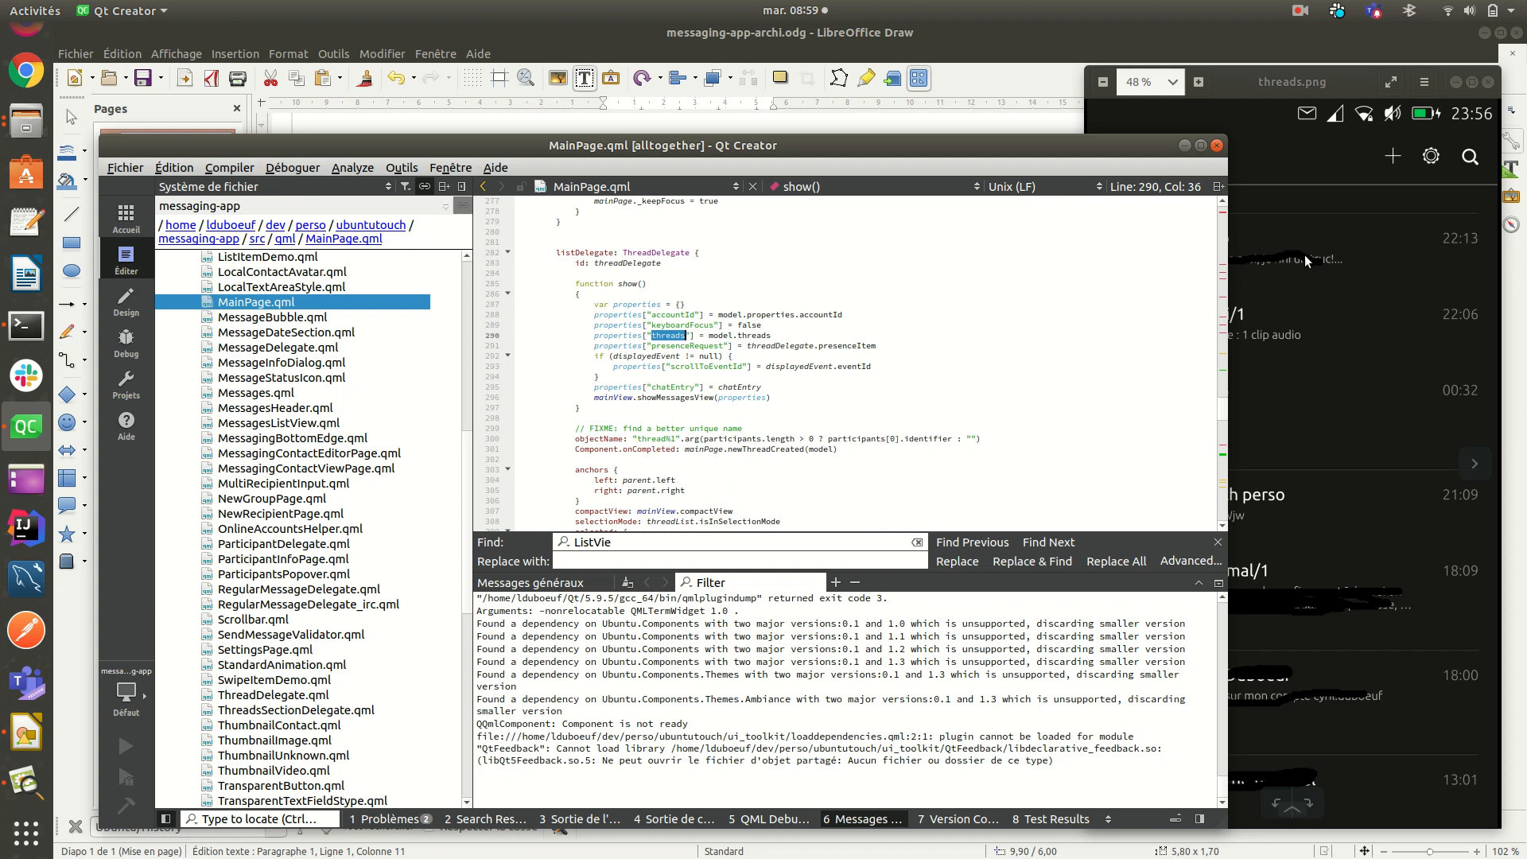
mouse_move(1279, 229)
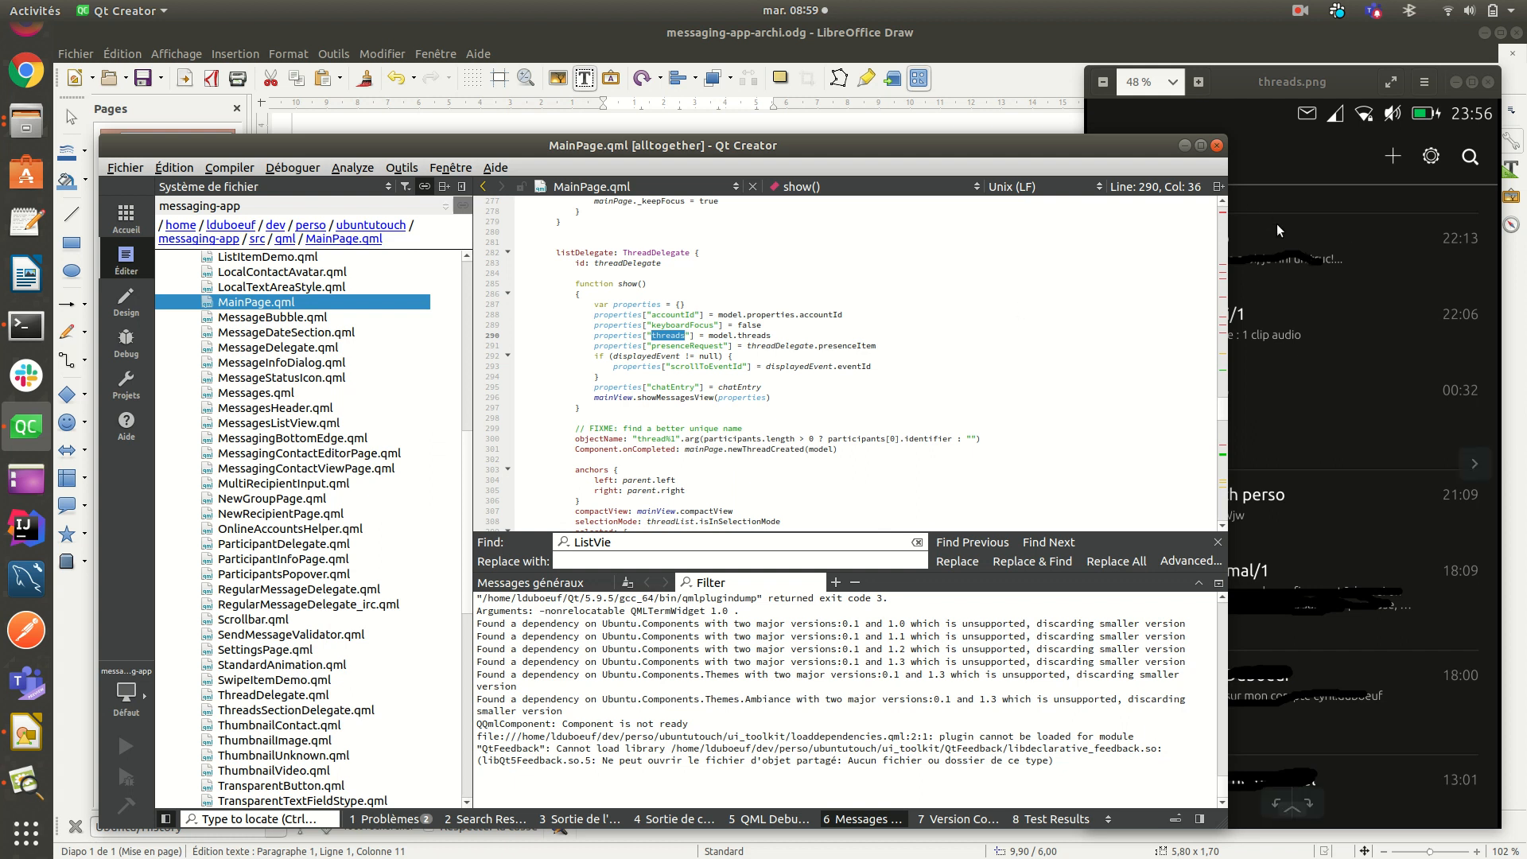
mouse_move(1333, 276)
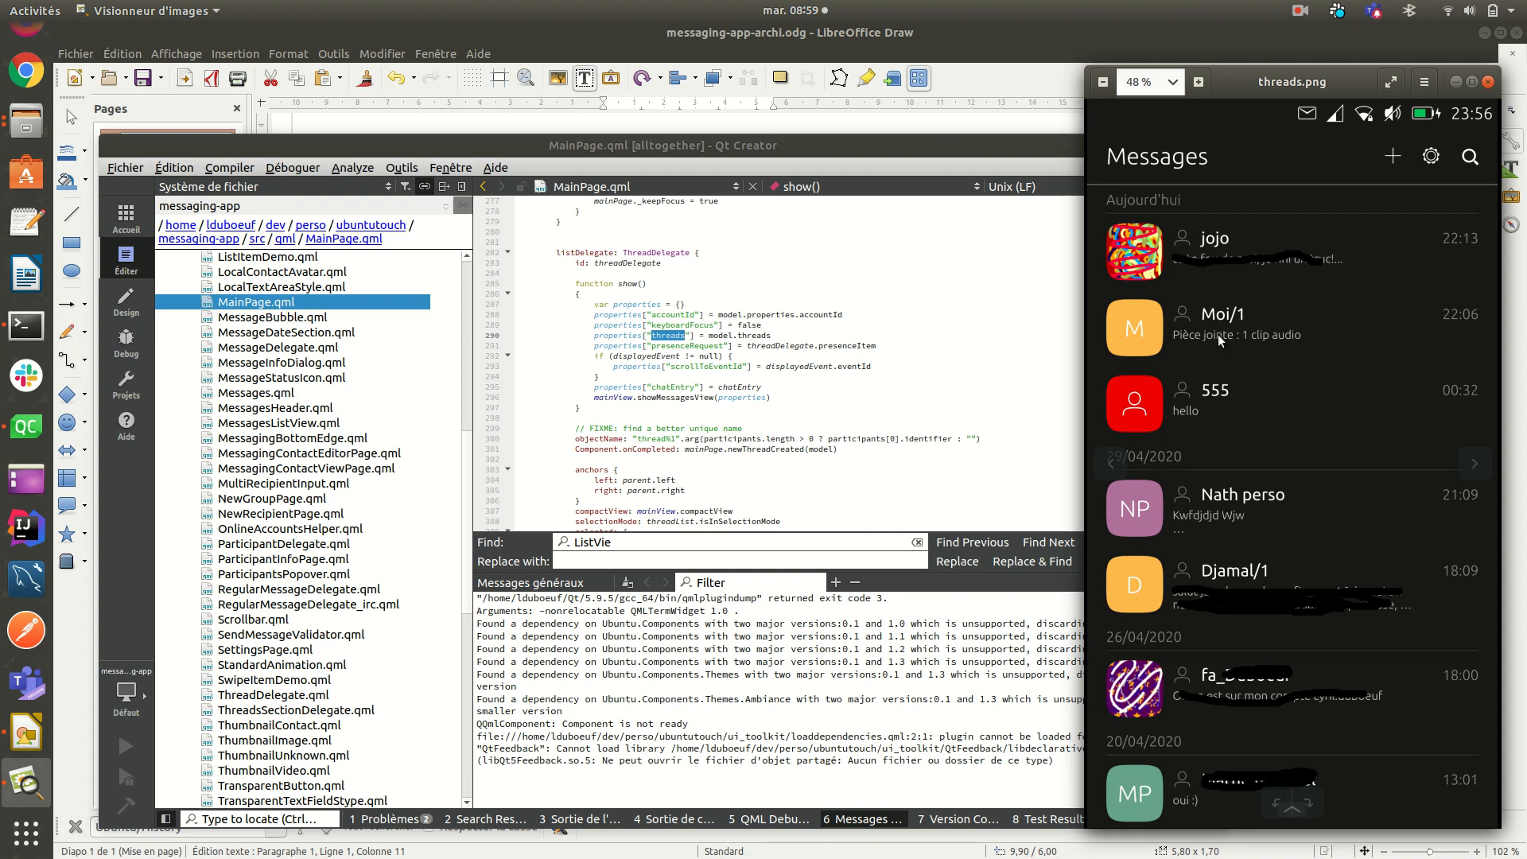
mouse_move(1204, 411)
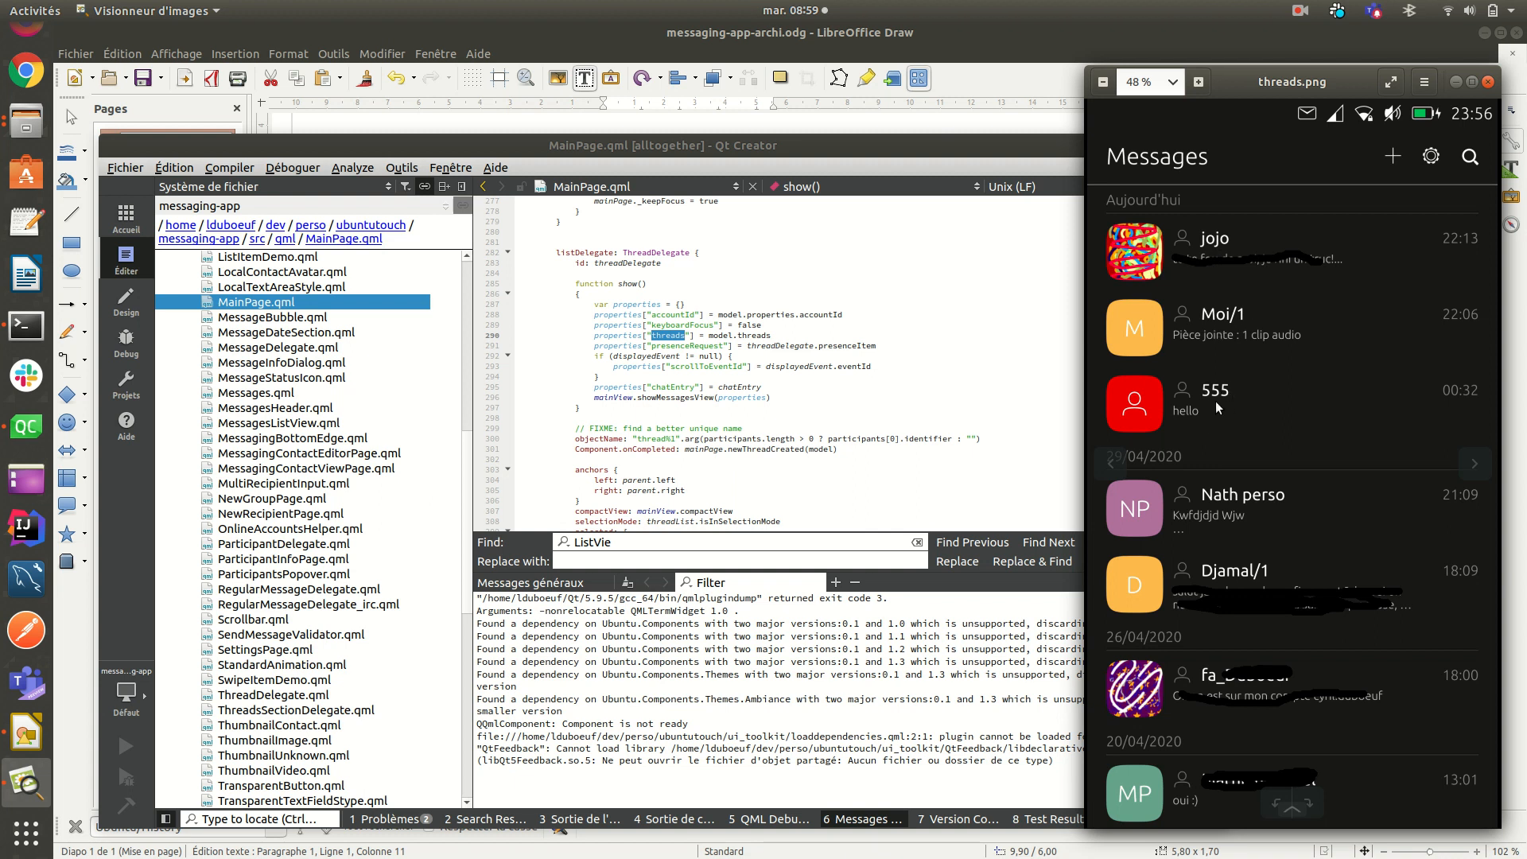
mouse_move(1225, 408)
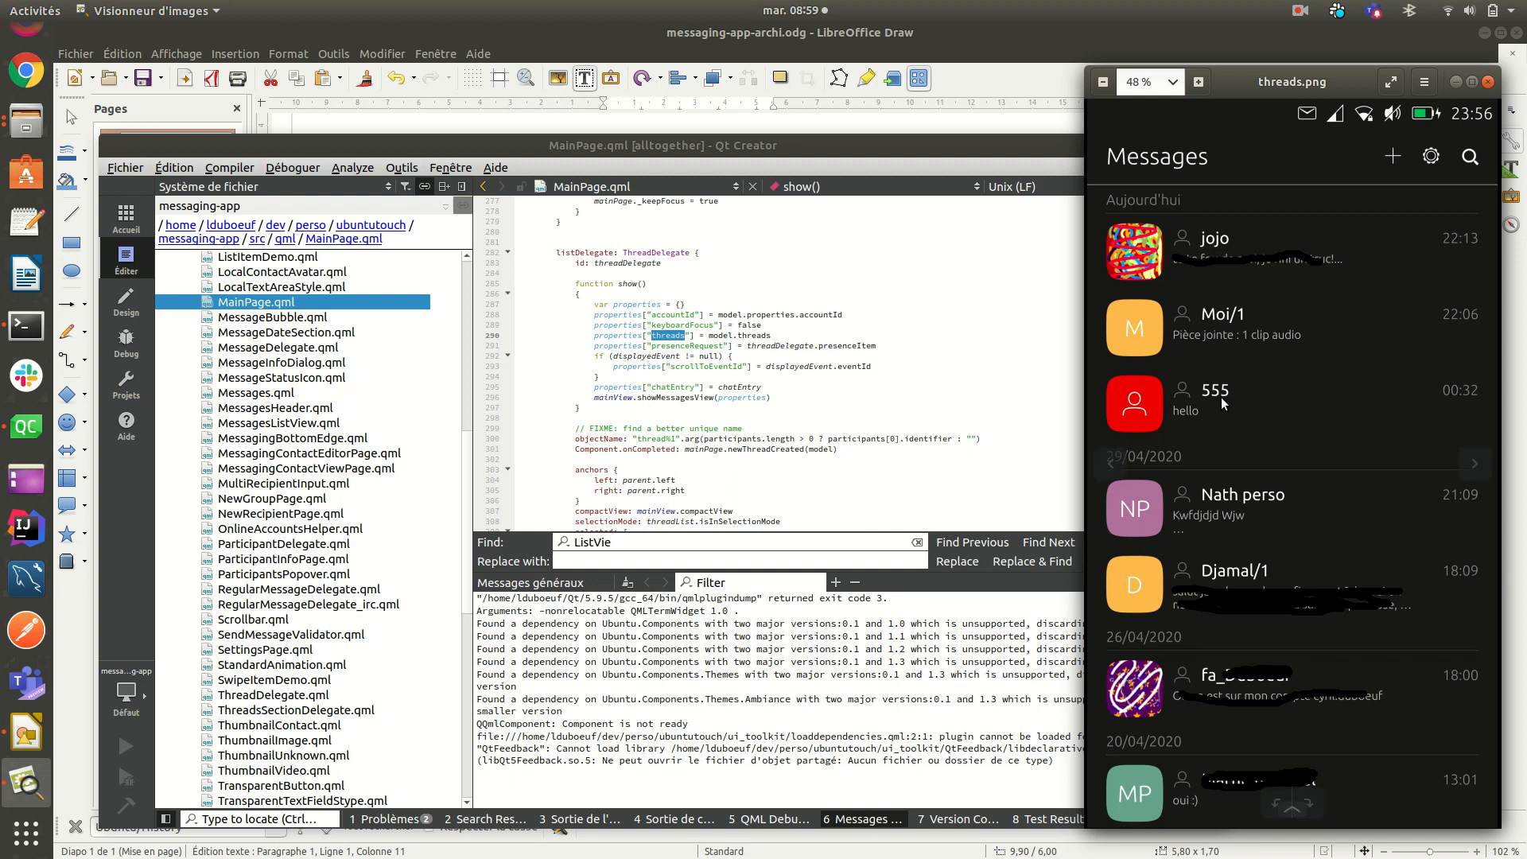
mouse_move(1228, 397)
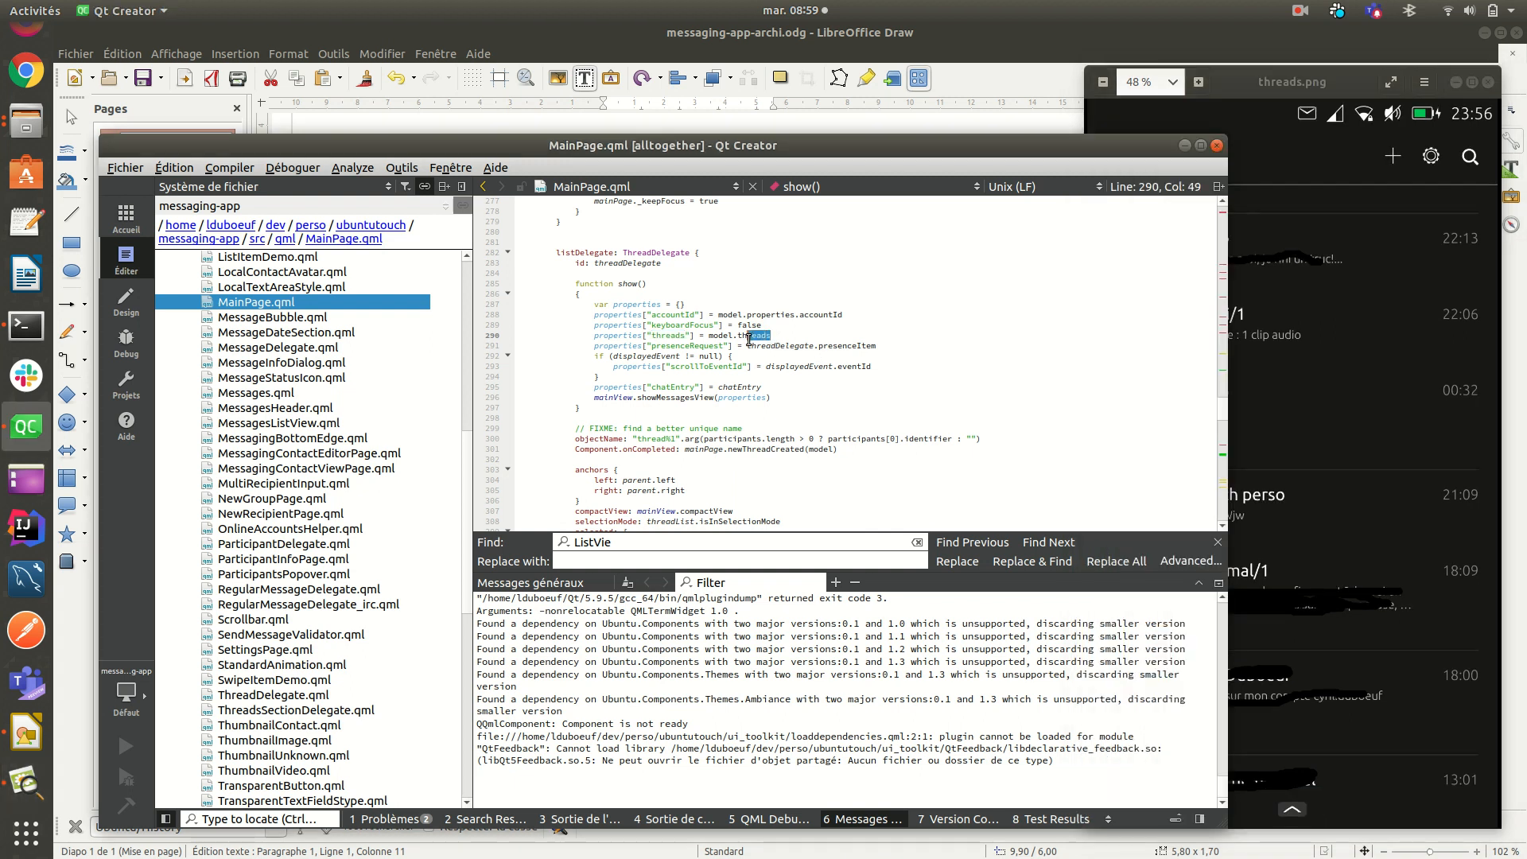
double_click(754, 334)
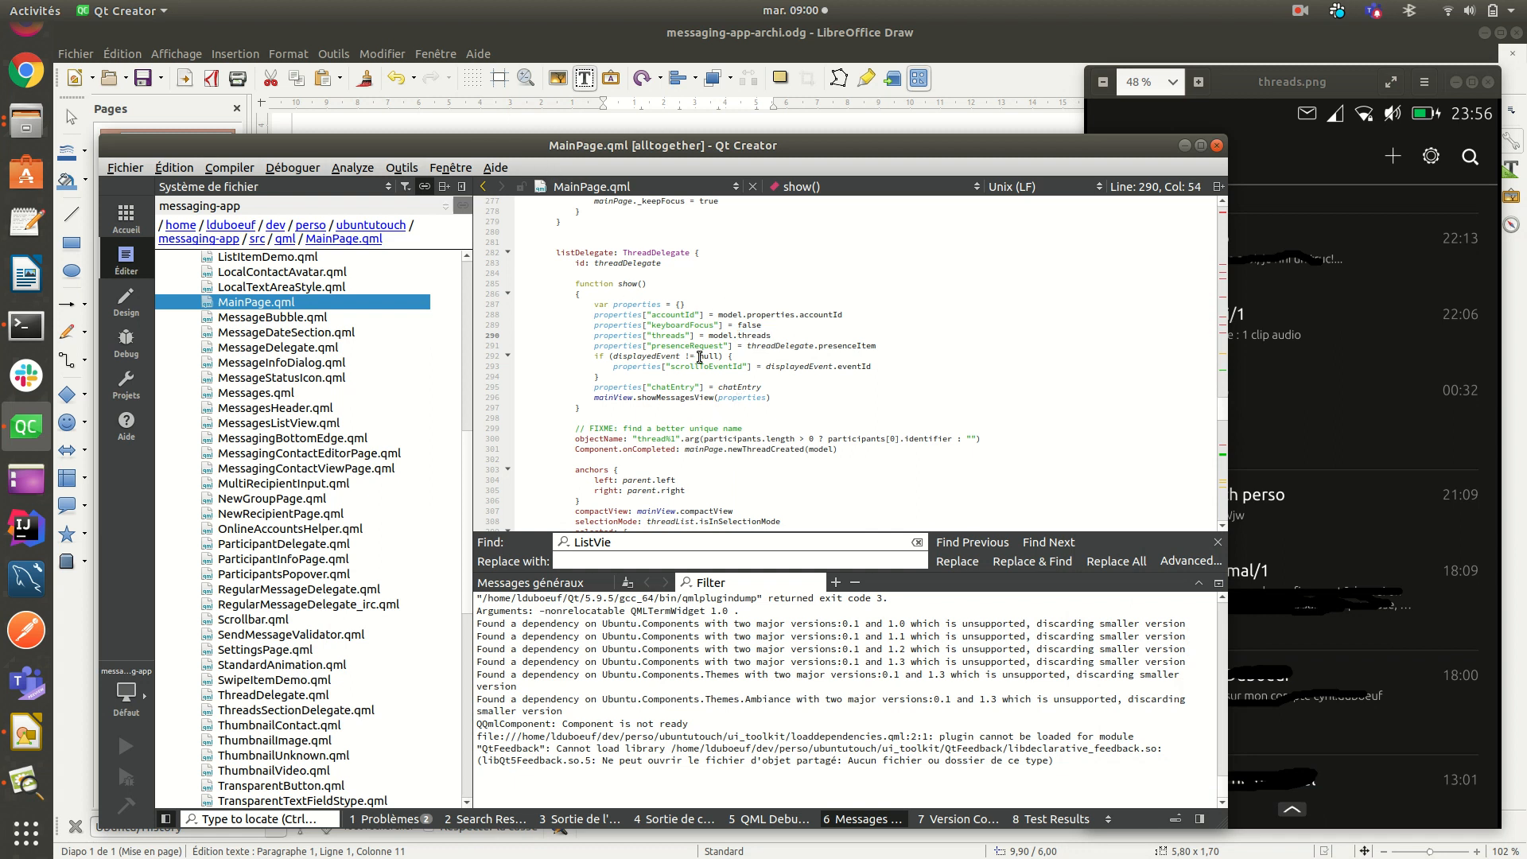
mouse_move(722, 398)
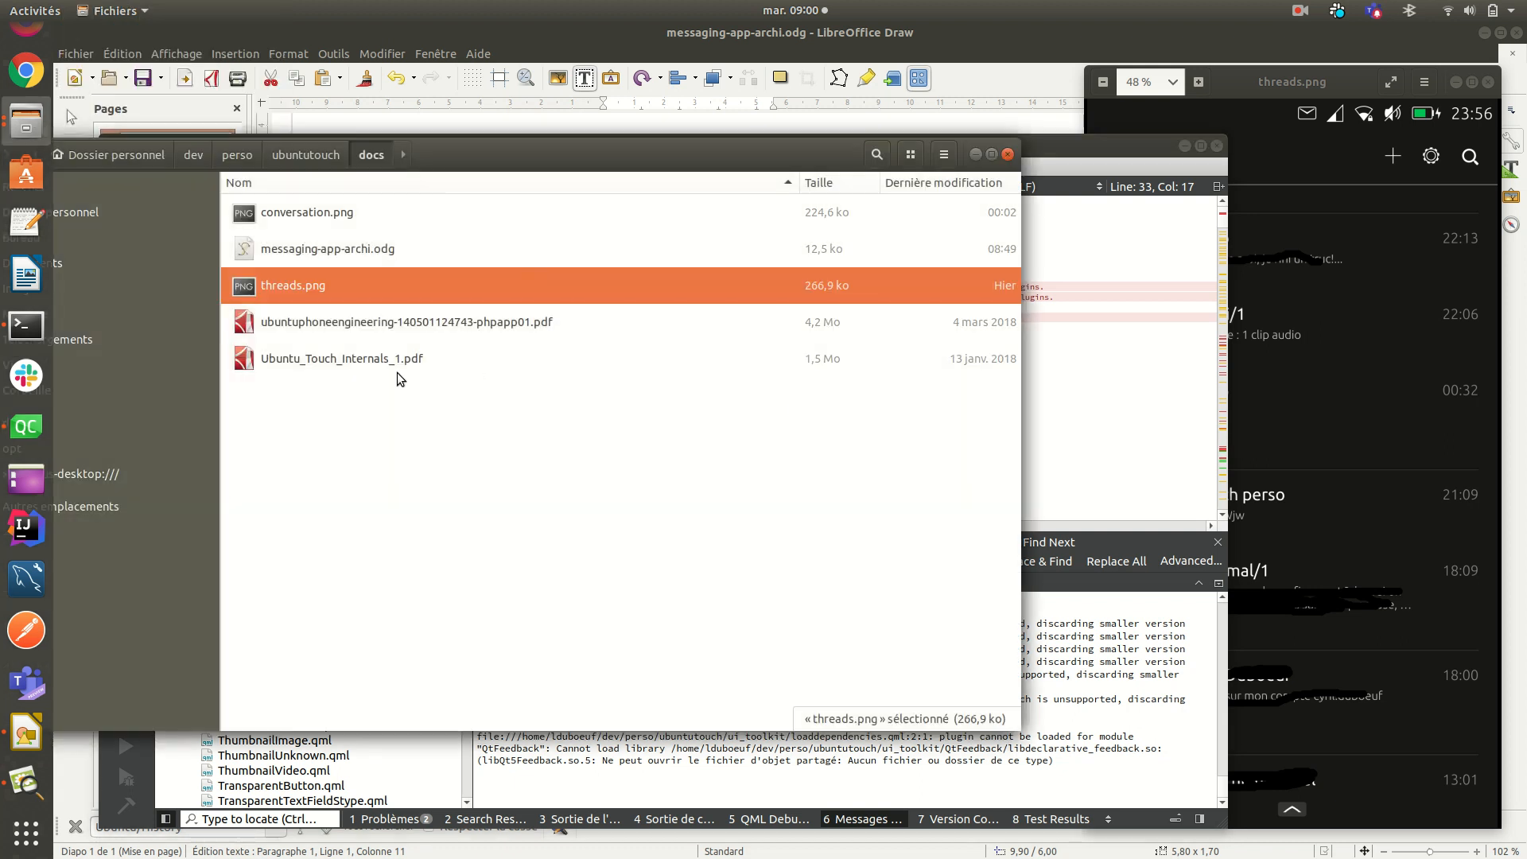
Step: Open conversation.png from the ubuntutouch docs folder in Files
double_click(306, 213)
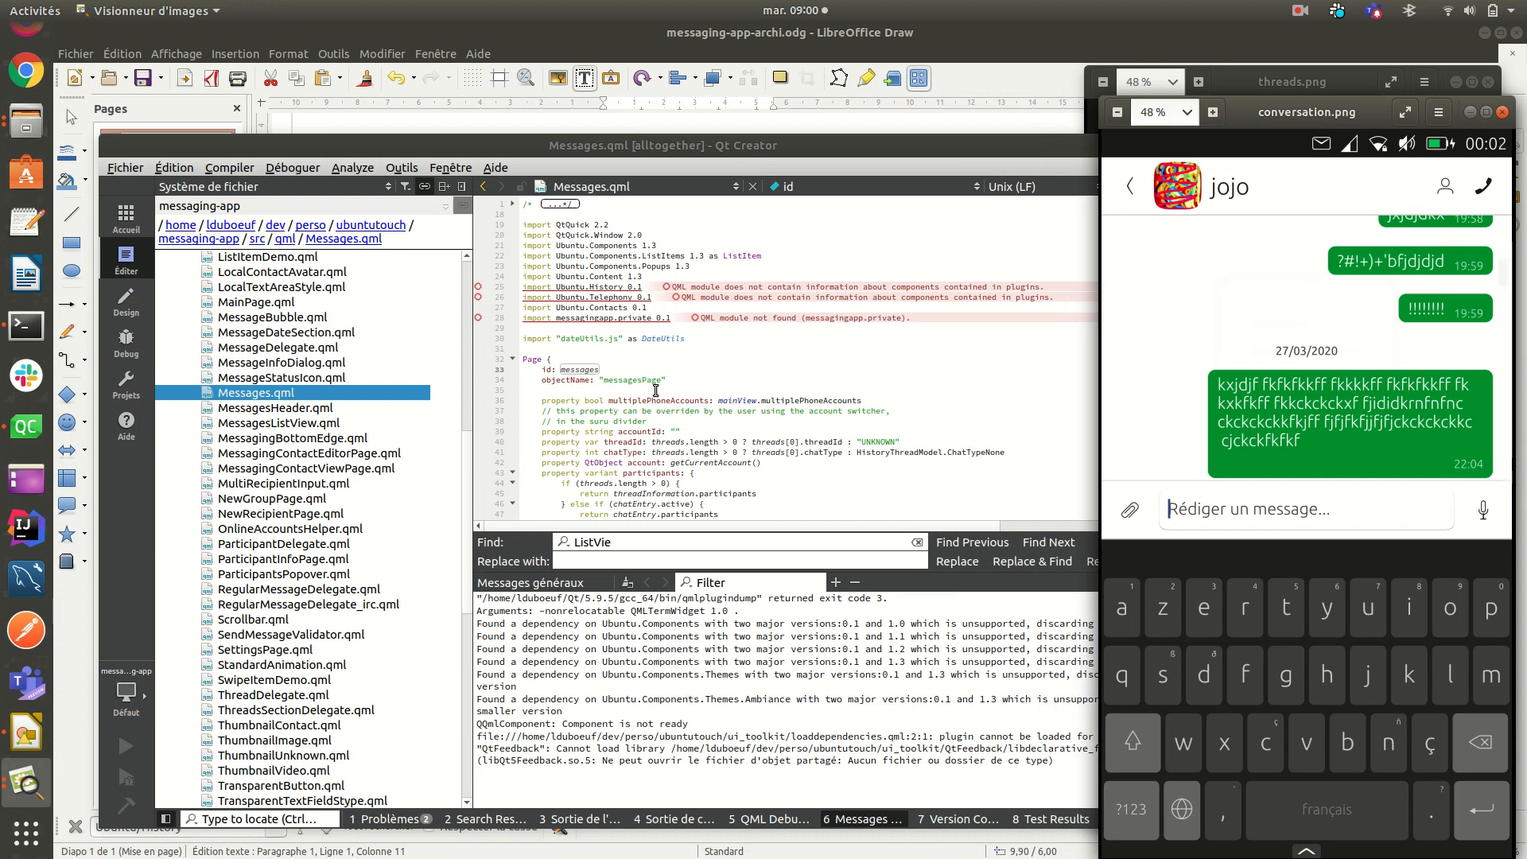
mouse_move(664, 391)
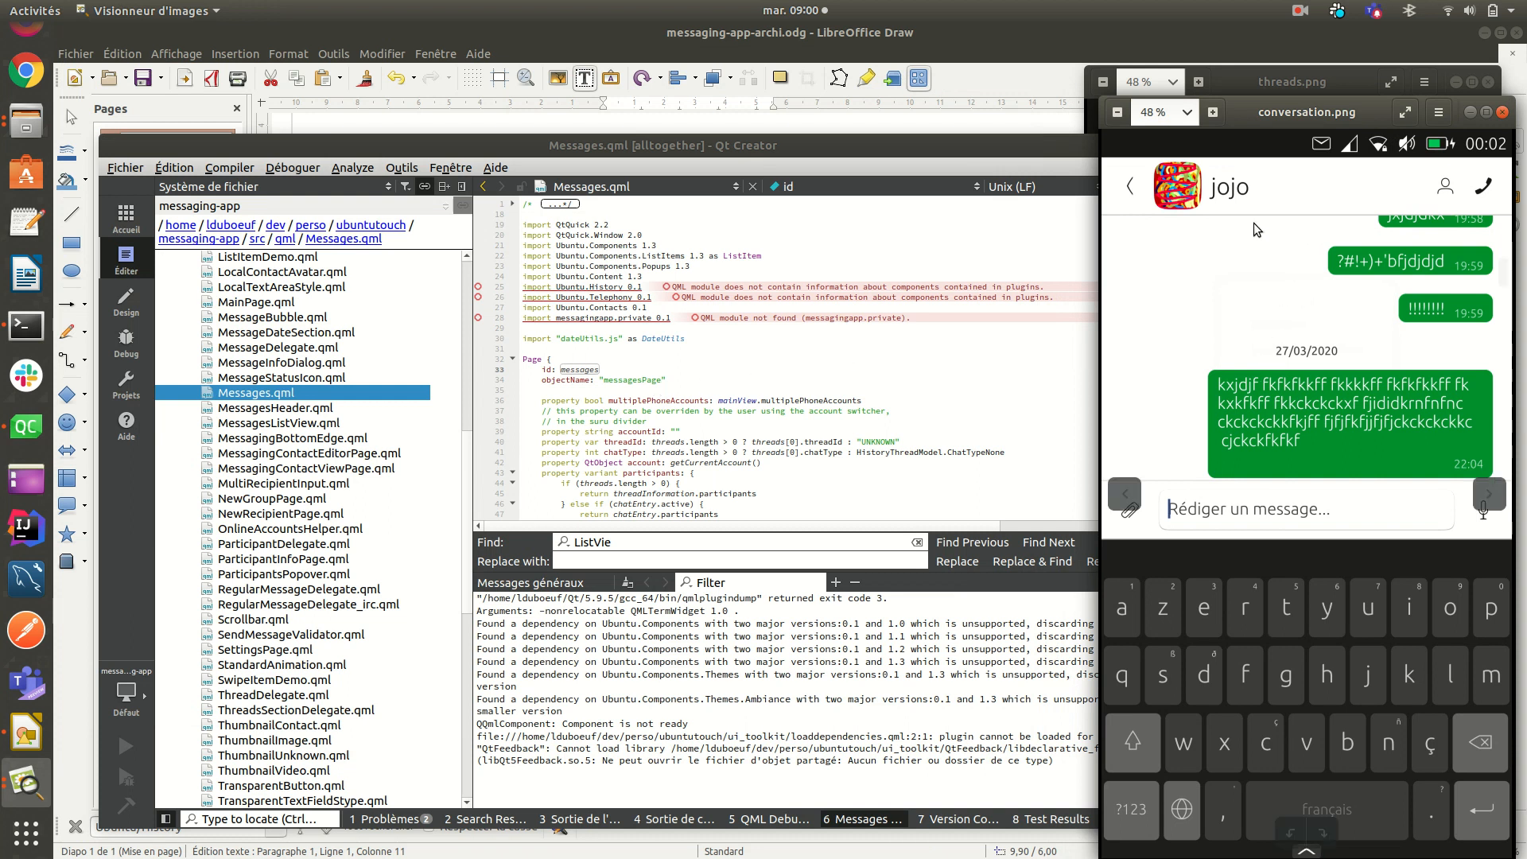
mouse_move(1384, 245)
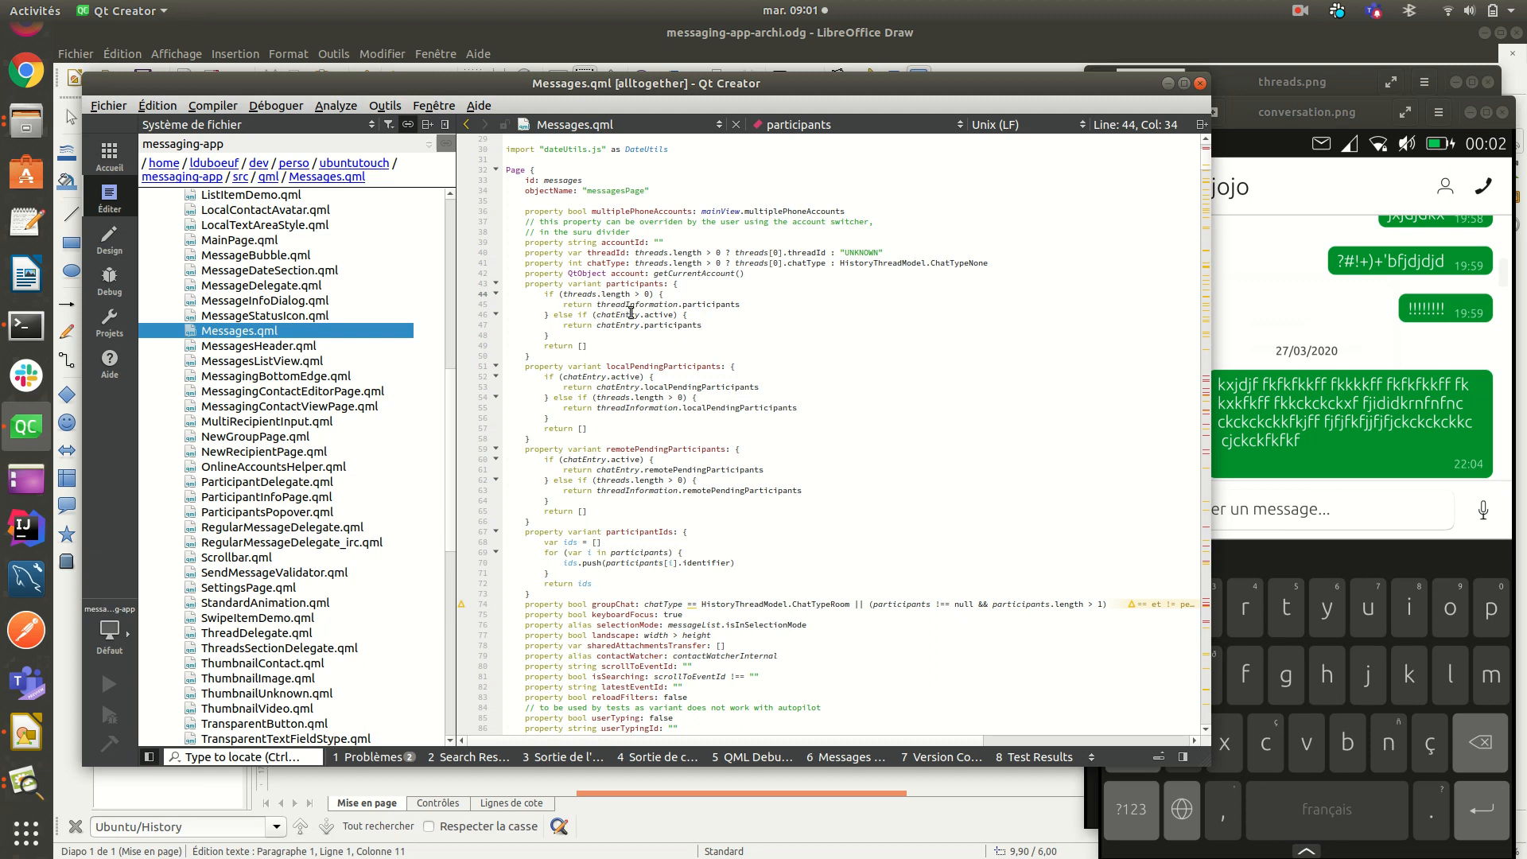
Step: Review the participants and threads property declarations in Messages.qml
double_click(636, 314)
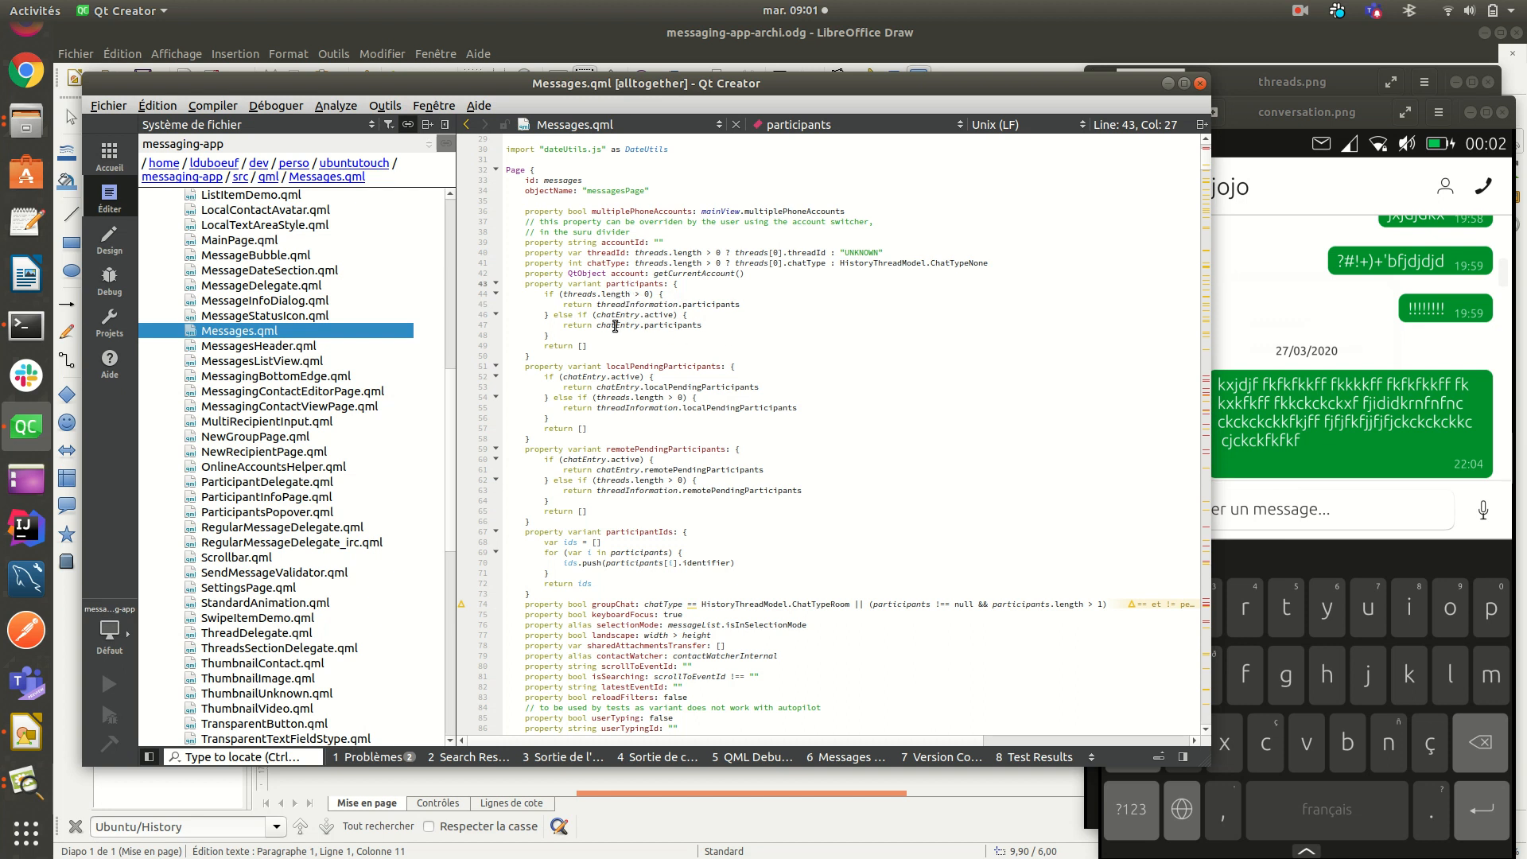
mouse_move(816, 433)
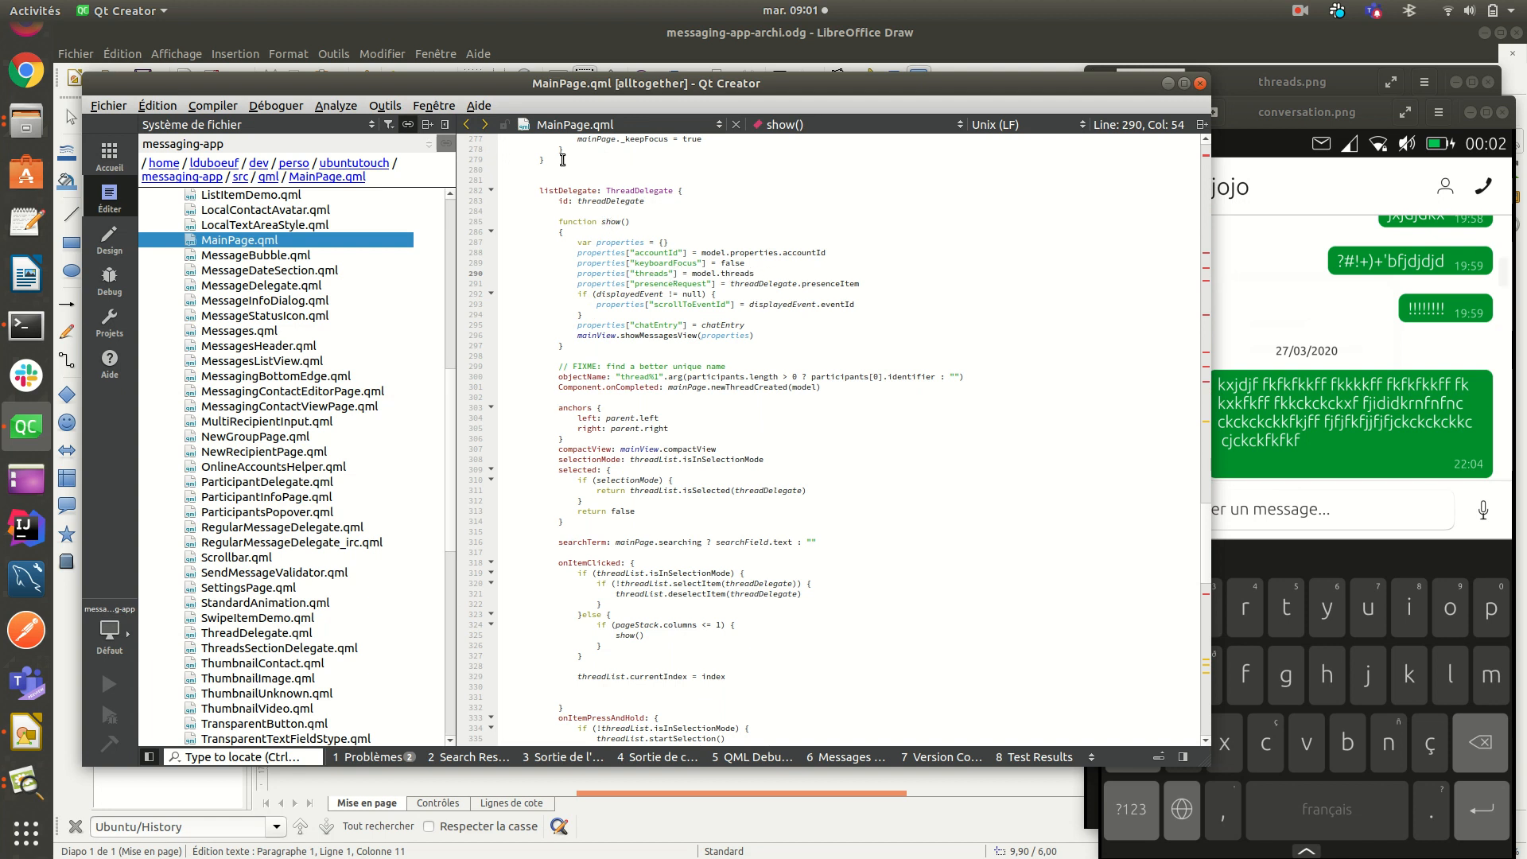
click(238, 331)
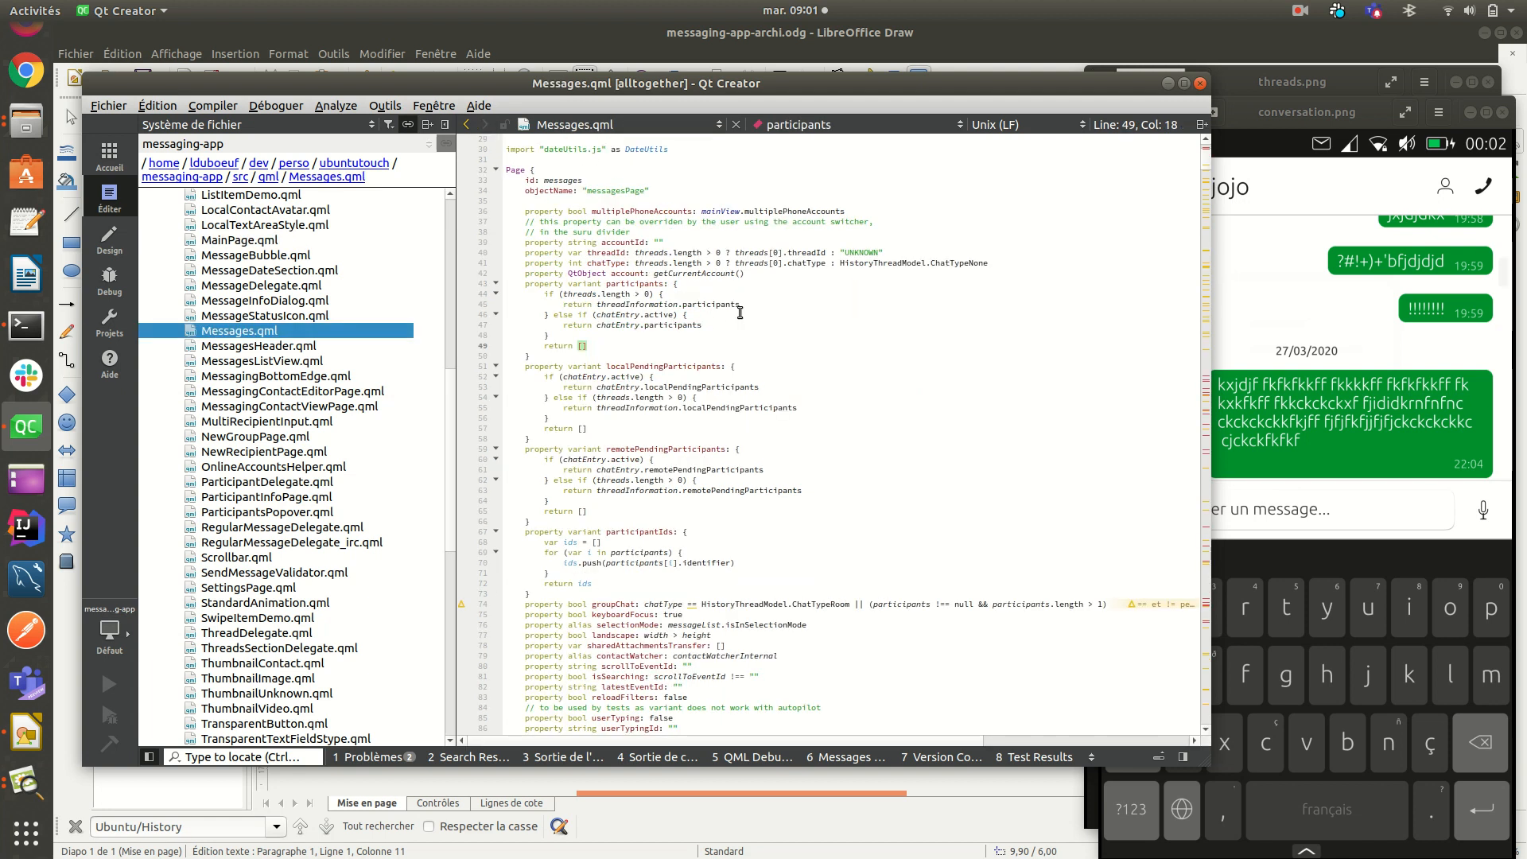
scroll(down, 3)
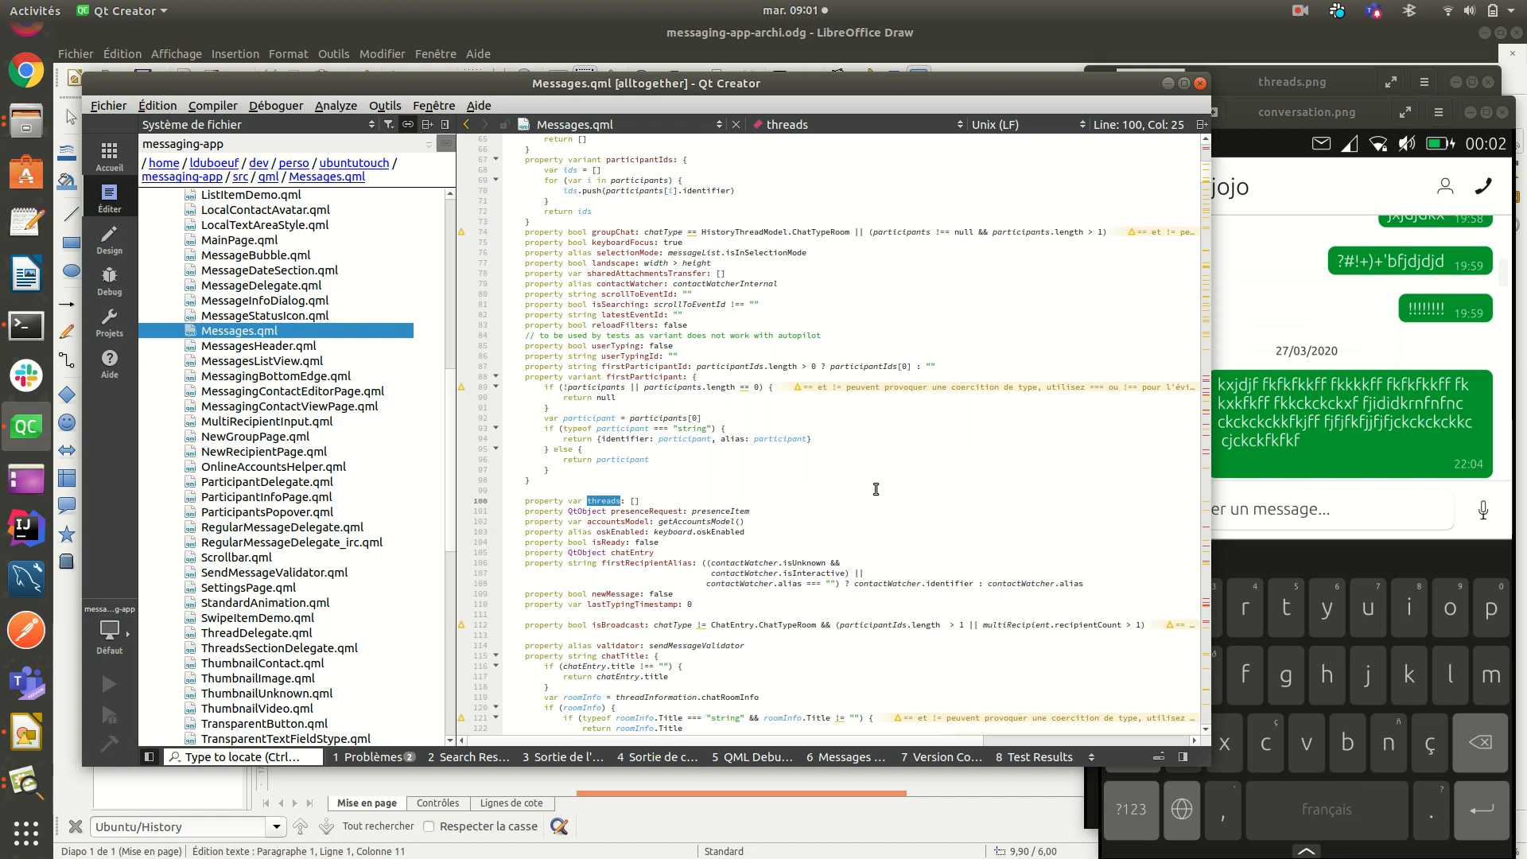
mouse_move(829, 447)
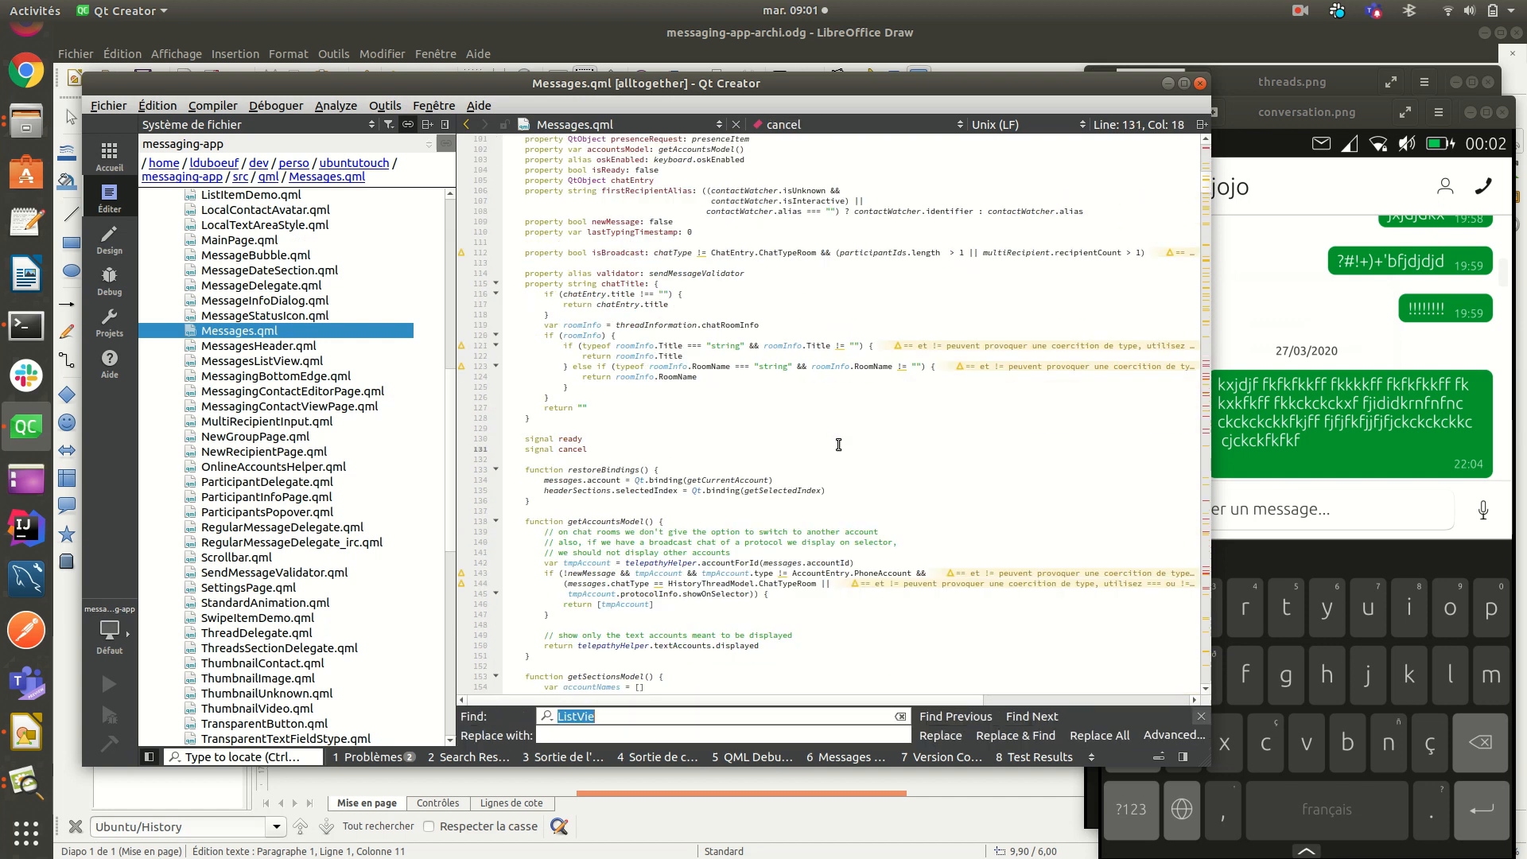
Step: Search 'thread' to reach the HistoryUnionFilter and HistoryGroupedThreadsModel blocks in Messages.qml
text(threadInformation)
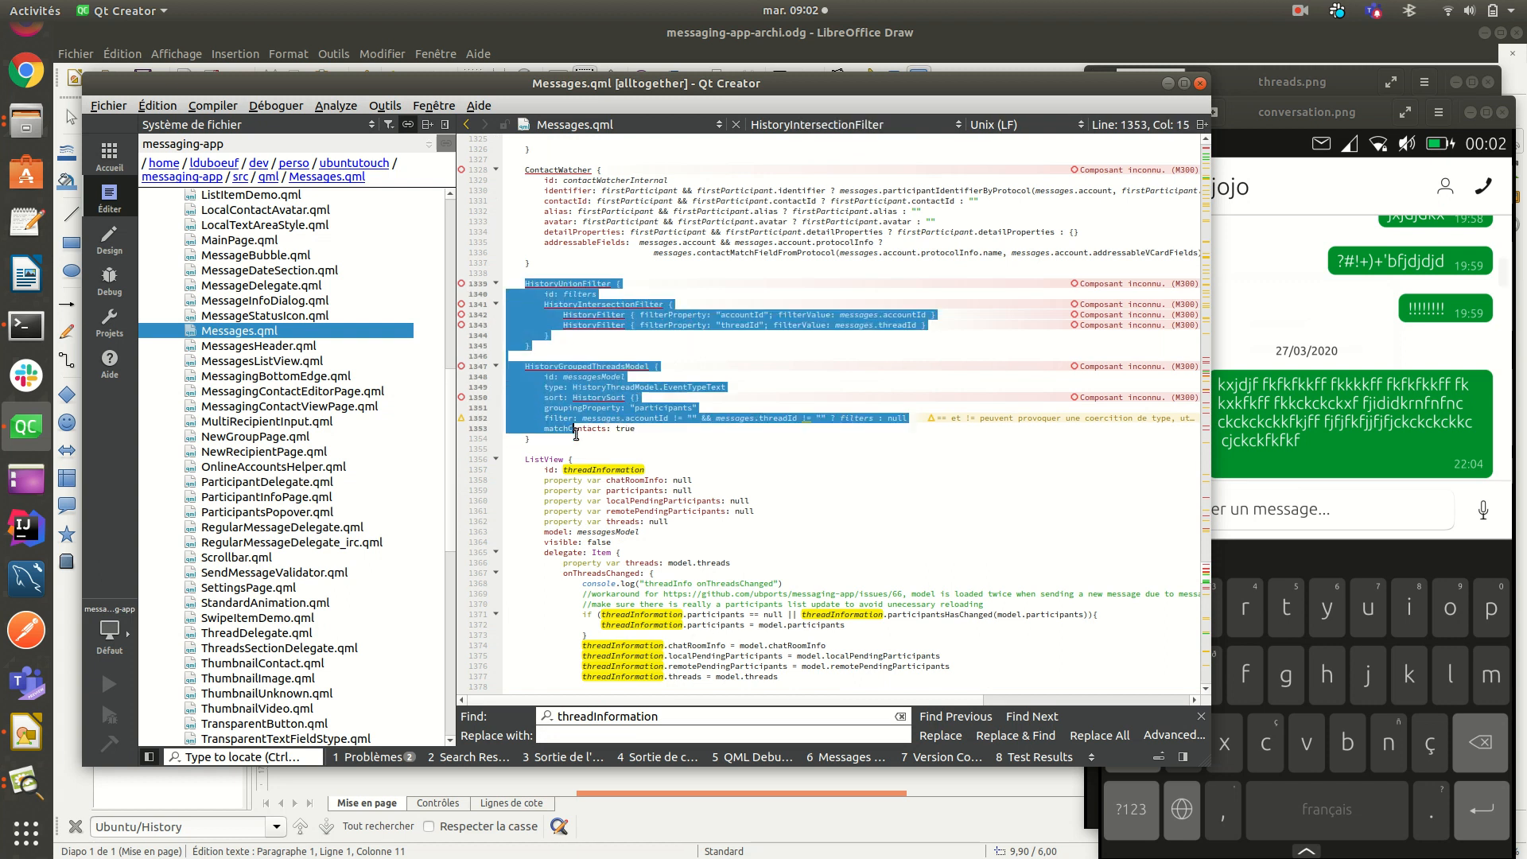
click(786, 349)
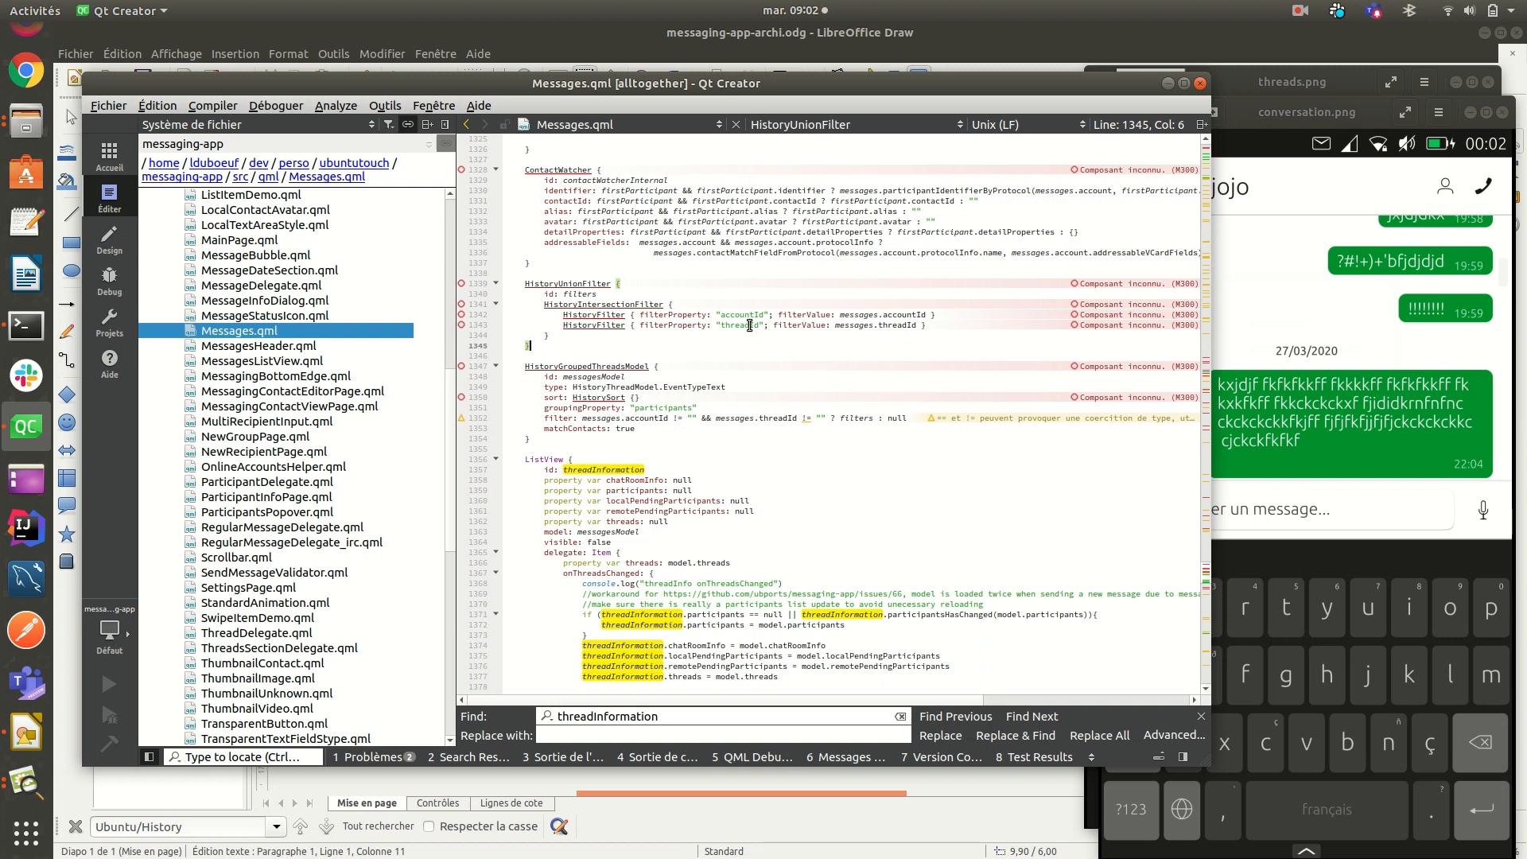
click(748, 325)
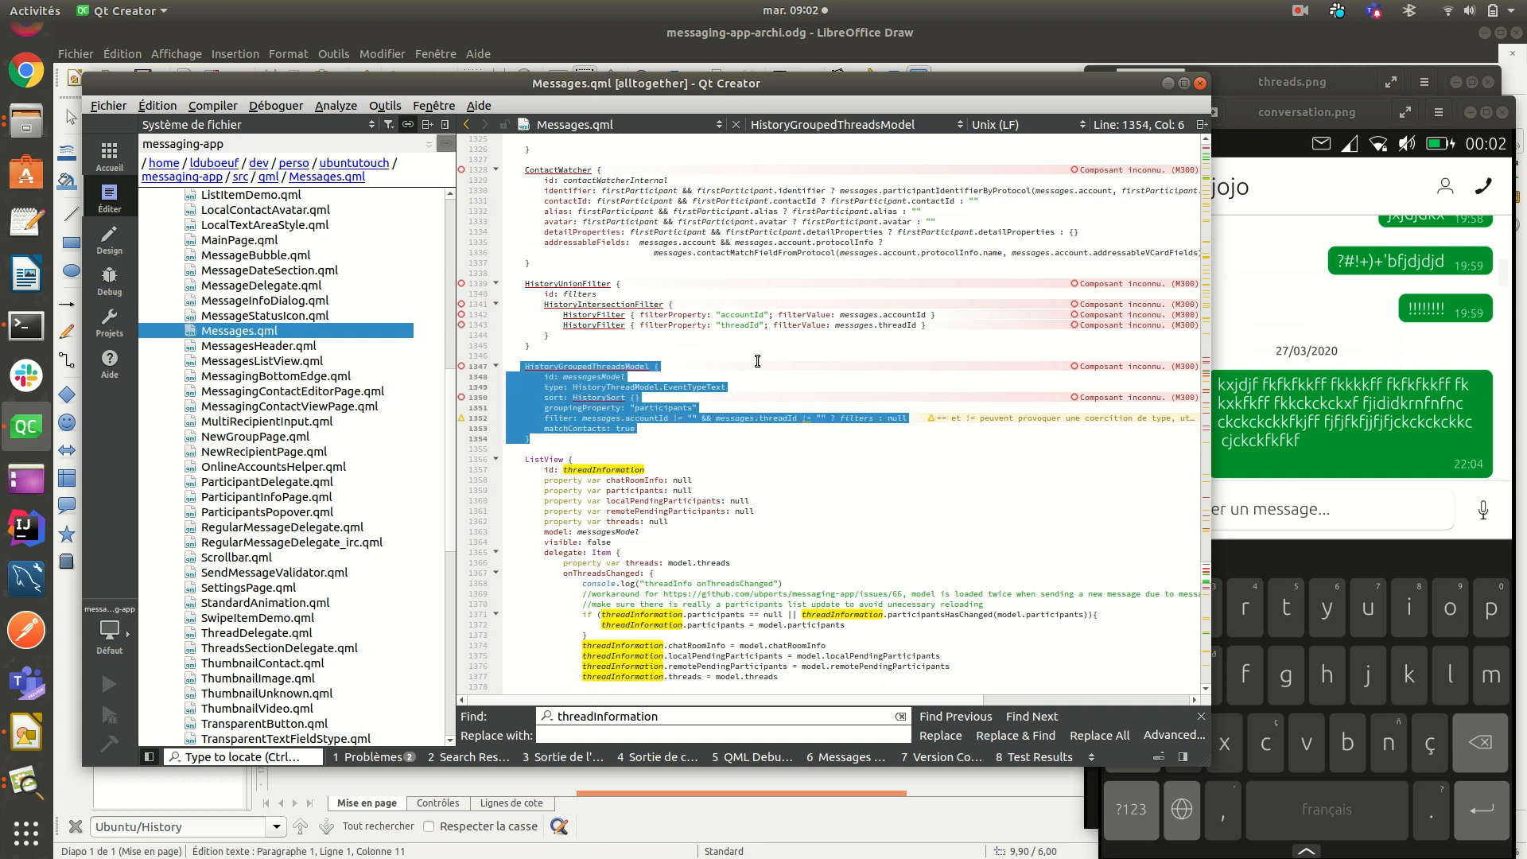
Step: Scroll through the ListView delegate's onThreadsChanged handler assigning model.threads
scroll(down, 3)
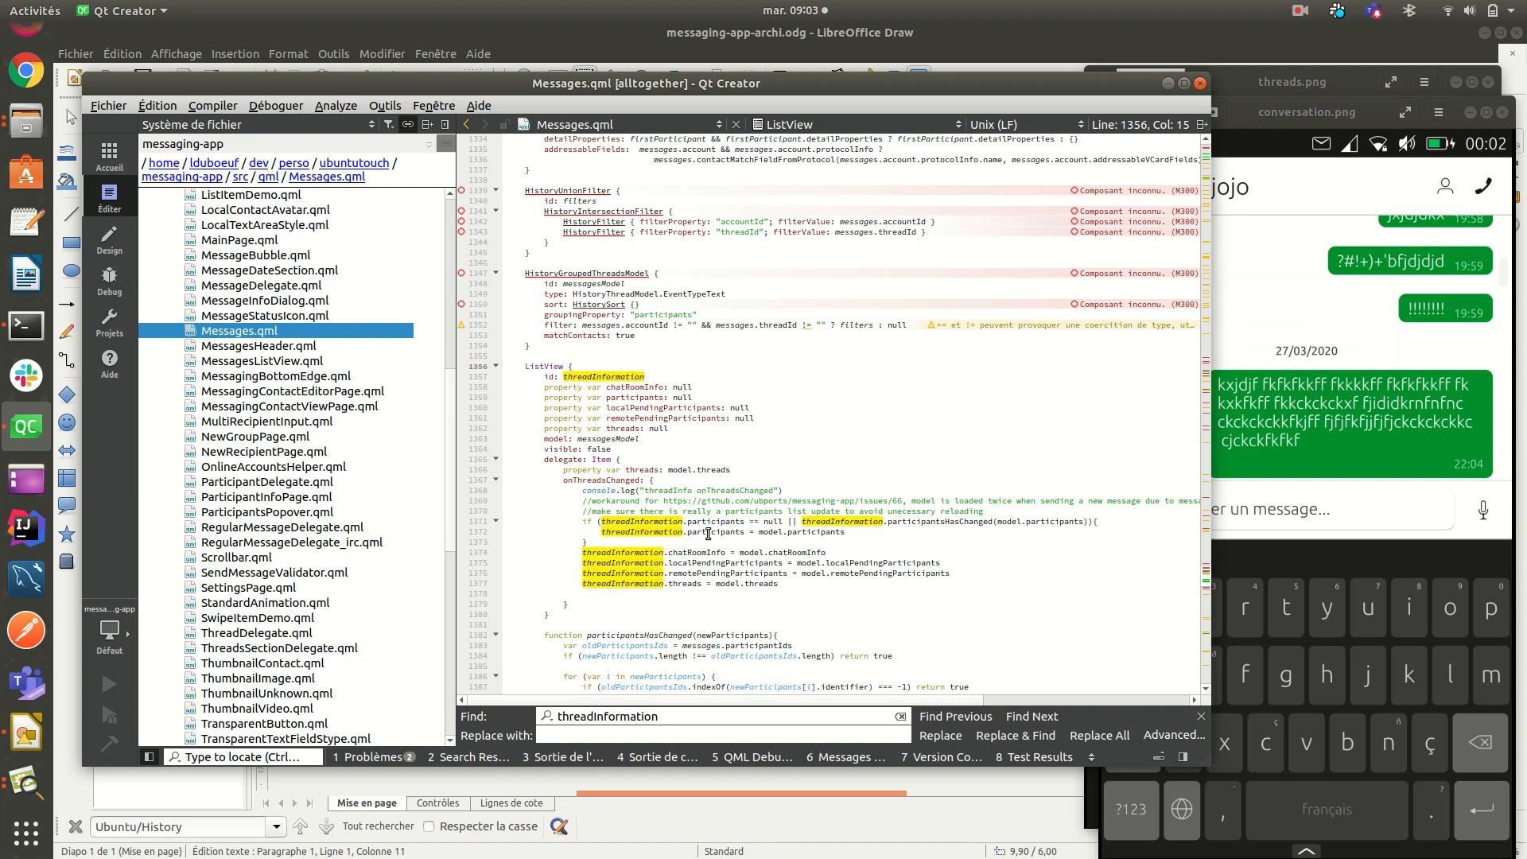
mouse_move(716, 522)
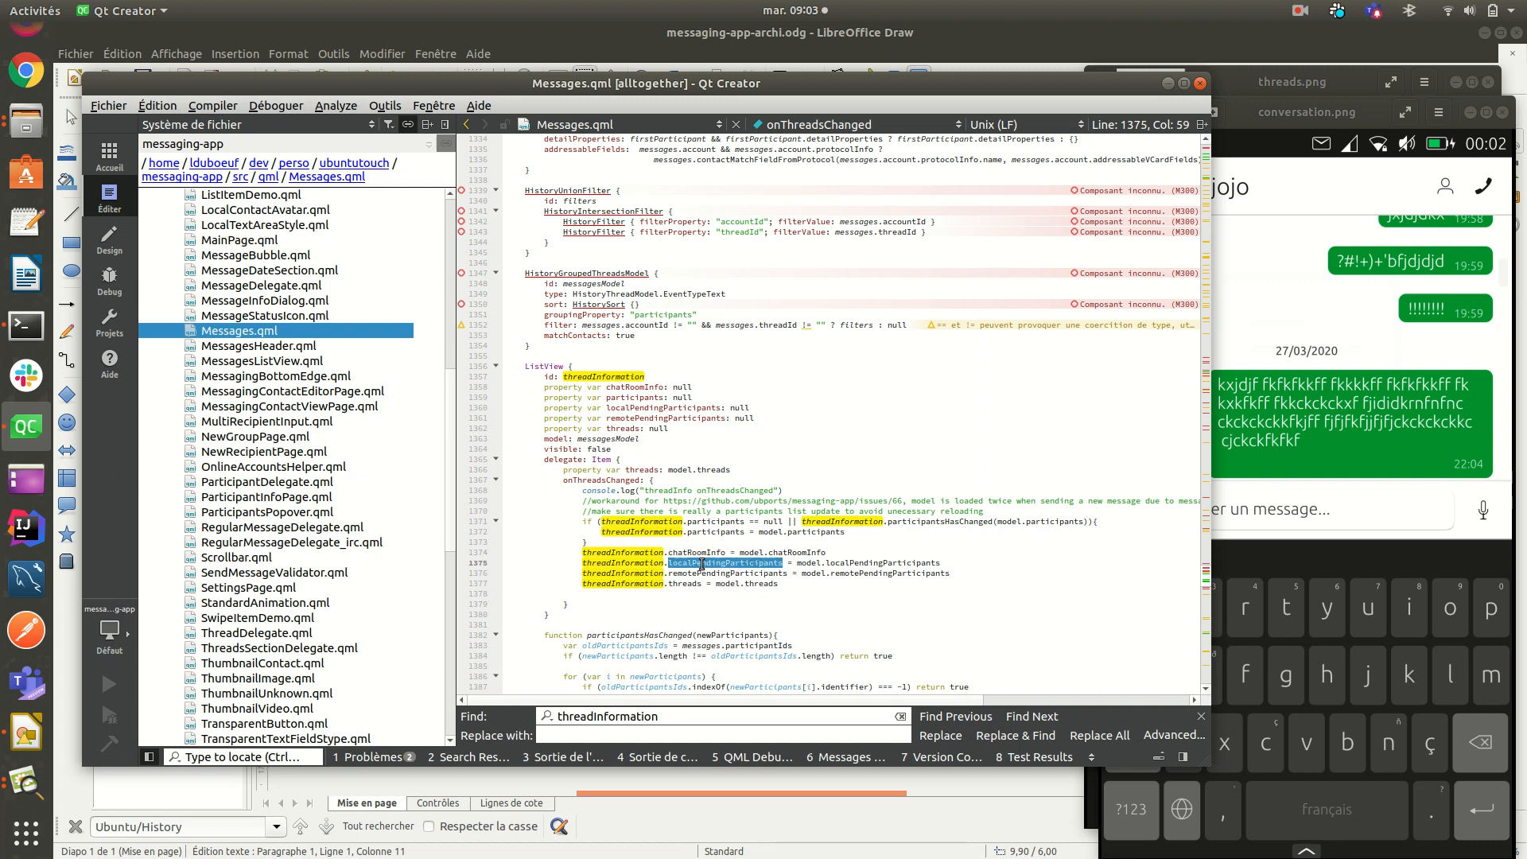
scroll(down, 3)
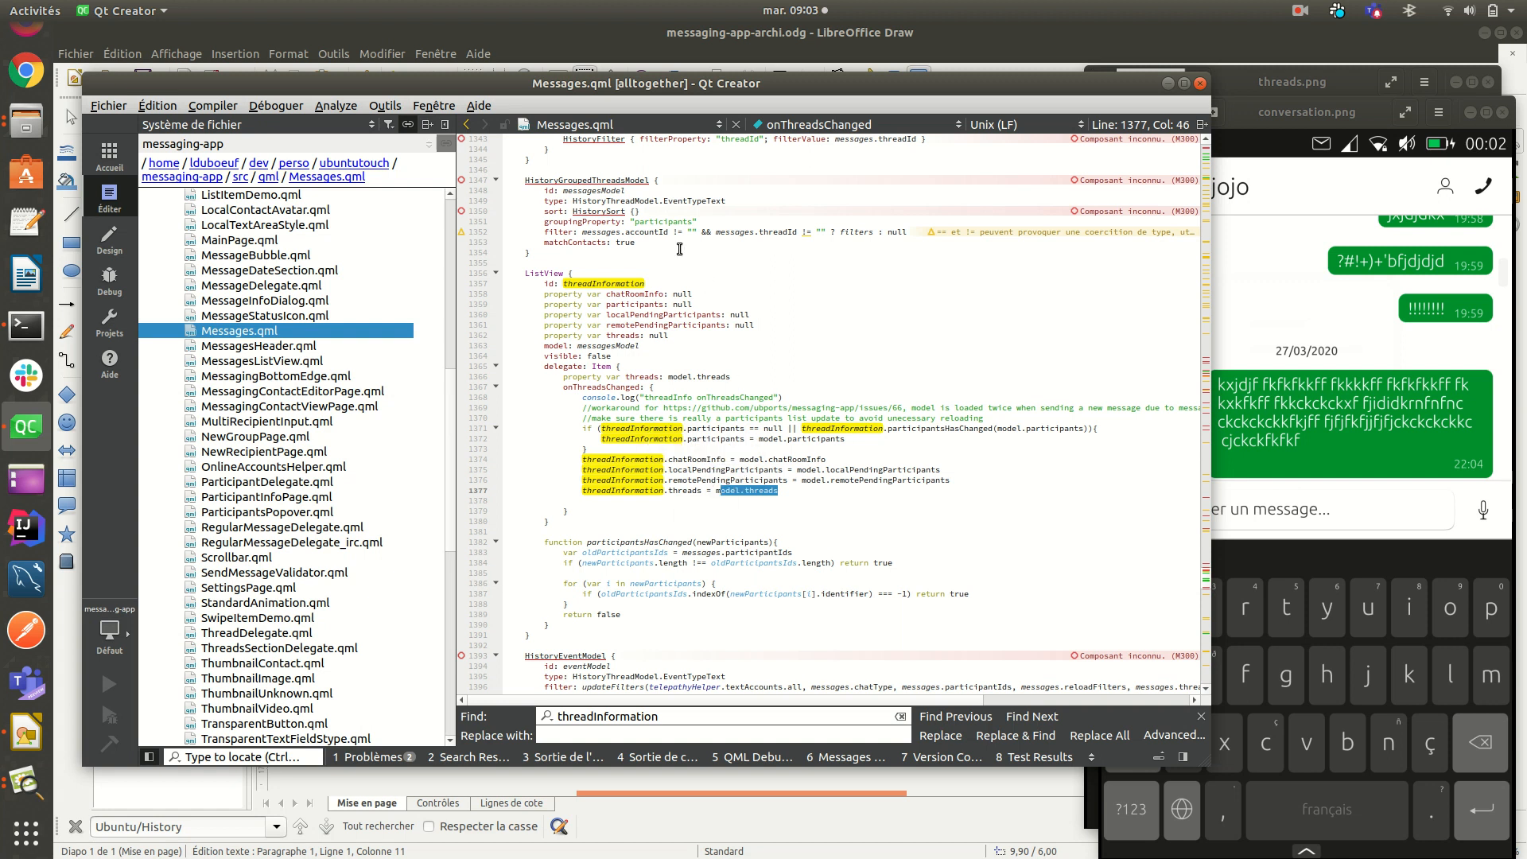
mouse_move(1015, 427)
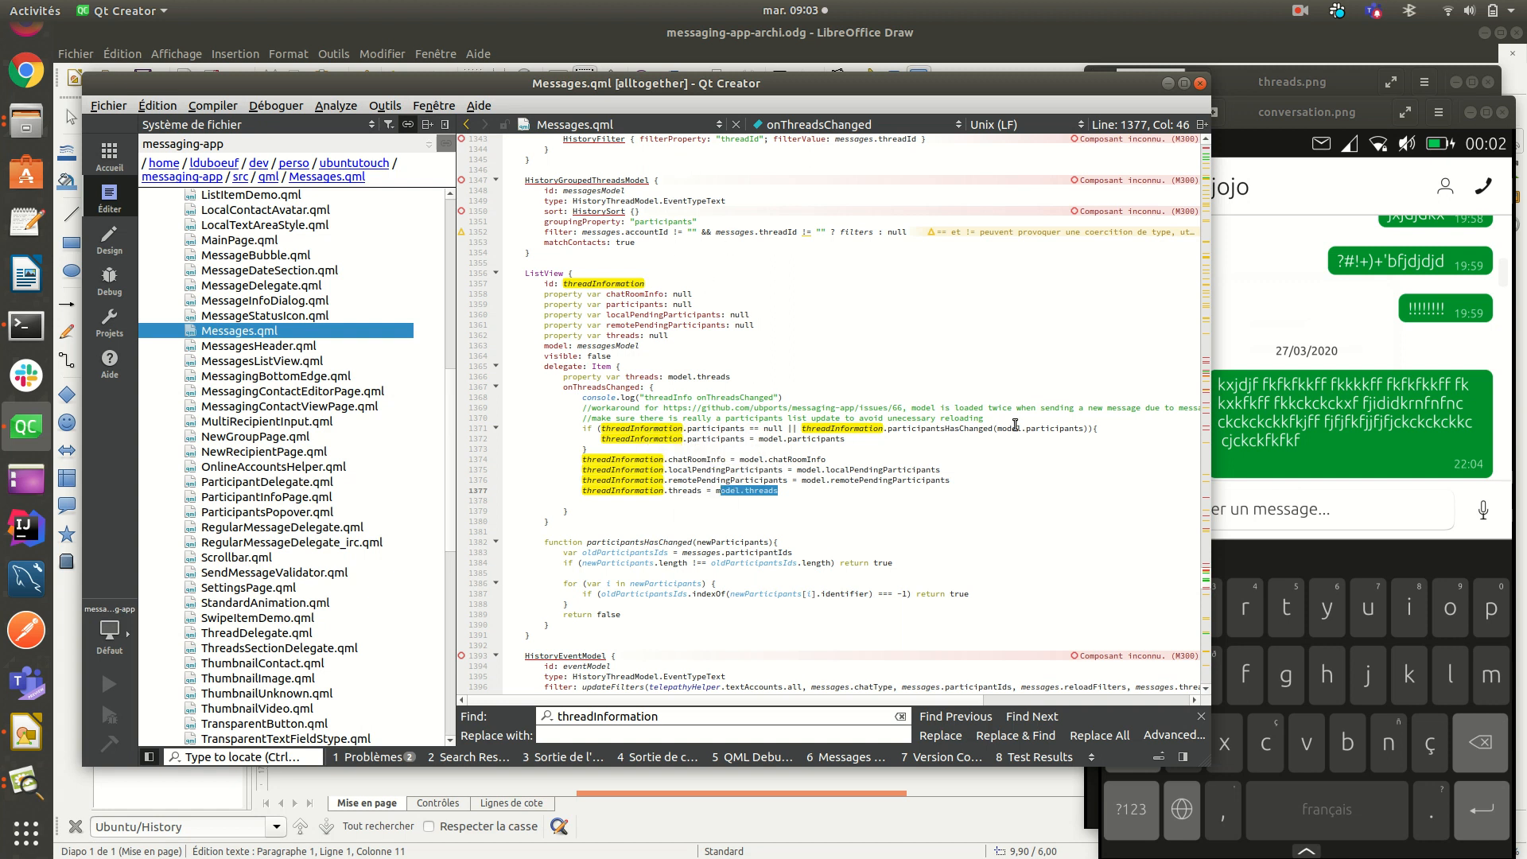
mouse_move(703, 364)
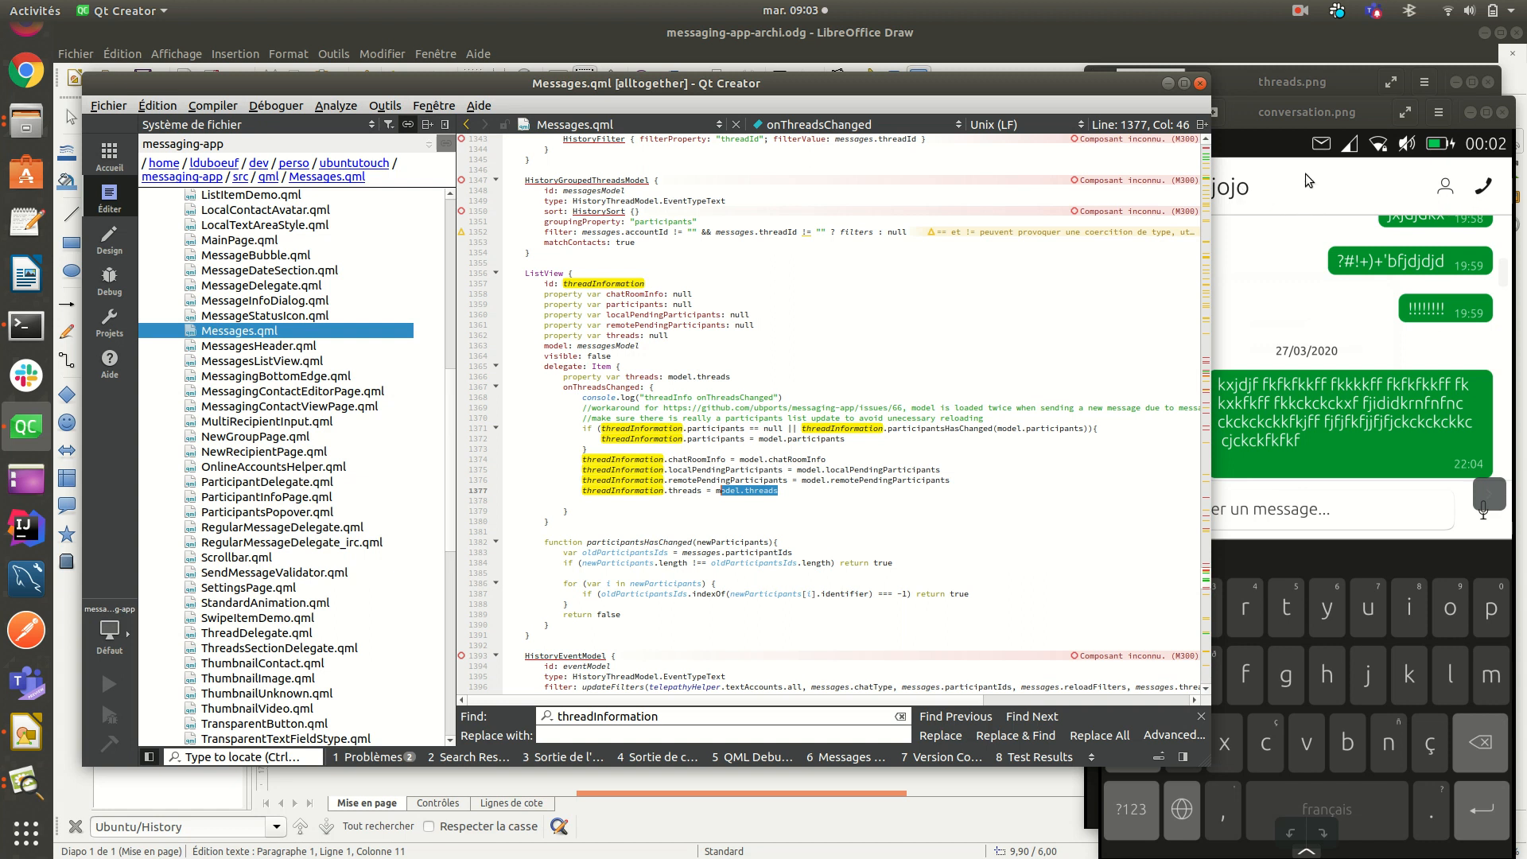
mouse_move(1346, 286)
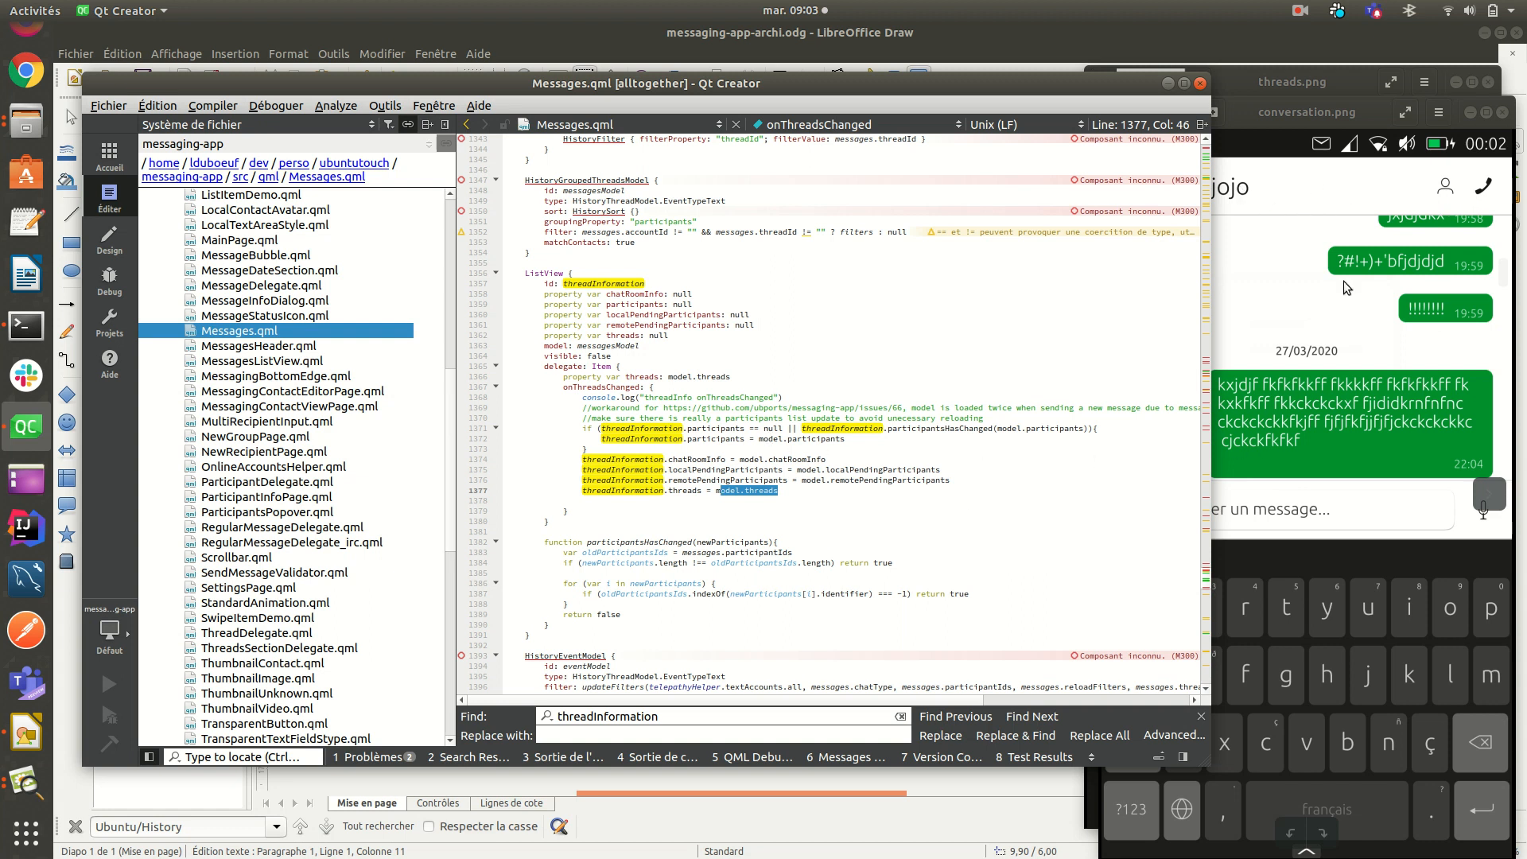
mouse_move(803, 359)
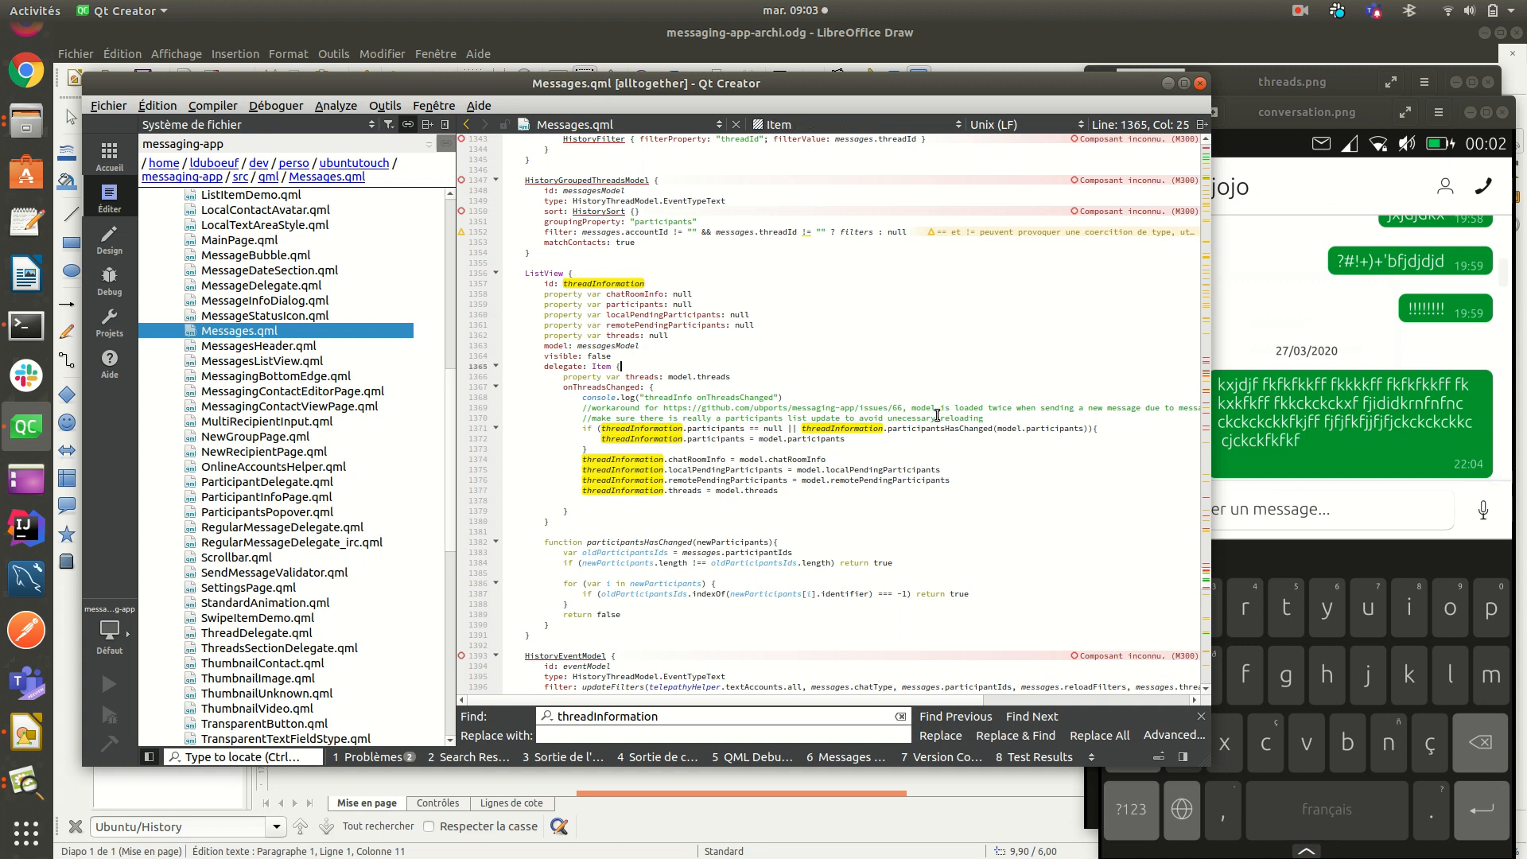
Step: Scroll to the HistoryEventModel block with its filter, timestamp sort and onCountChanged handler
scroll(down, 3)
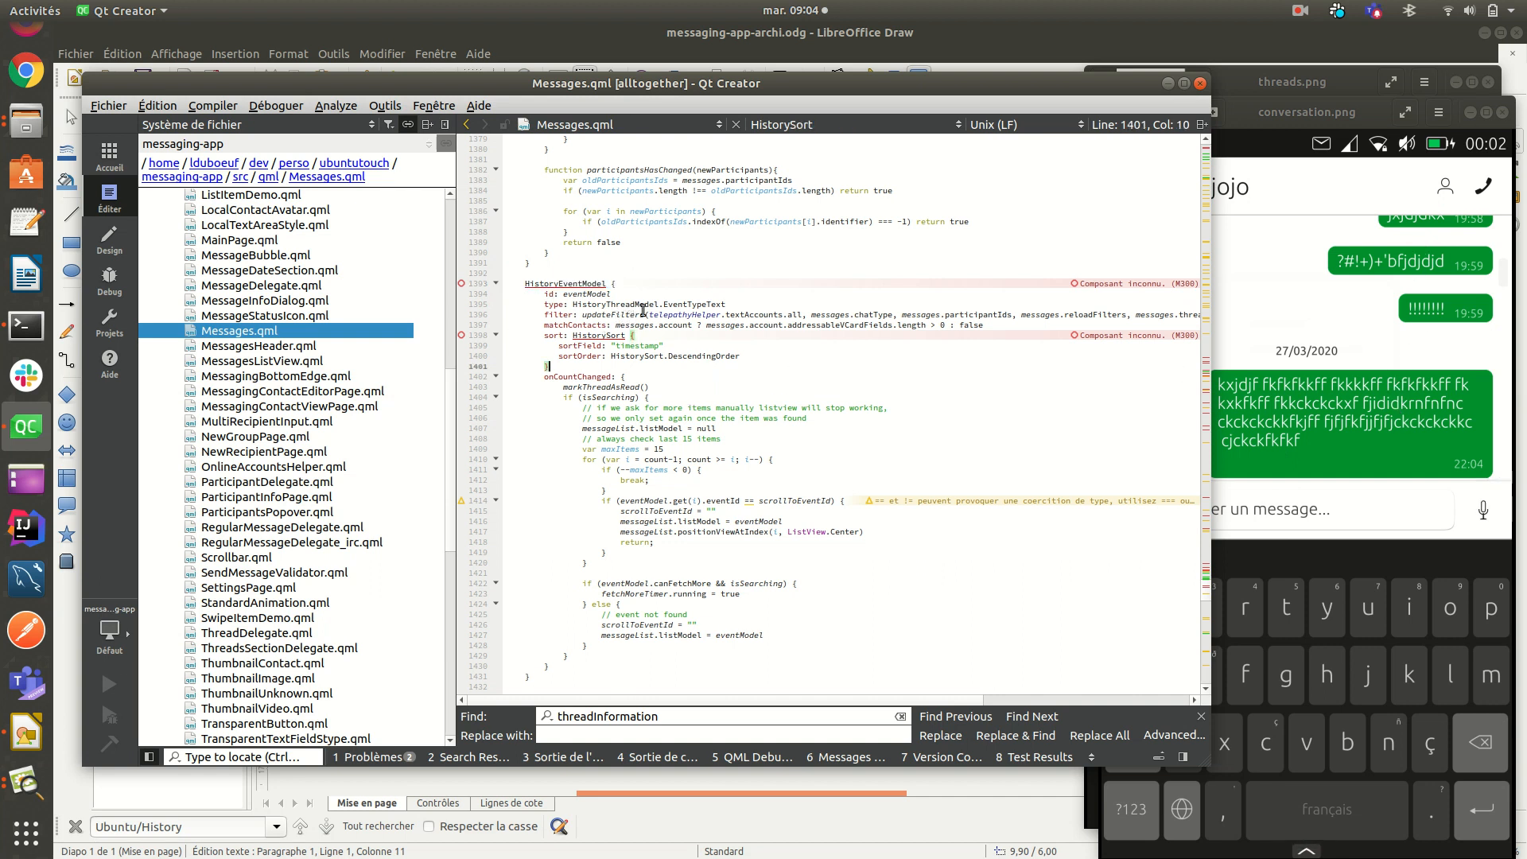
mouse_move(798, 321)
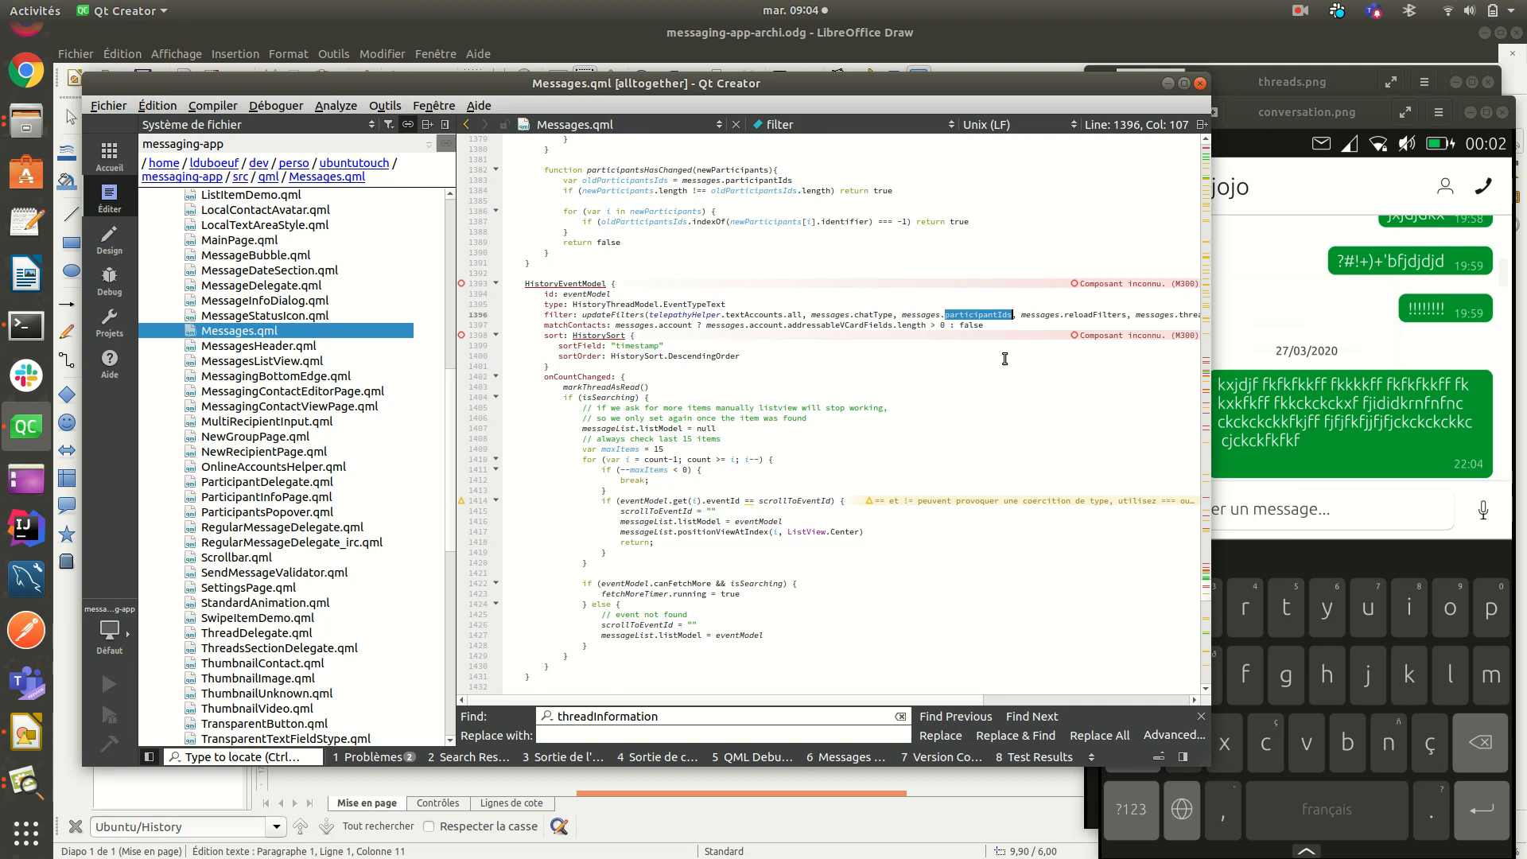
mouse_move(1022, 331)
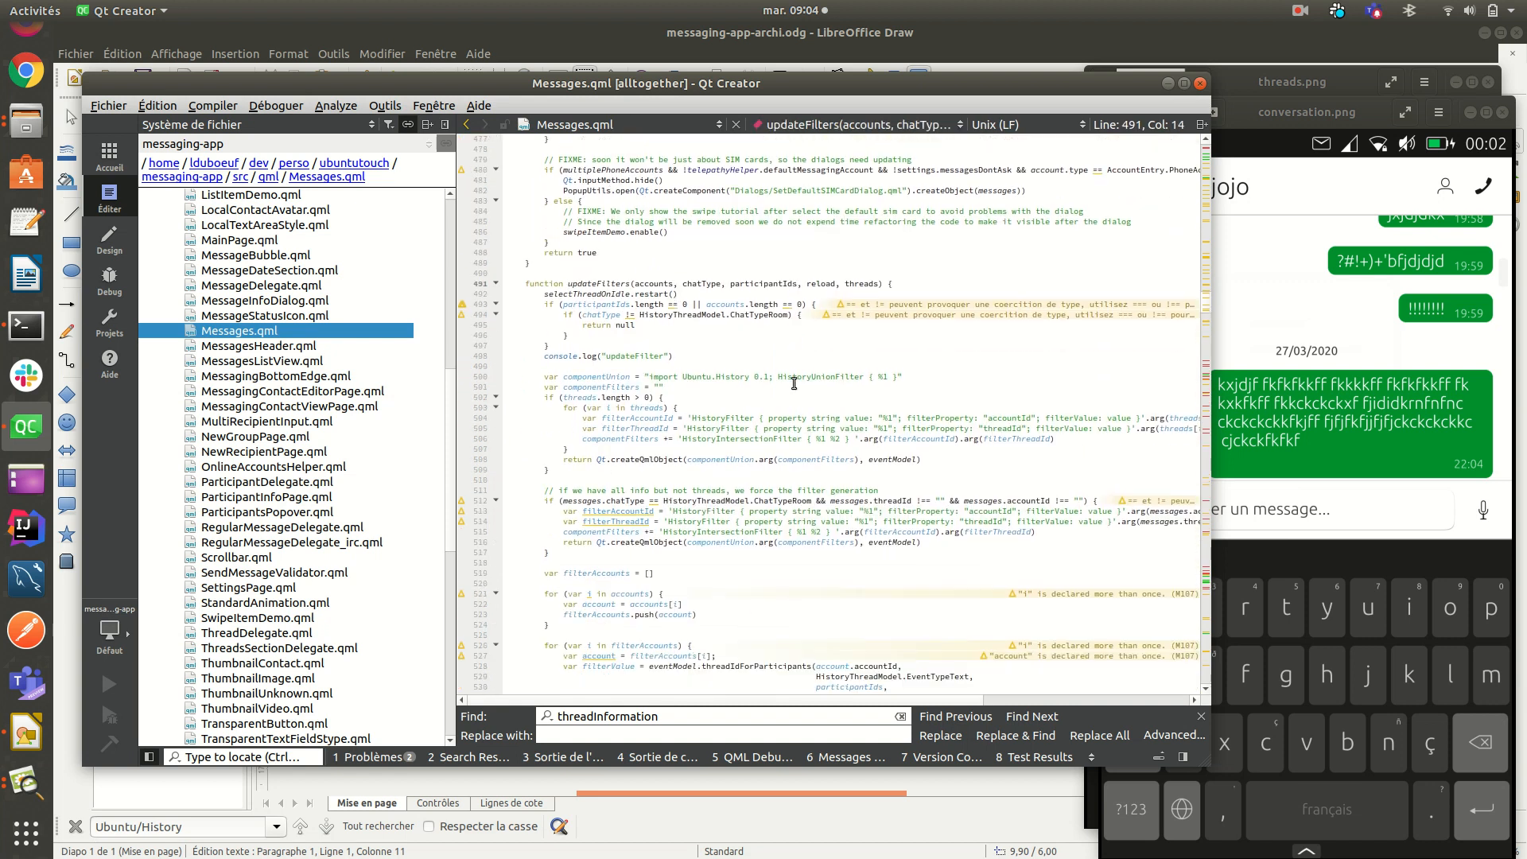
Step: Reach updateFilters and examine the per-thread filter variable inside the threads loop
scroll(down, 3)
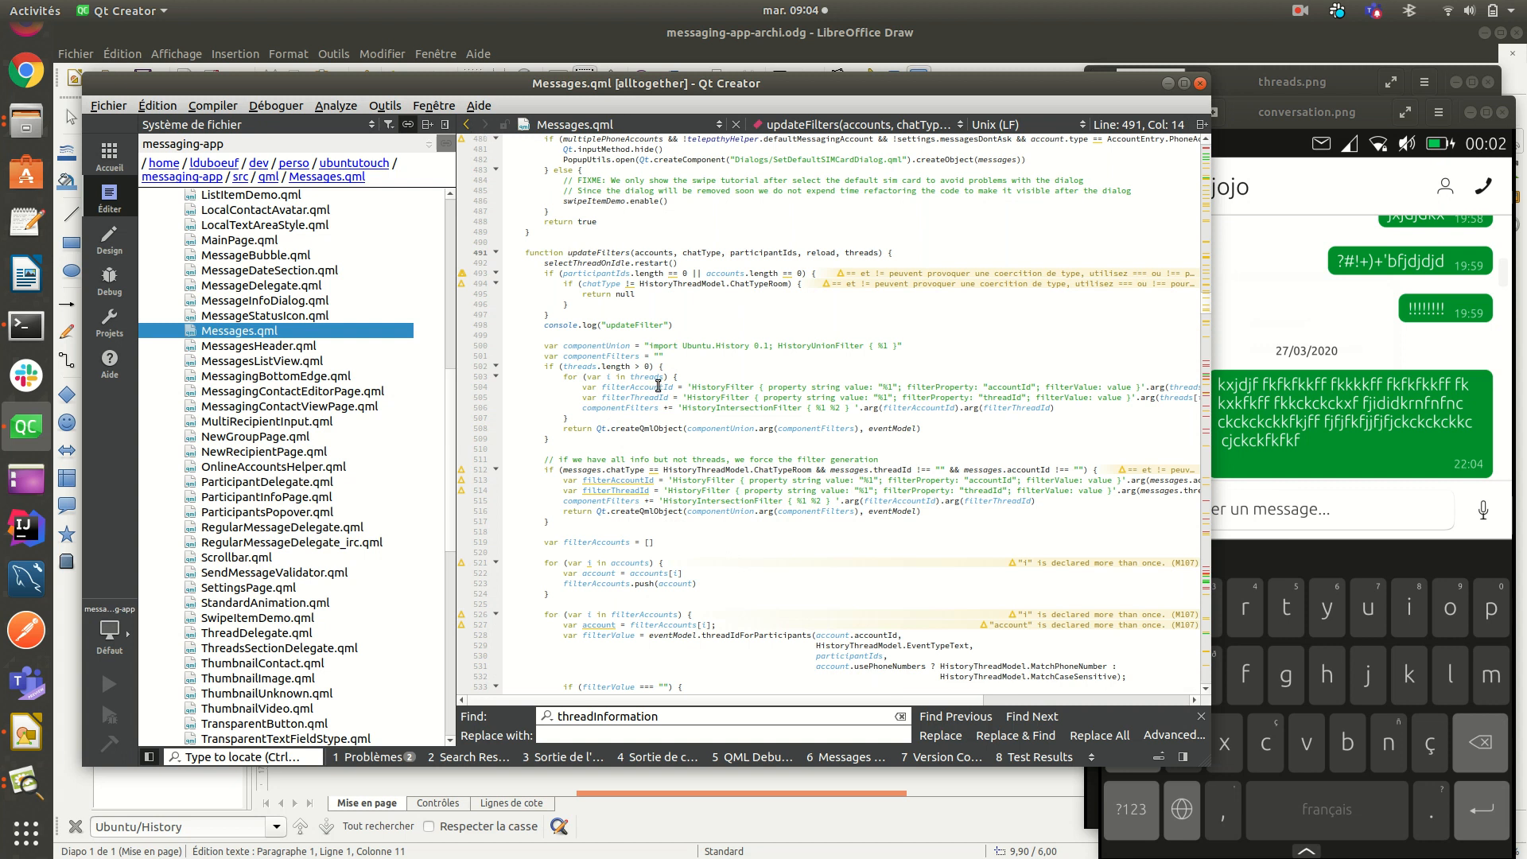
double_click(821, 345)
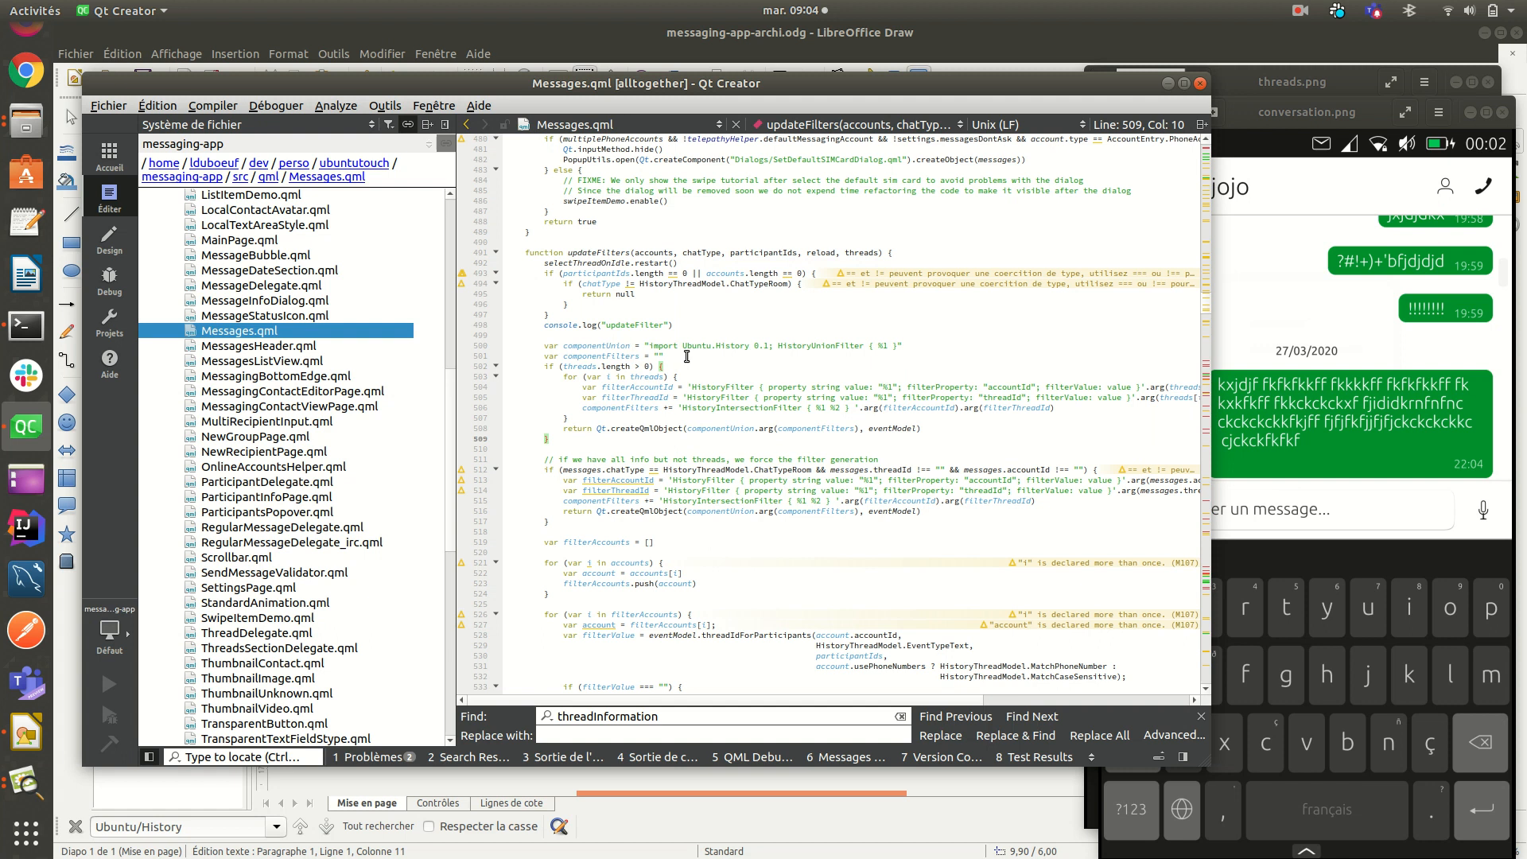
click(668, 356)
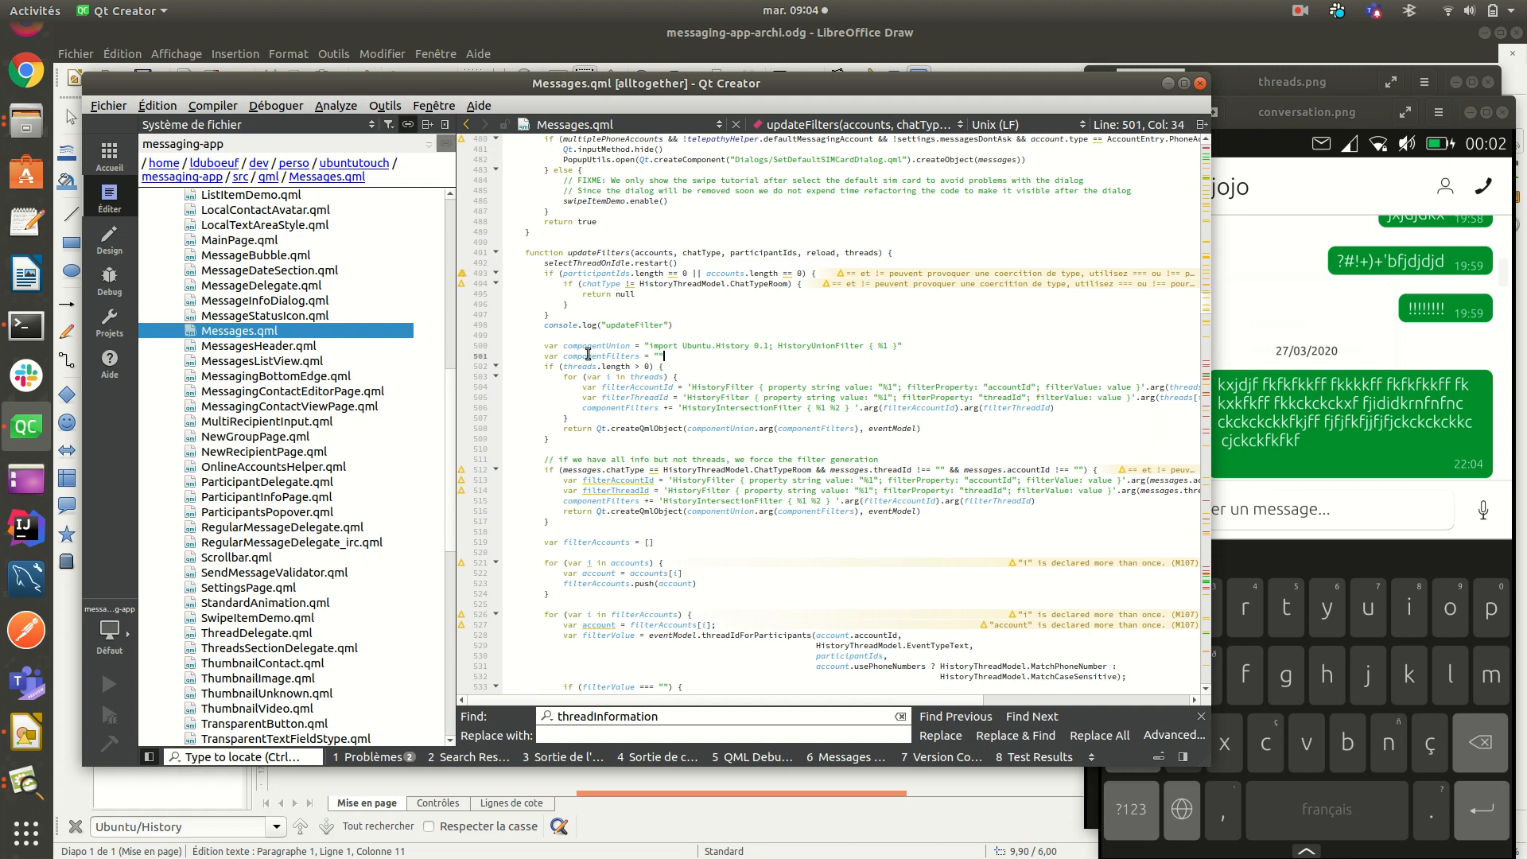
mouse_move(619, 422)
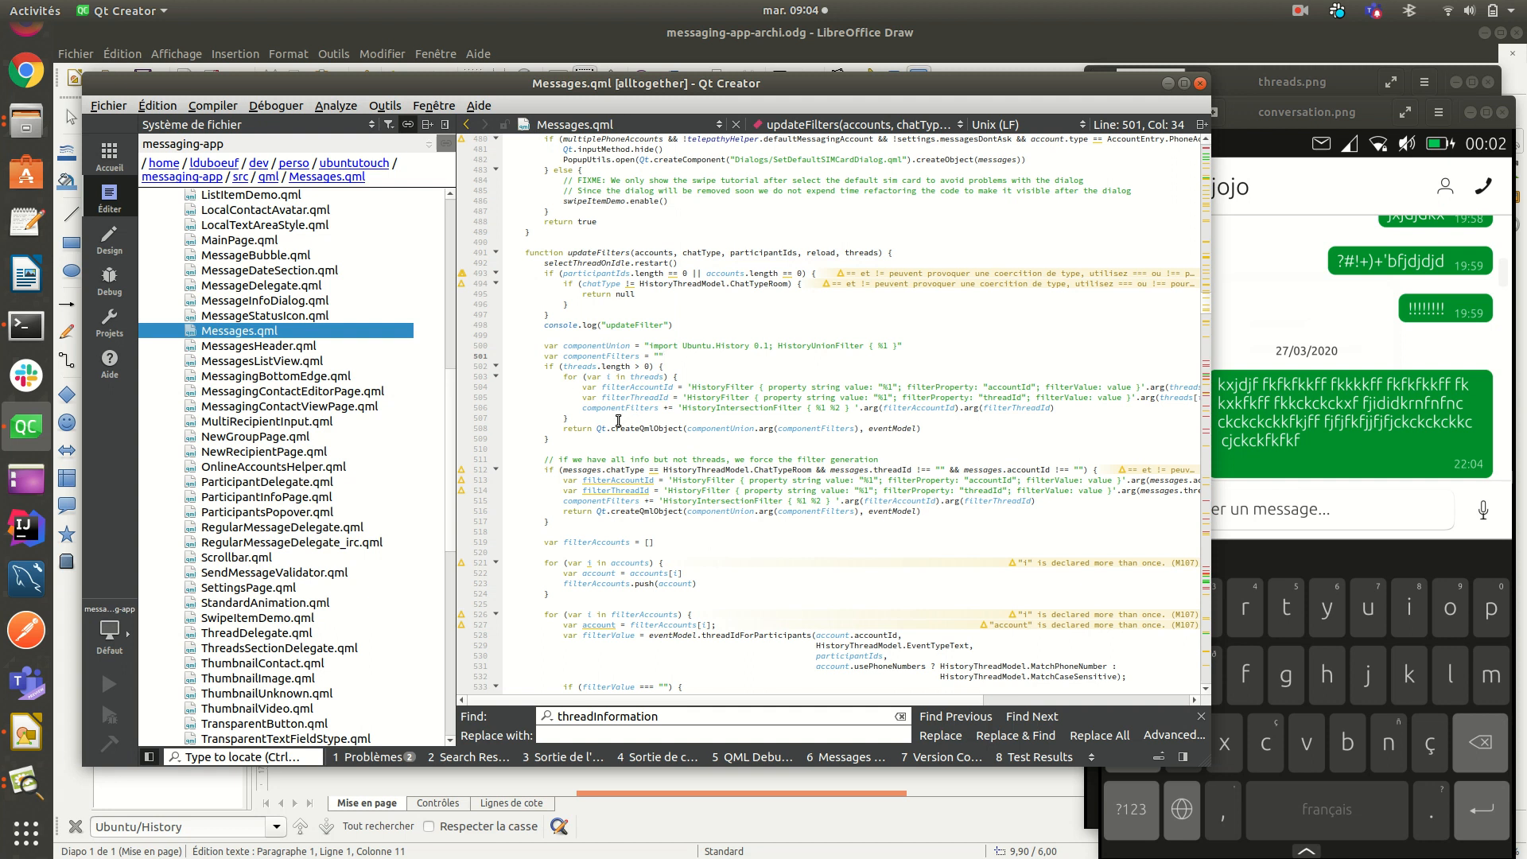
mouse_move(643, 433)
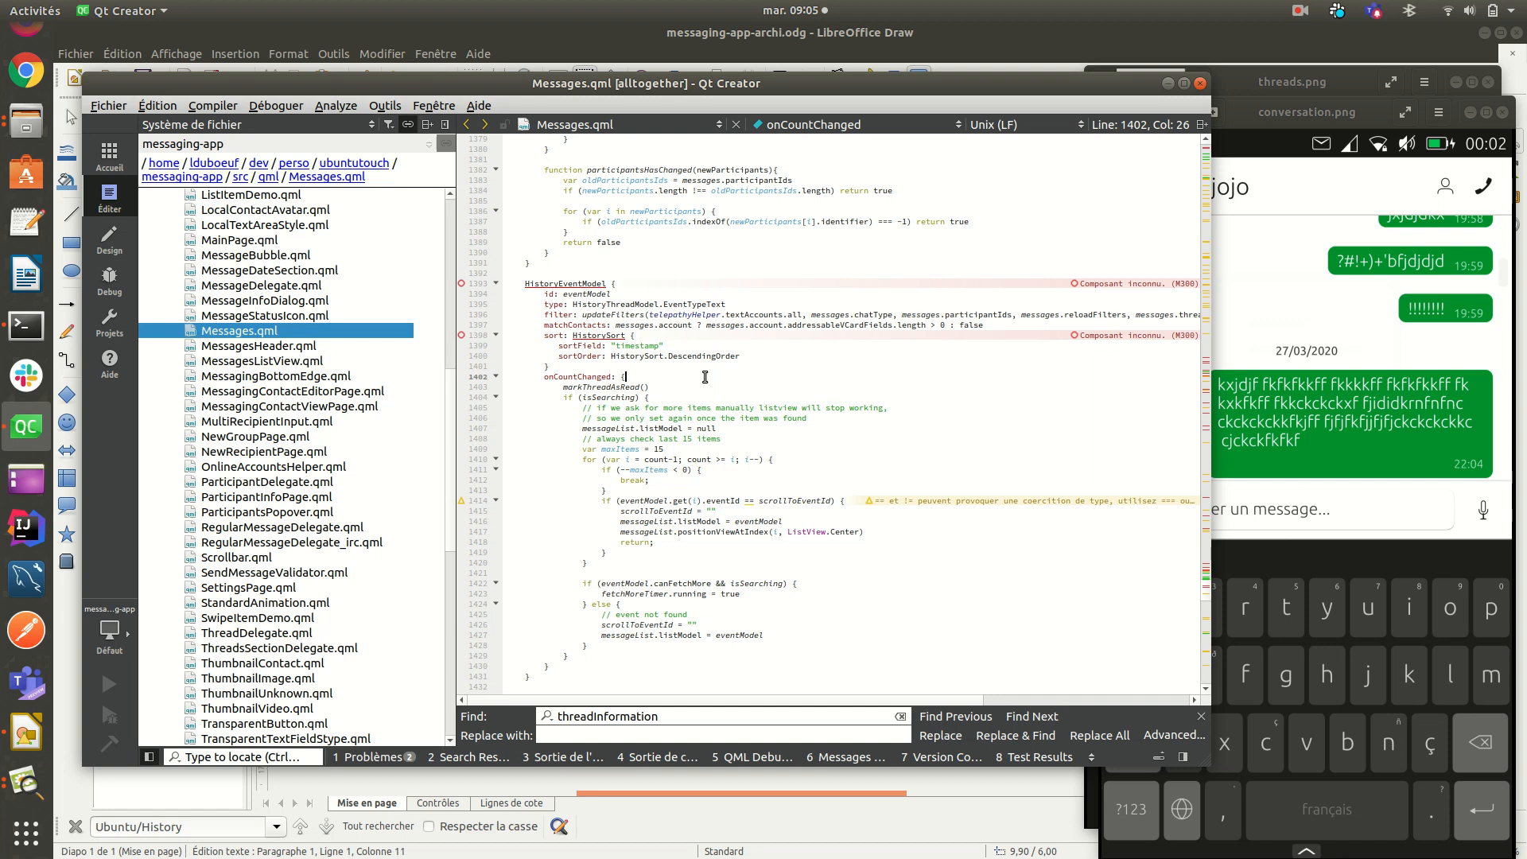
Step: Follow the MessagesListView type in Messages.qml to its source file MessagesListView.qml
scroll(down, 3)
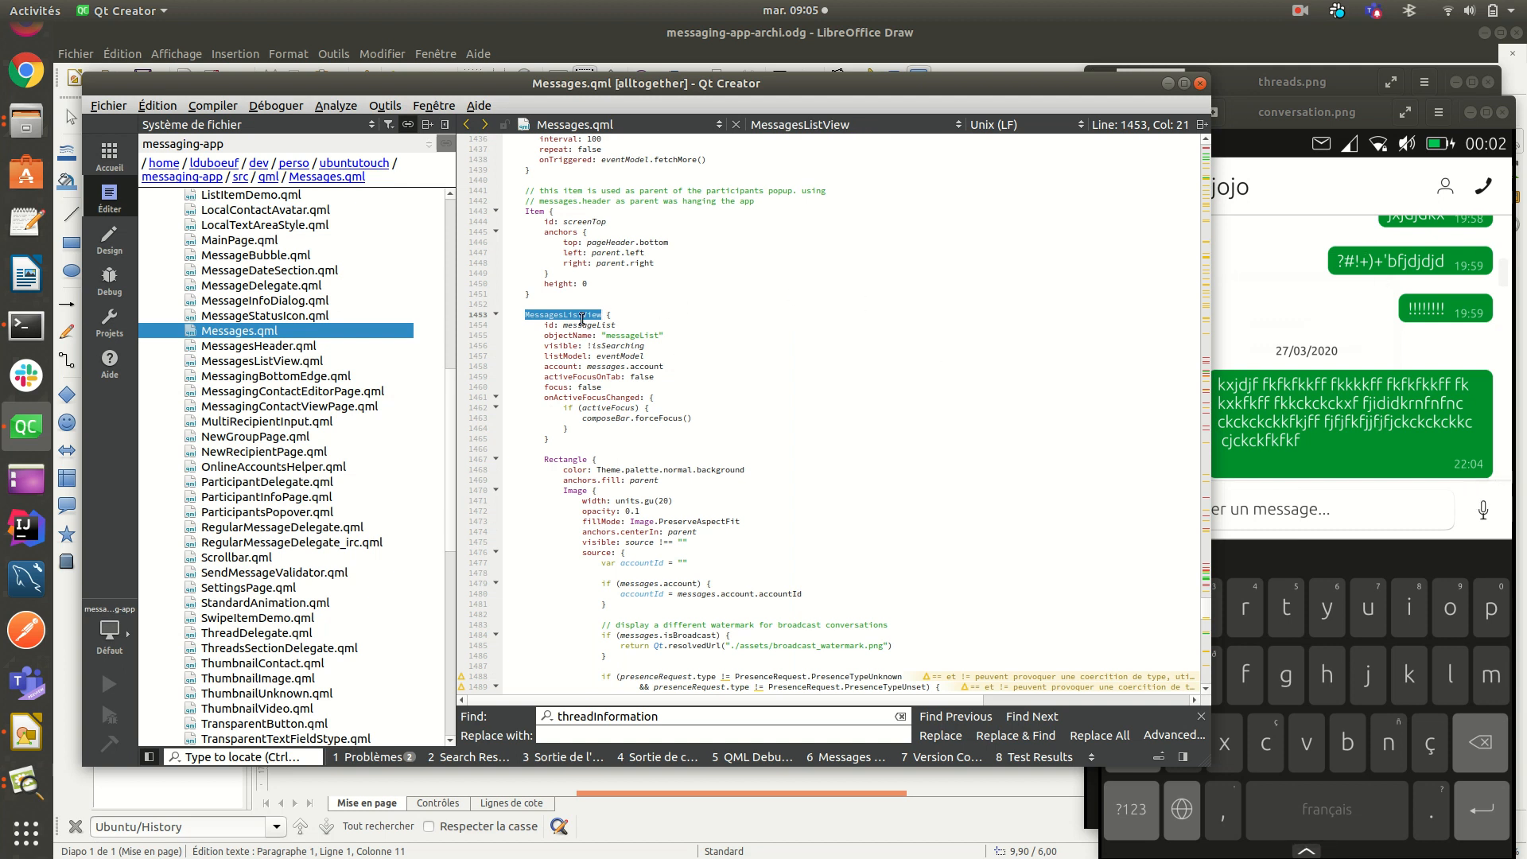
click(636, 356)
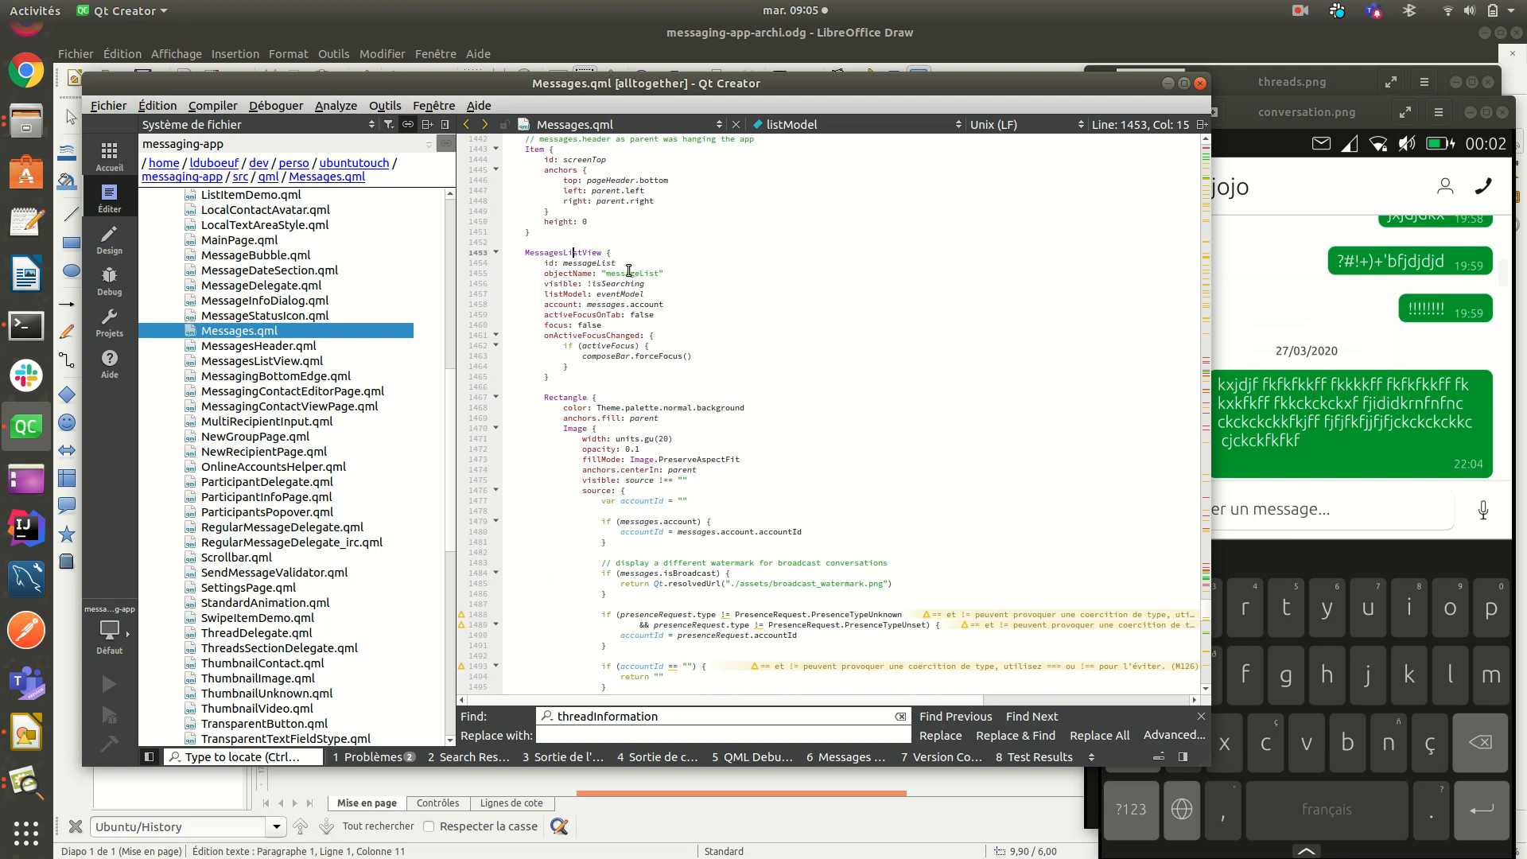
click(260, 360)
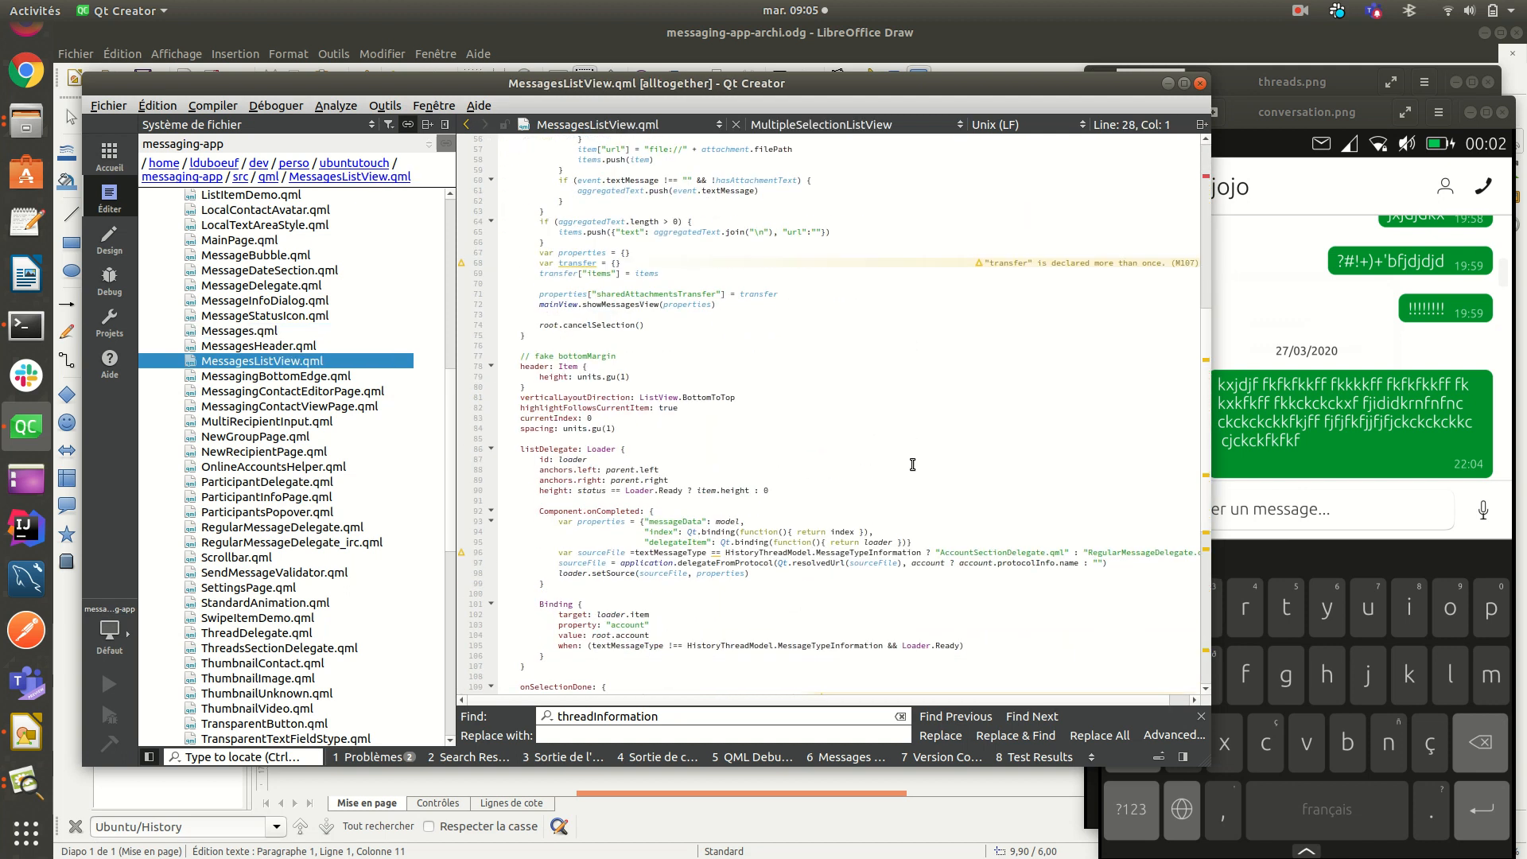
Step: Review the listDelegate Loader and which delegate file it chooses per event
scroll(down, 3)
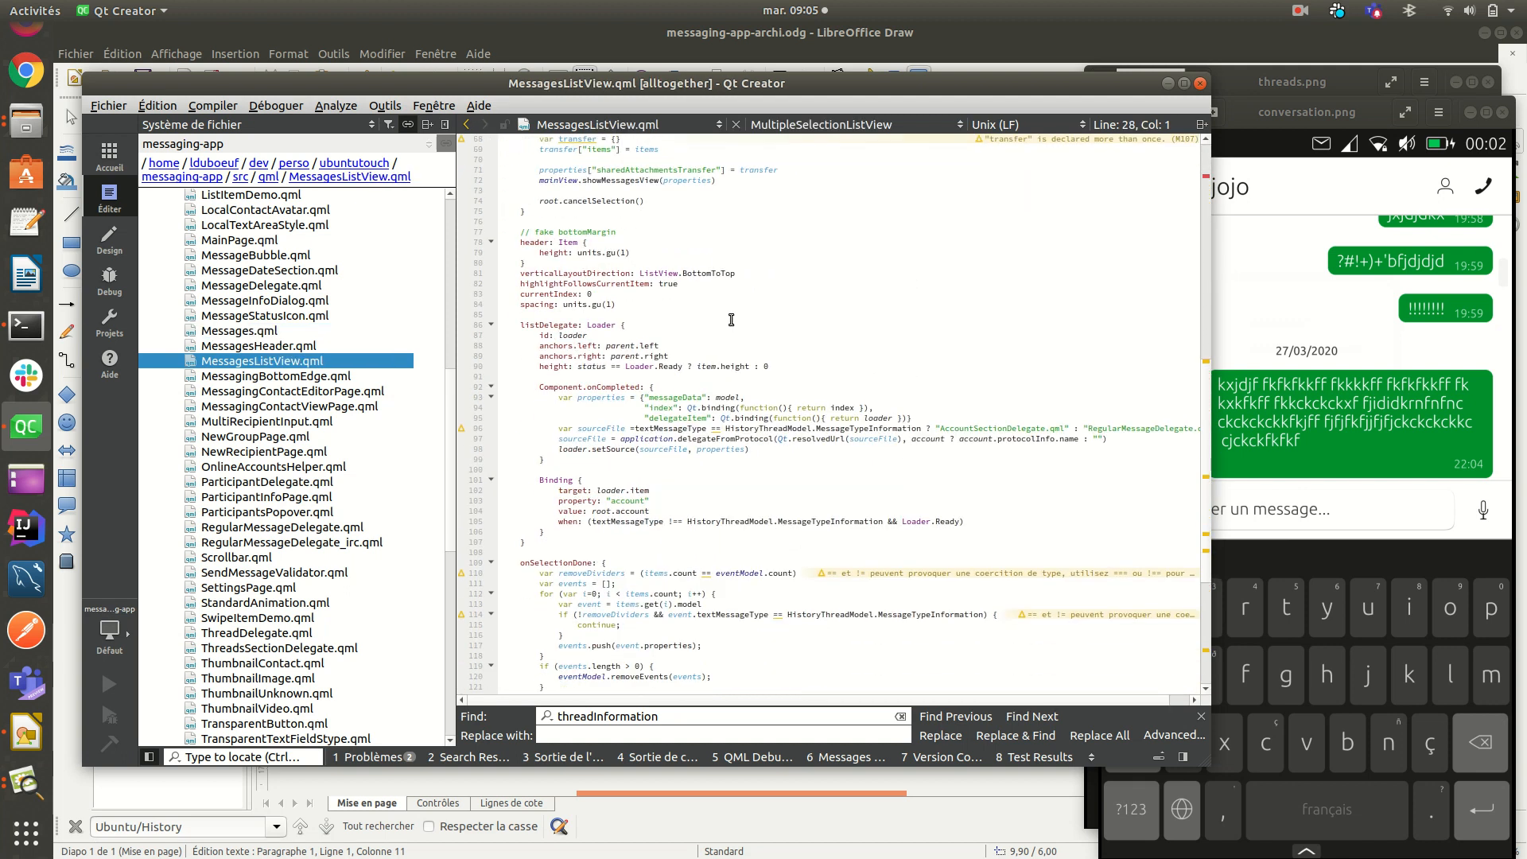
double_click(601, 324)
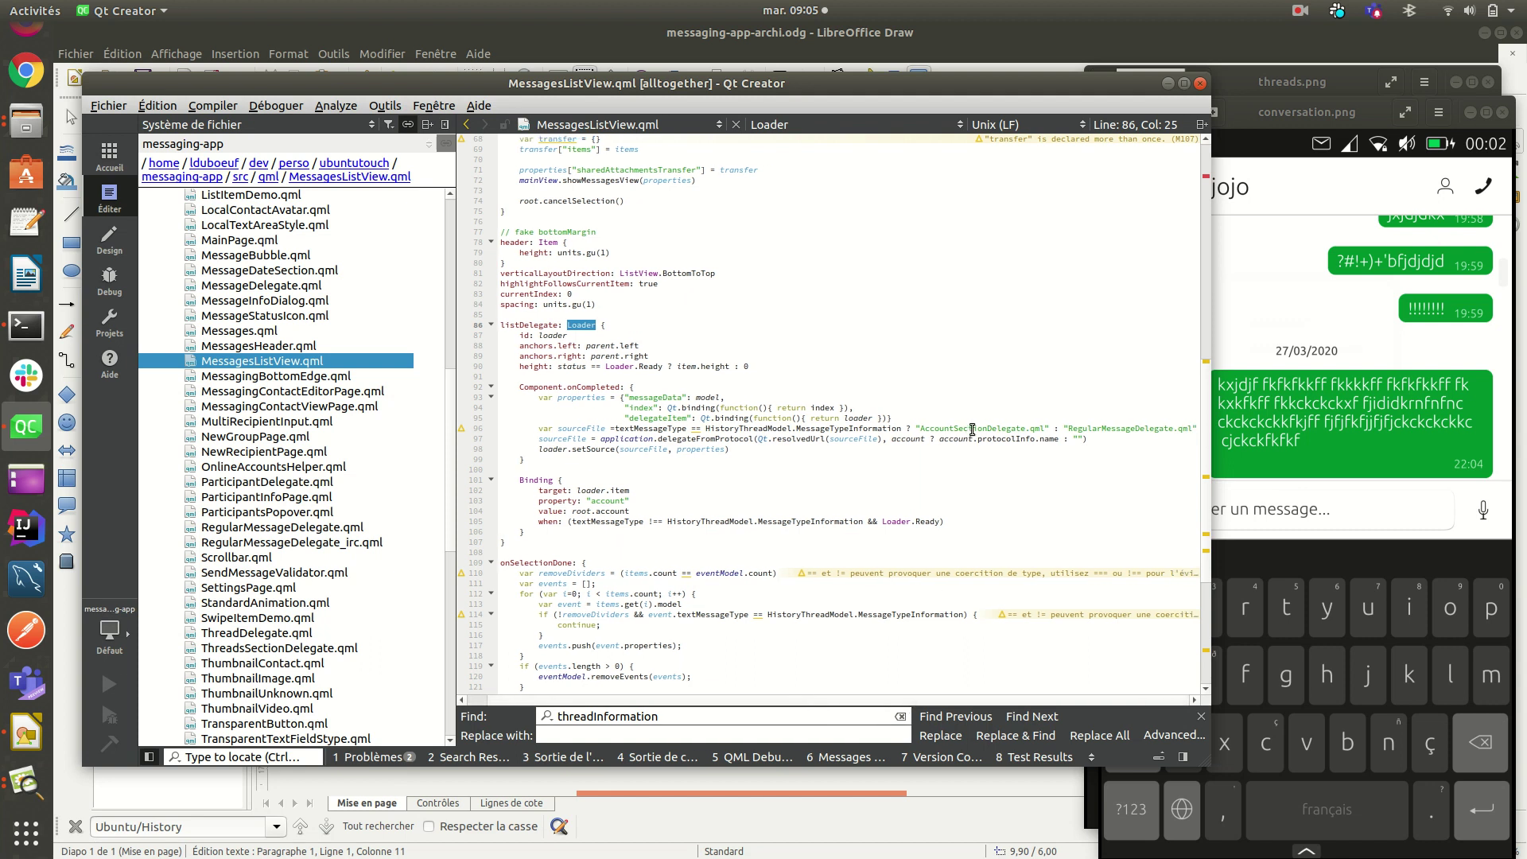
double_click(971, 427)
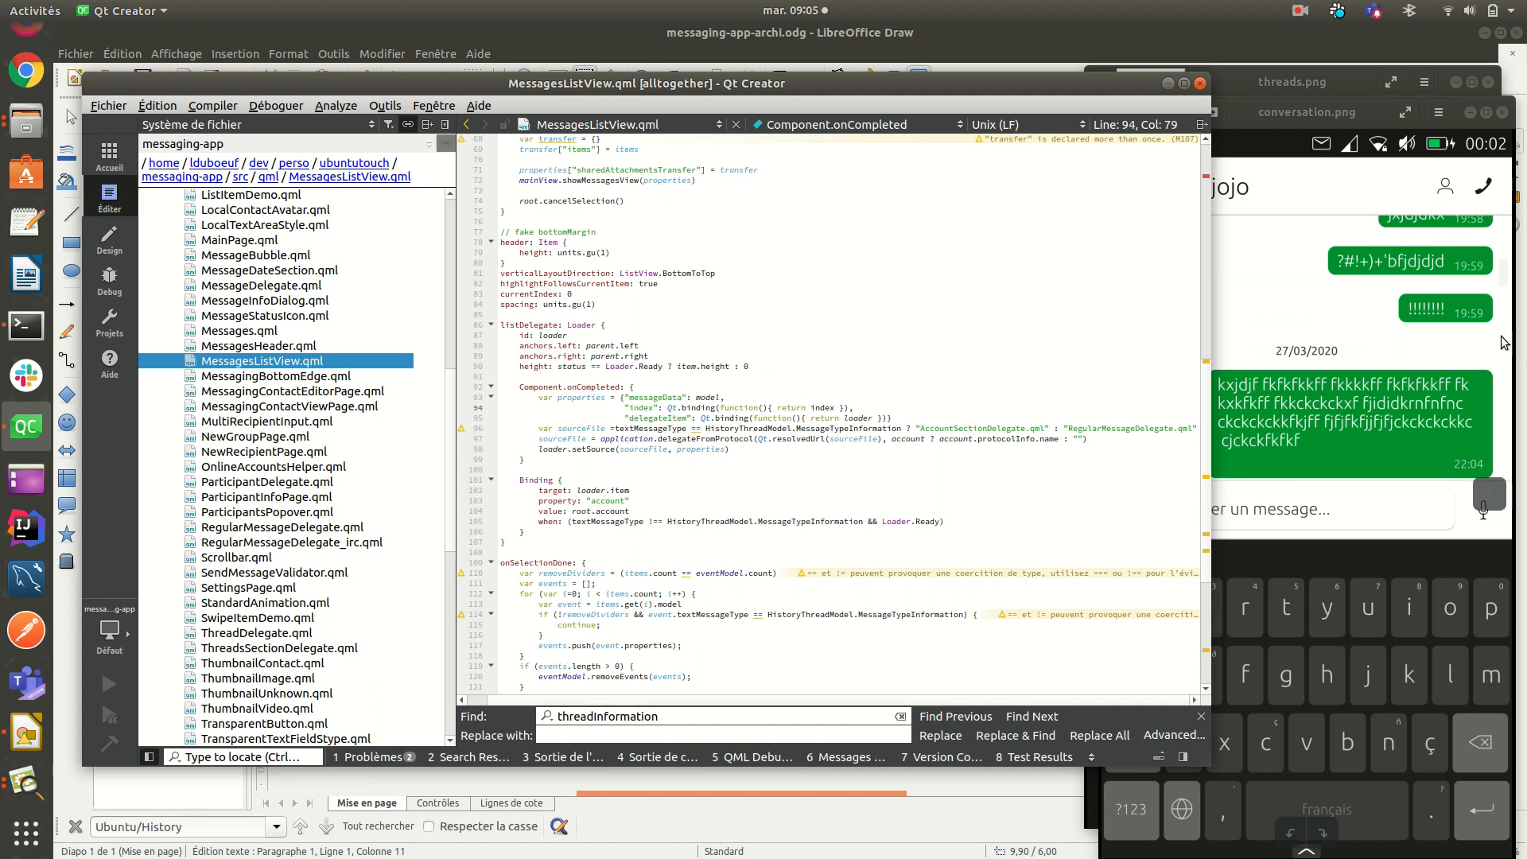
mouse_move(1416, 283)
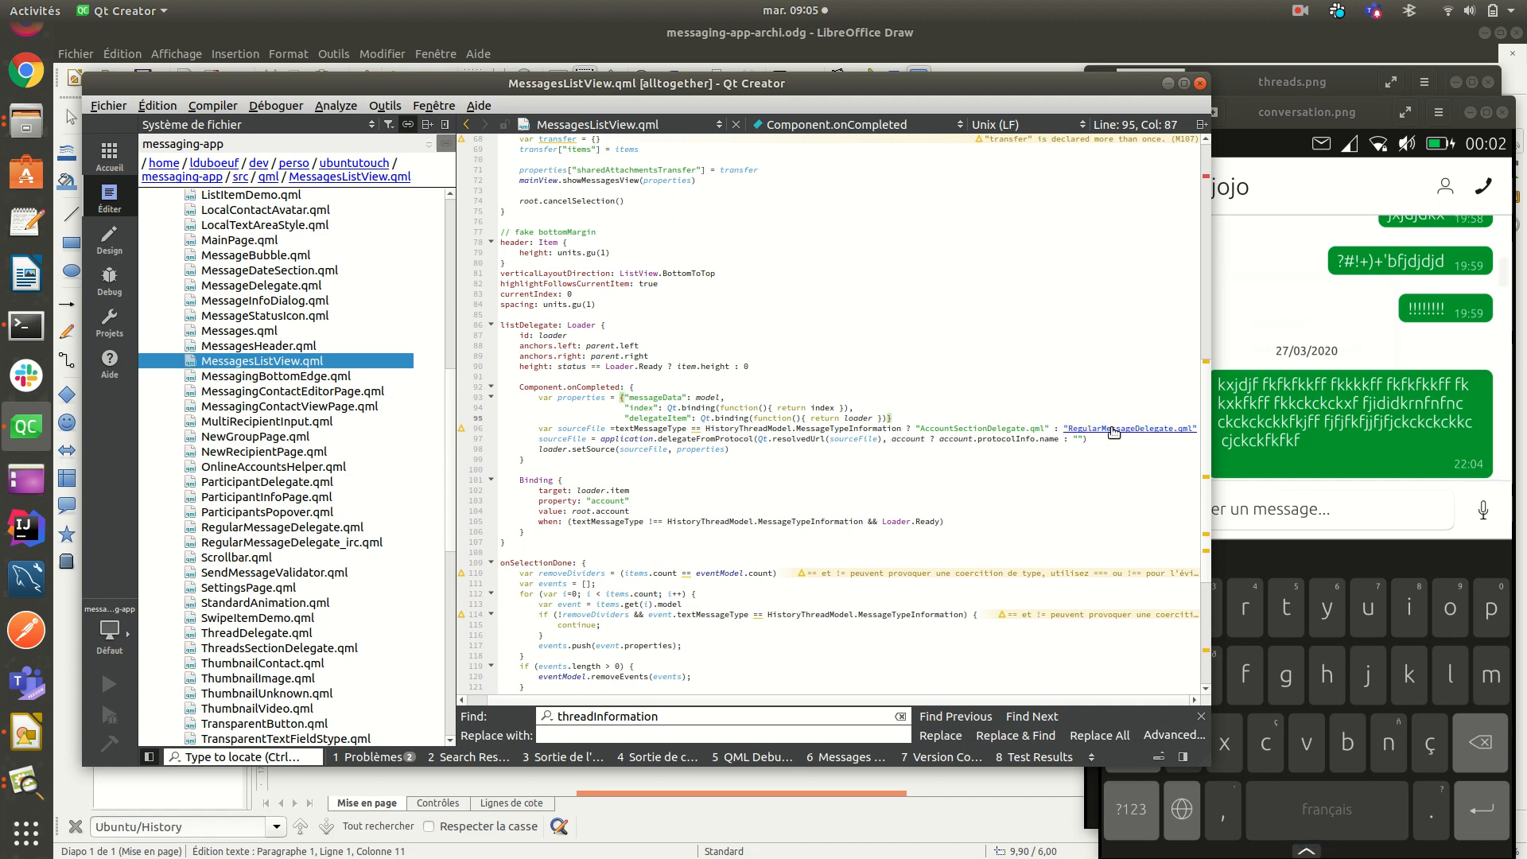
Step: View RegularMessageDelegate.qml's headerLoader and MessageDelegate blocks
click(1129, 427)
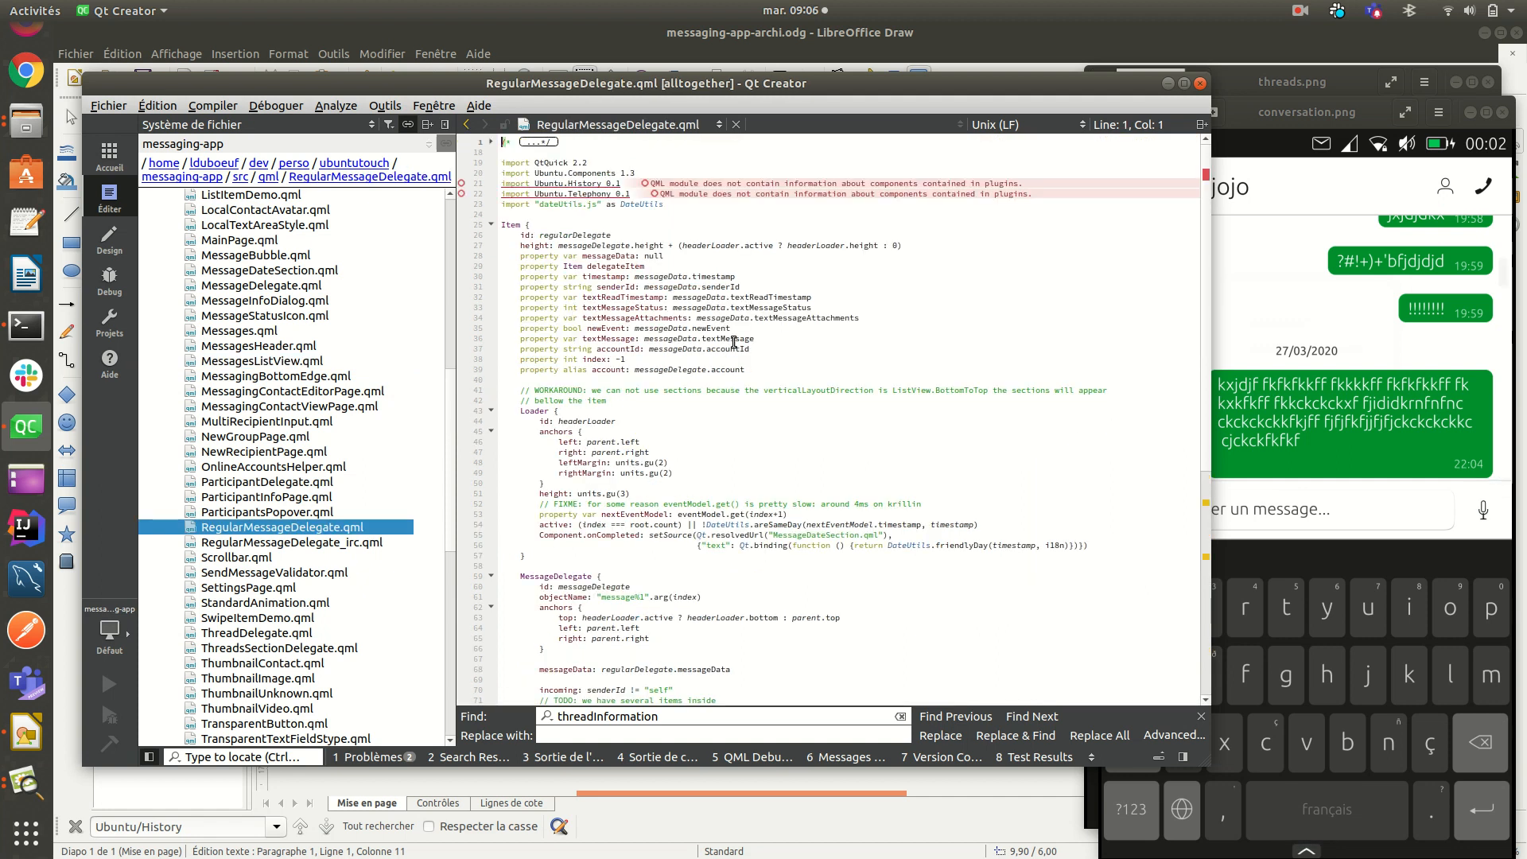
mouse_move(889, 339)
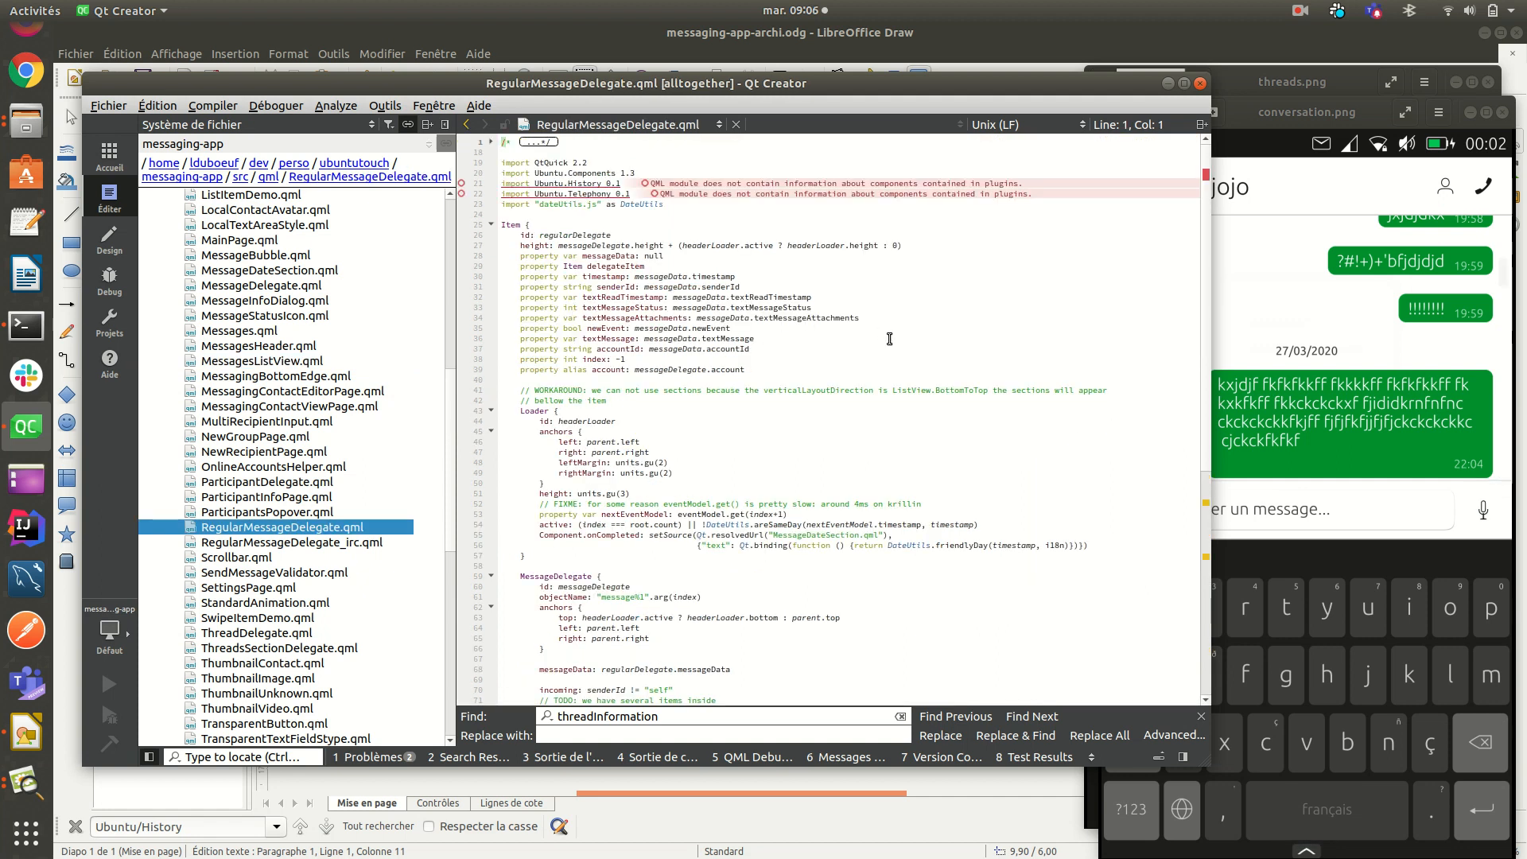
scroll(down, 3)
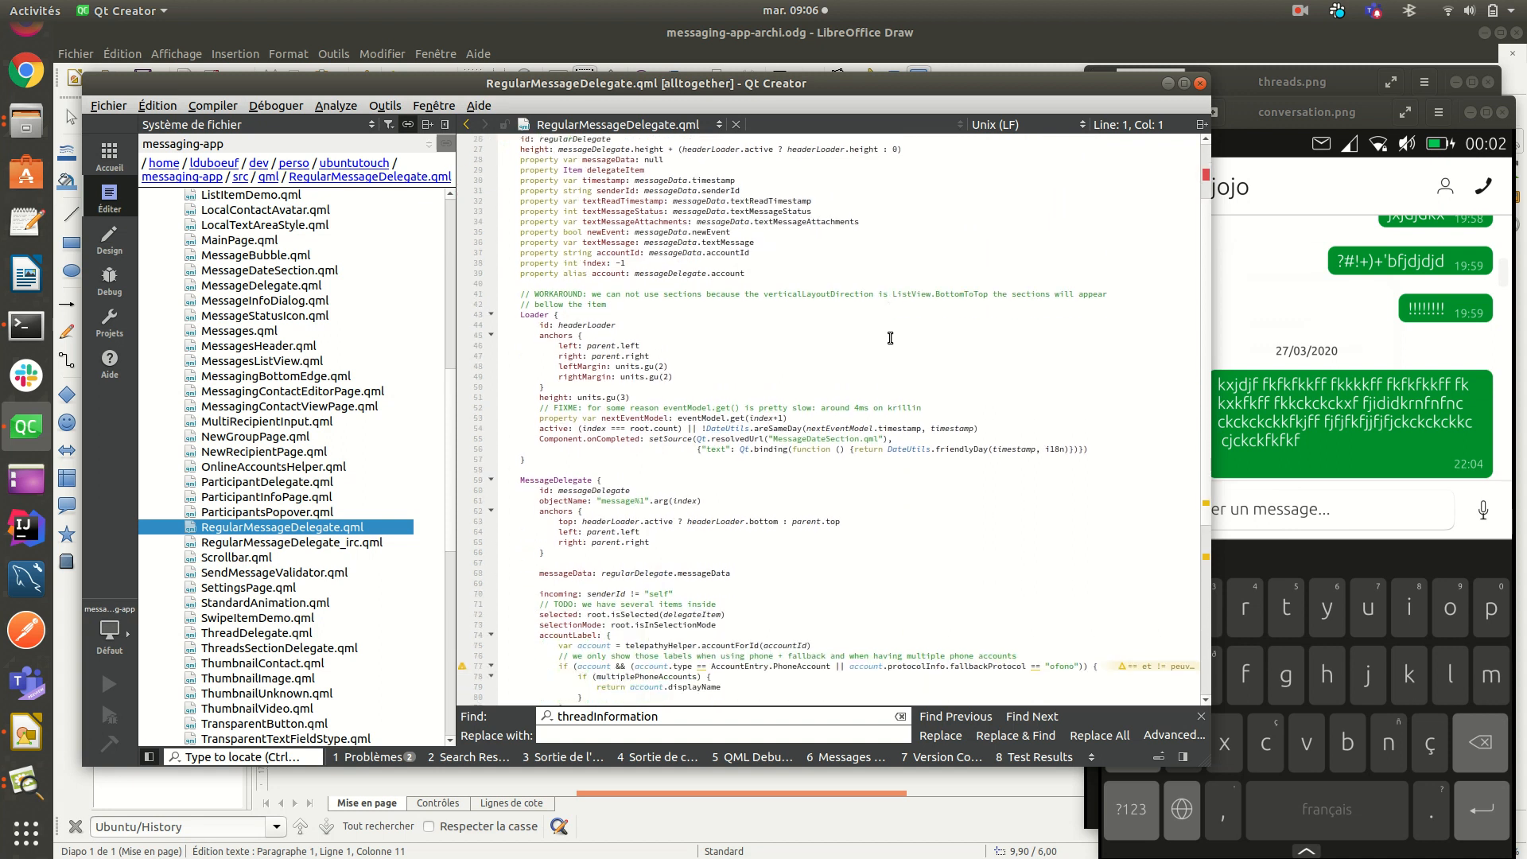
scroll(down, 3)
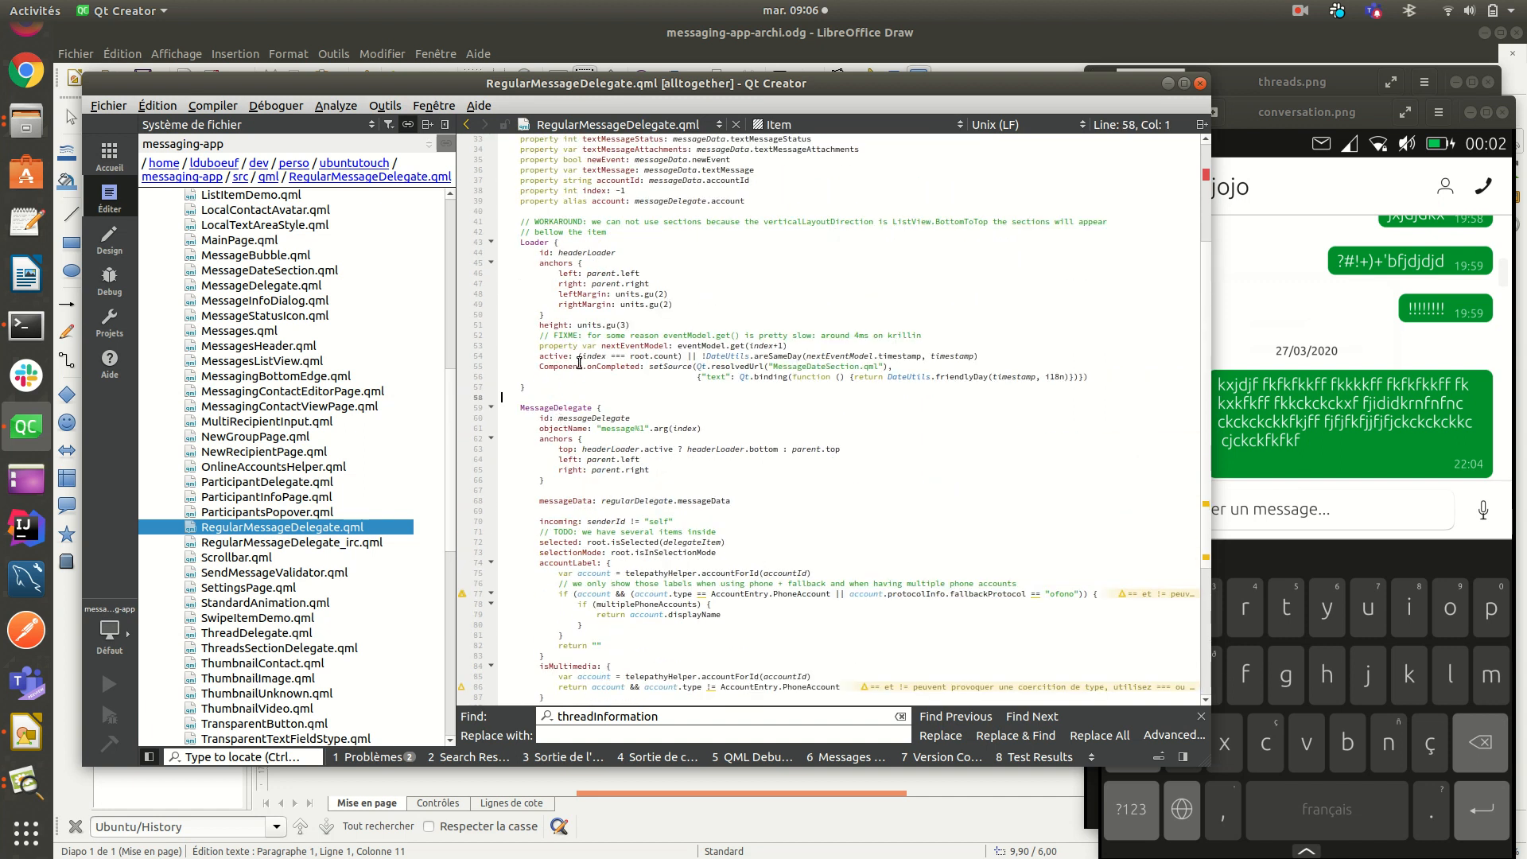
Step: Read MessageDelegate.qml to its status icon loader, then bring up MessageBubble.qml
click(261, 285)
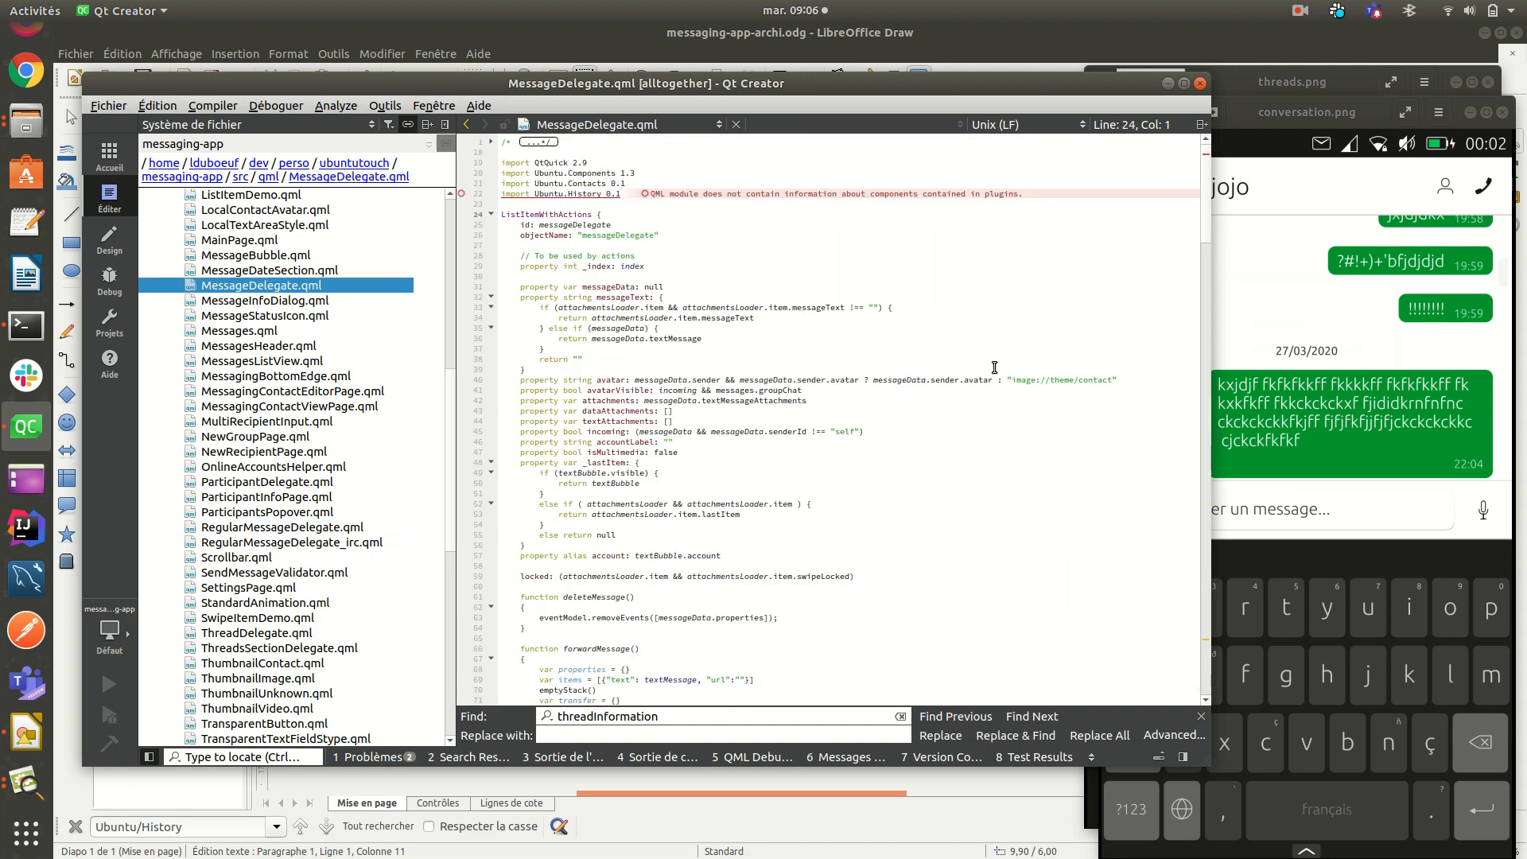
scroll(down, 3)
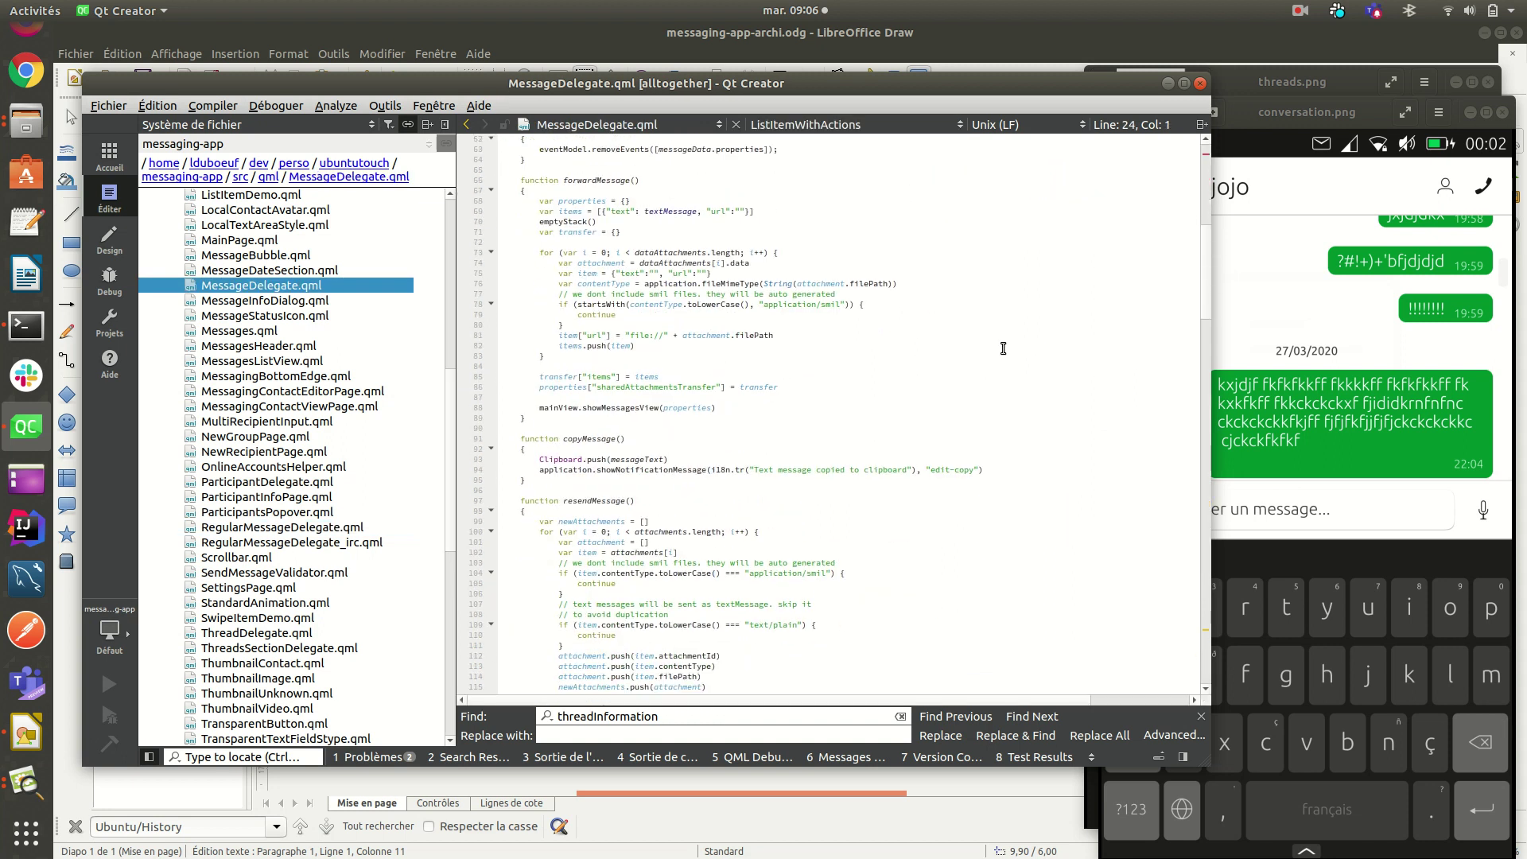
scroll(down, 3)
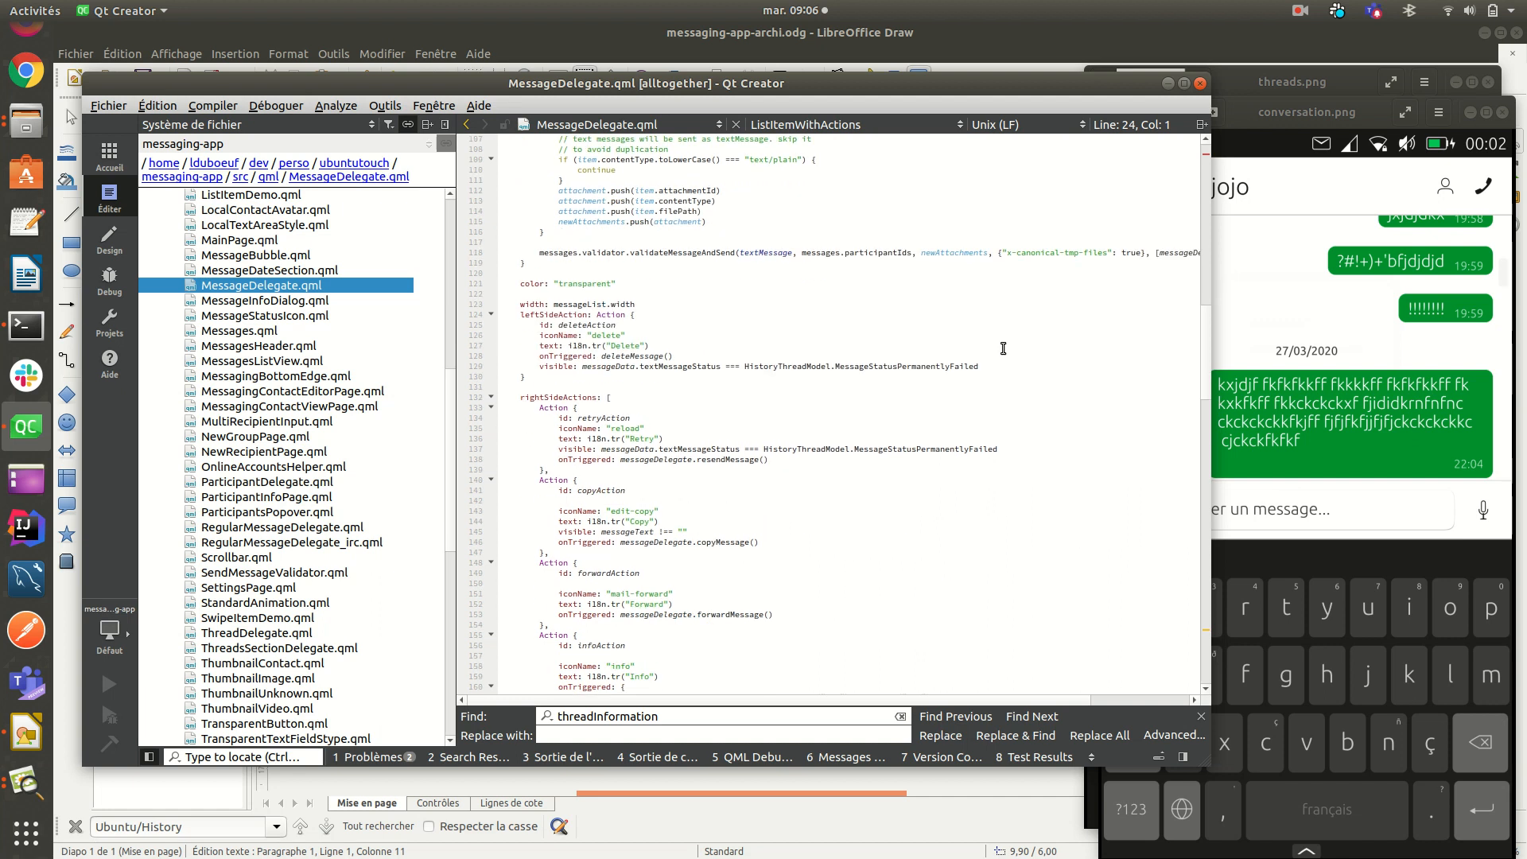
scroll(down, 3)
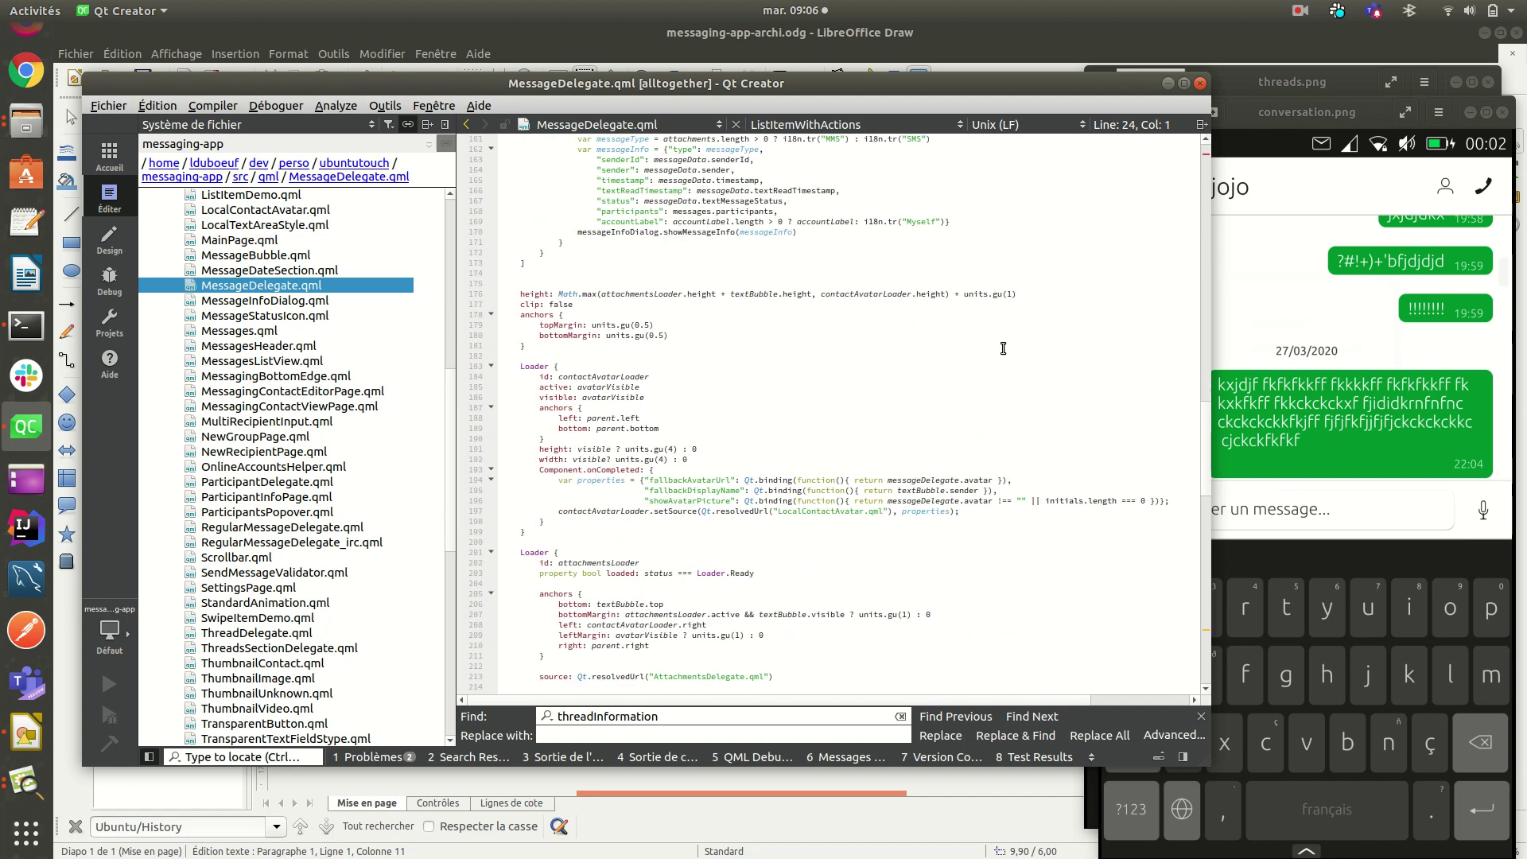
scroll(down, 3)
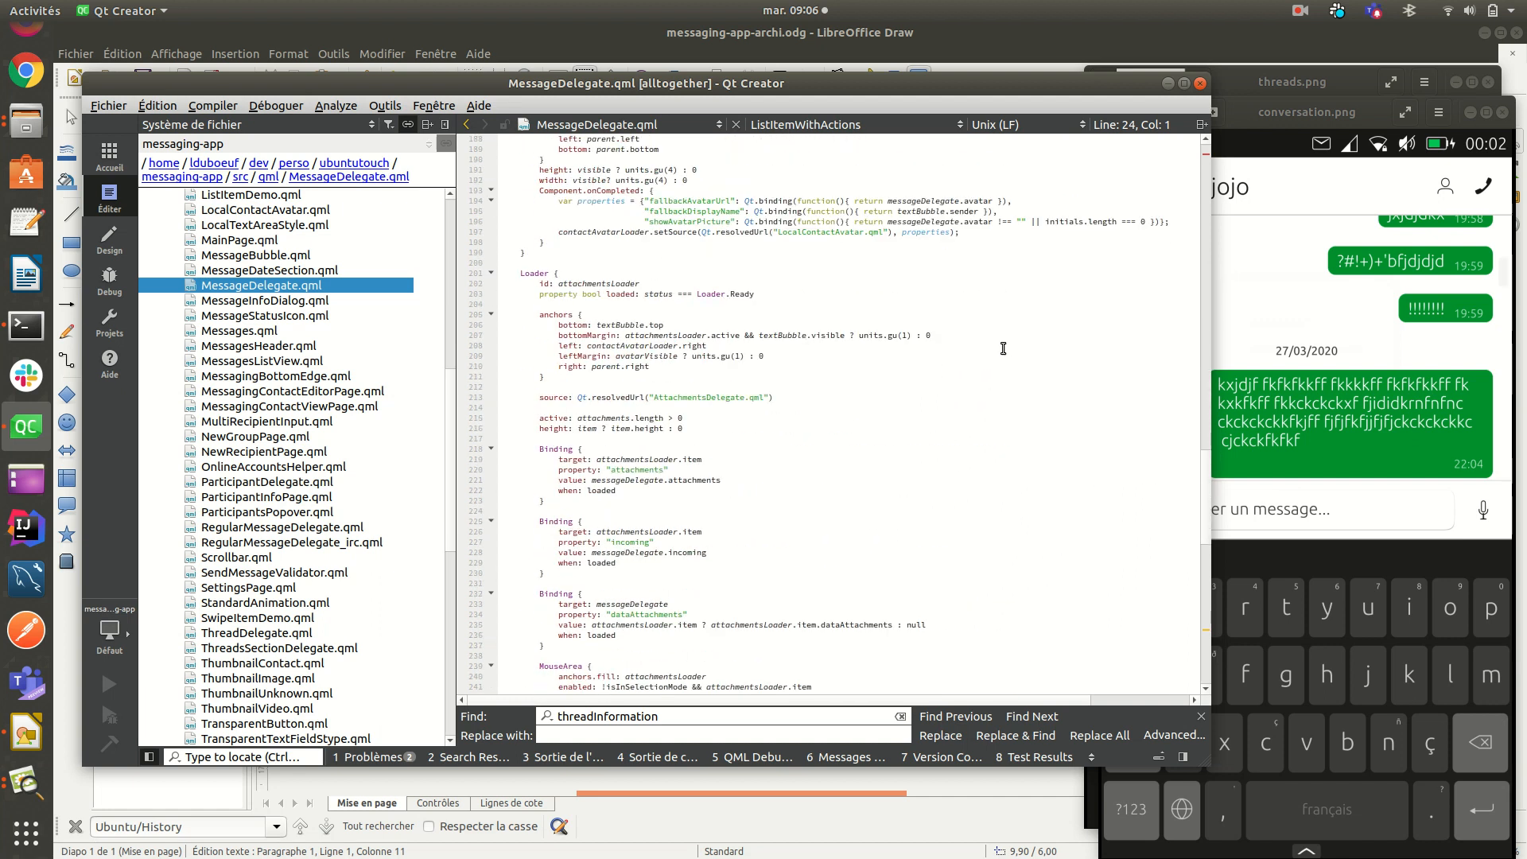
scroll(down, 3)
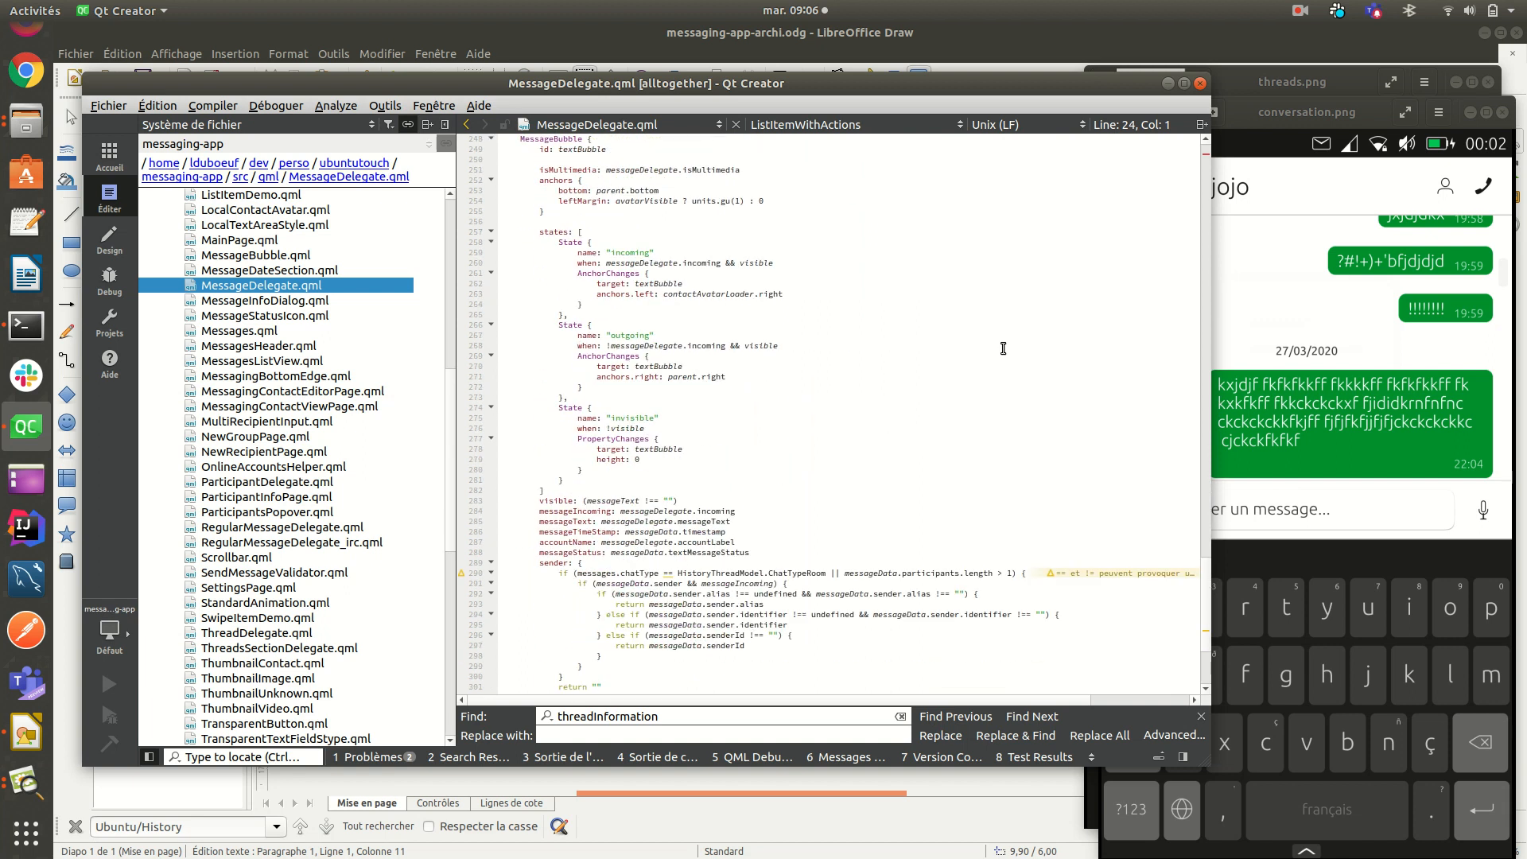
scroll(down, 3)
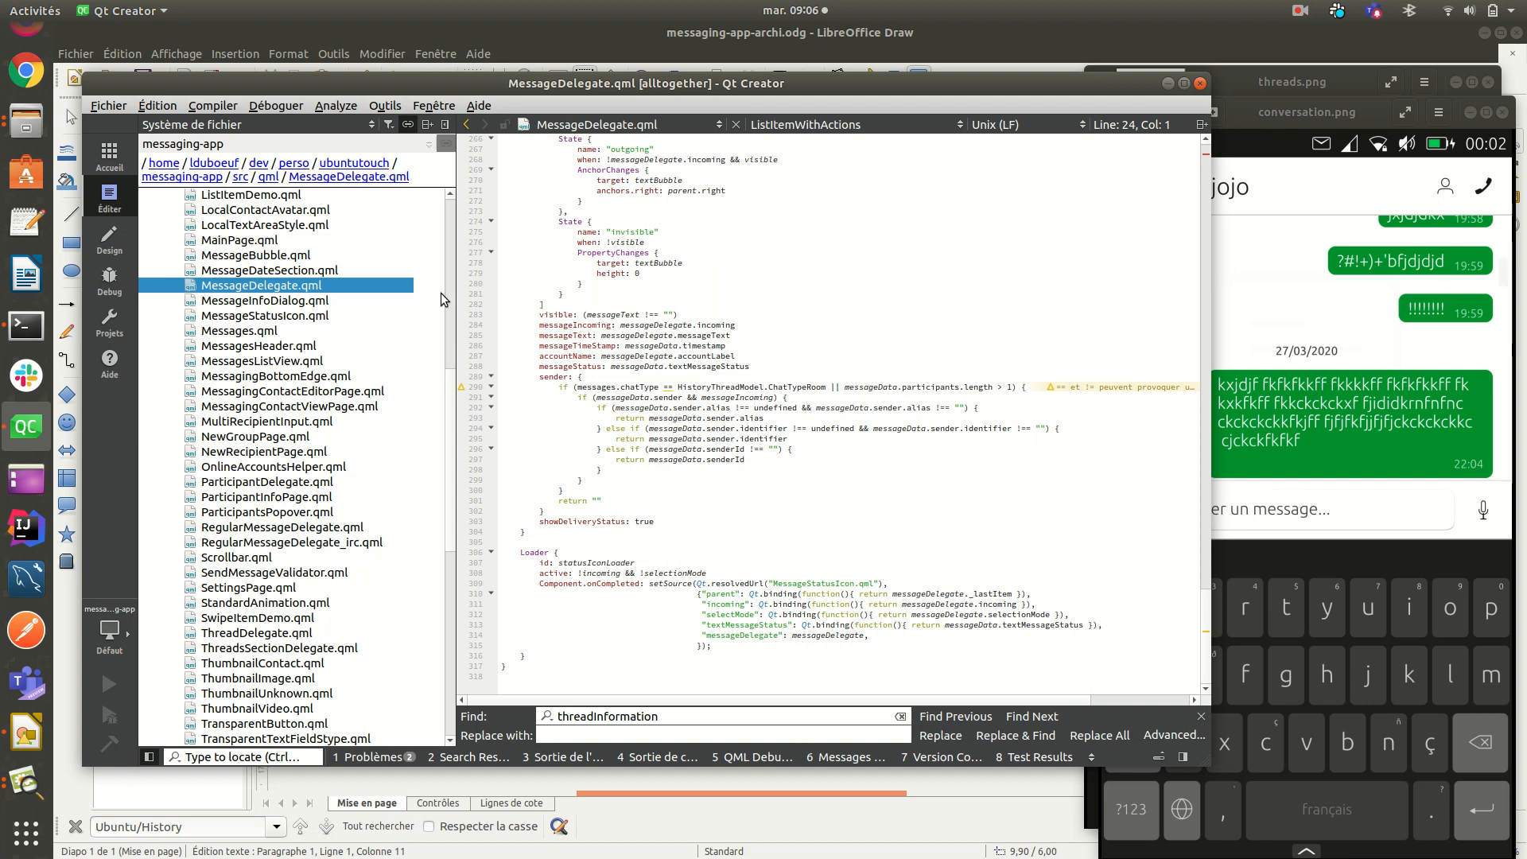
mouse_move(1012, 608)
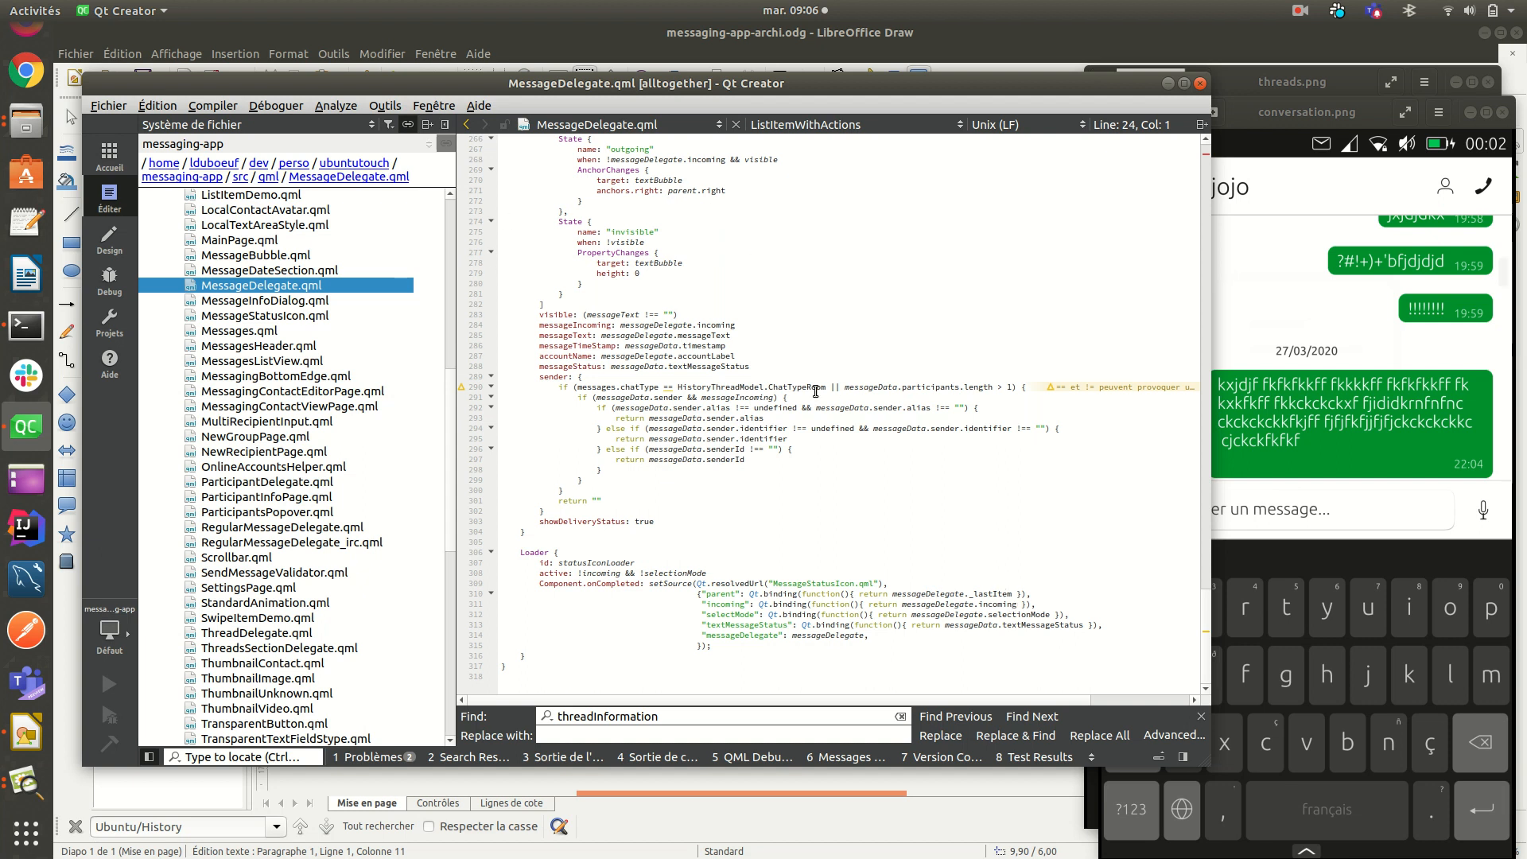
mouse_move(379, 344)
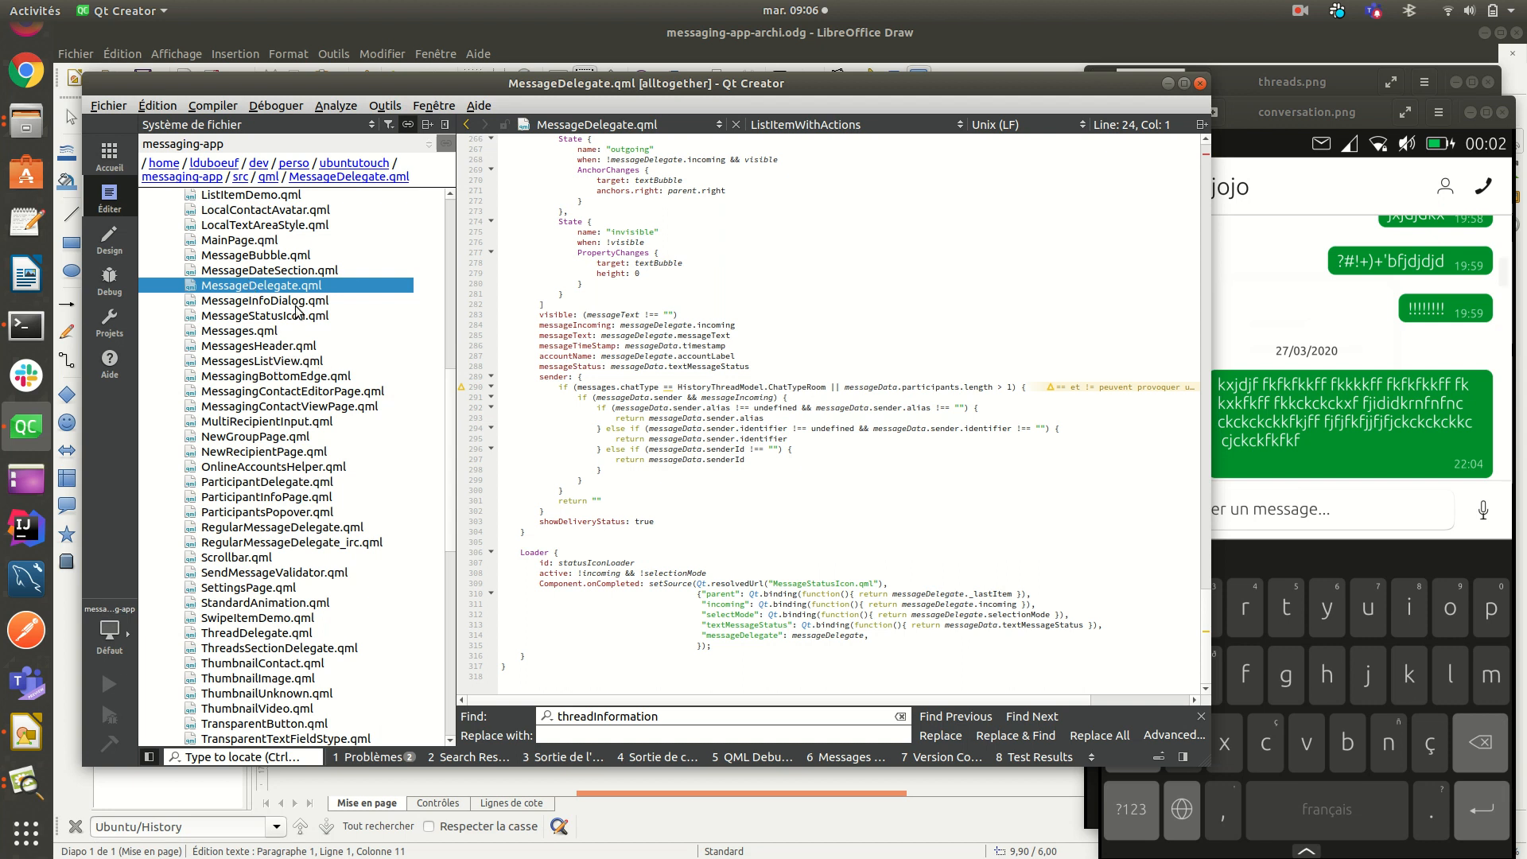
double_click(247, 254)
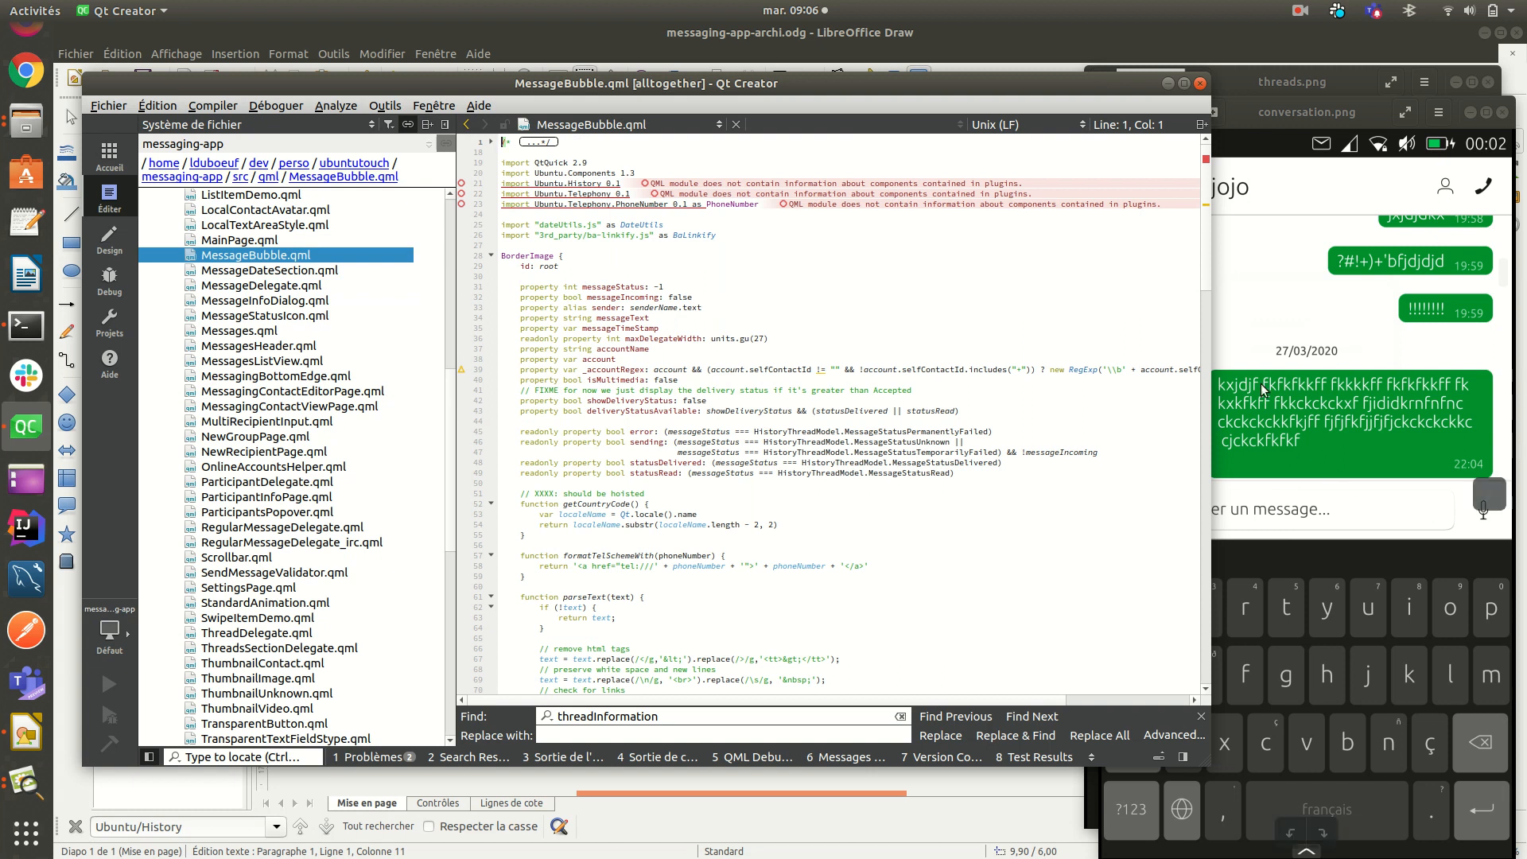
Step: Check messageStatus, go back to MessageDelegate.qml, and return to the MessagesListView block of Messages.qml
click(665, 286)
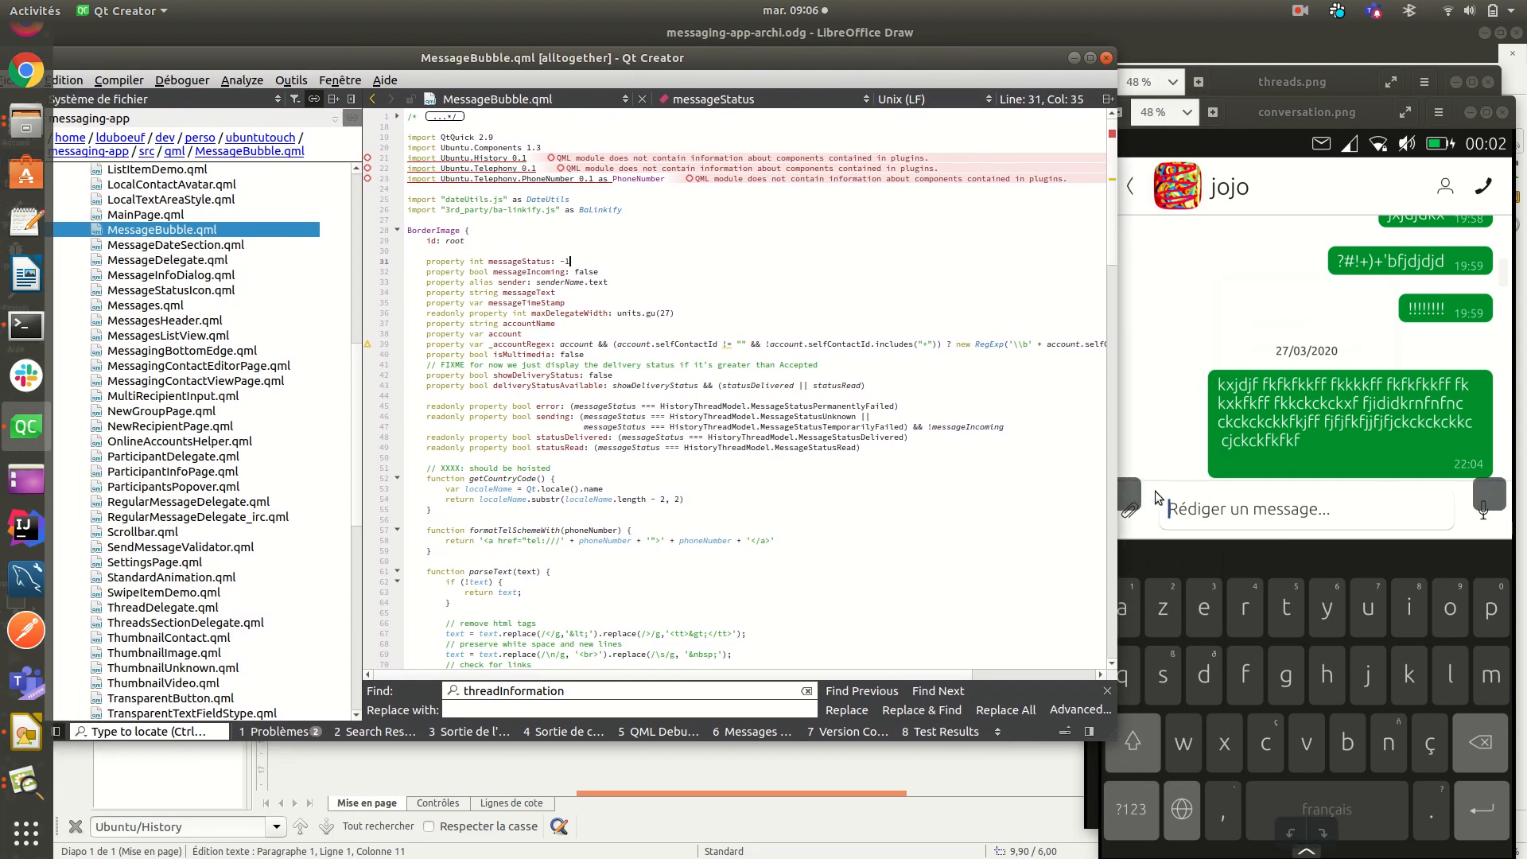
click(168, 259)
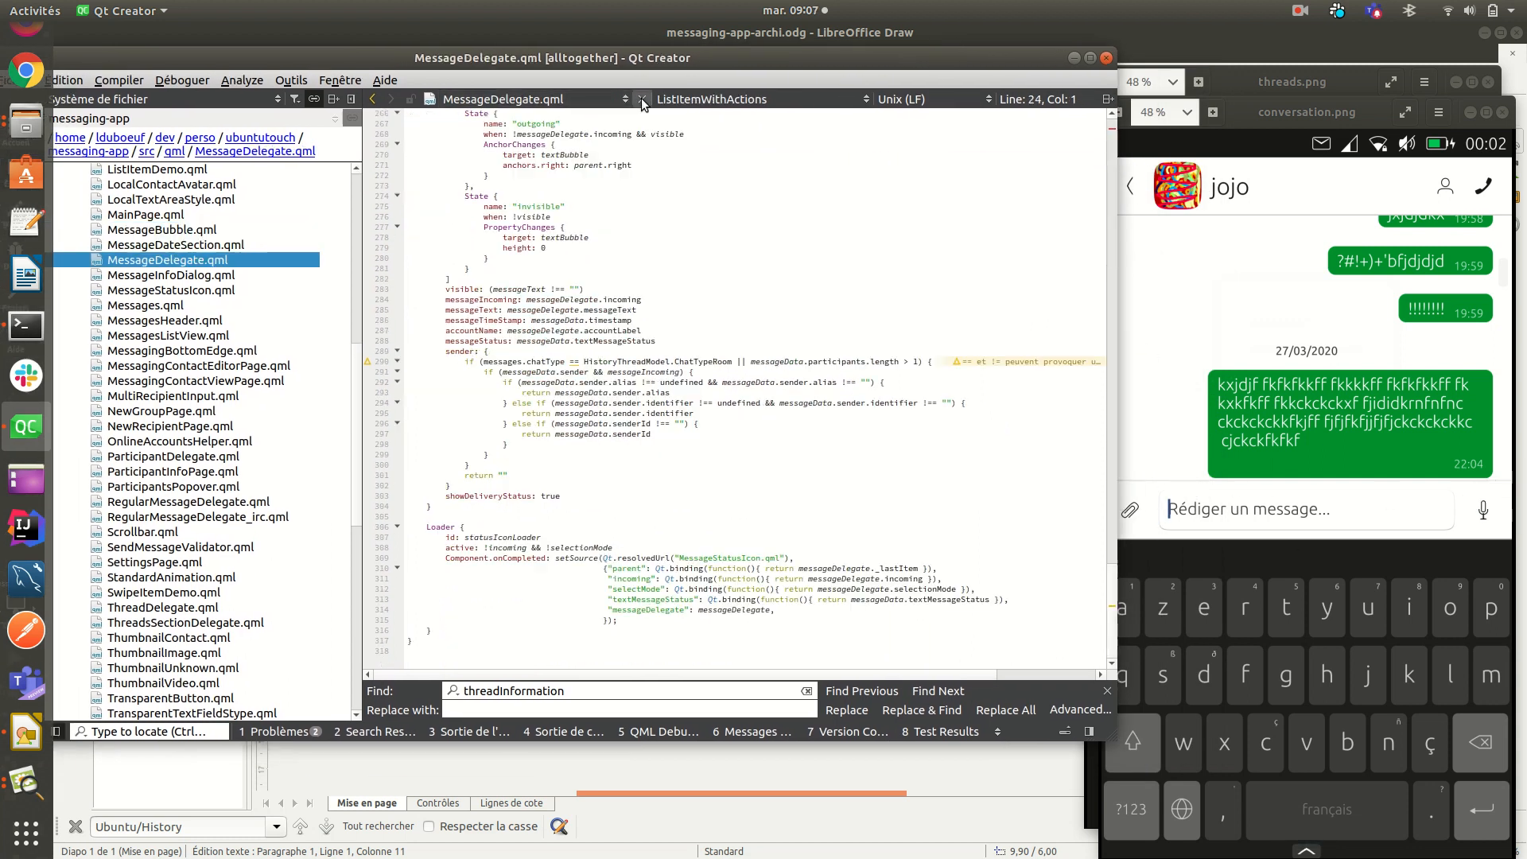
click(169, 334)
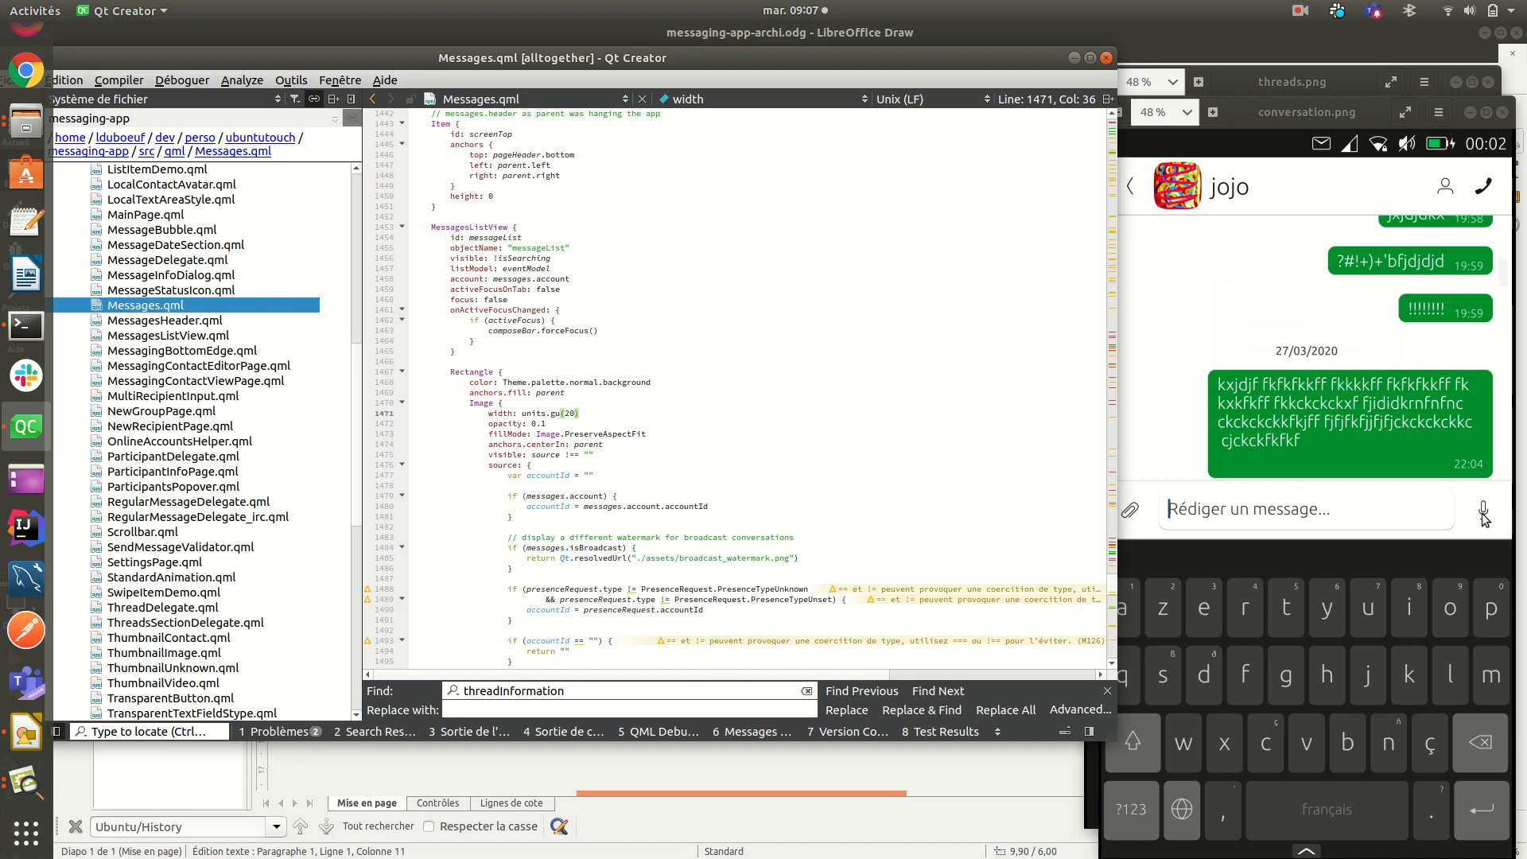
mouse_move(1285, 512)
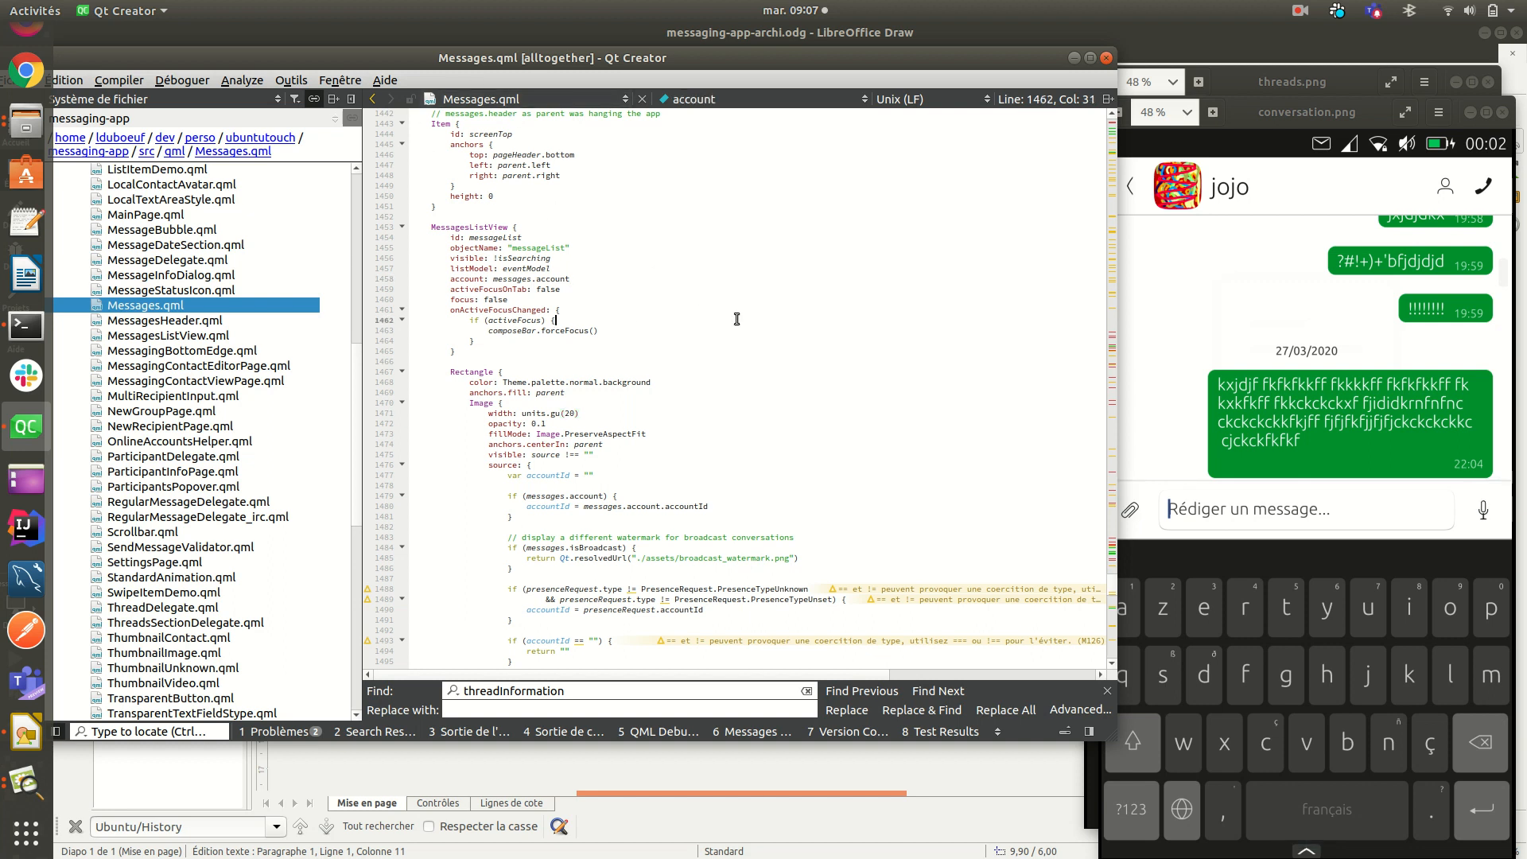
Step: Search Messages.qml for 'sendRequest' and review the onSendRequested handler's attachments loop
text(sendRe)
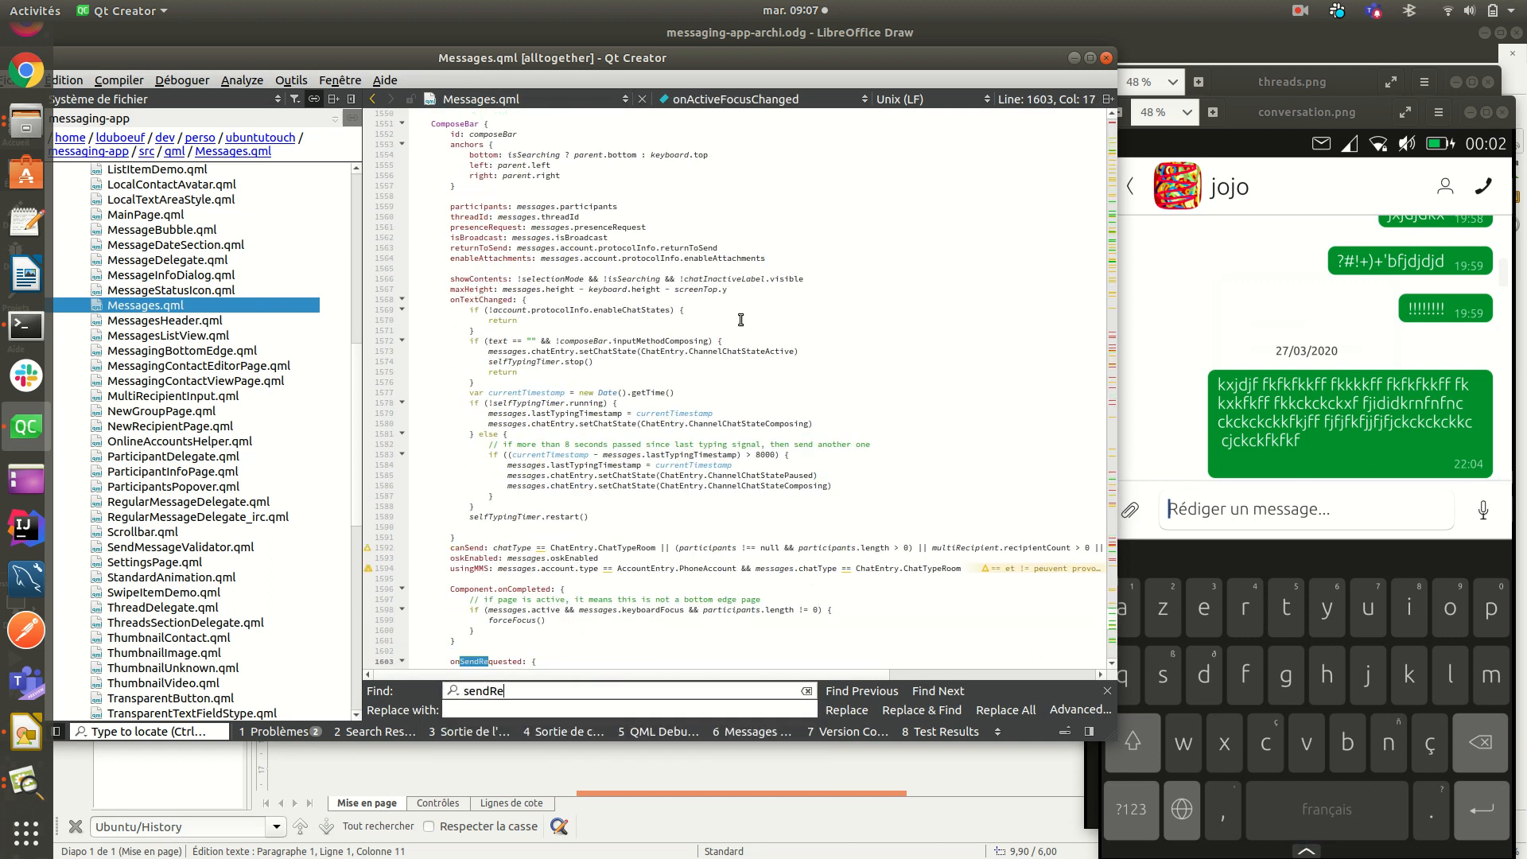
text(quest)
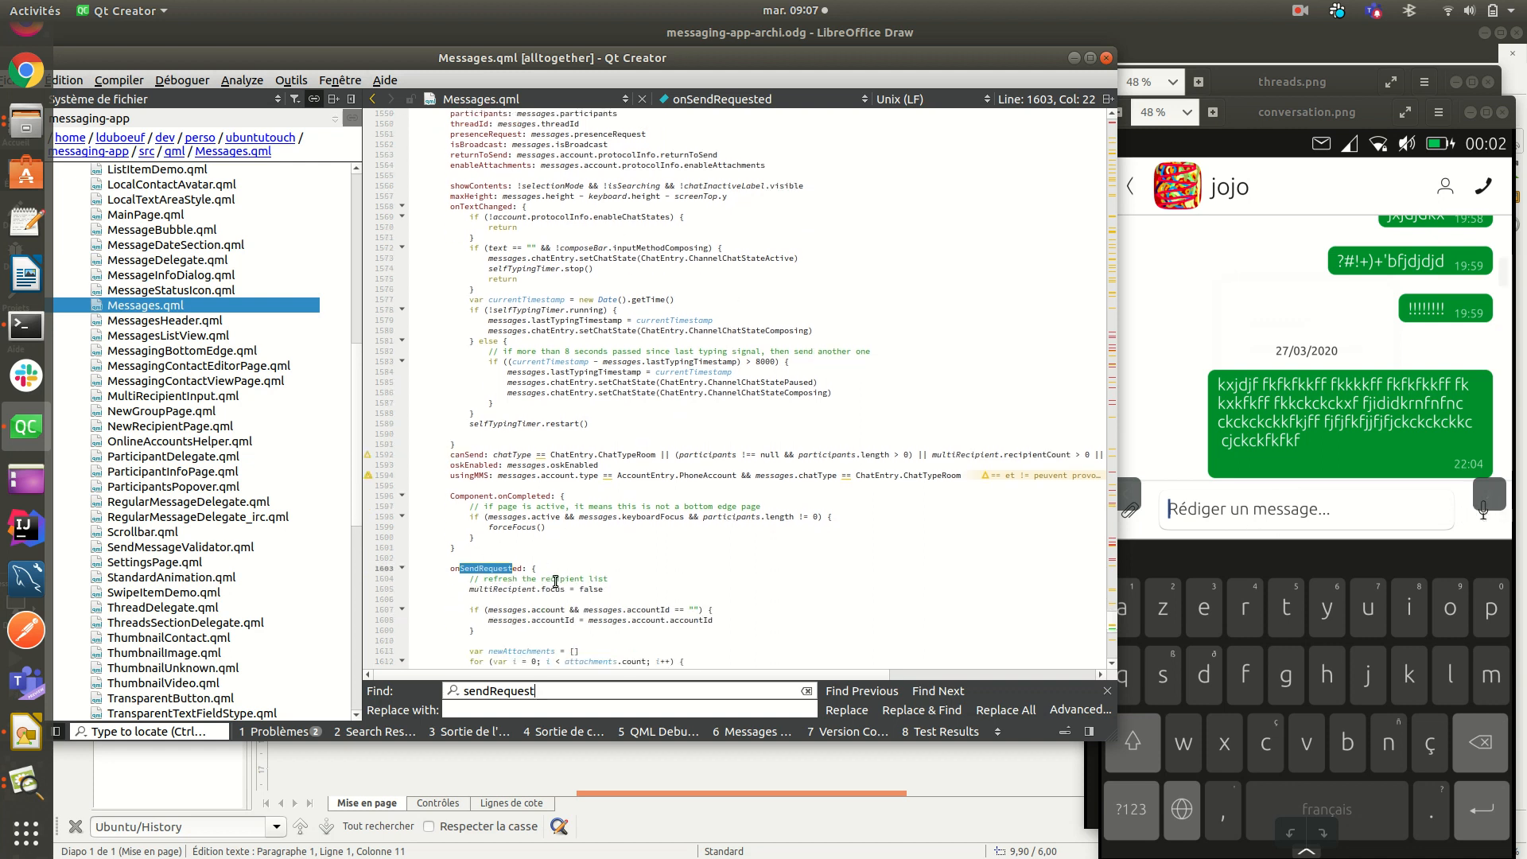
scroll(down, 3)
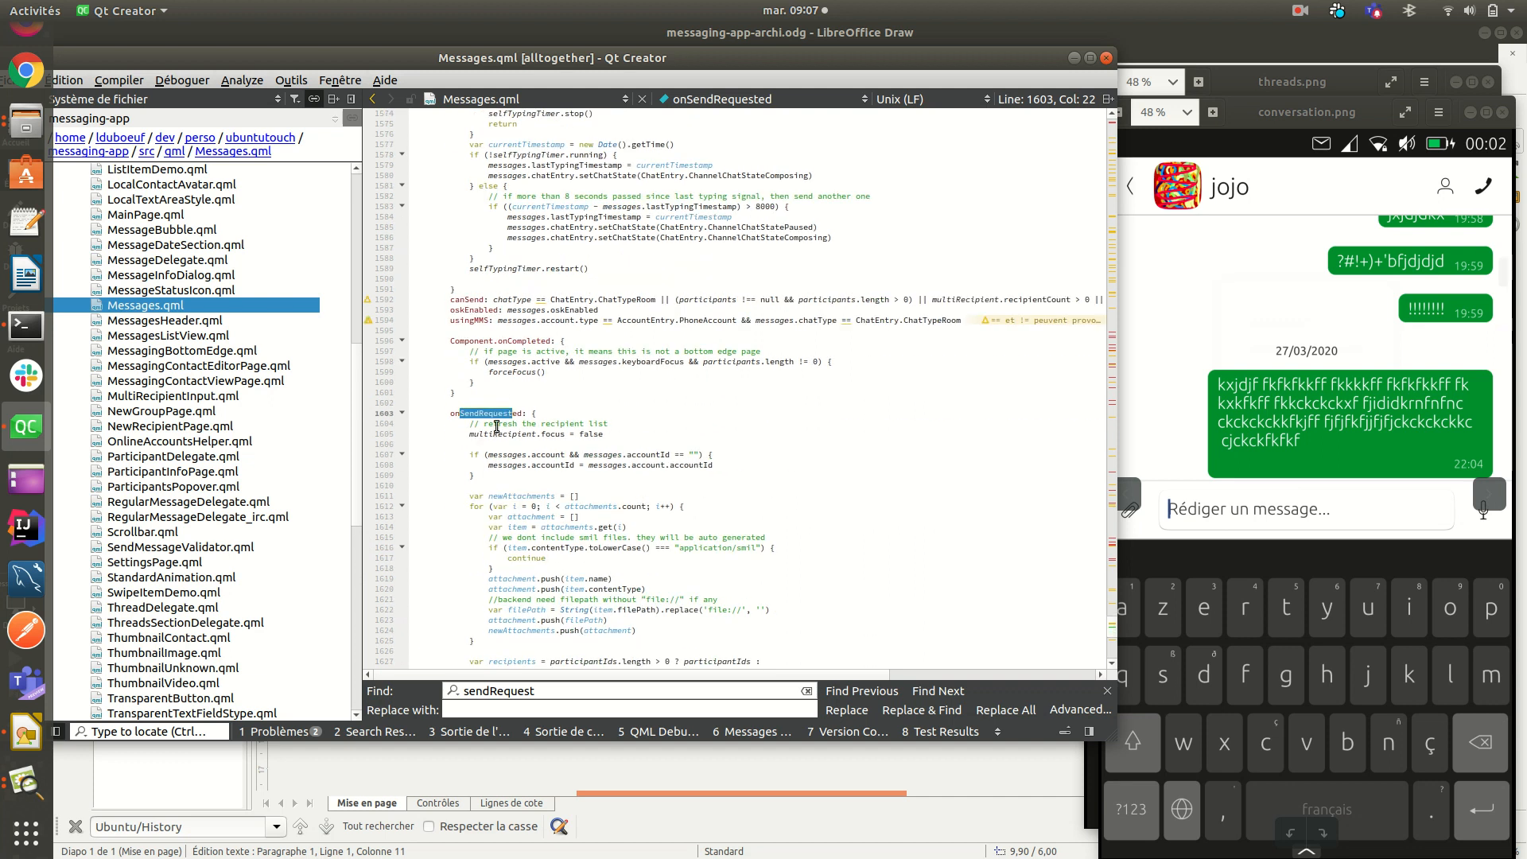
scroll(down, 3)
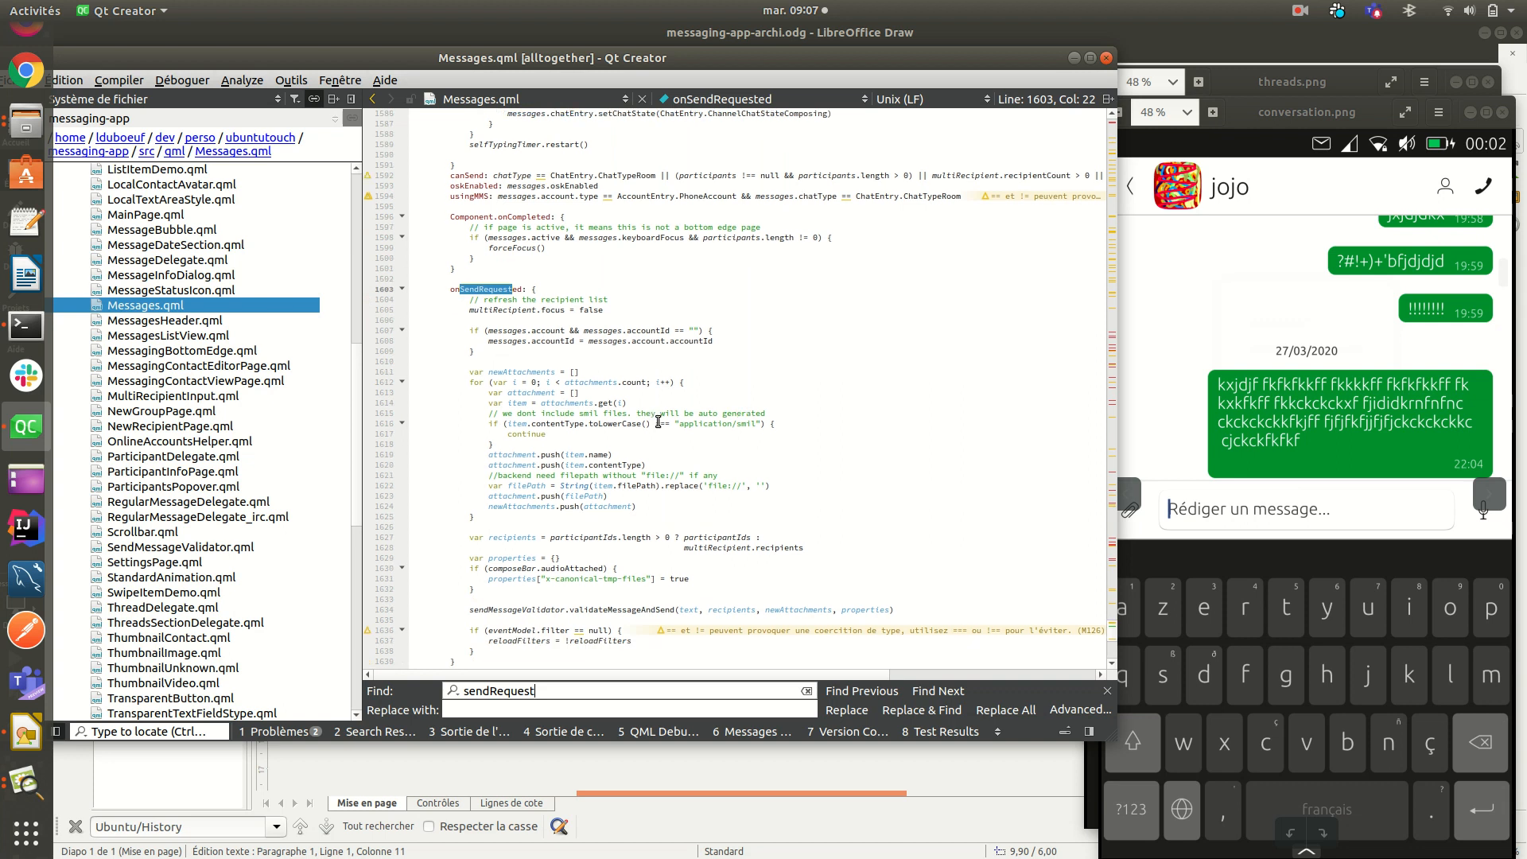
scroll(down, 3)
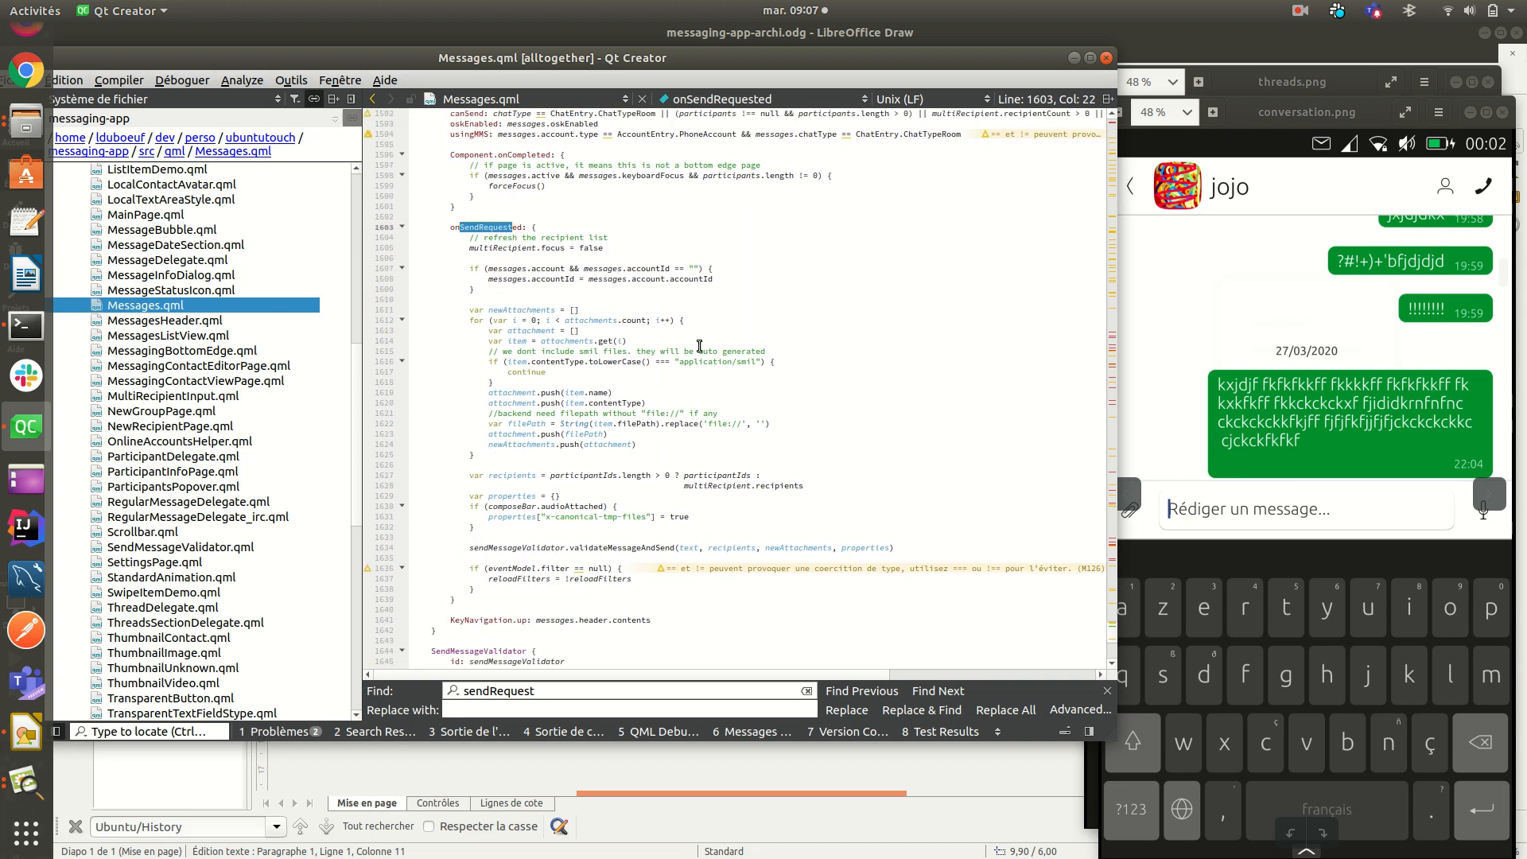
mouse_move(1156, 519)
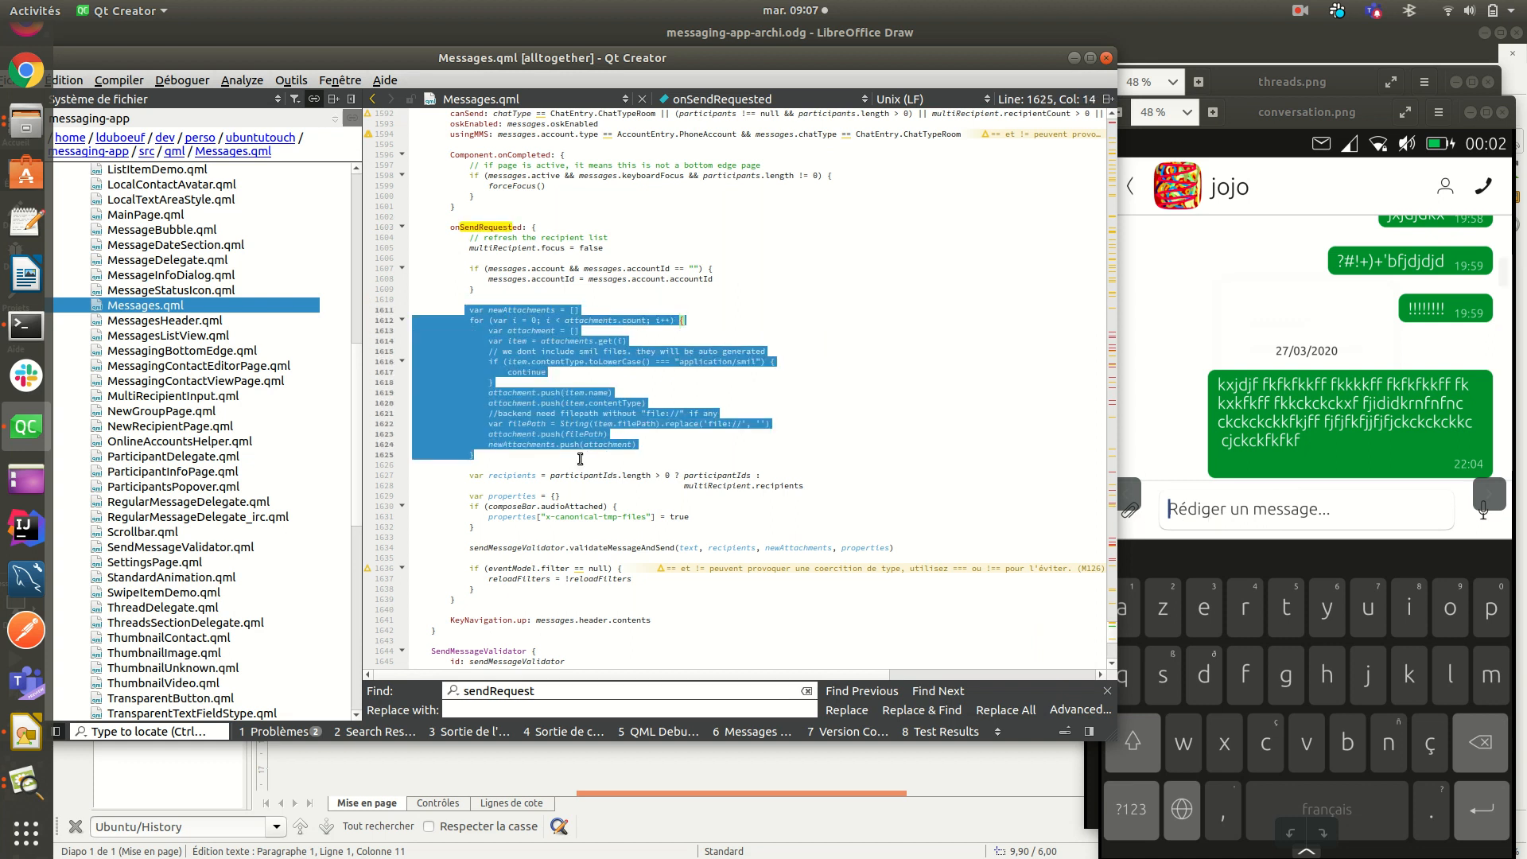
click(513, 455)
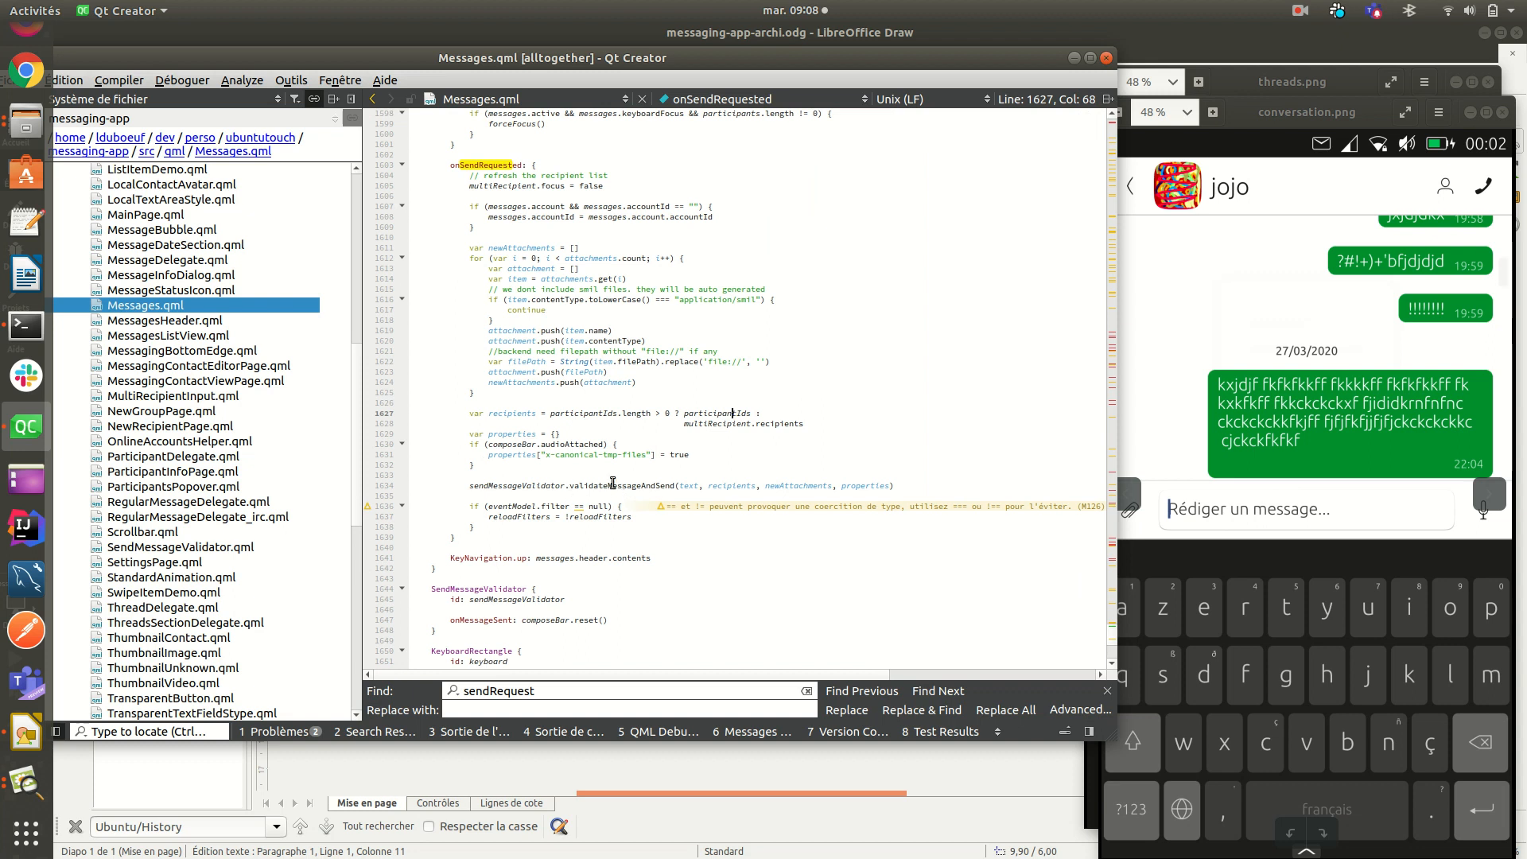
mouse_move(518, 485)
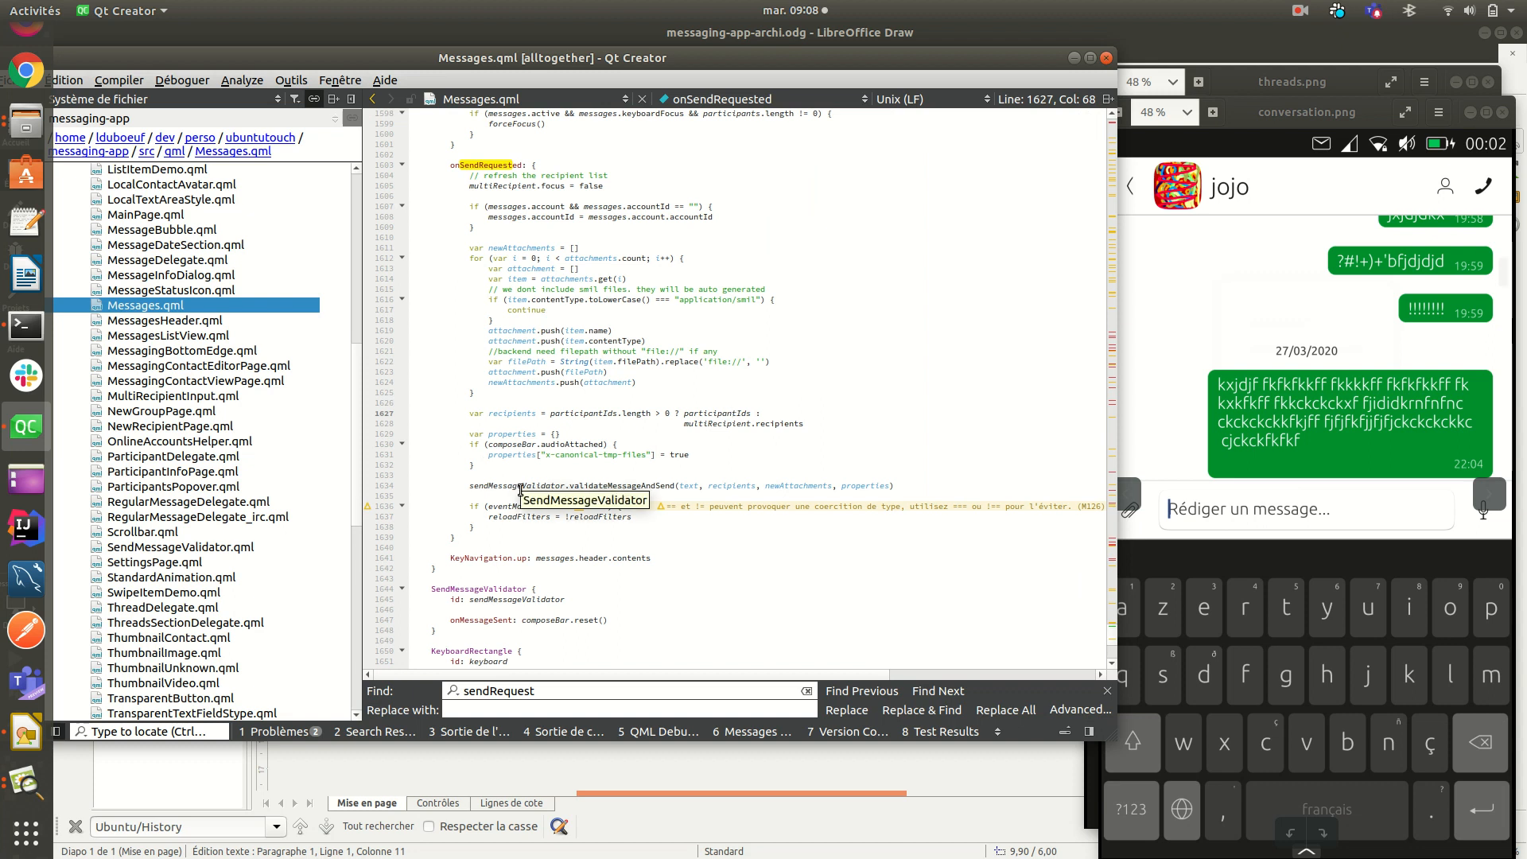
mouse_move(688, 487)
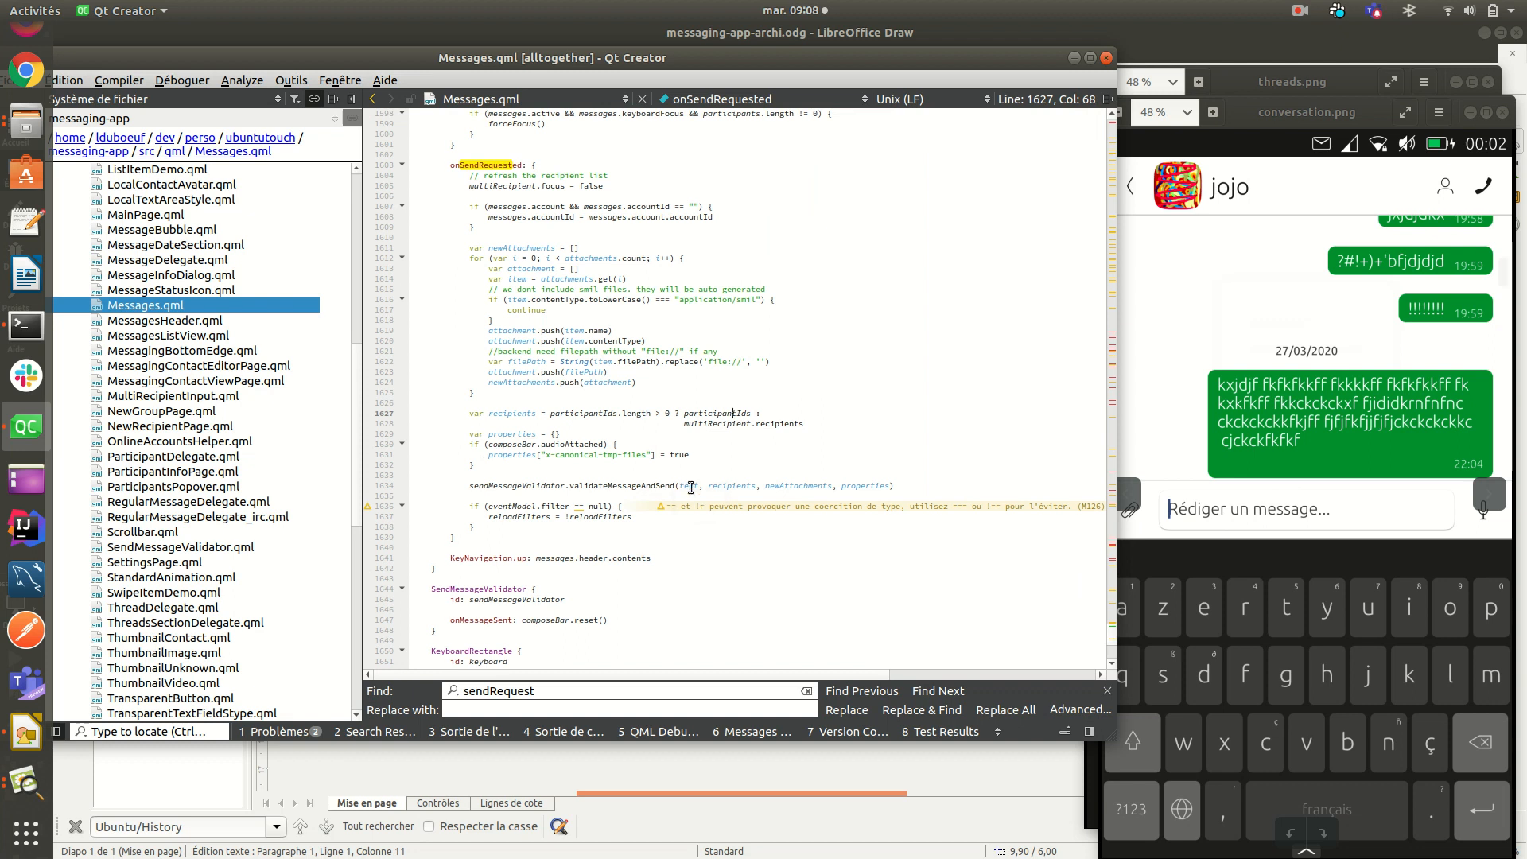
mouse_move(738, 495)
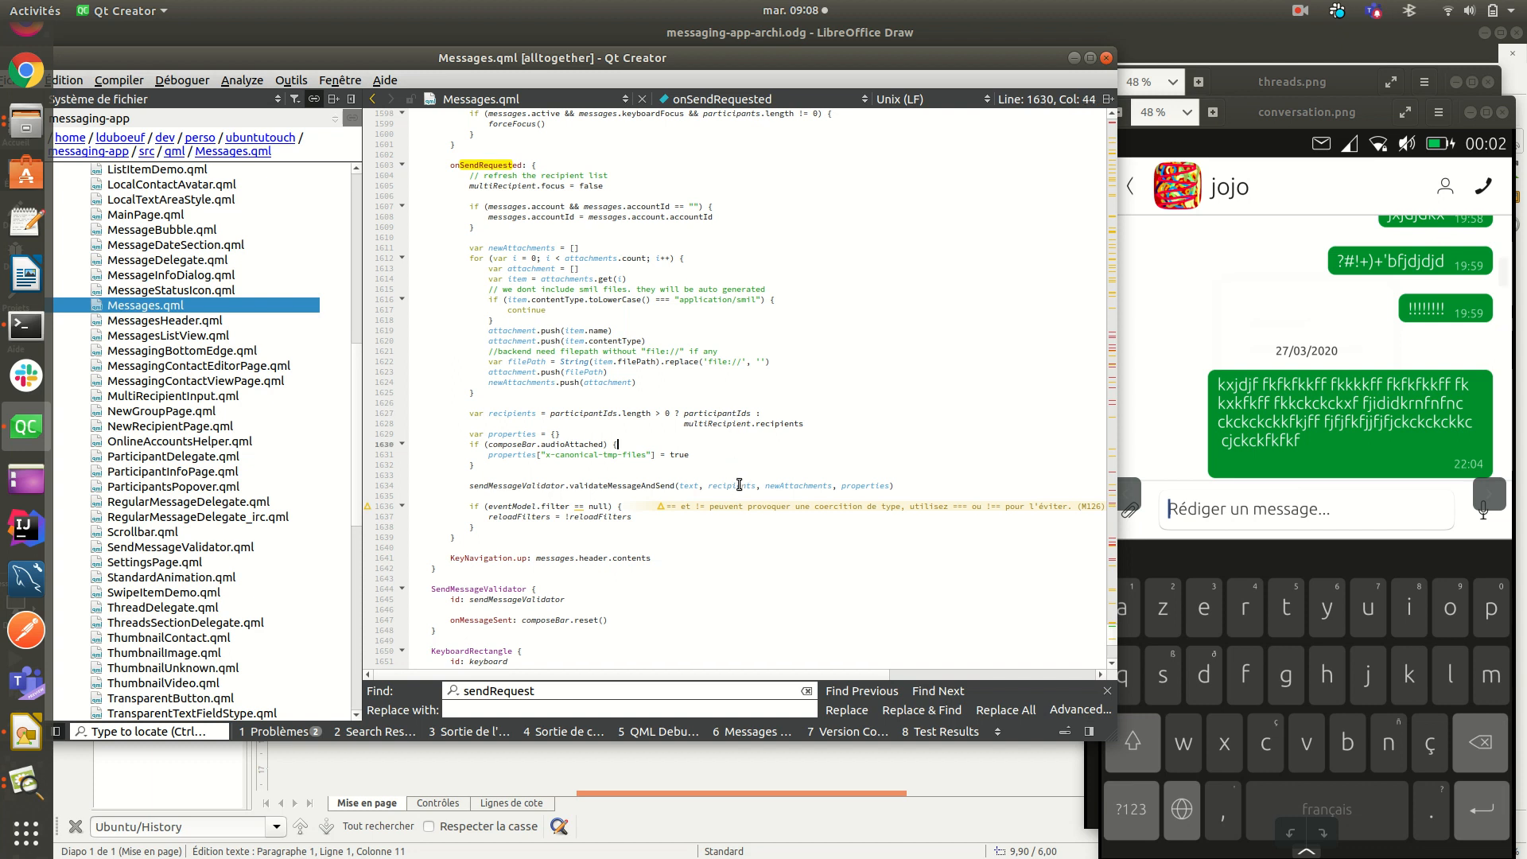
Step: Read SendMessageValidator.qml's nextStep logic and follow messageSent to its signal declaration
click(181, 547)
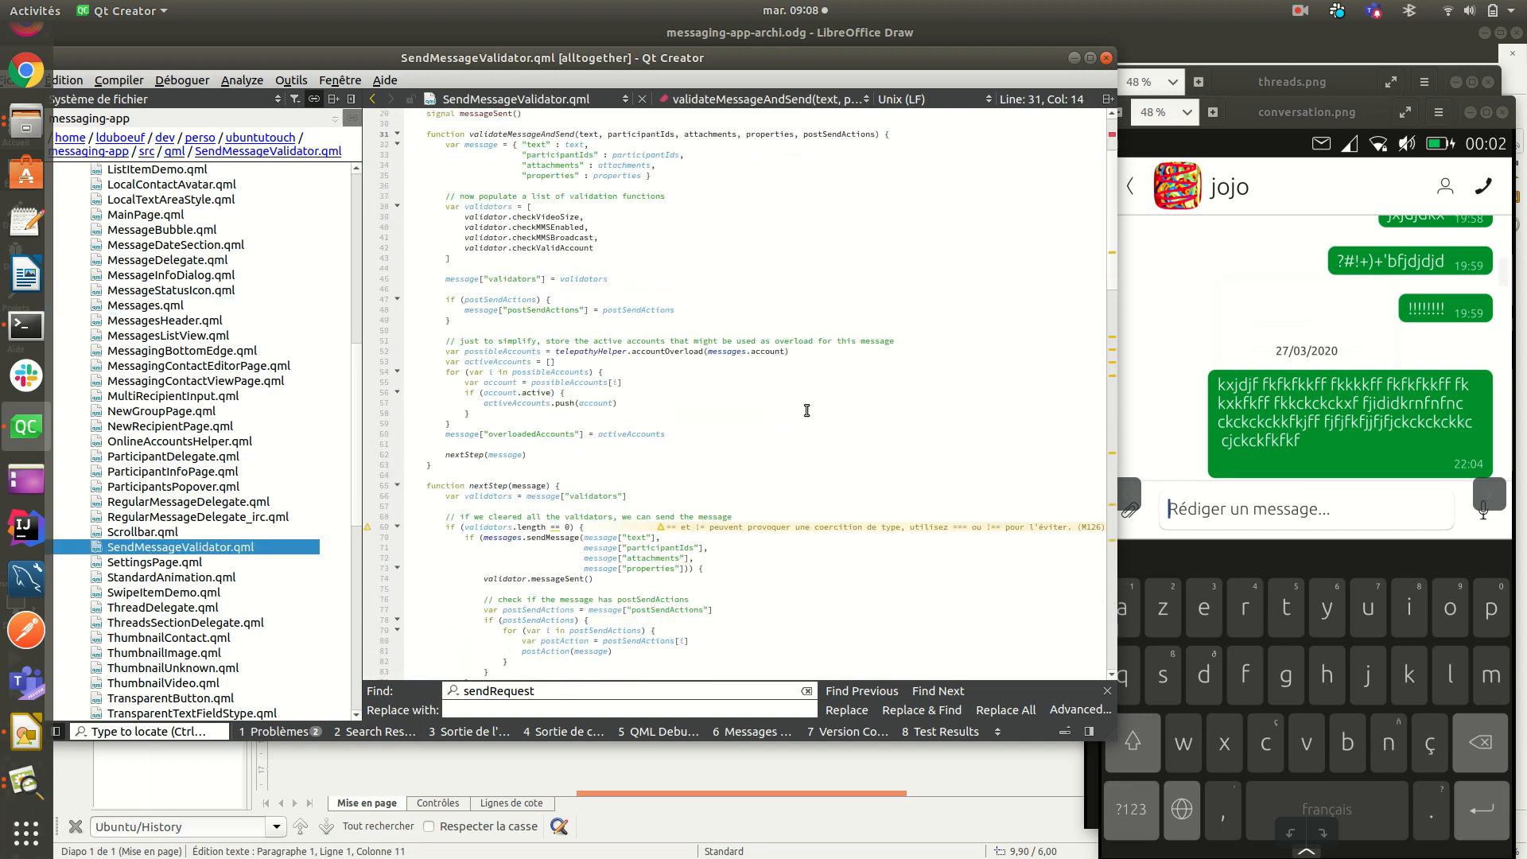
scroll(down, 3)
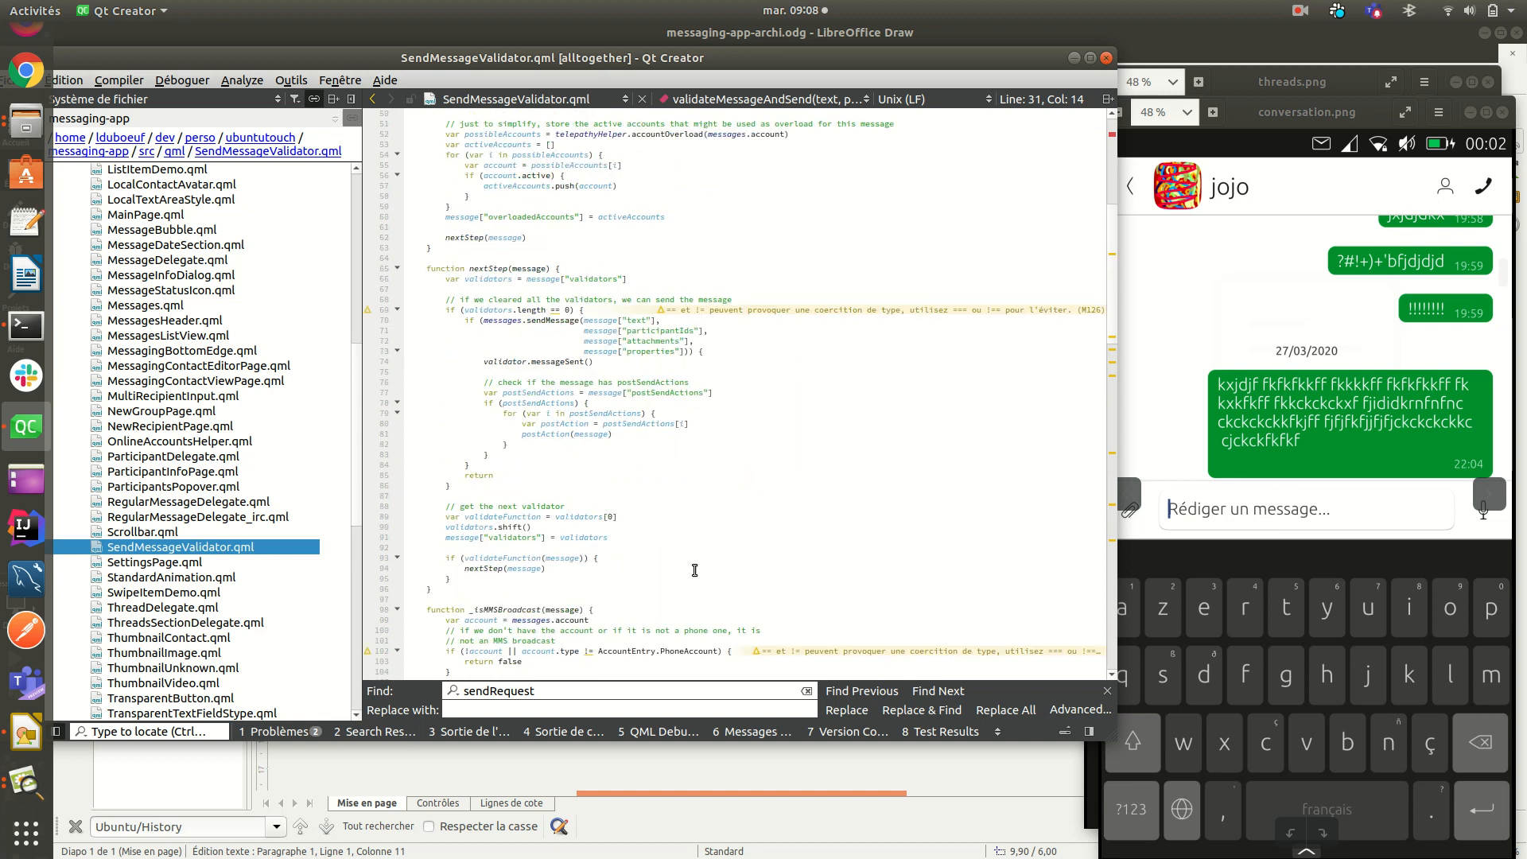
scroll(down, 3)
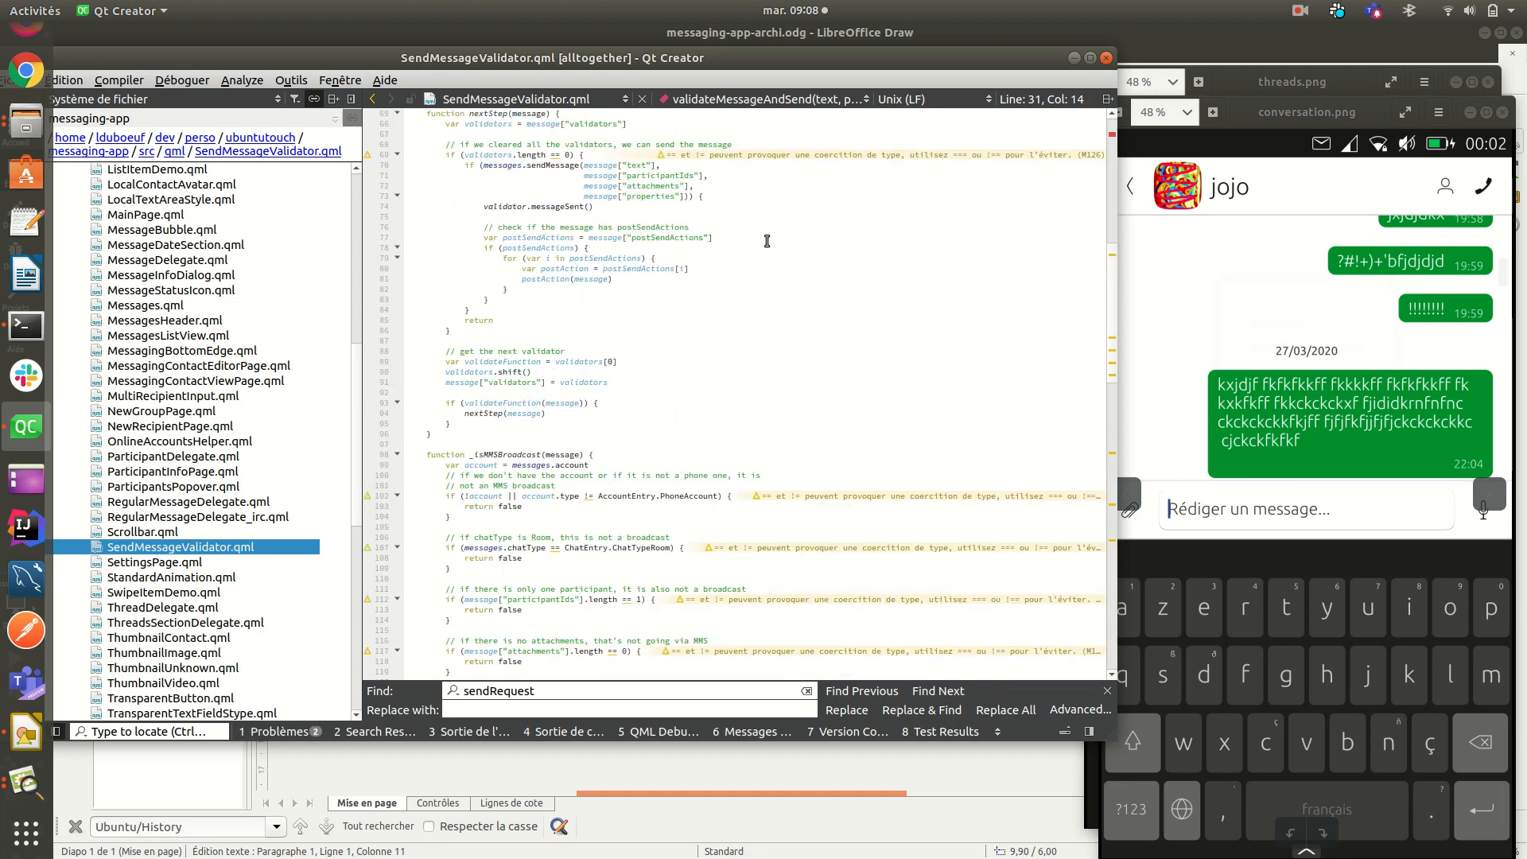
mouse_move(676, 252)
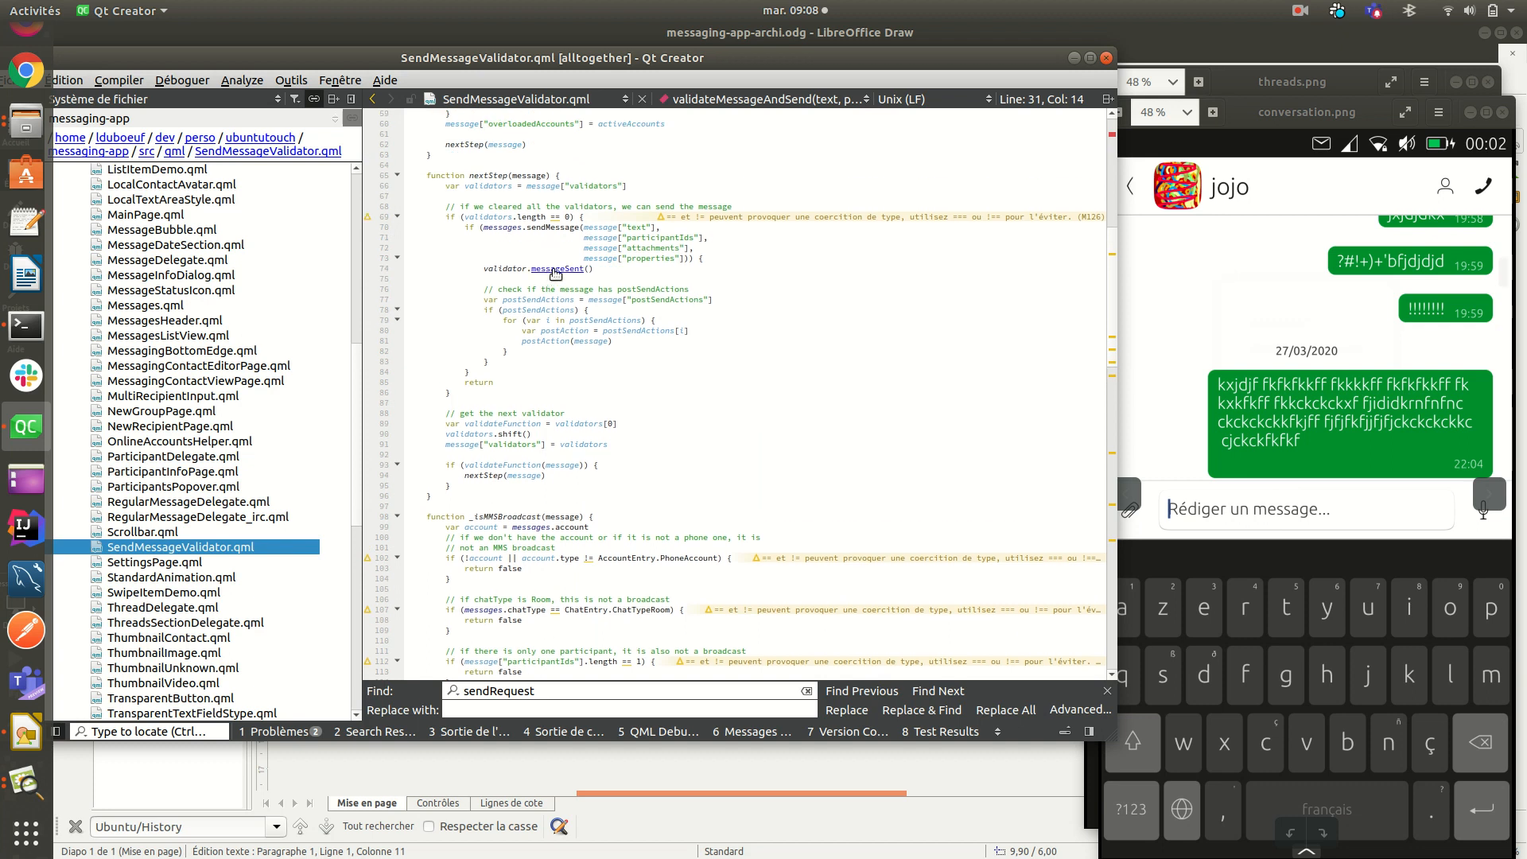
click(560, 270)
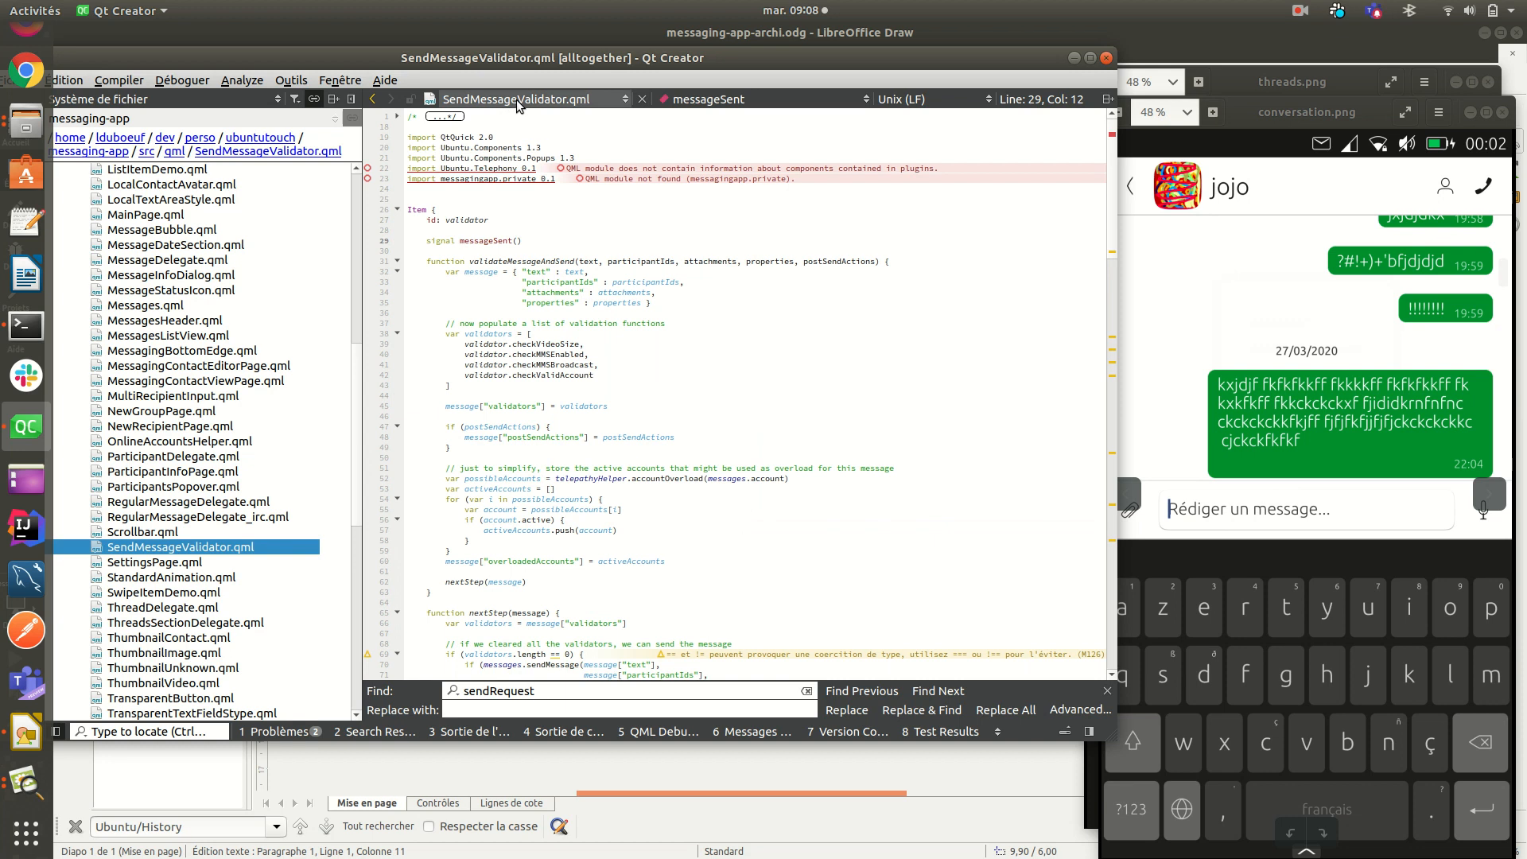
Step: Return to Messages.qml and search for 'sendMessage', reaching the validator alias property
click(145, 304)
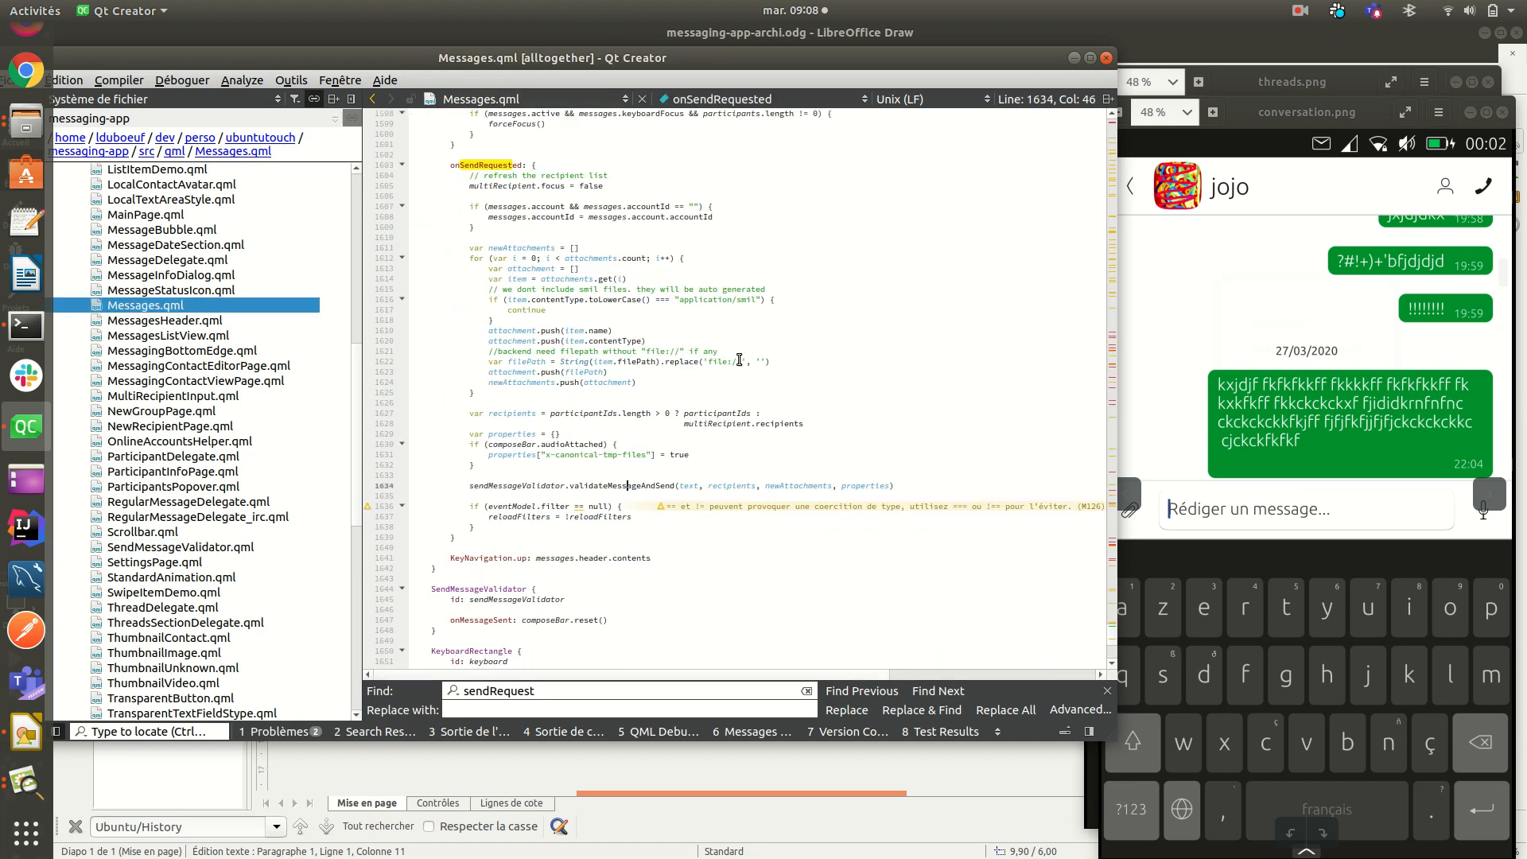
text(message)
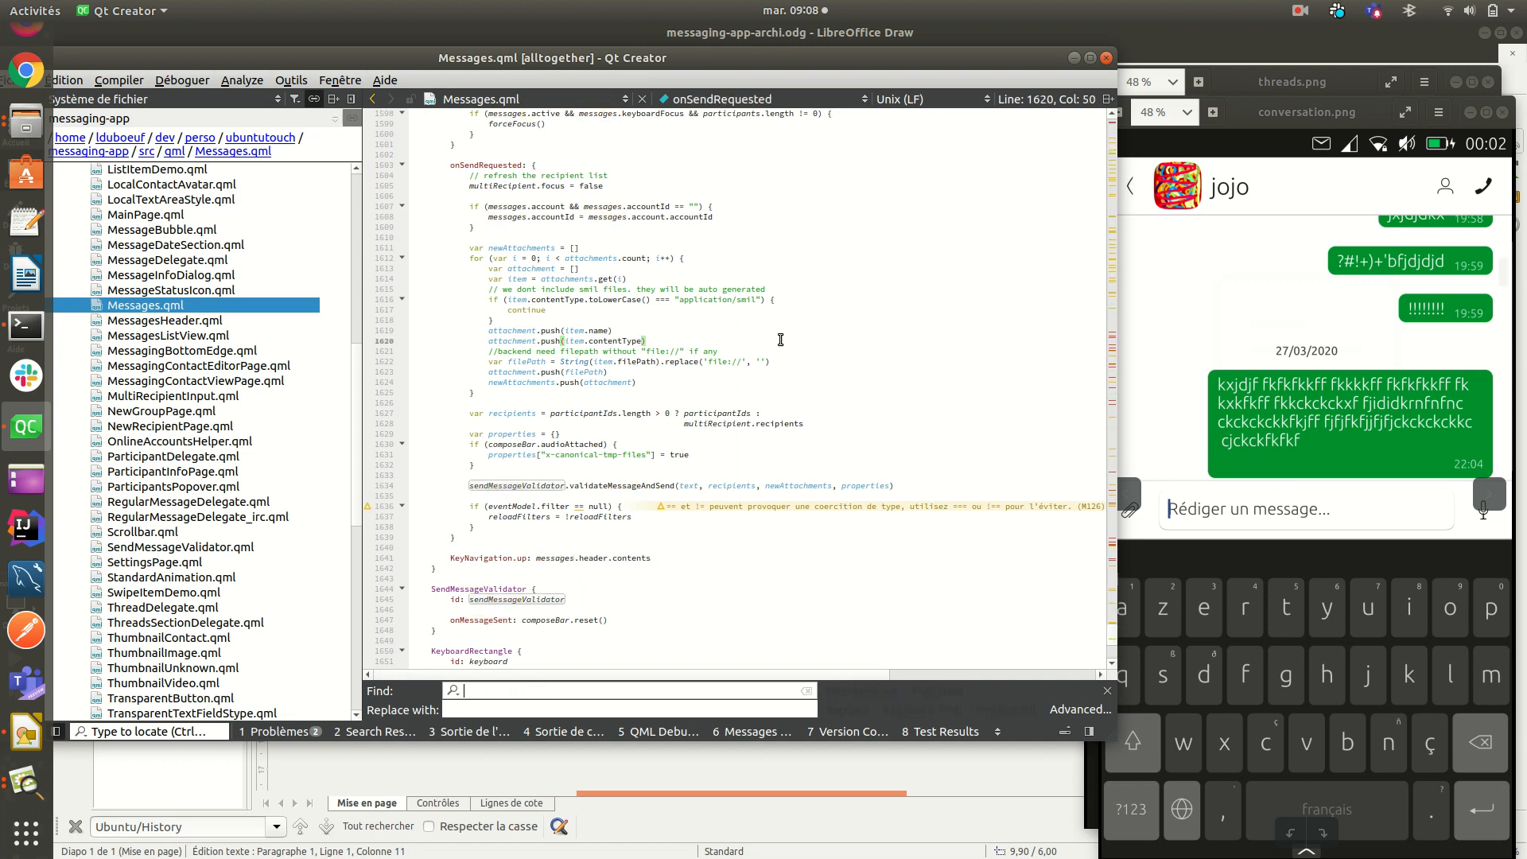
text(sendMessage)
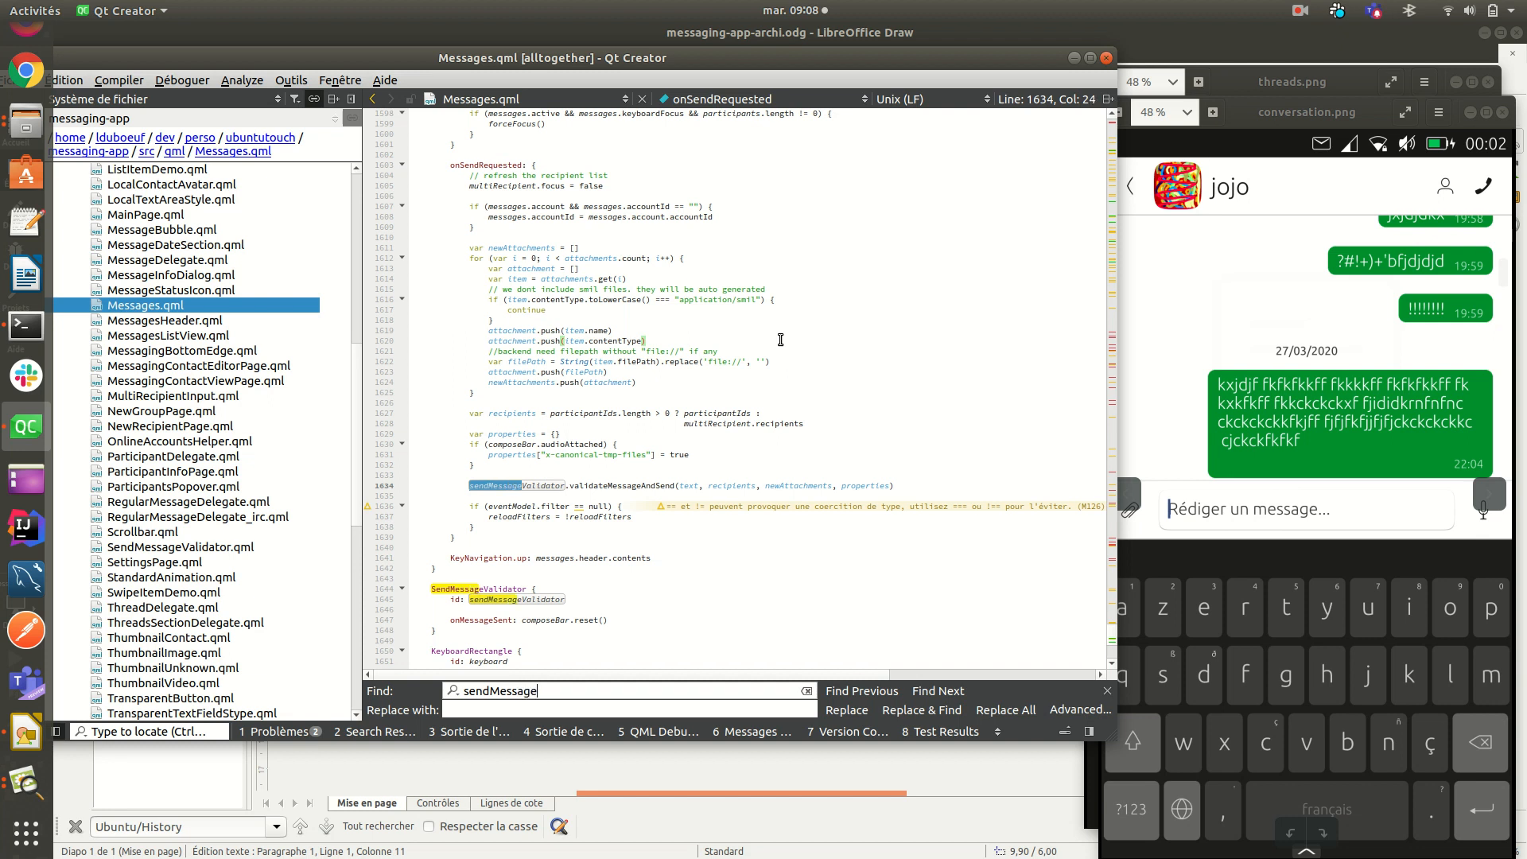
click(938, 691)
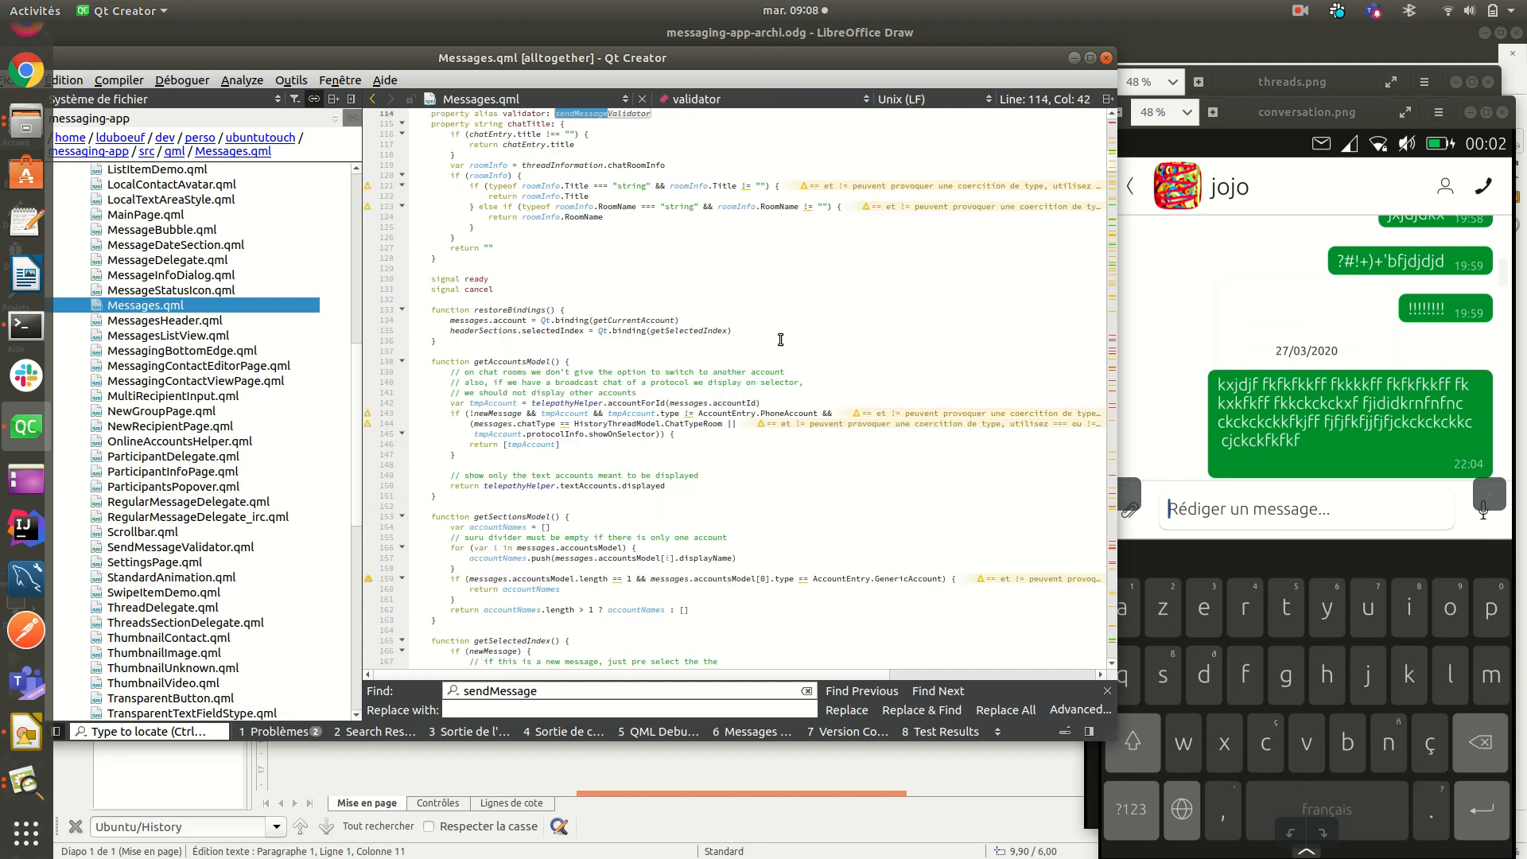
Step: Reach the sendMessage function and select its loop finding an existing thread among eventModel entries
click(938, 691)
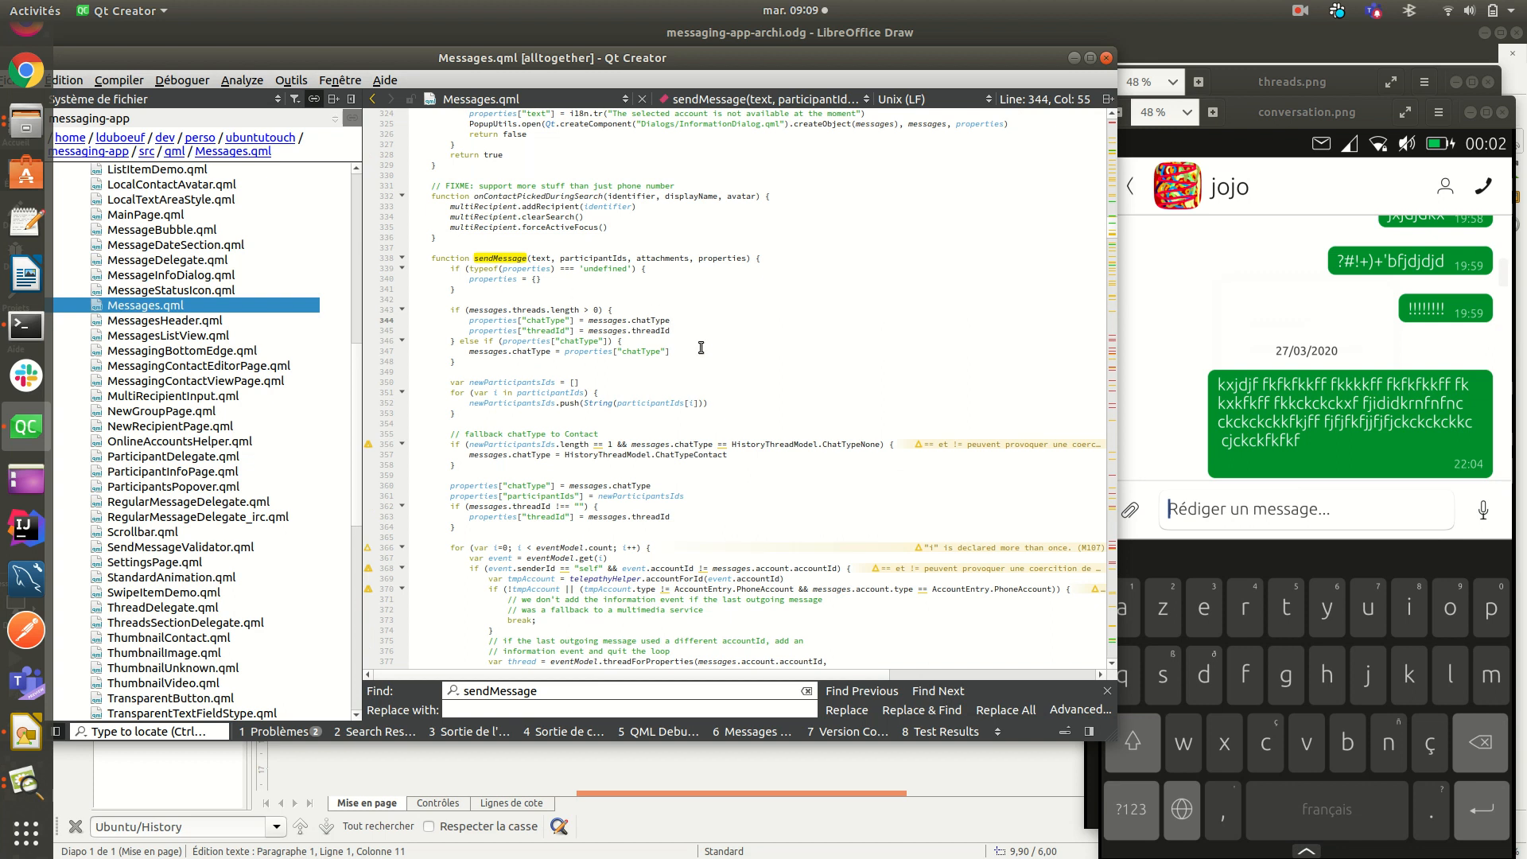
click(690, 351)
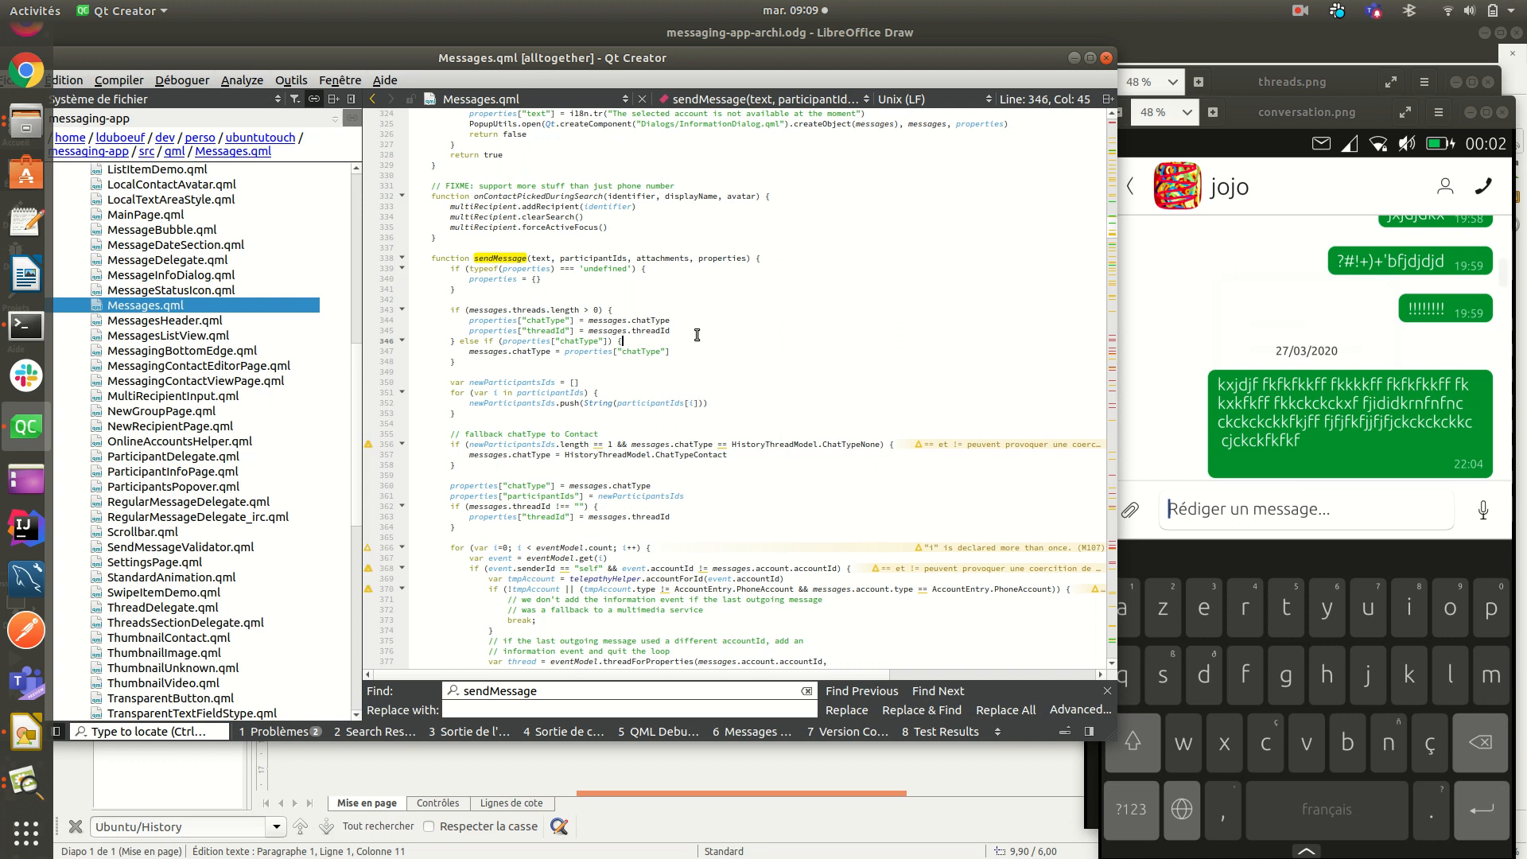
scroll(down, 3)
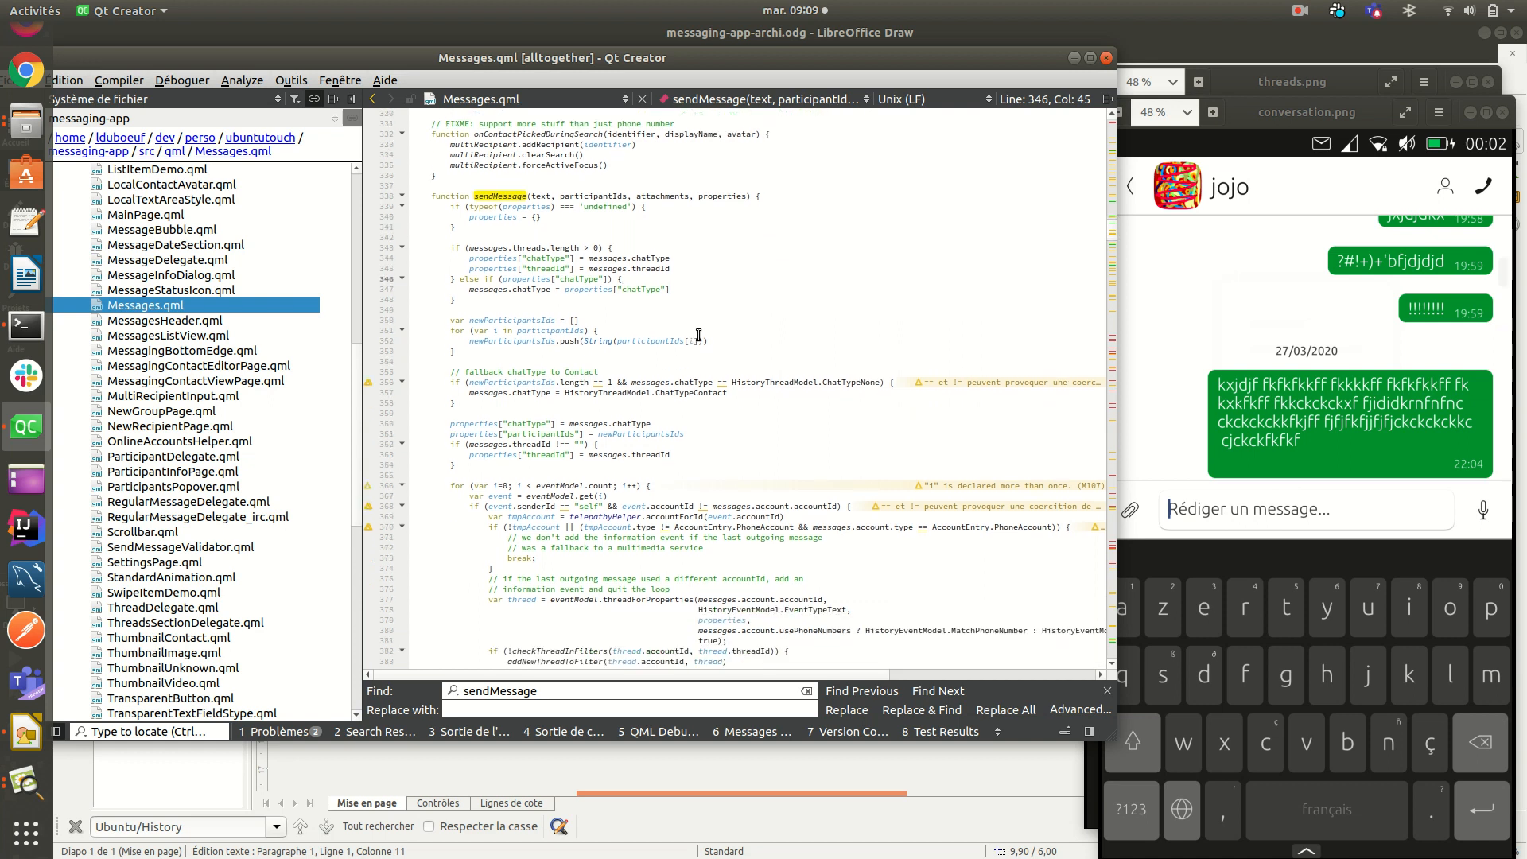
scroll(down, 3)
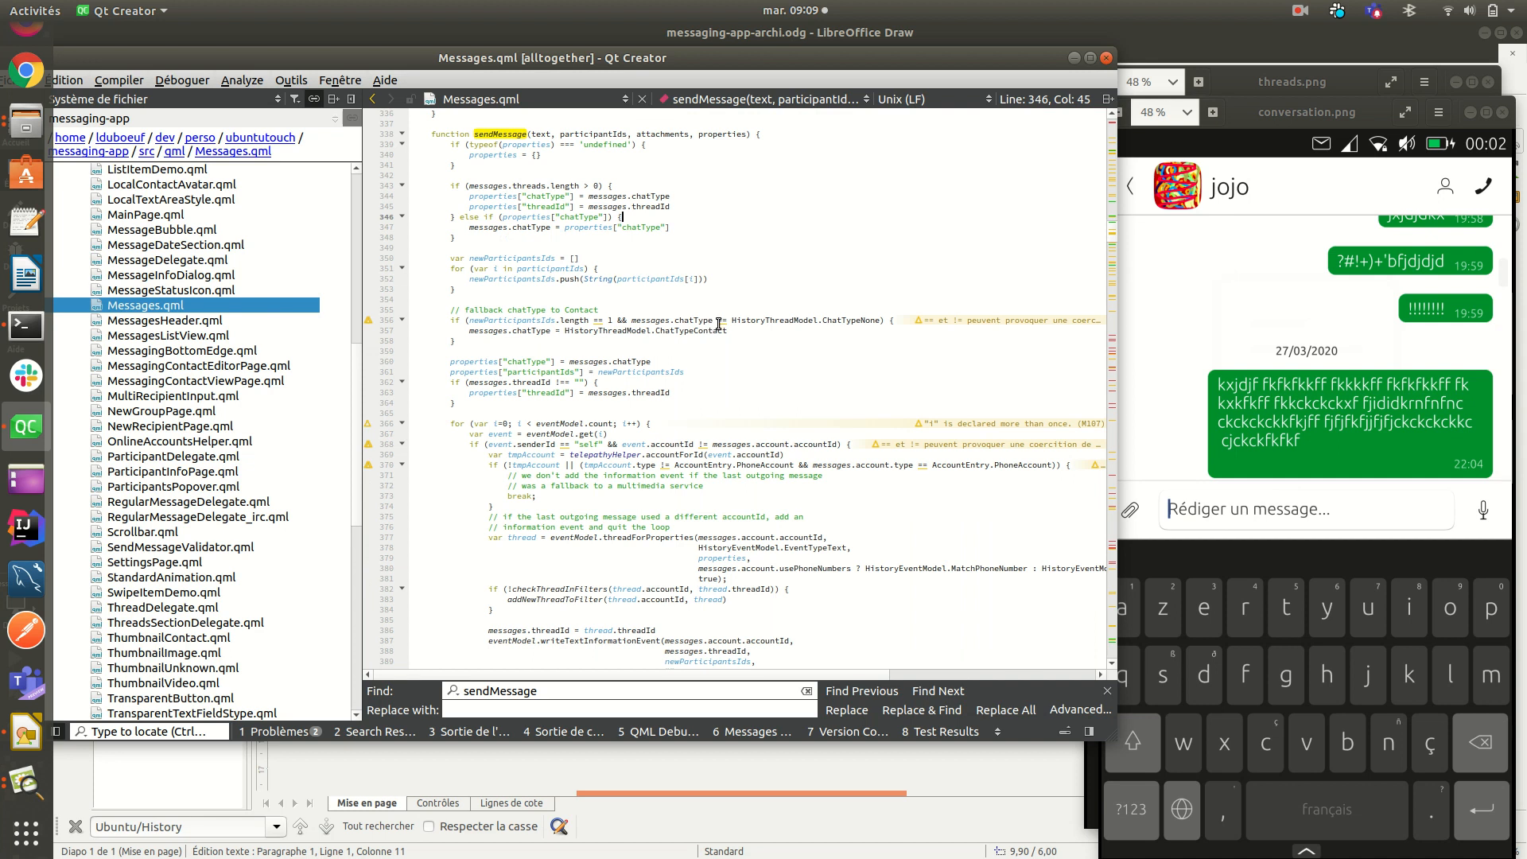
scroll(down, 3)
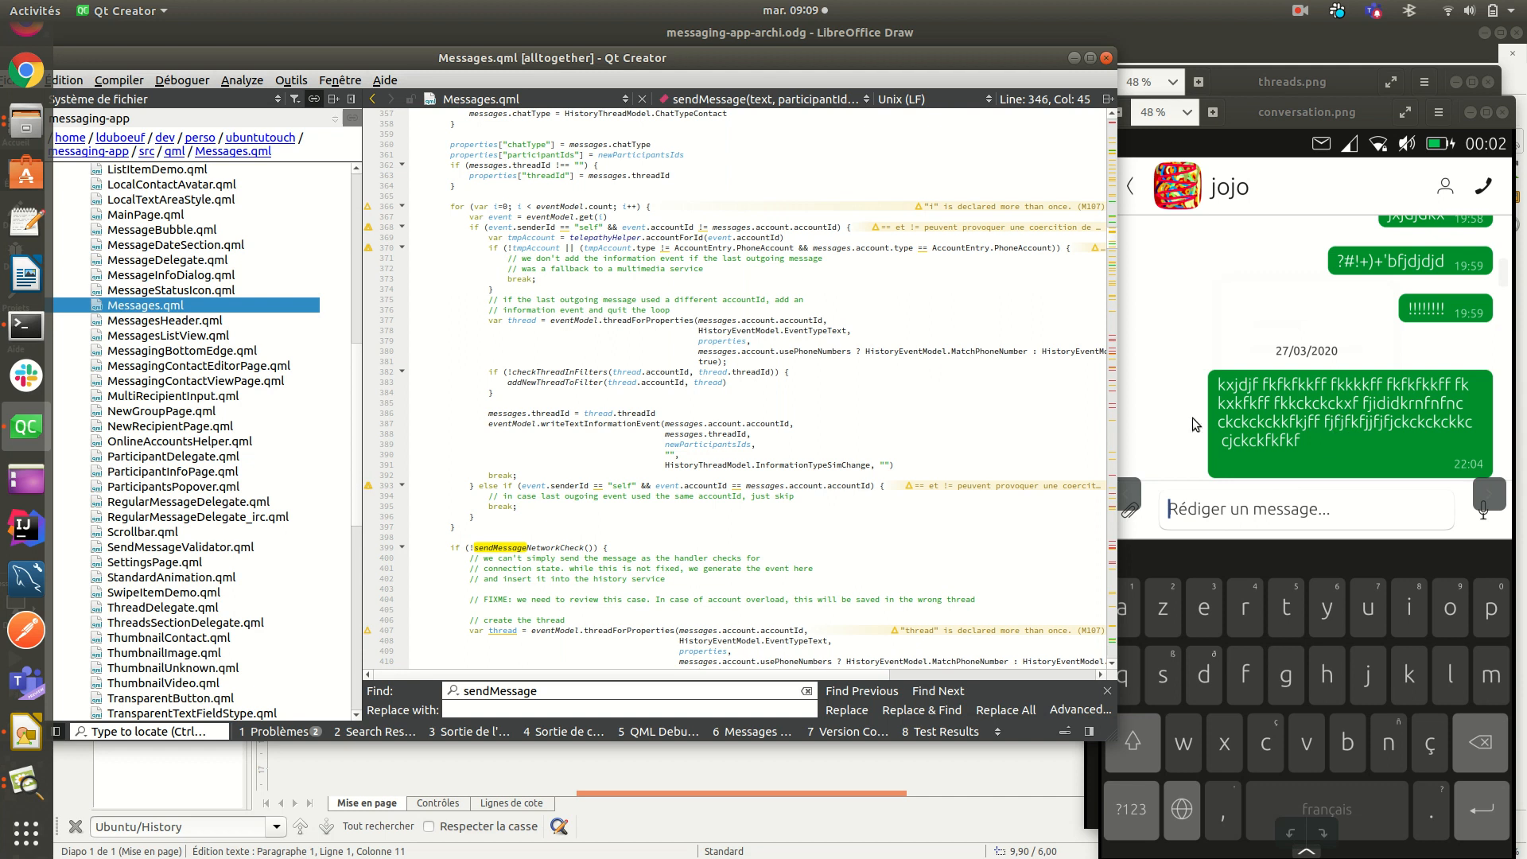
drag(460, 205, 548, 500)
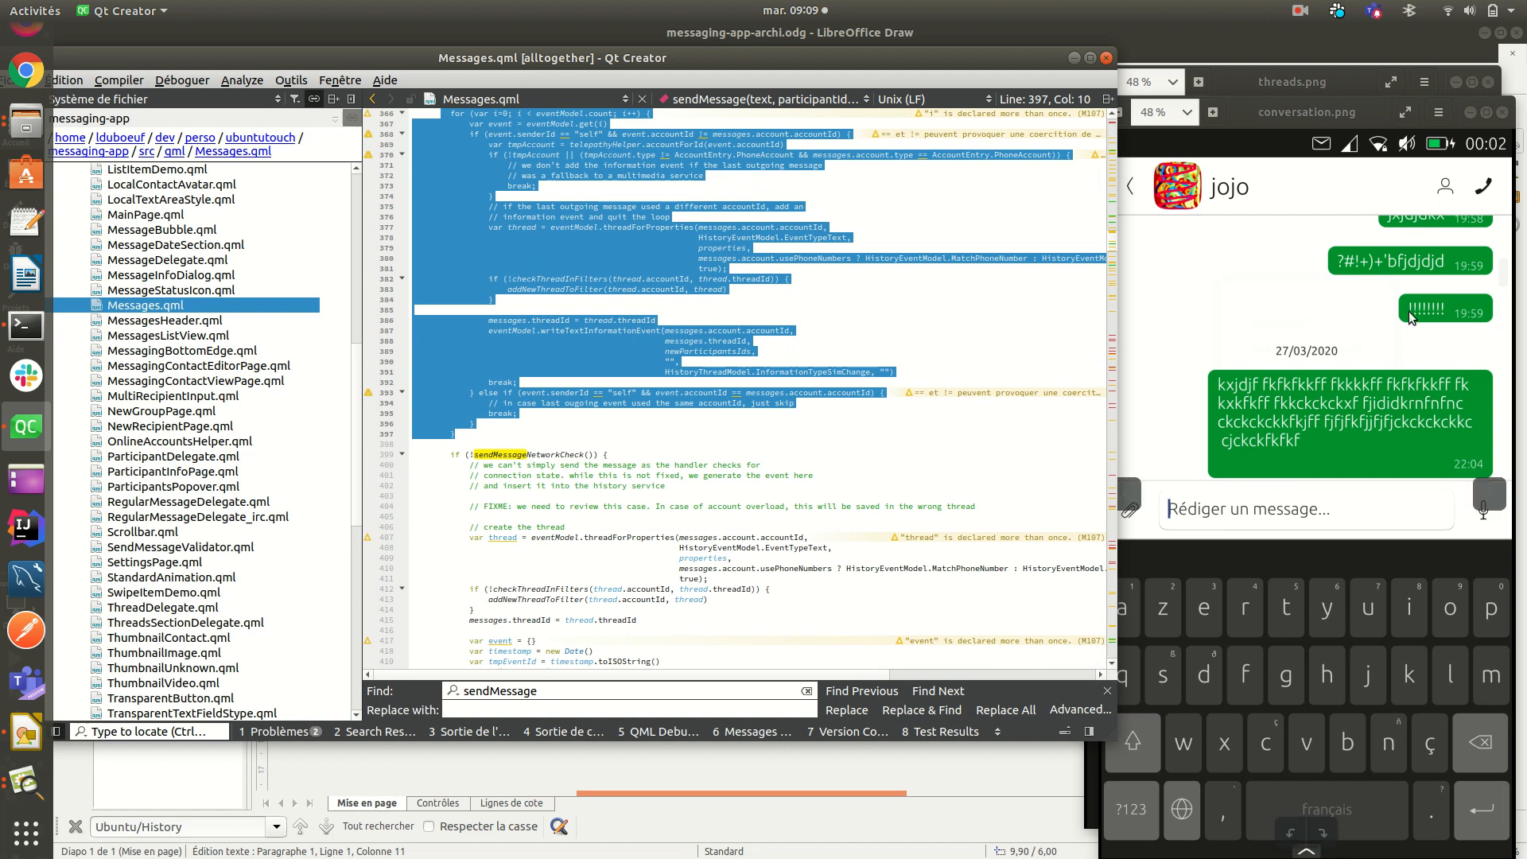
Step: Highlight the writeEvents call and scroll on to messages.chatEntry.sendMessage and its newMessage block
scroll(down, 3)
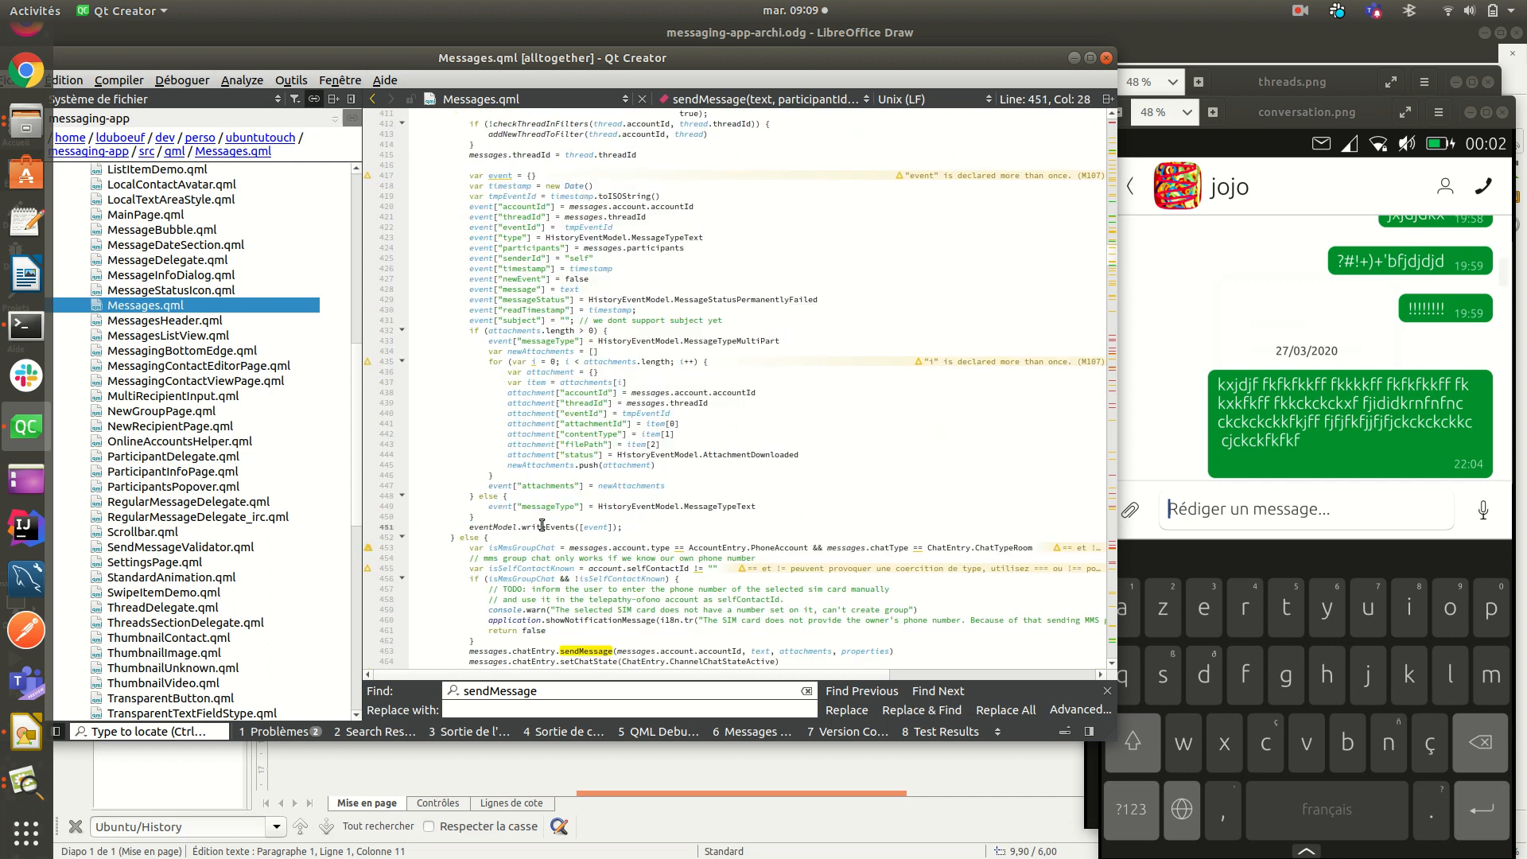
double_click(550, 527)
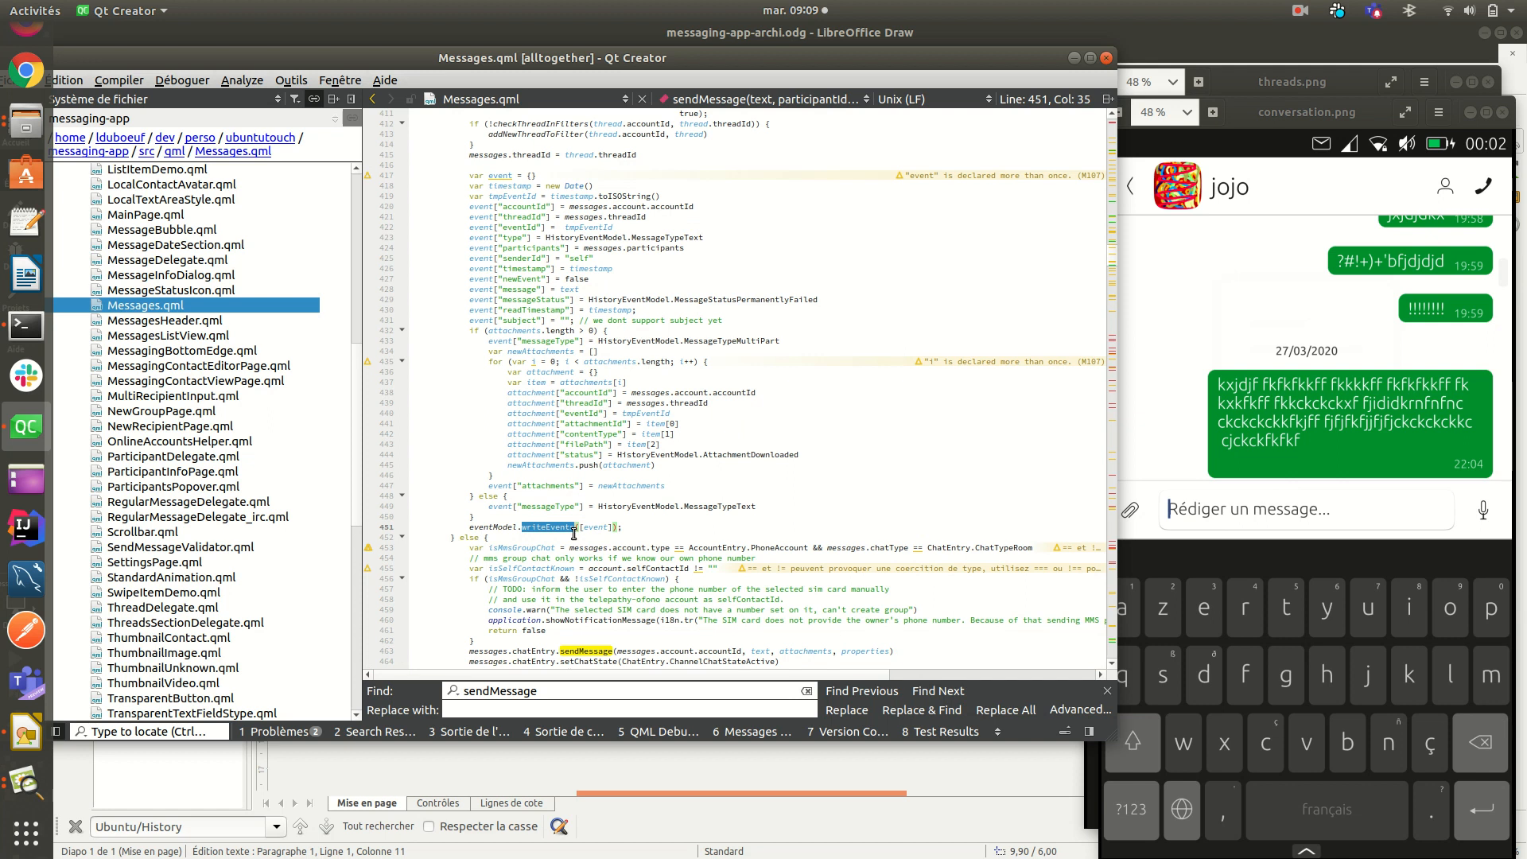
mouse_move(1352, 458)
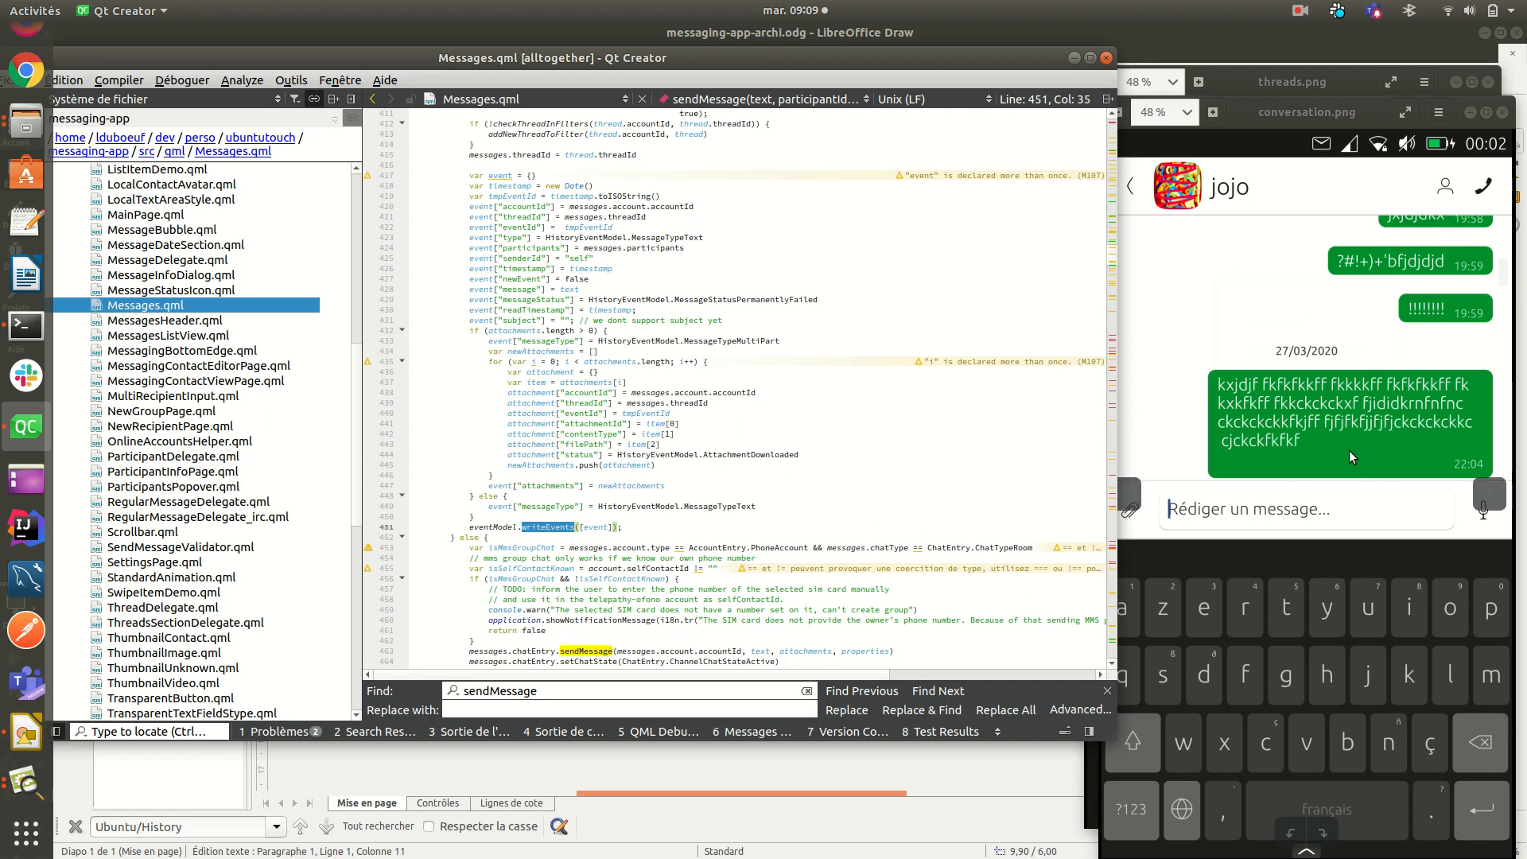
mouse_move(1457, 469)
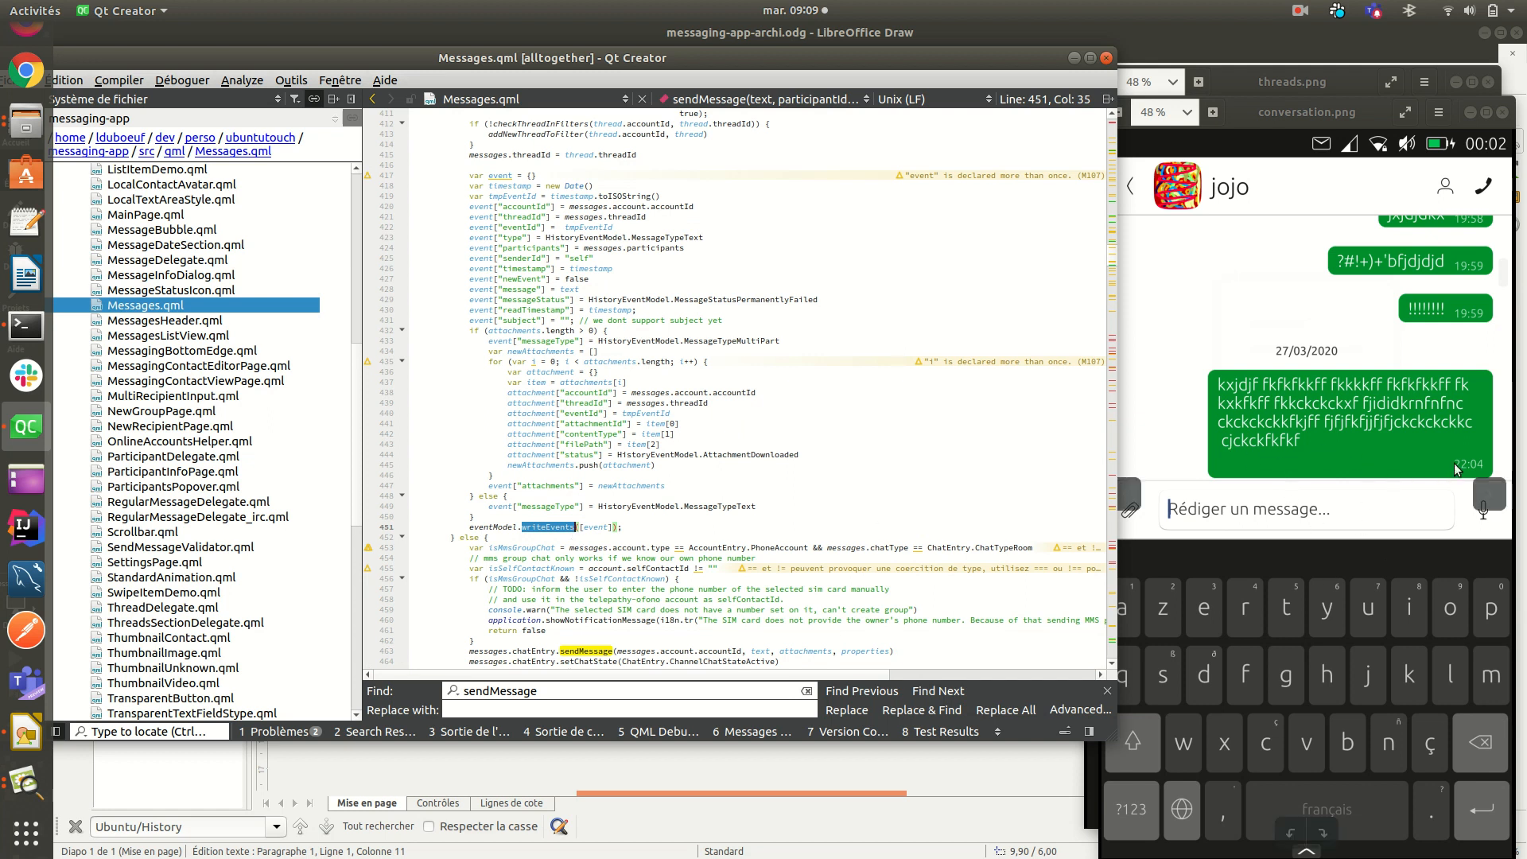
scroll(down, 3)
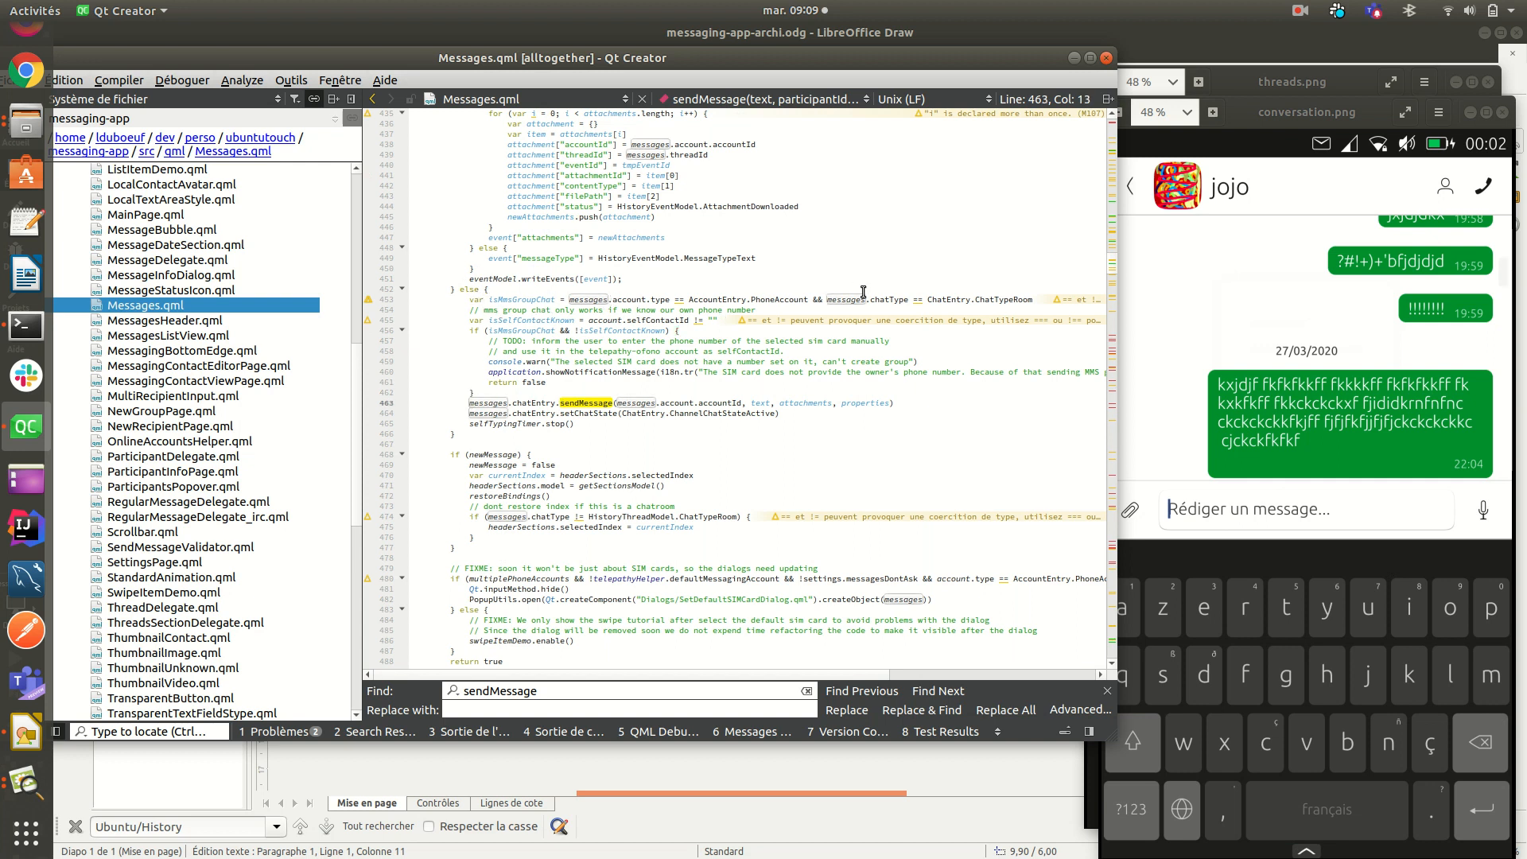
mouse_move(916, 257)
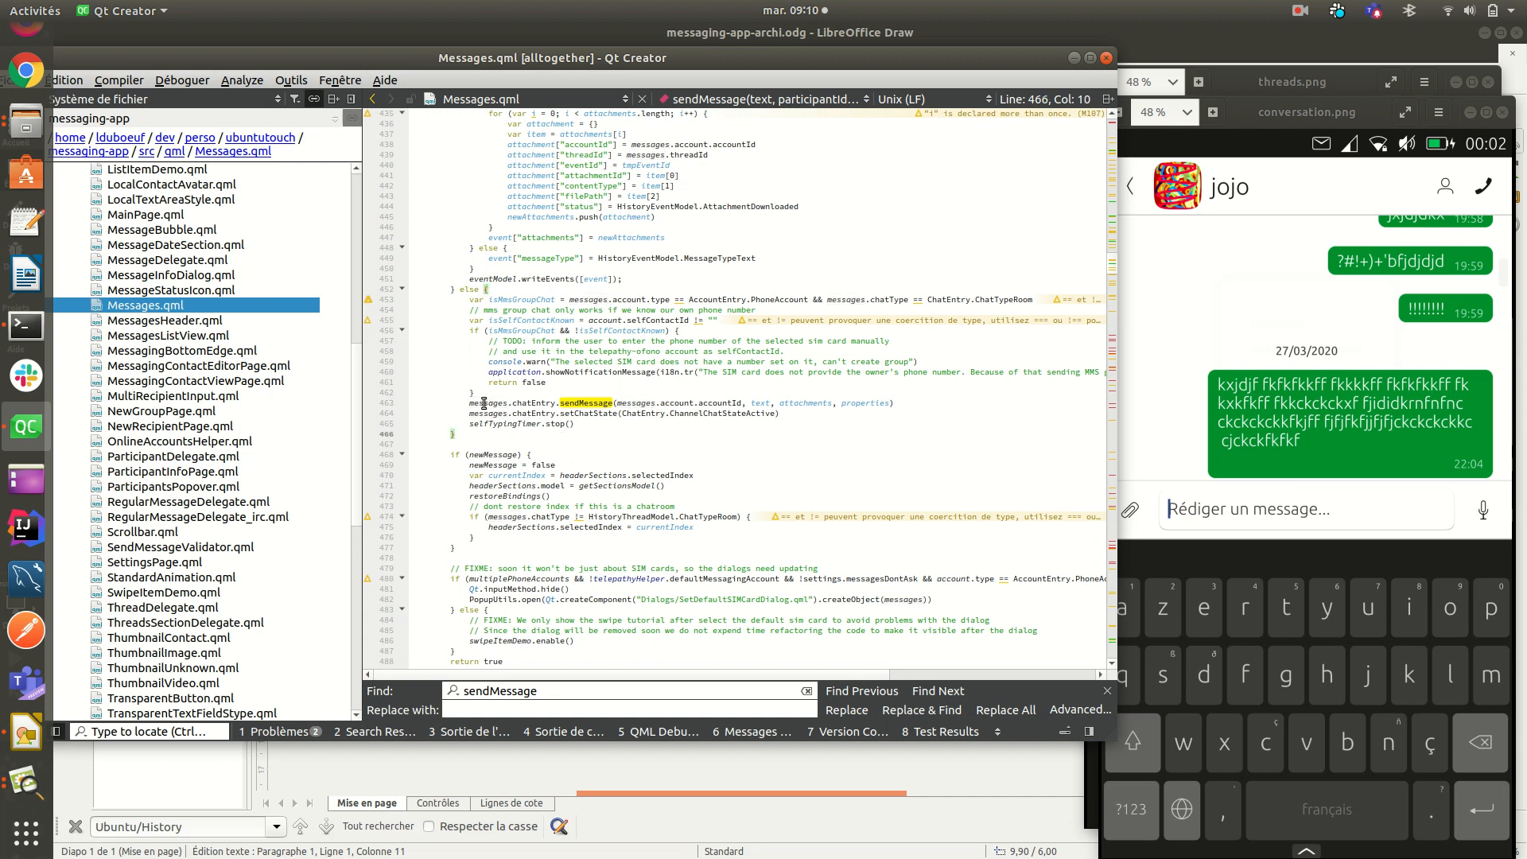
Step: Mark the chatEntry sendMessage call before switching to the messaging-app GitHub repo in Firefox
click(557, 423)
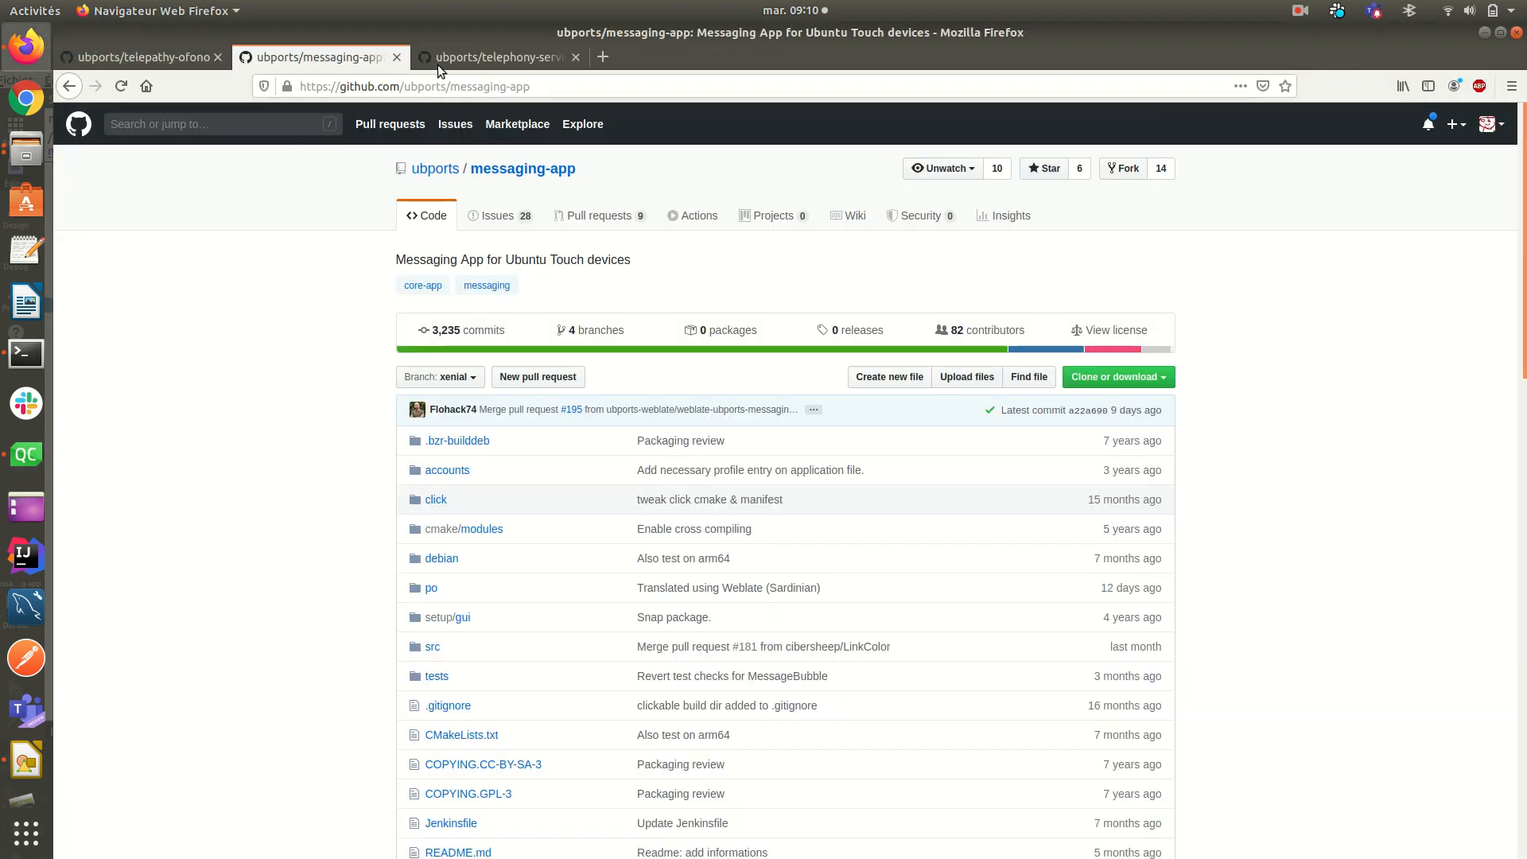
Step: Browse callentry.h in telephony-service's libtelephonyservice folder on GitHub, reading its properties and methods
click(496, 57)
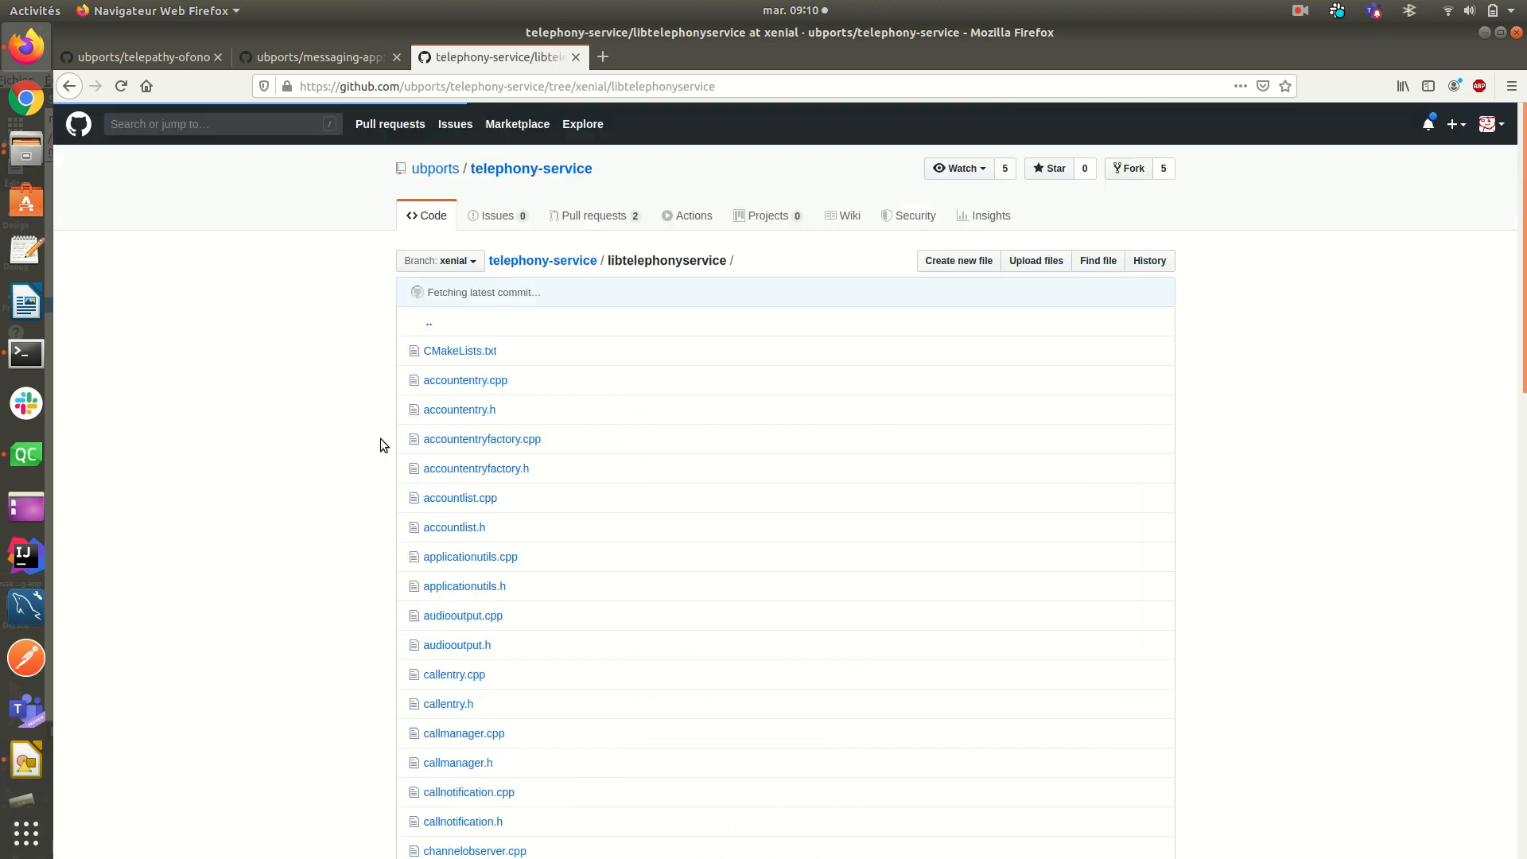
scroll(down, 3)
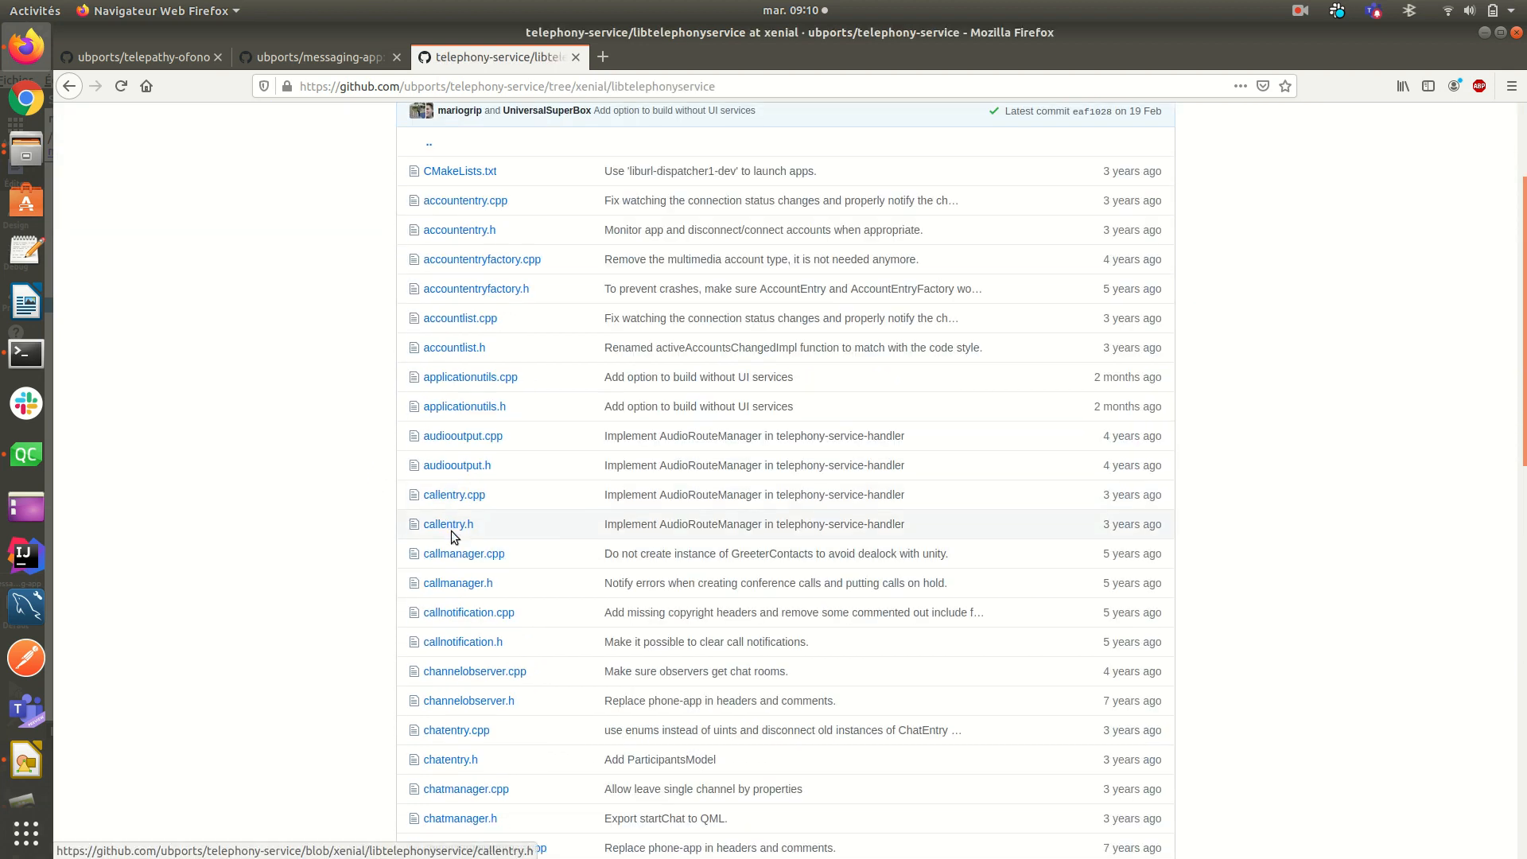
click(448, 525)
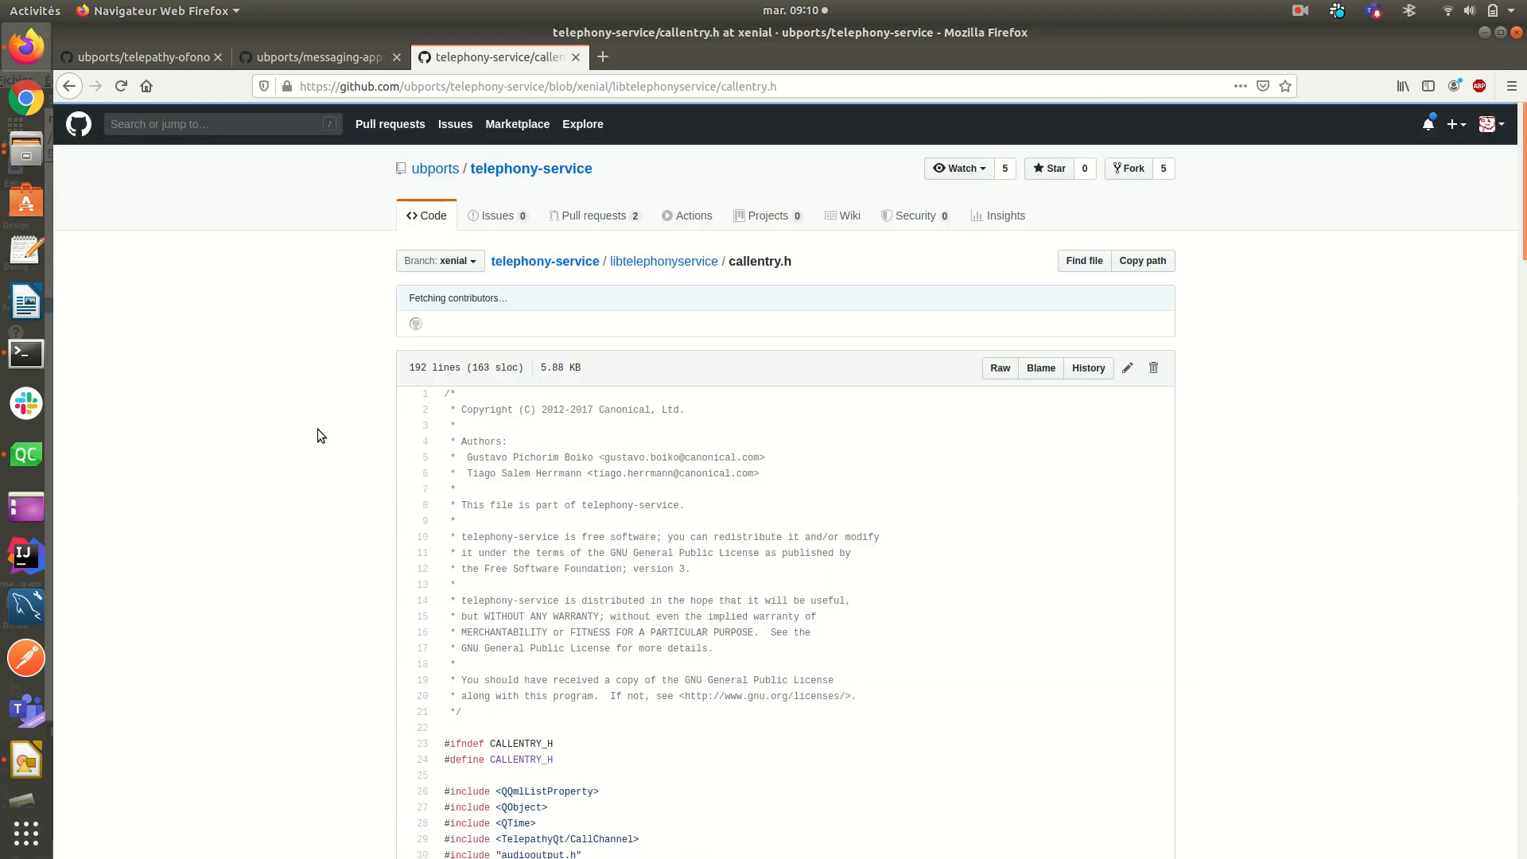
scroll(down, 3)
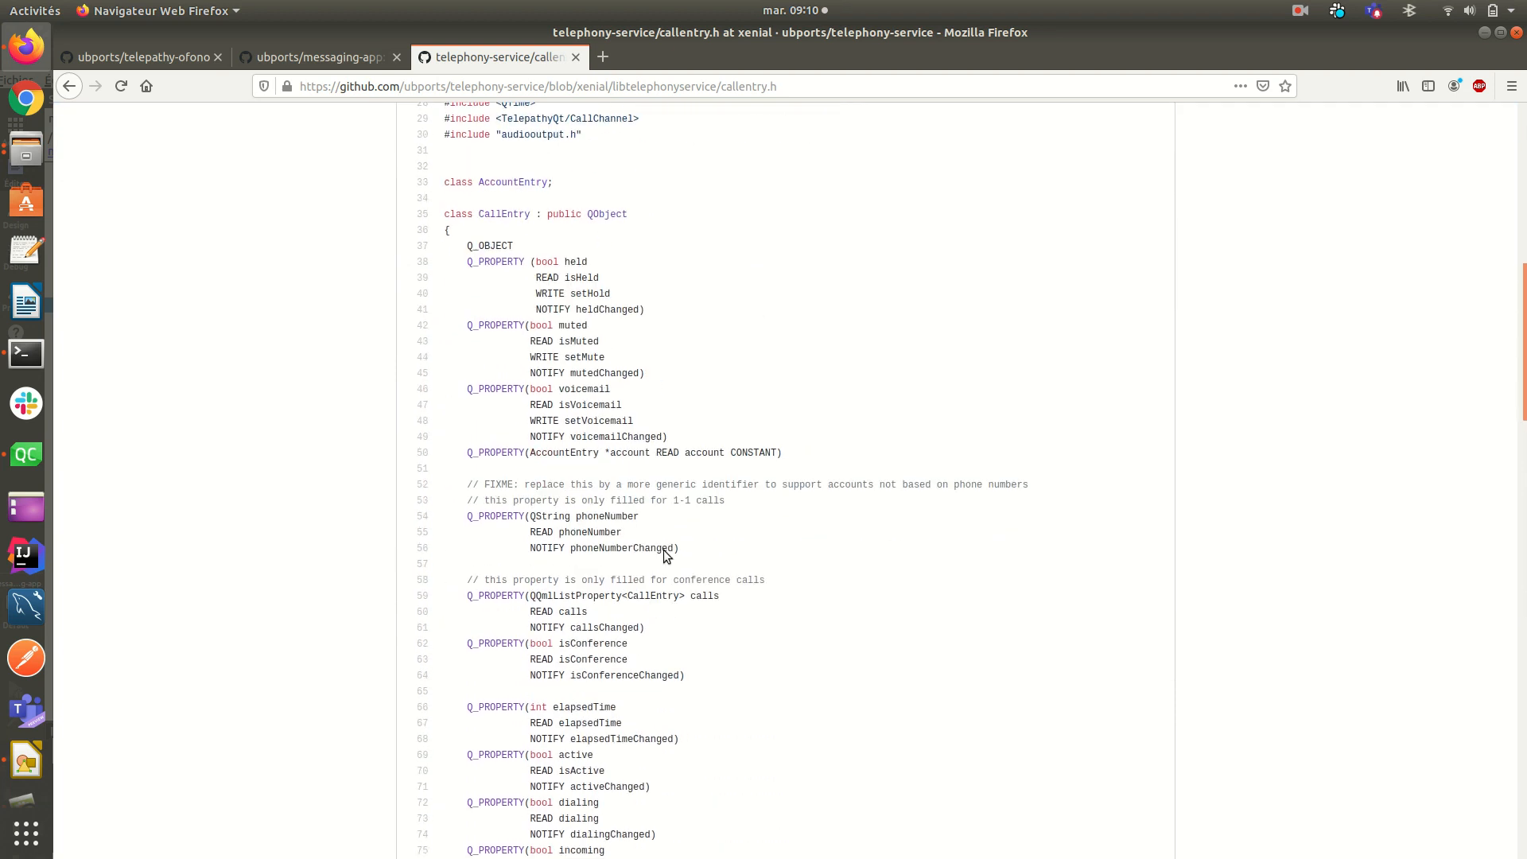
scroll(down, 3)
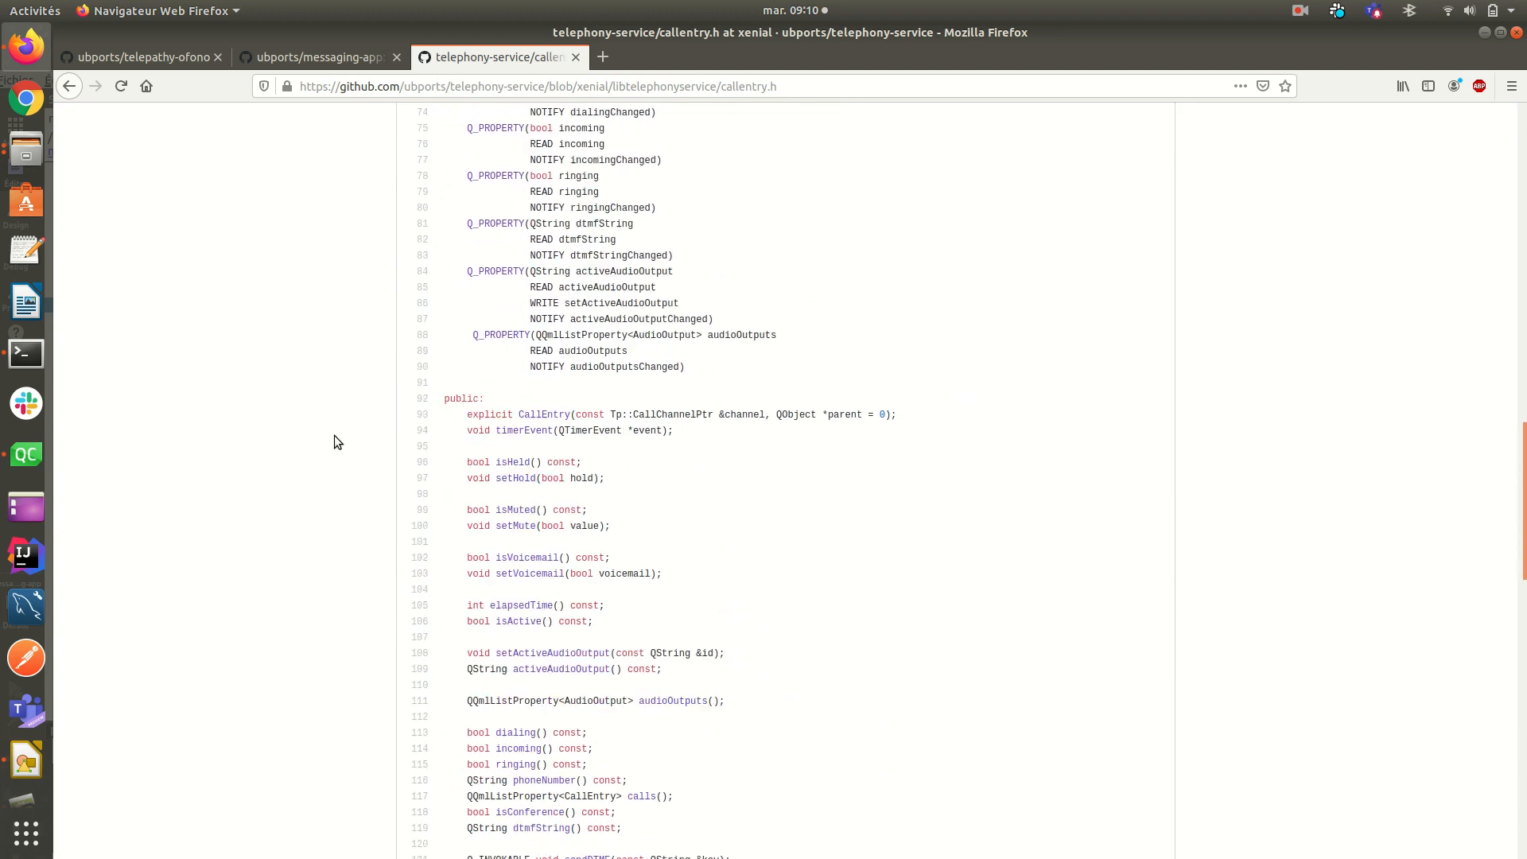
scroll(down, 3)
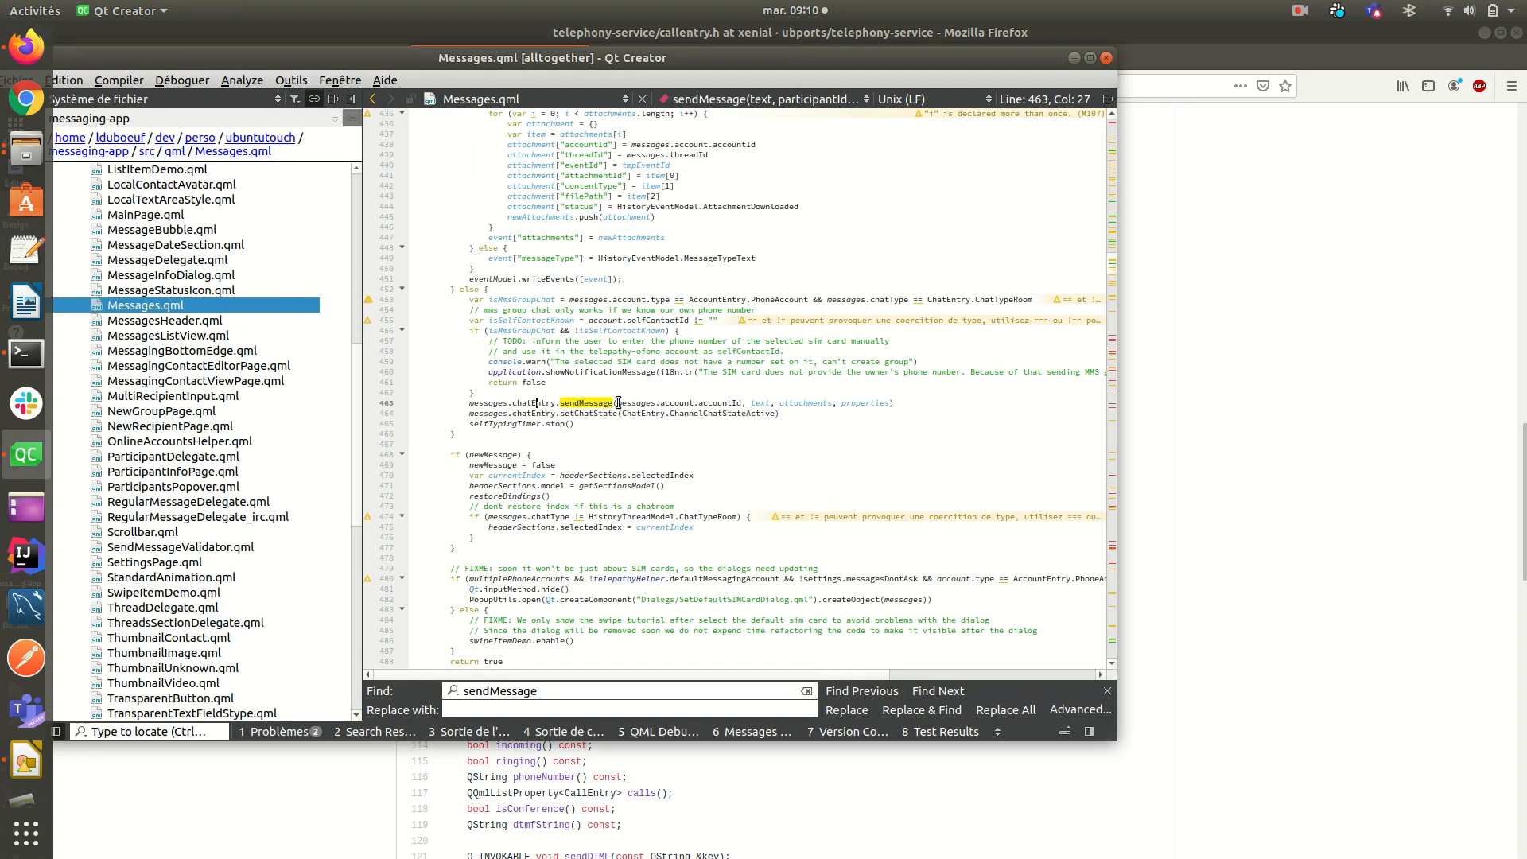
Step: Search chatEntry in Messages.qml and step to its 'property QtObject chatEntry' declaration
text(chatEntry)
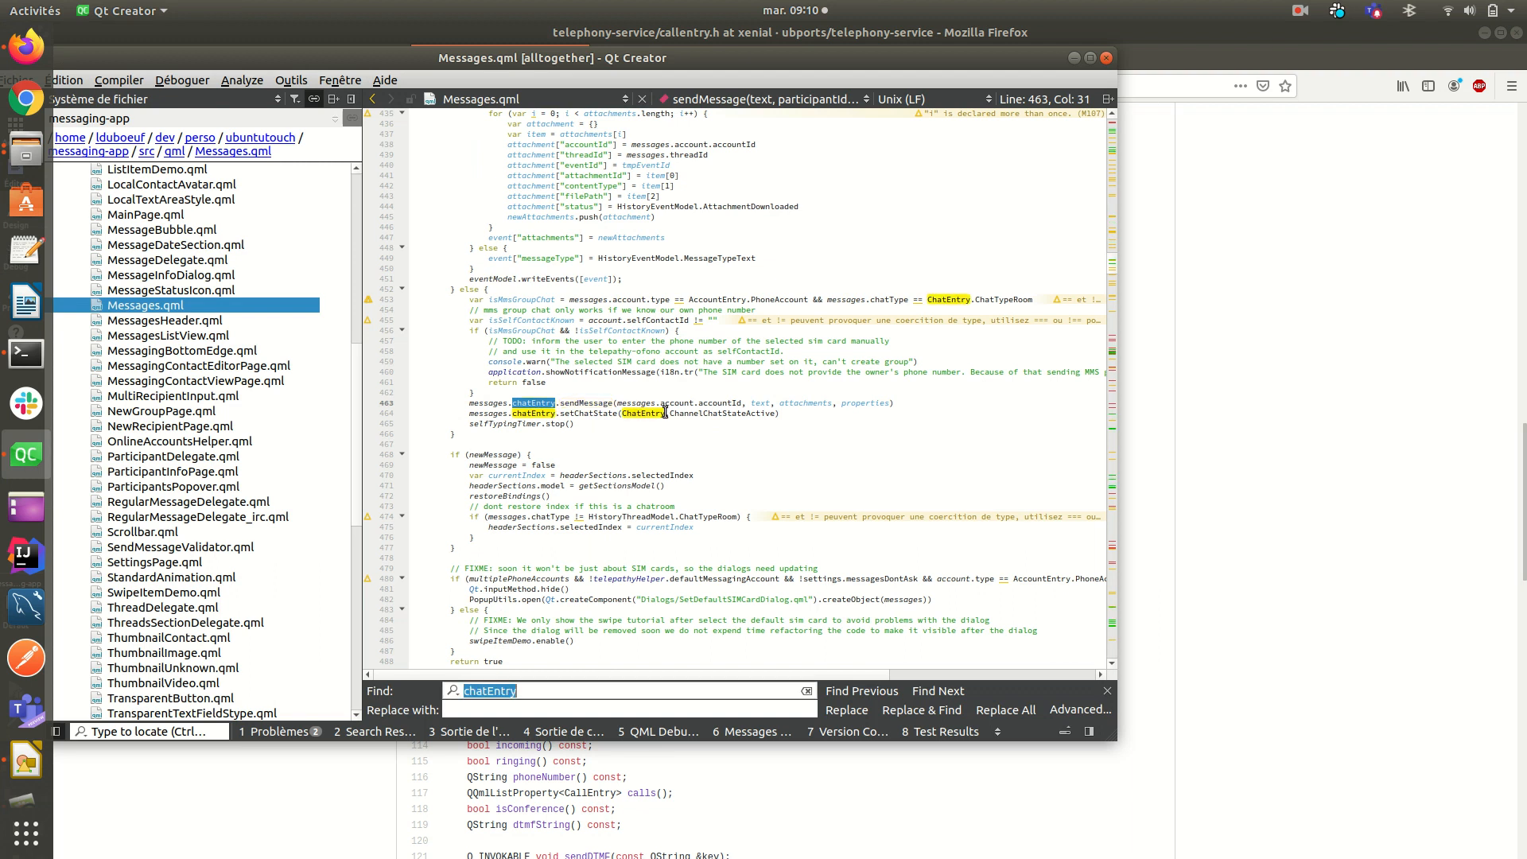
click(938, 691)
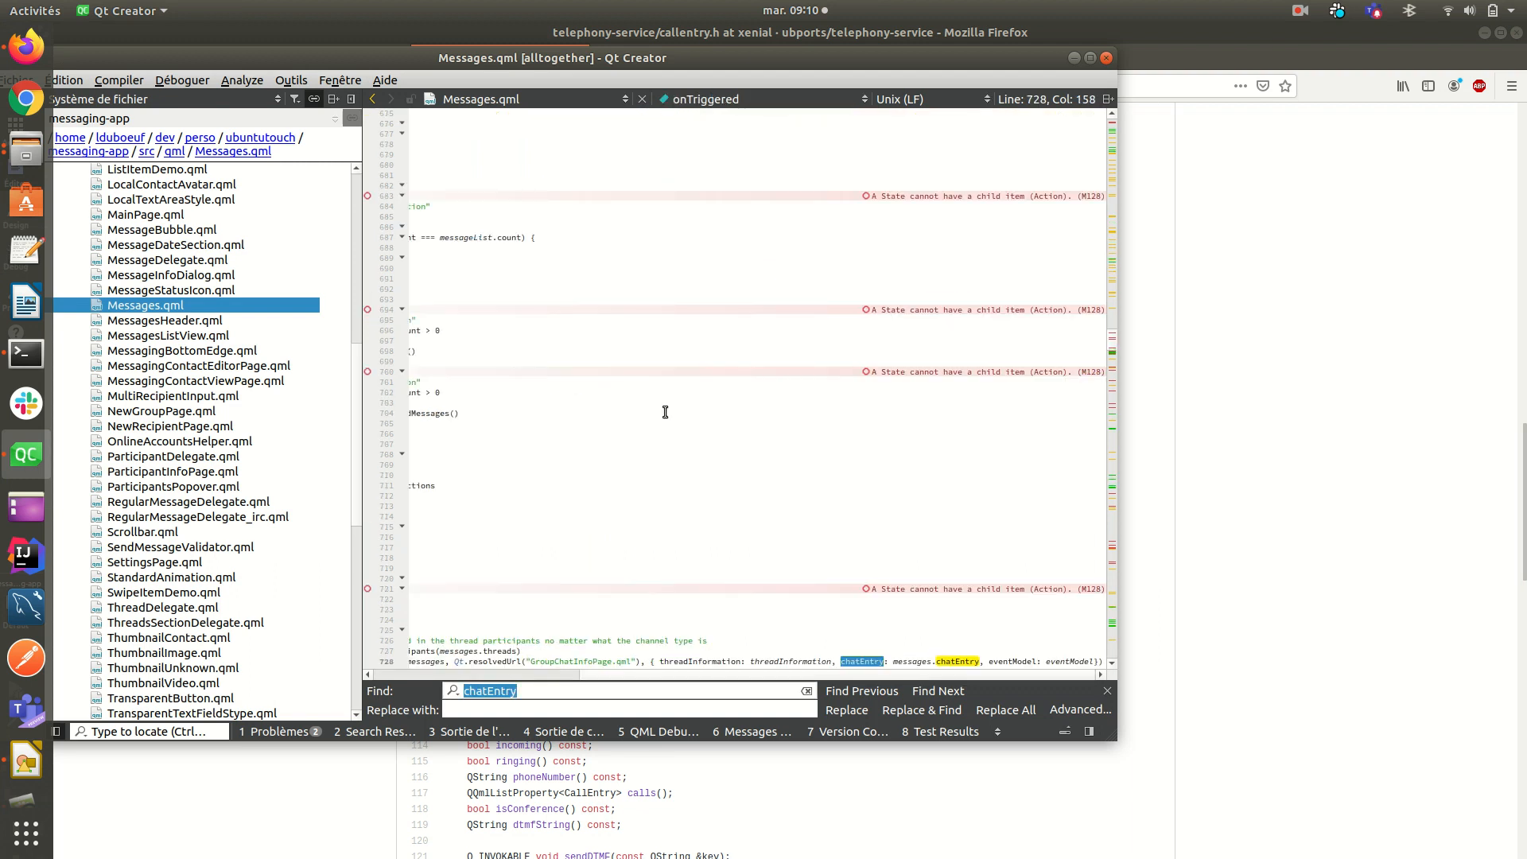
click(938, 690)
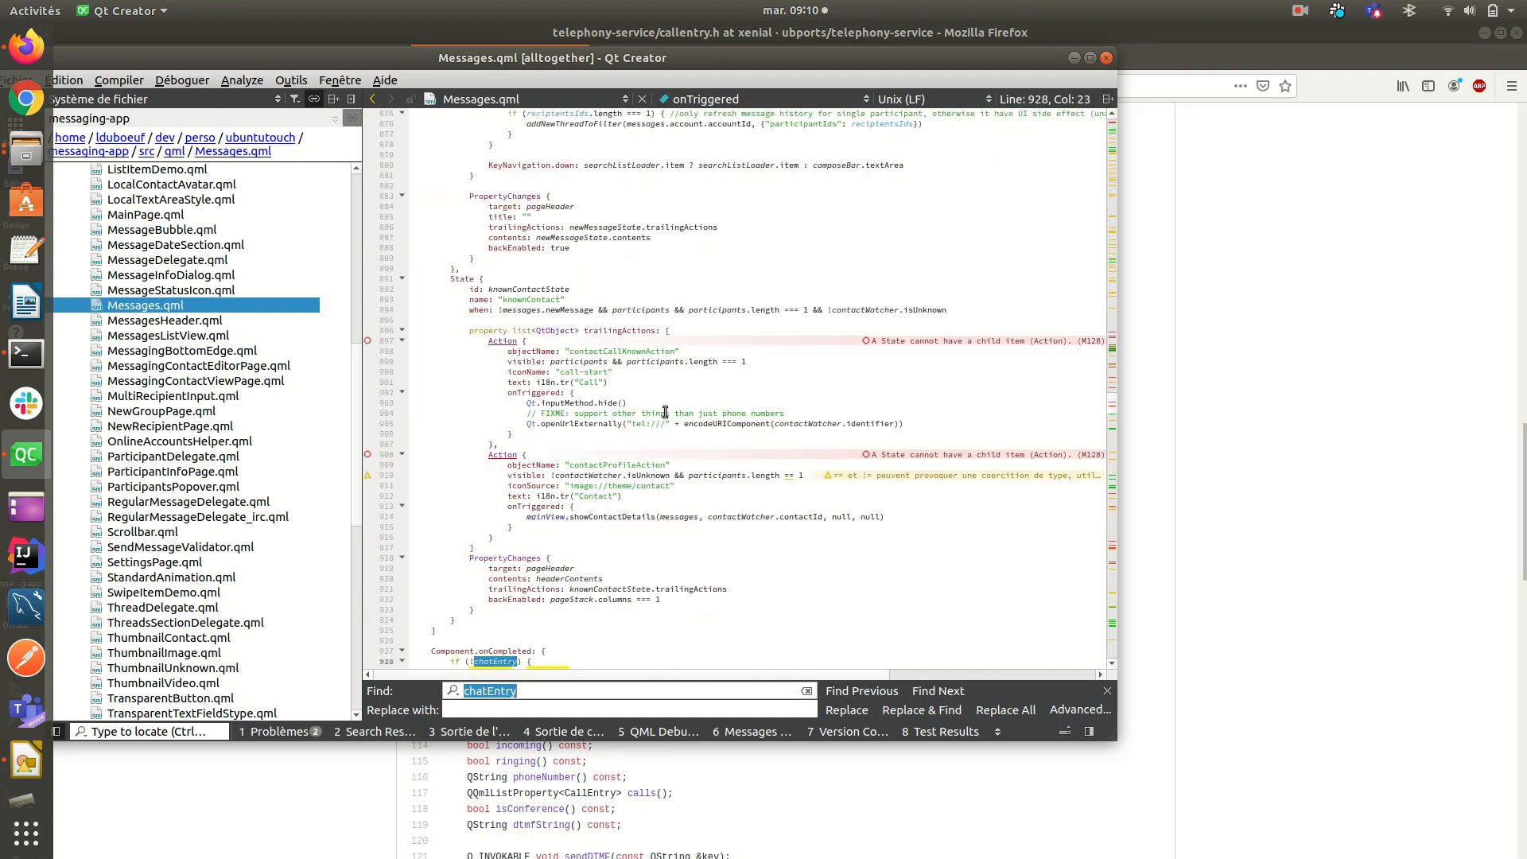
scroll(down, 3)
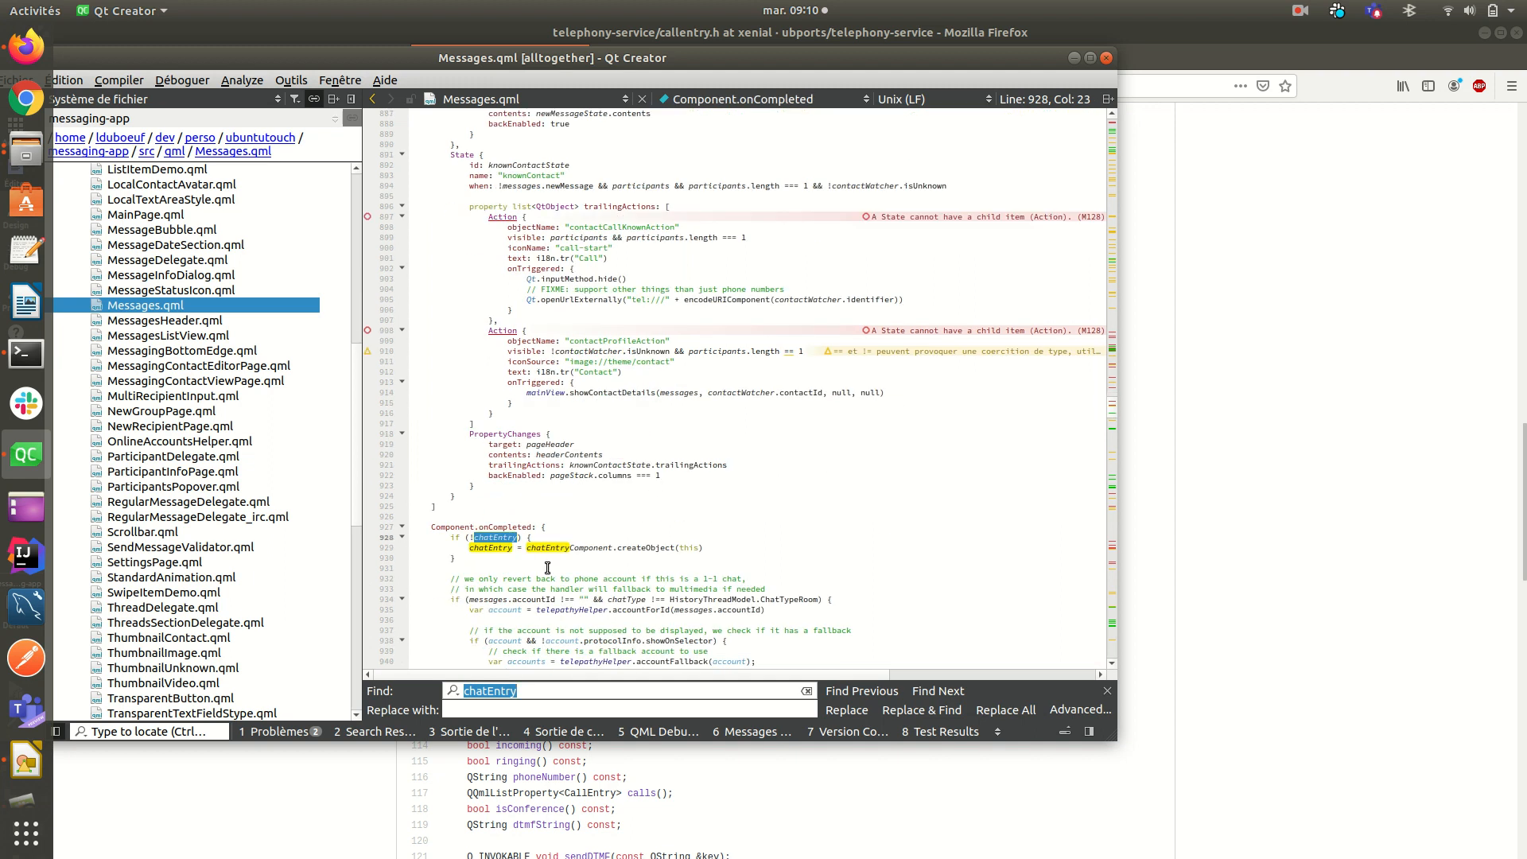
click(938, 690)
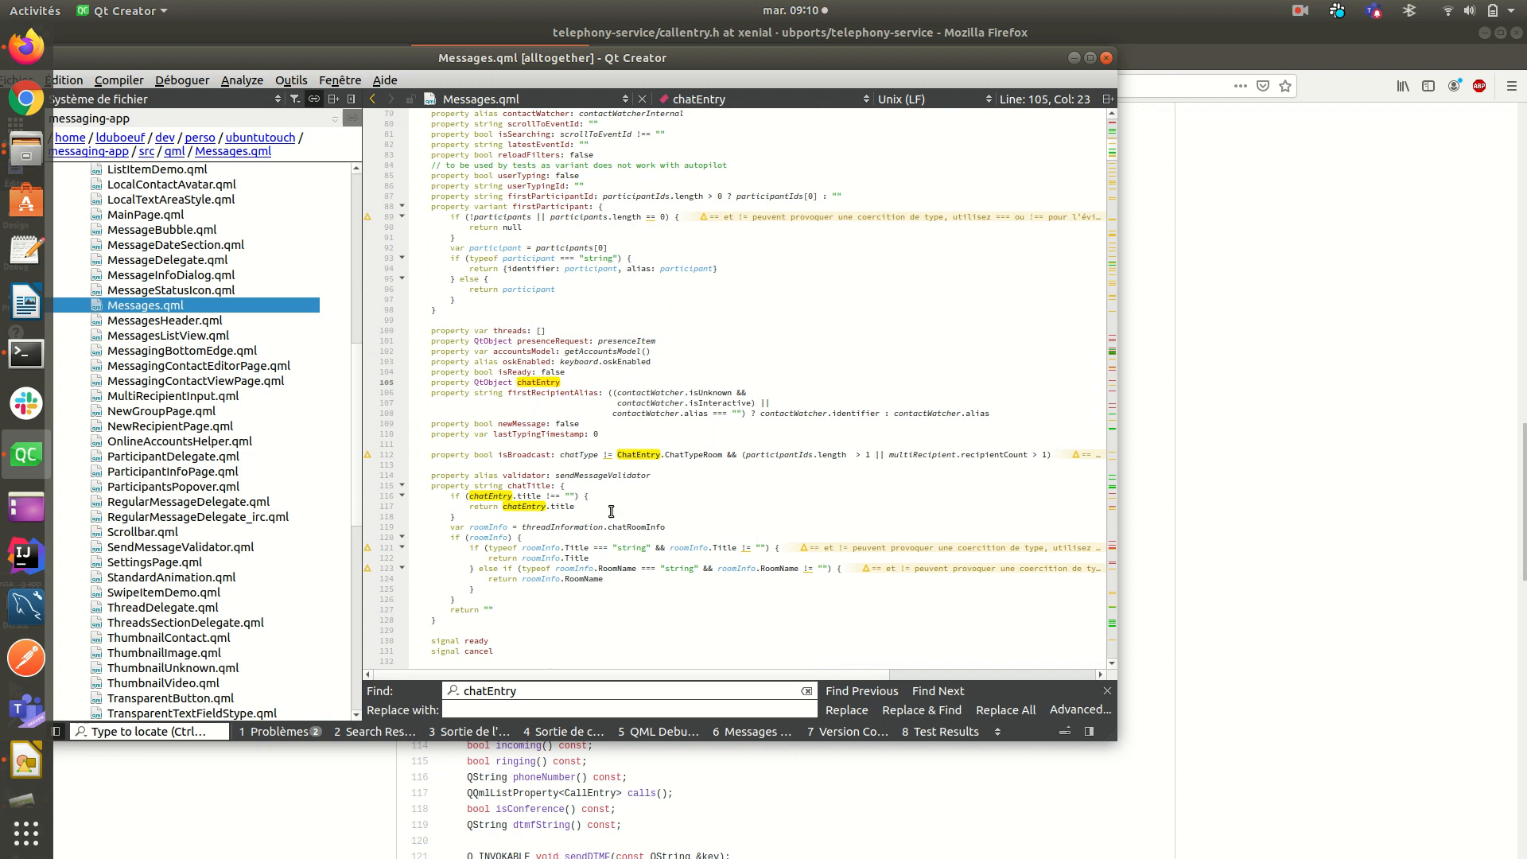
double_click(537, 382)
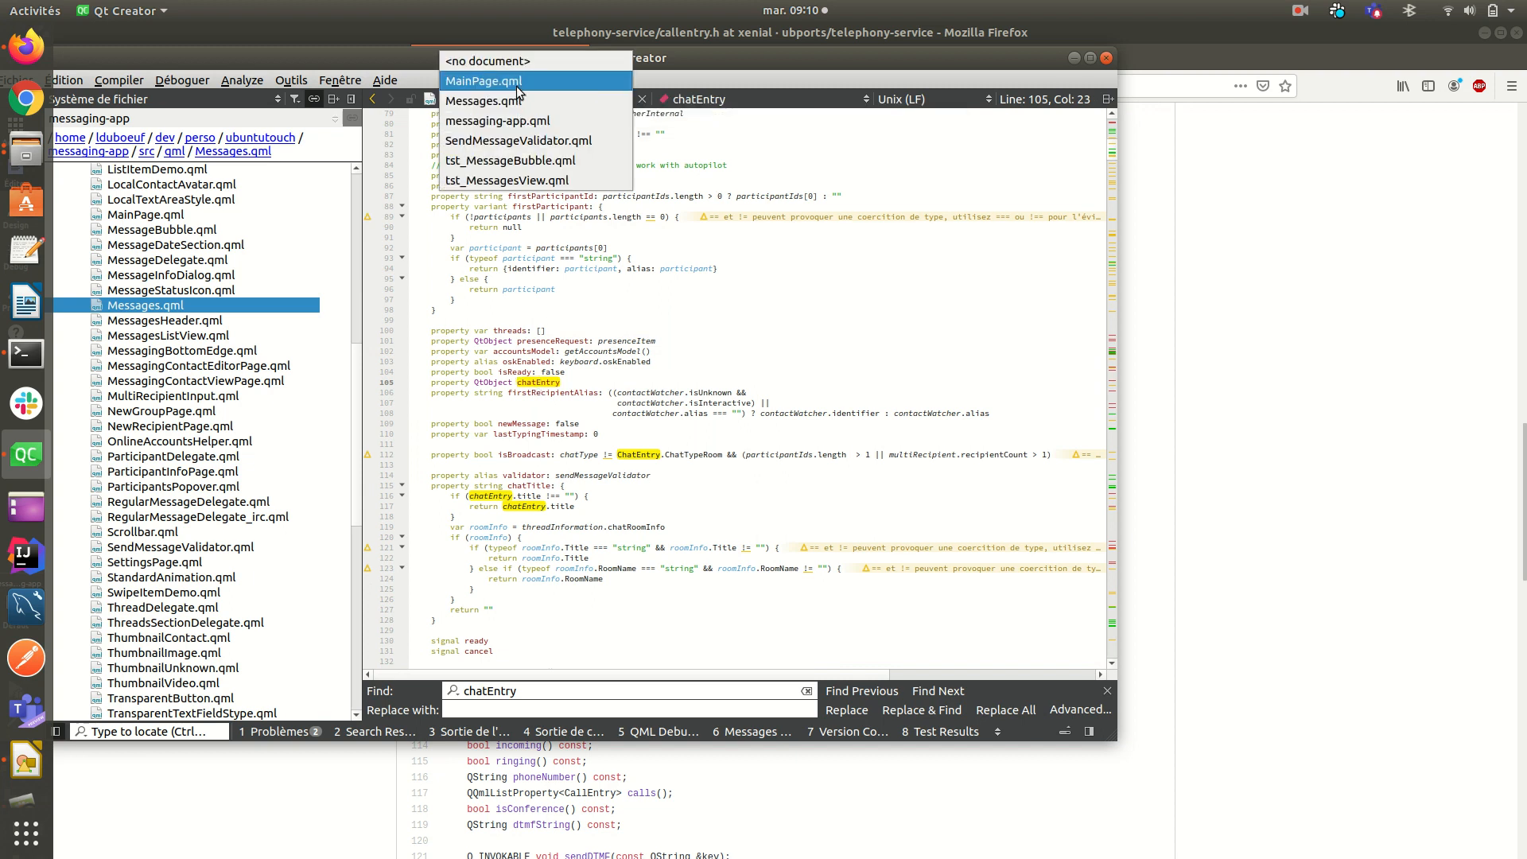
click(482, 79)
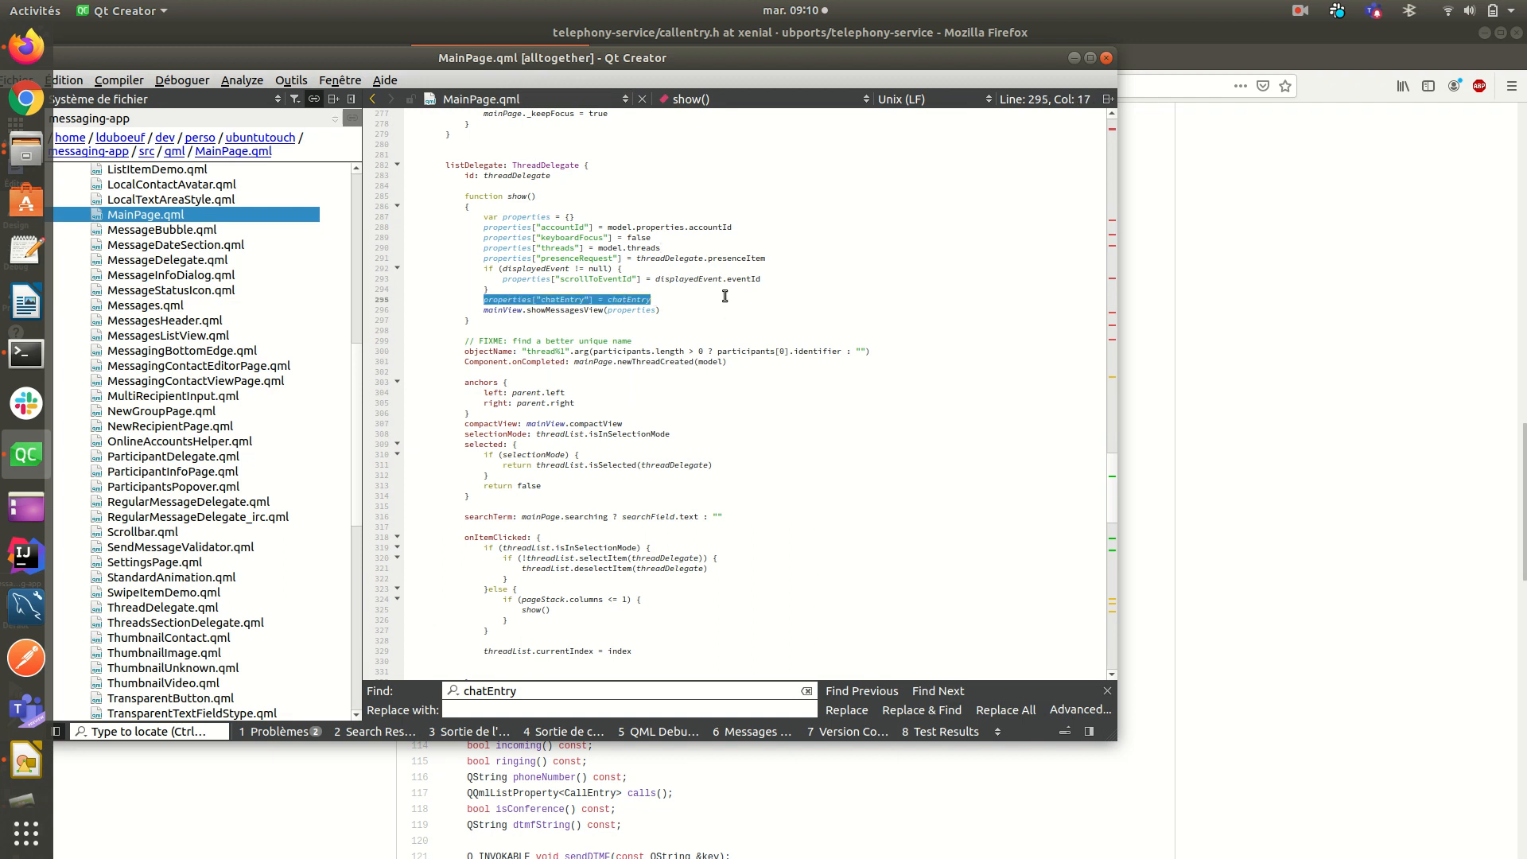
click(653, 299)
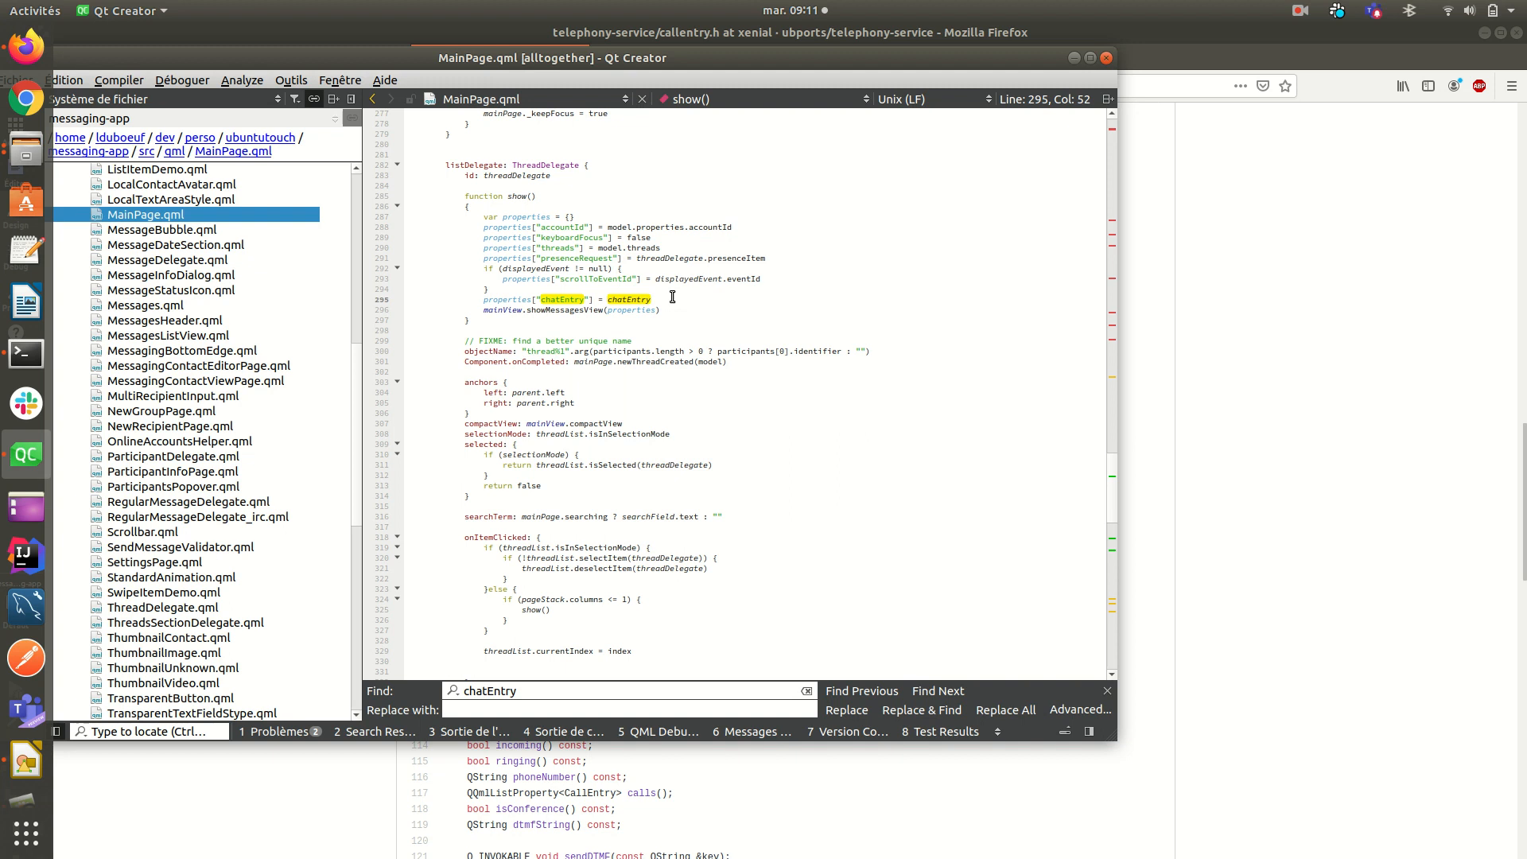
double_click(630, 299)
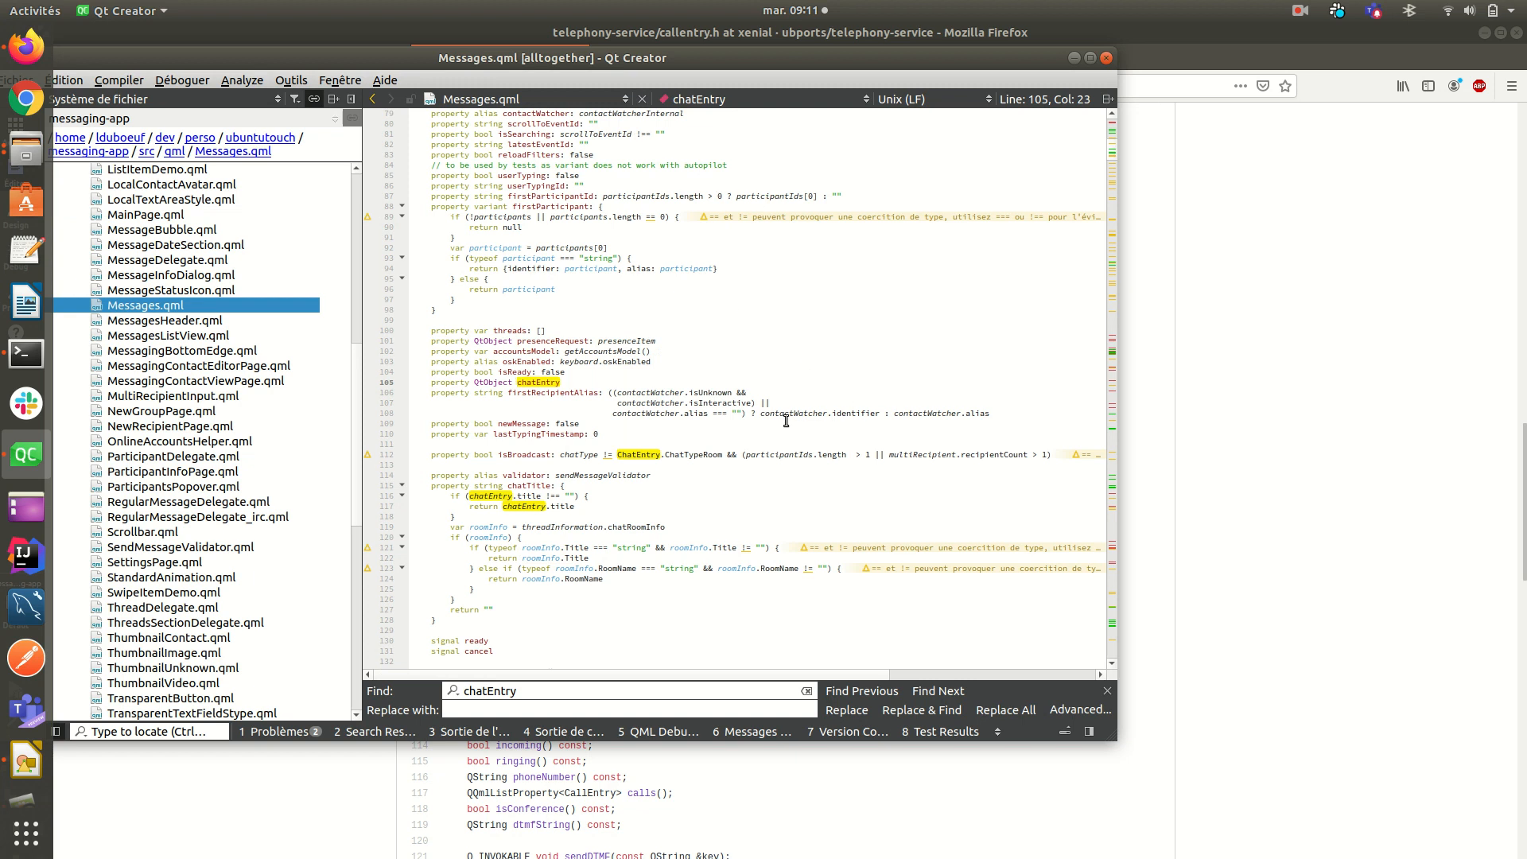
double_click(538, 382)
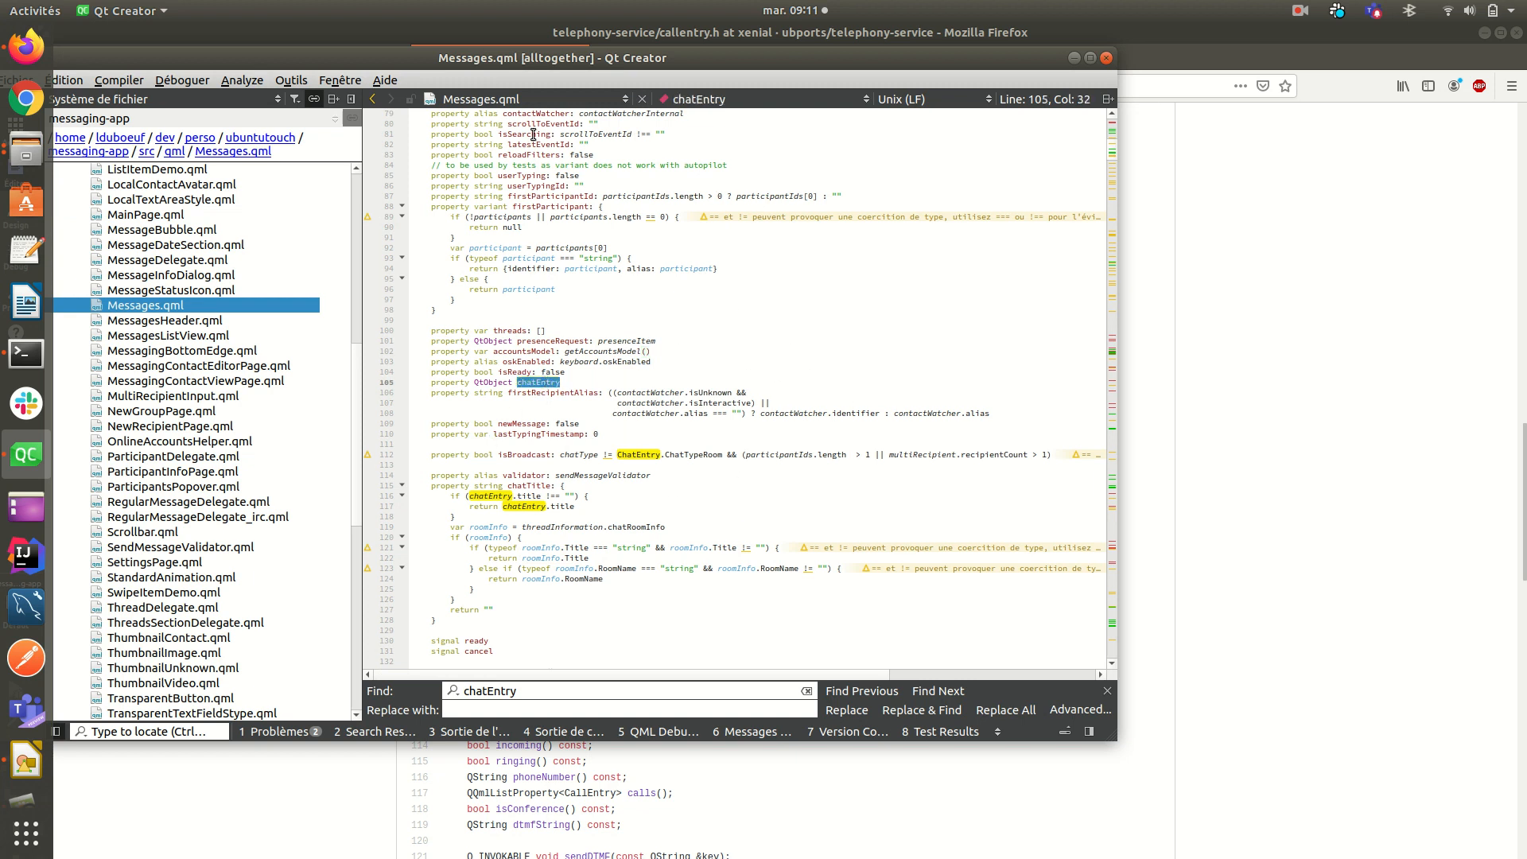
click(480, 99)
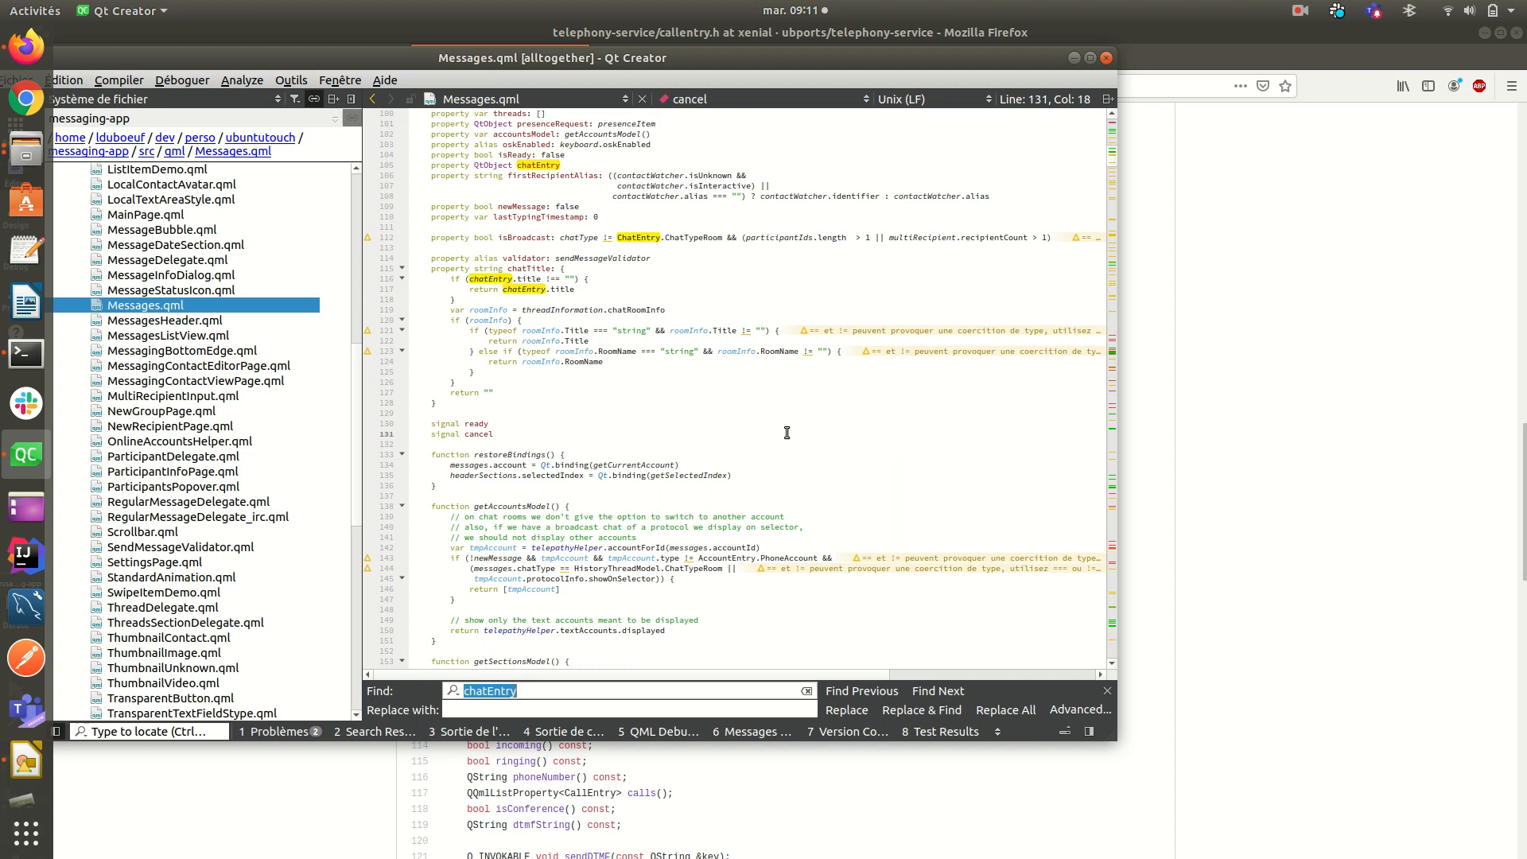
Step: Search onMessageSent and inspect the Connections block targeting messages.chatEntry with its handler
text(onMessageS)
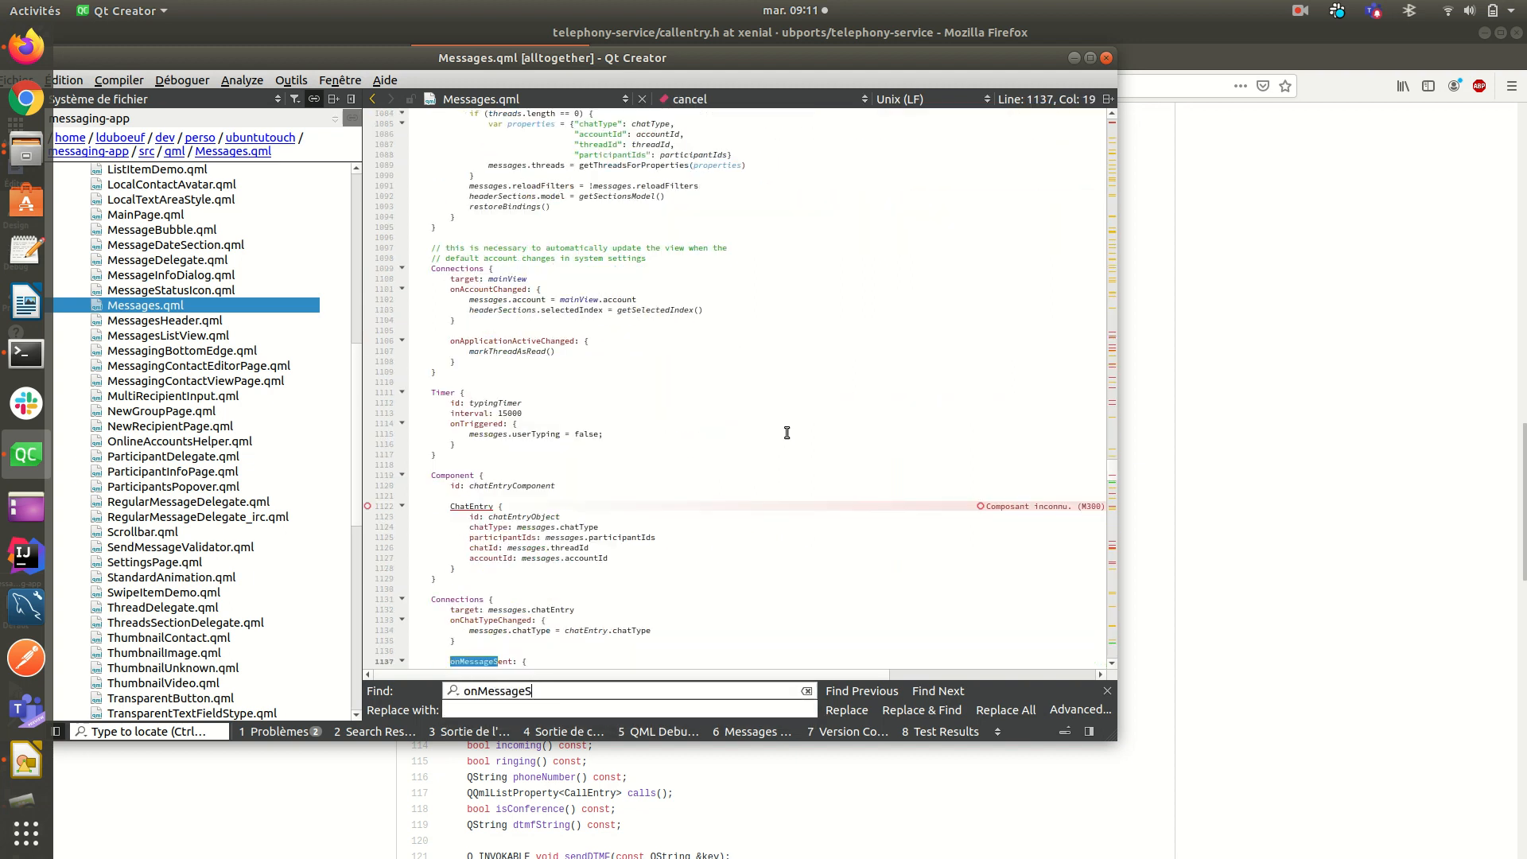
text(ent)
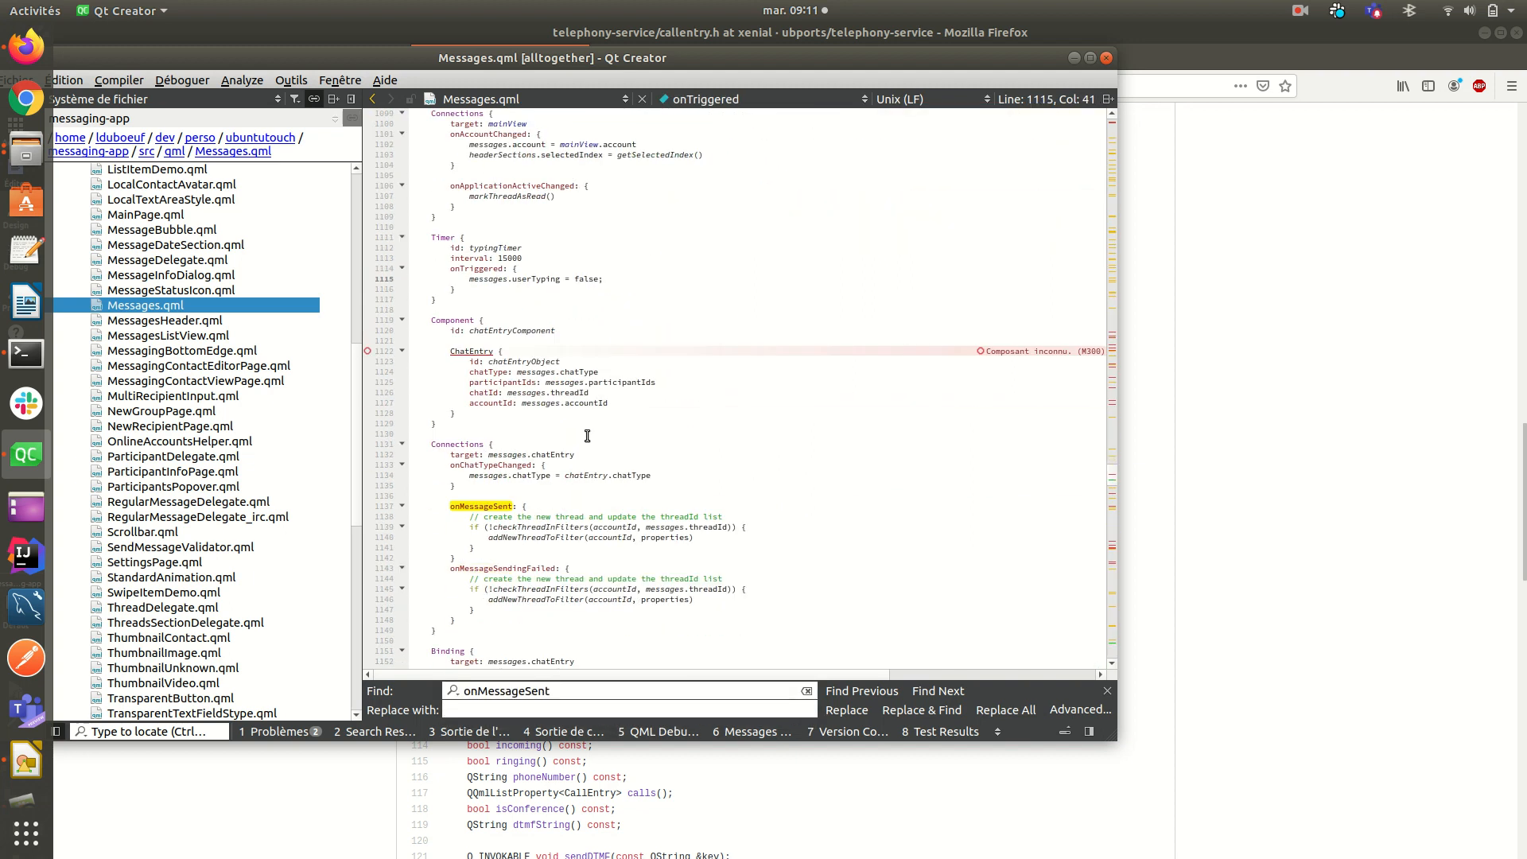
double_click(554, 455)
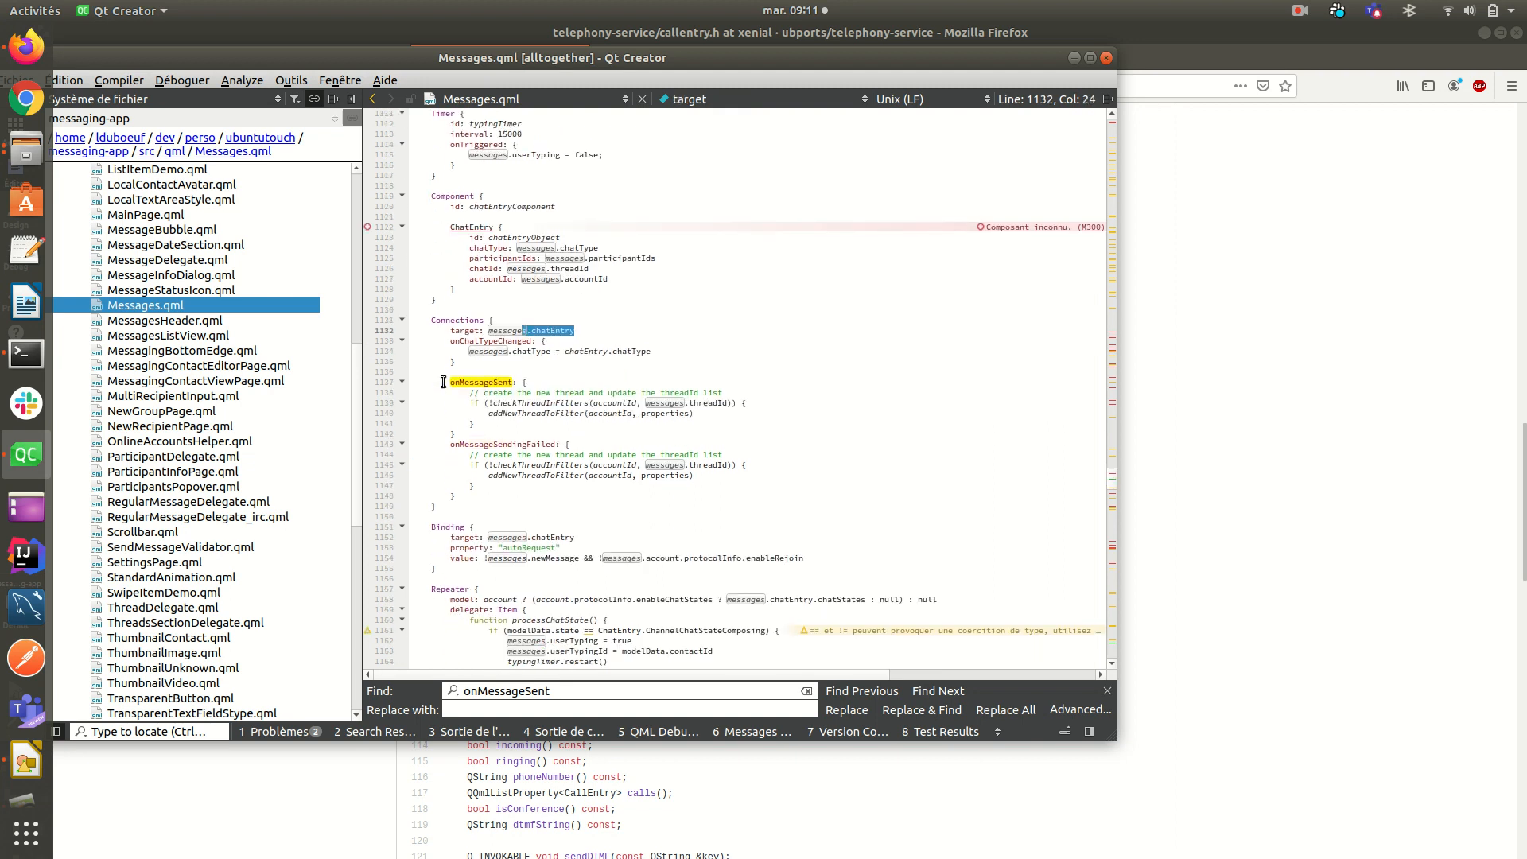
click(938, 691)
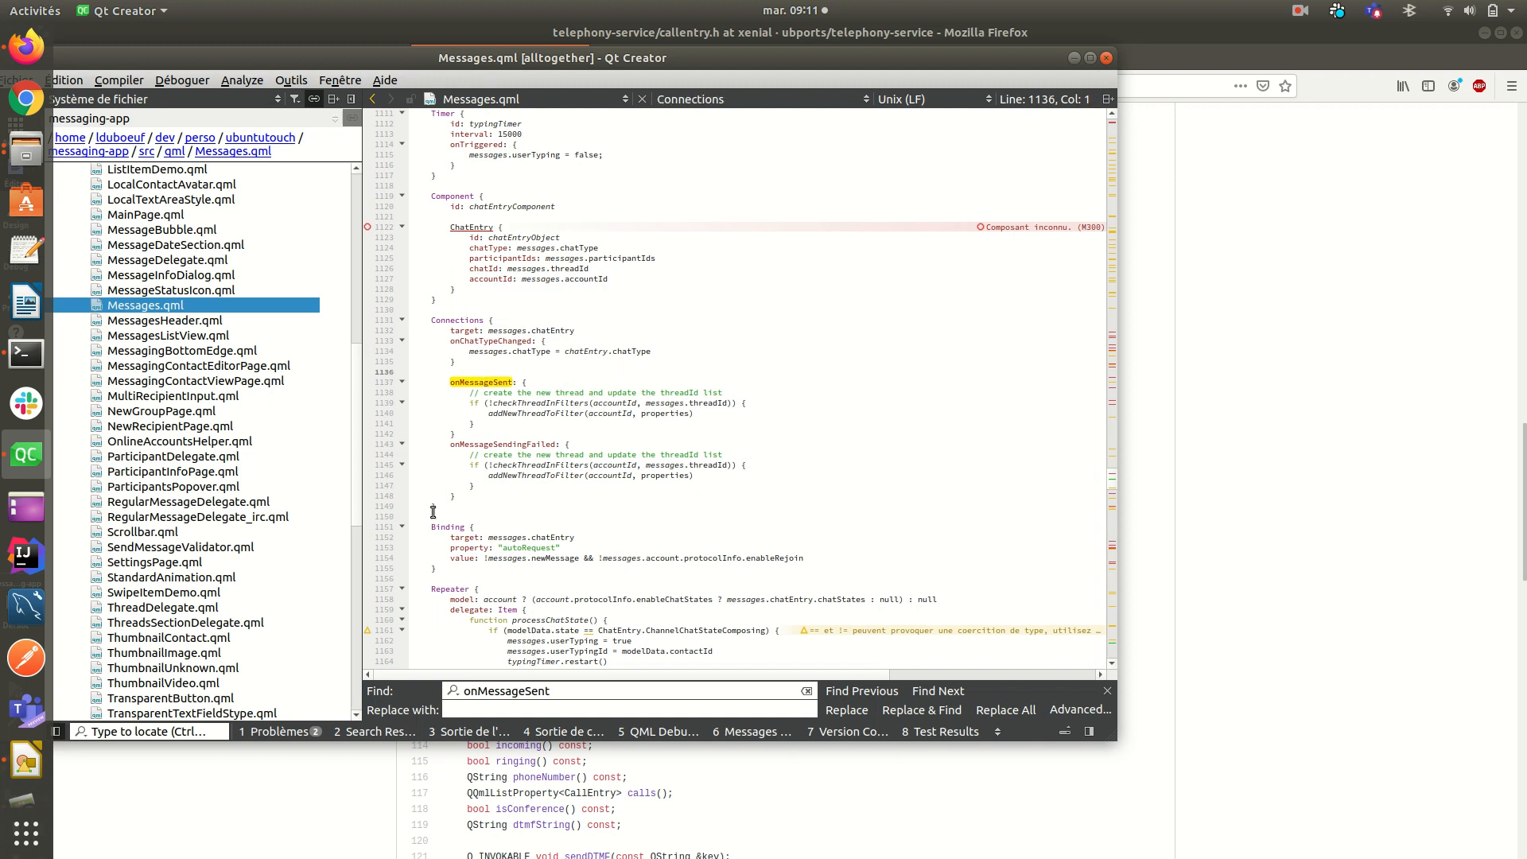
double_click(506, 444)
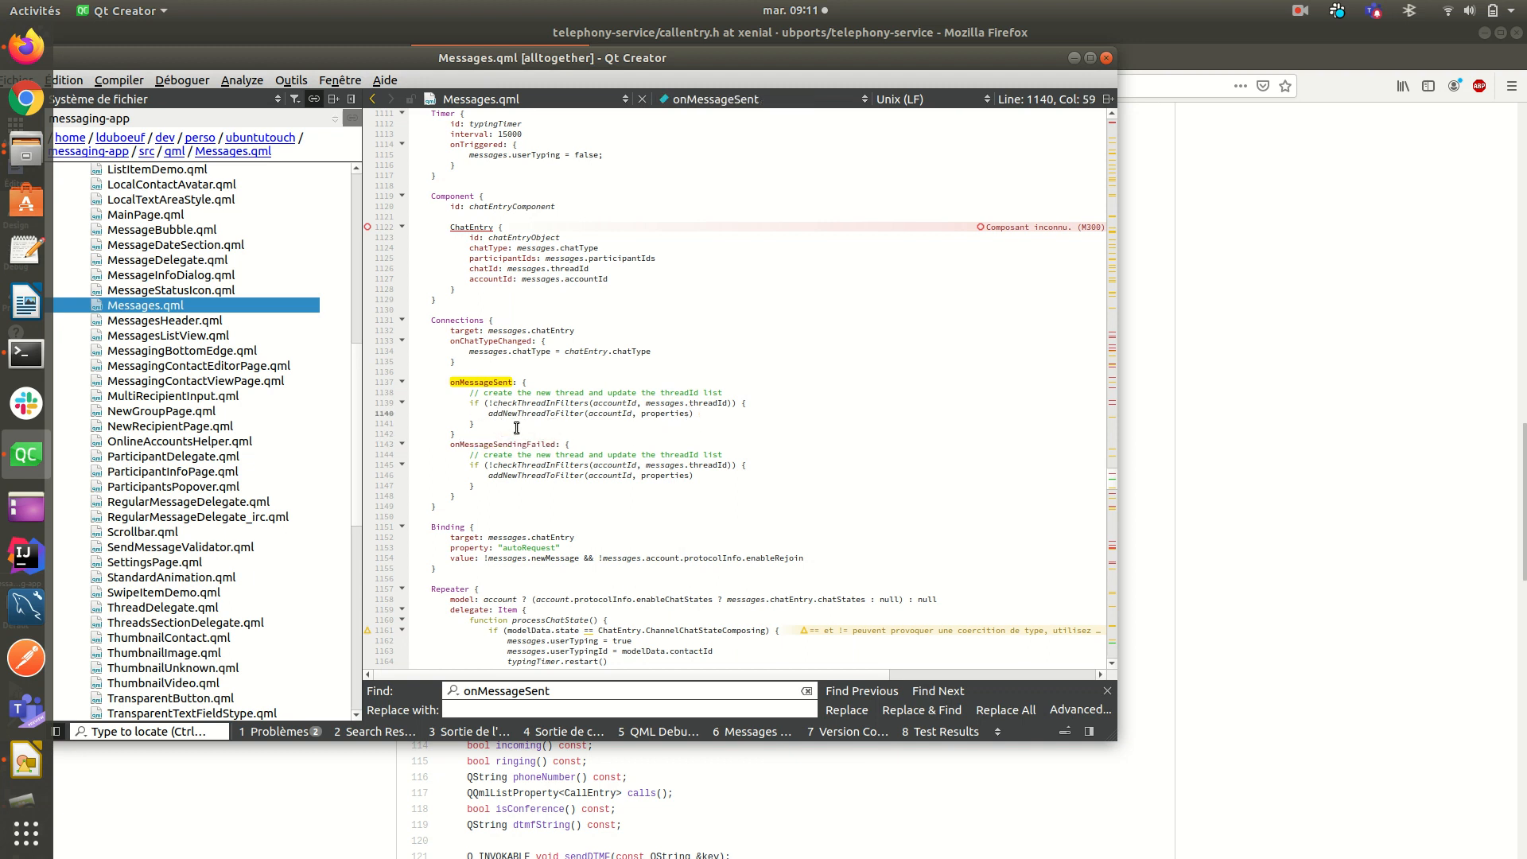
mouse_move(847, 437)
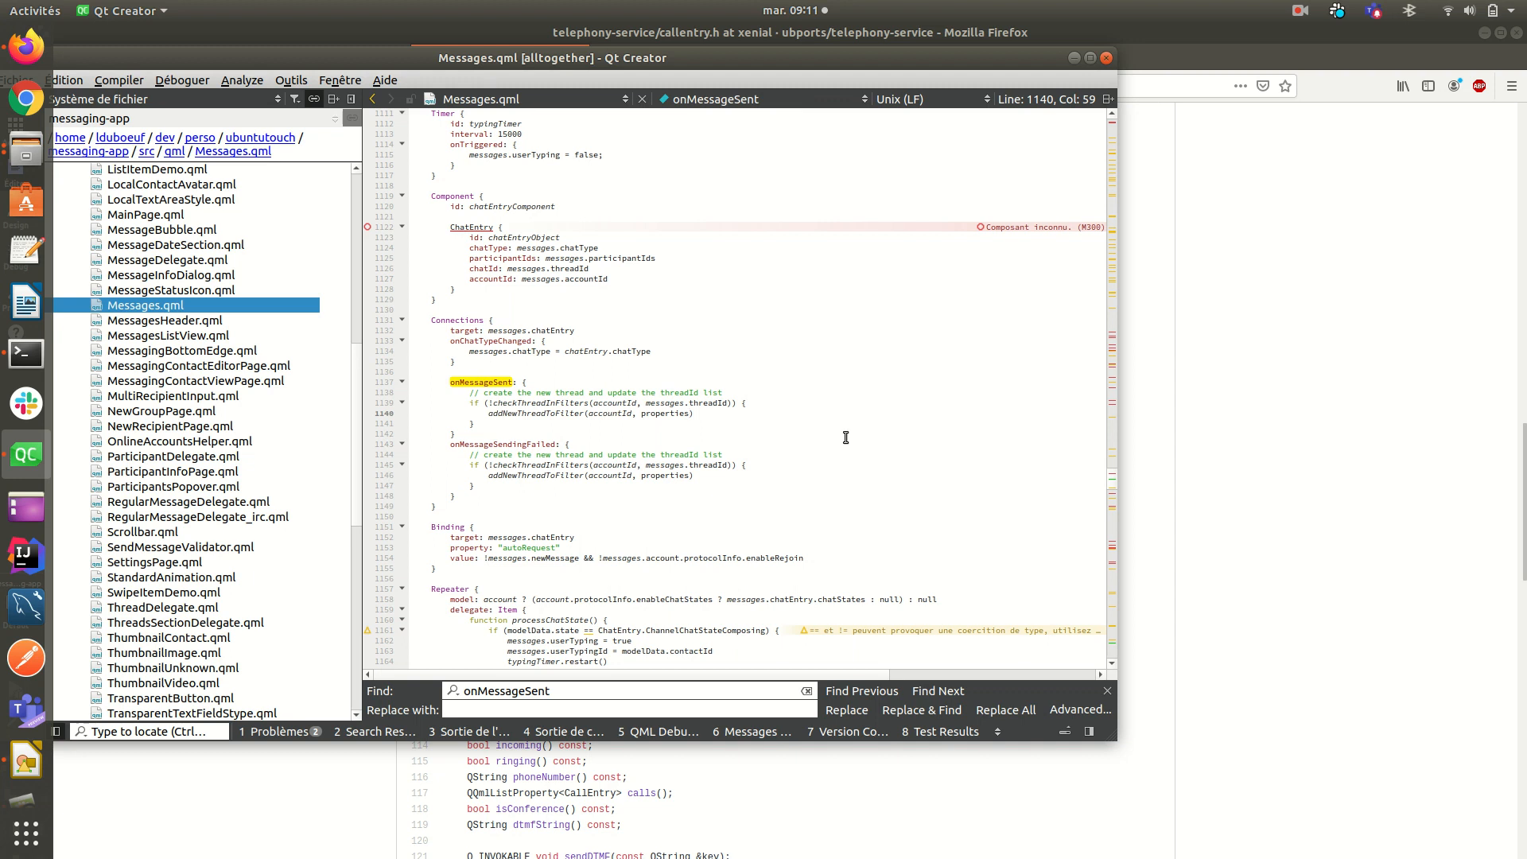
click(746, 403)
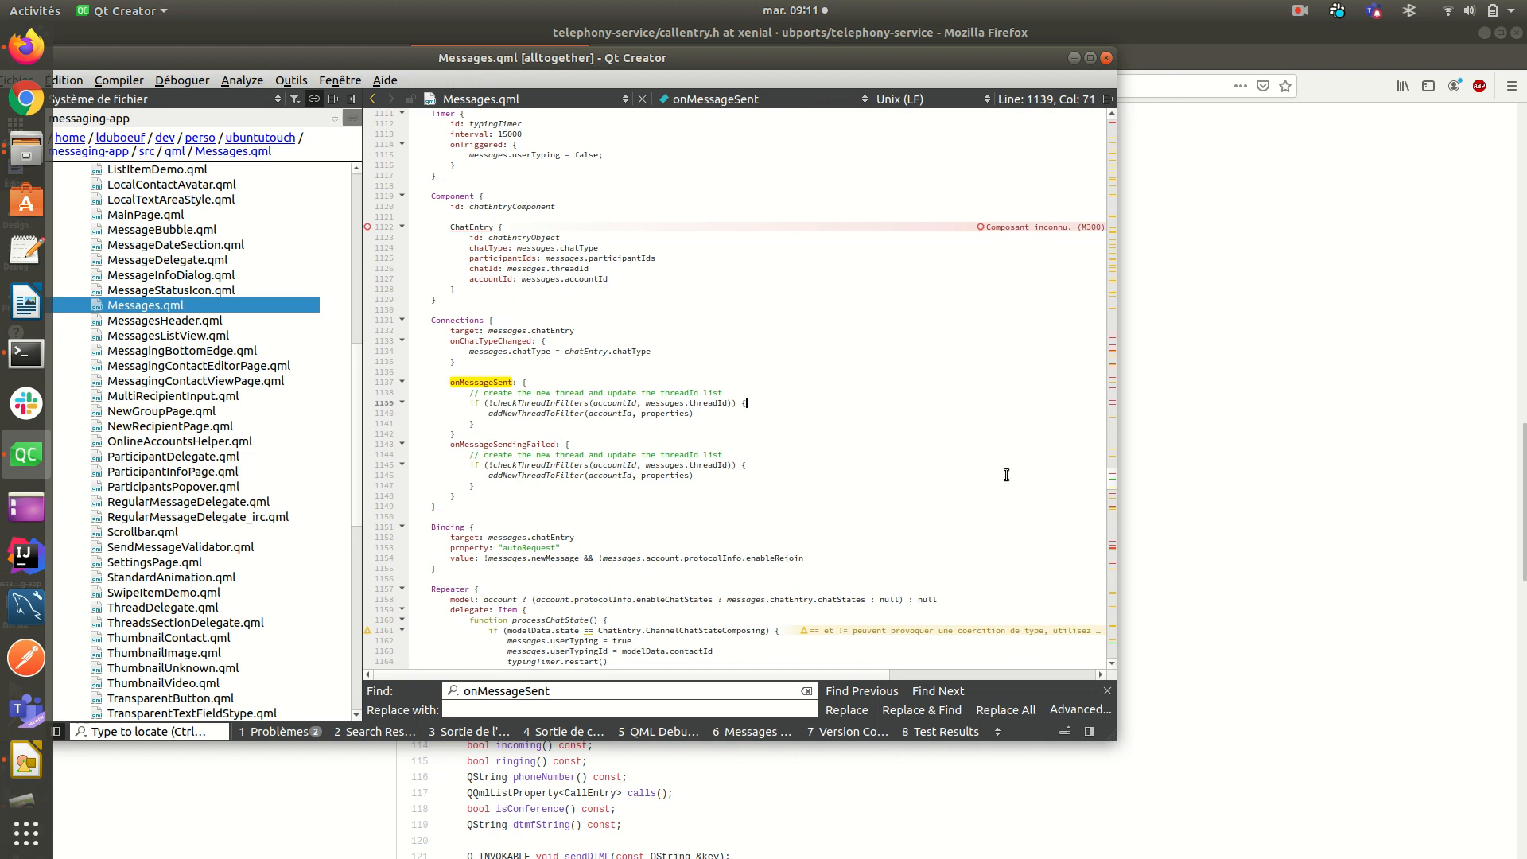
mouse_move(691, 423)
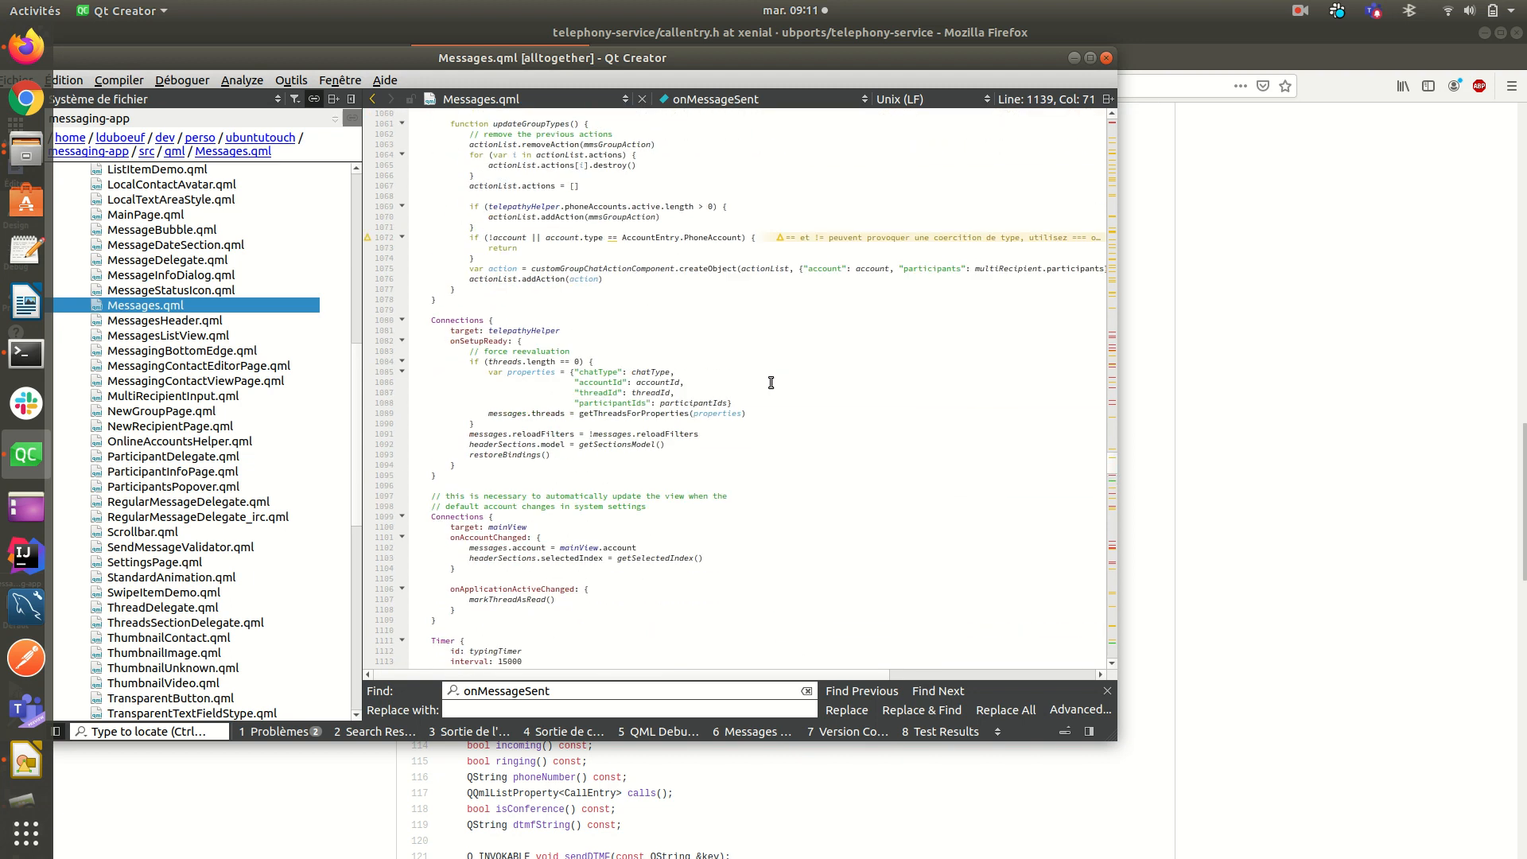
scroll(down, 3)
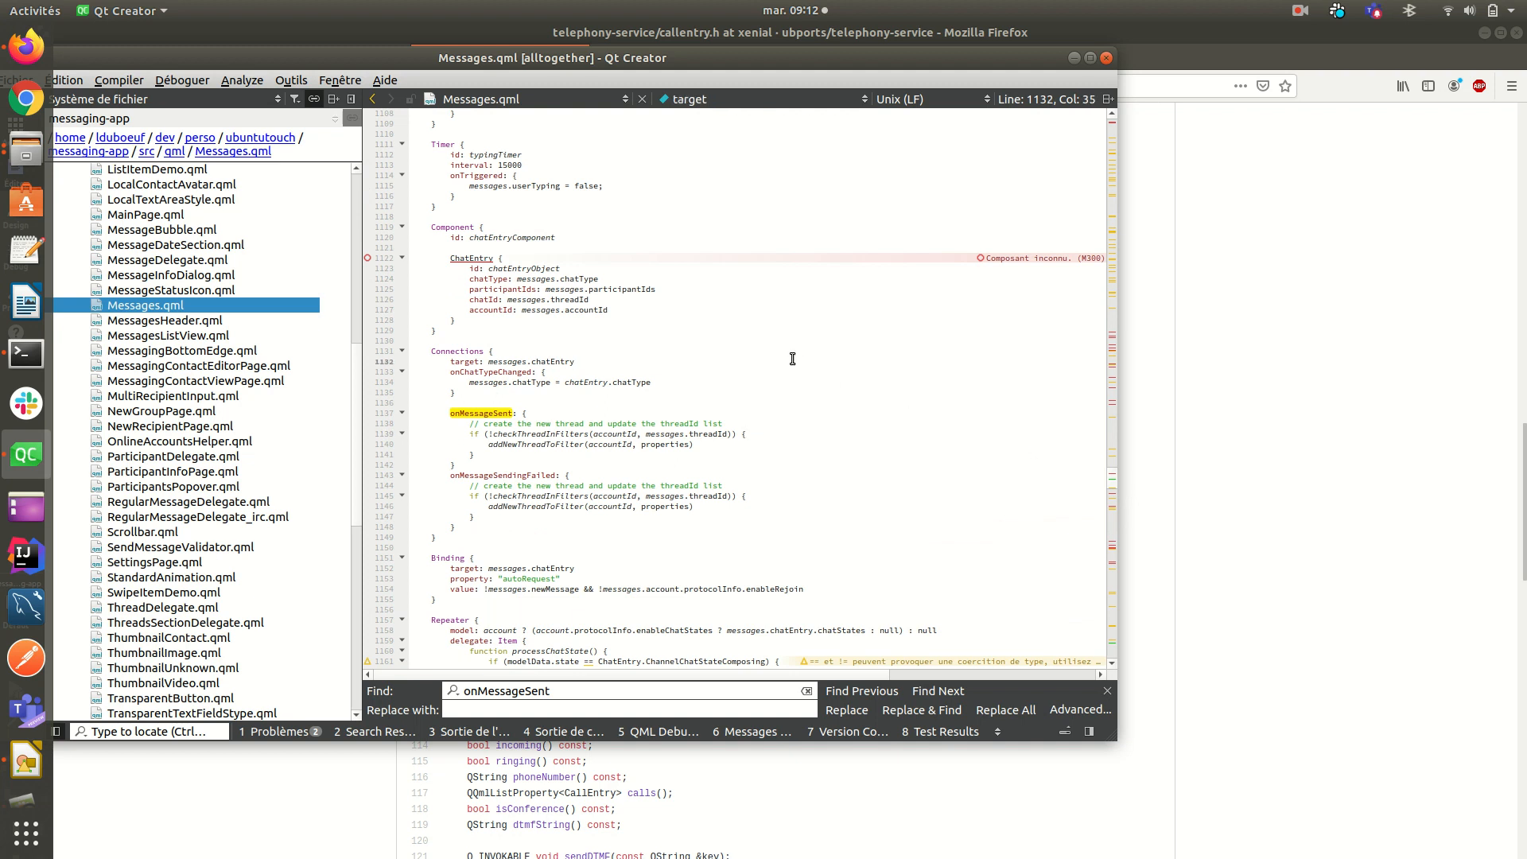
mouse_move(1114, 478)
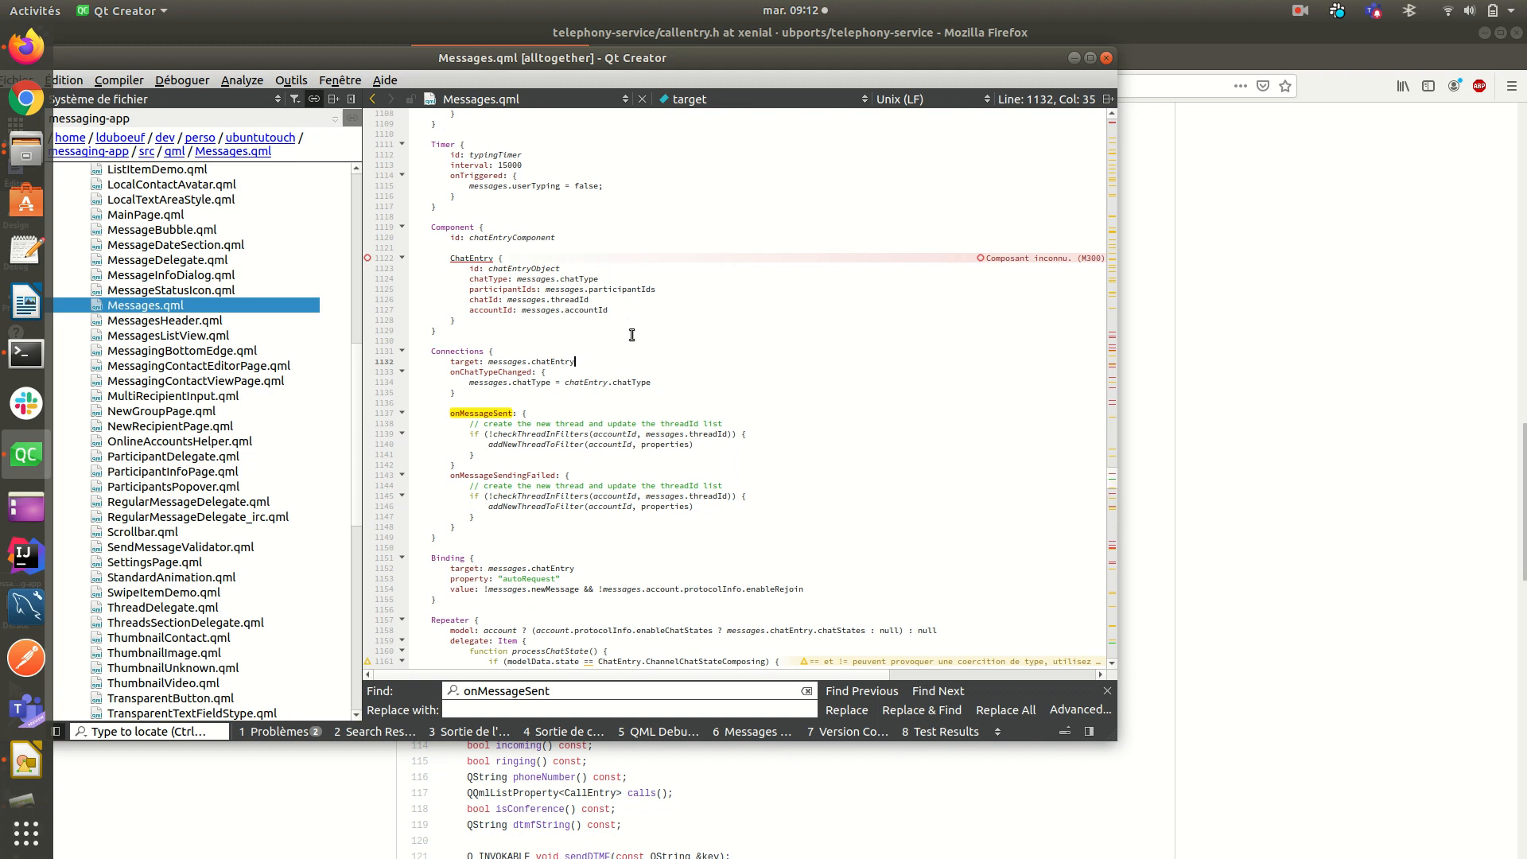
mouse_move(870, 445)
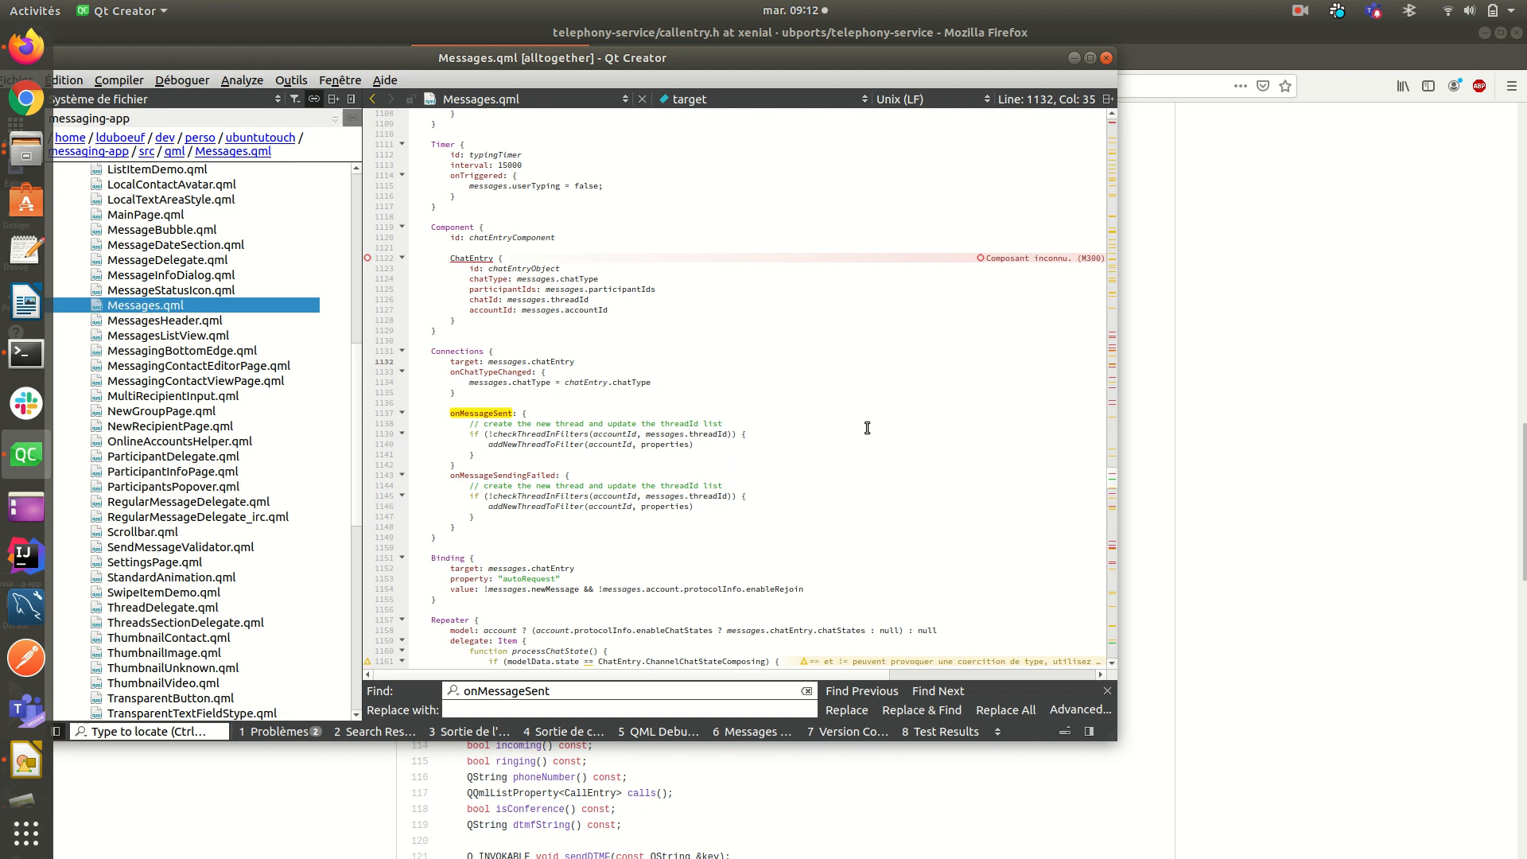
click(575, 361)
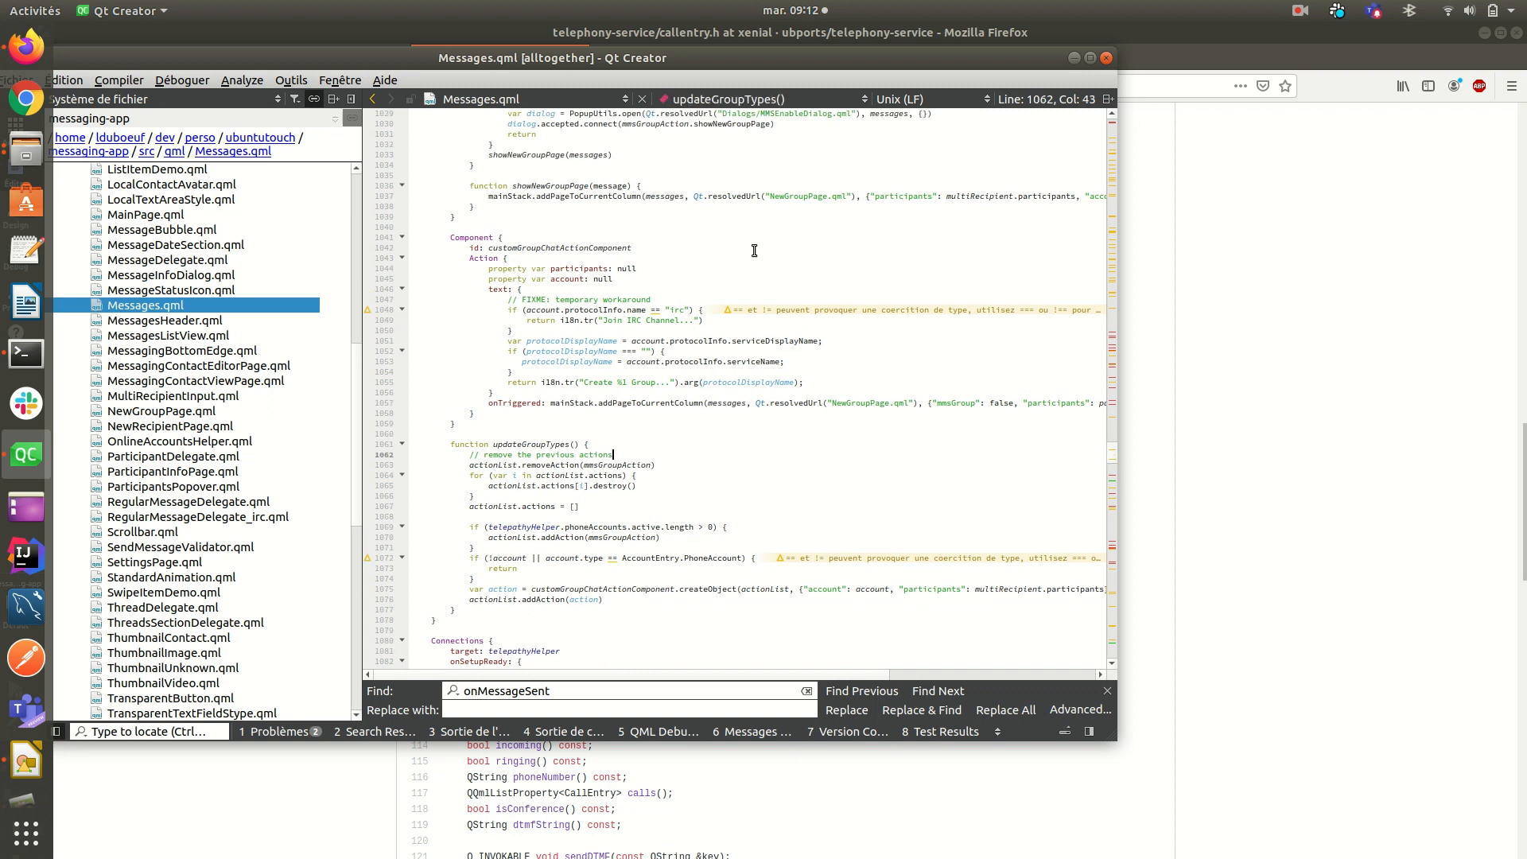
mouse_move(899, 429)
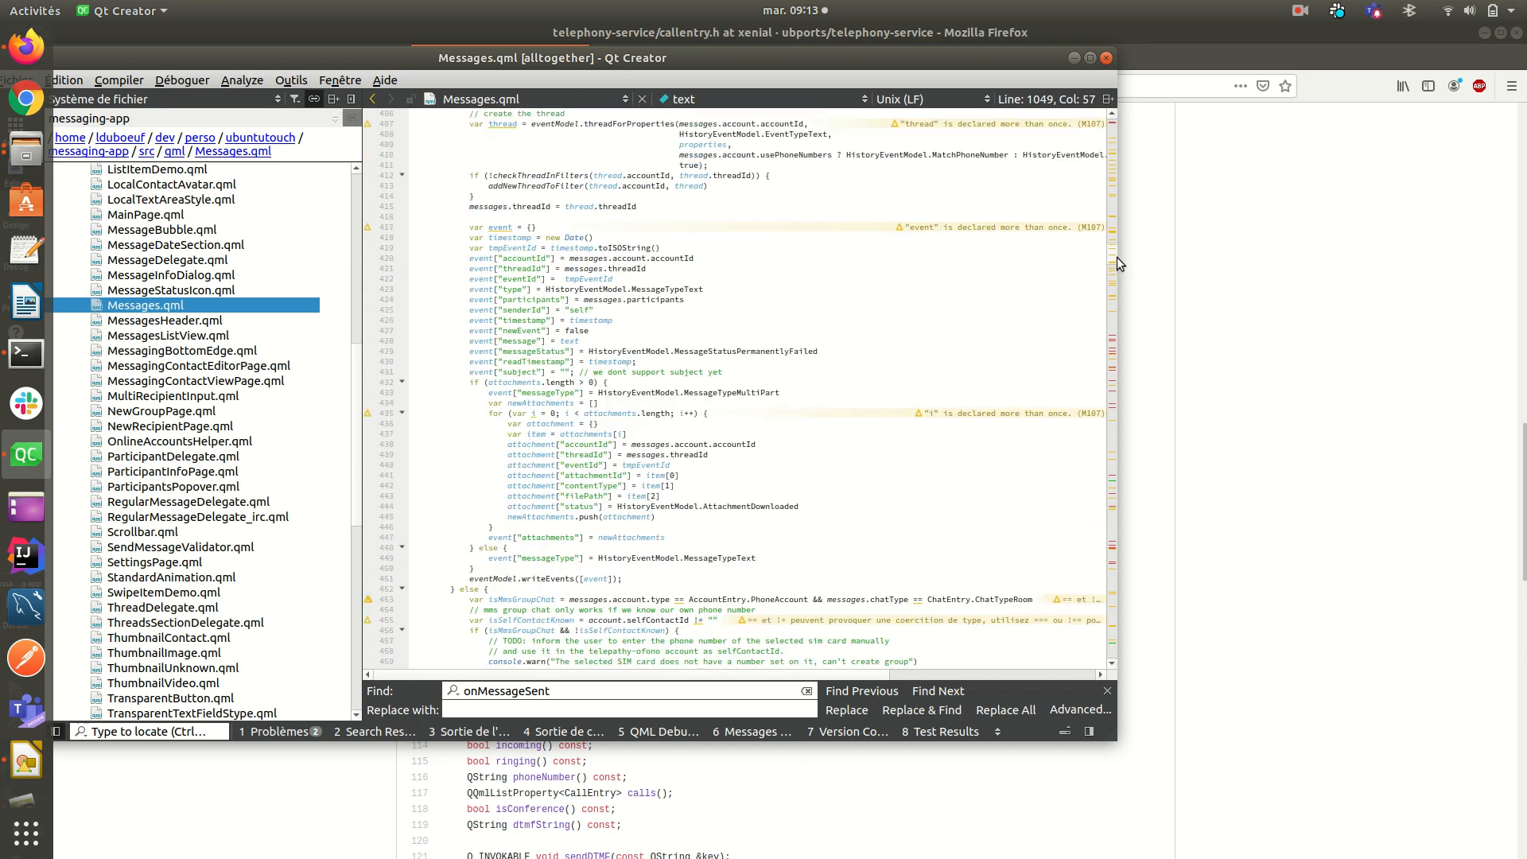
scroll(down, 3)
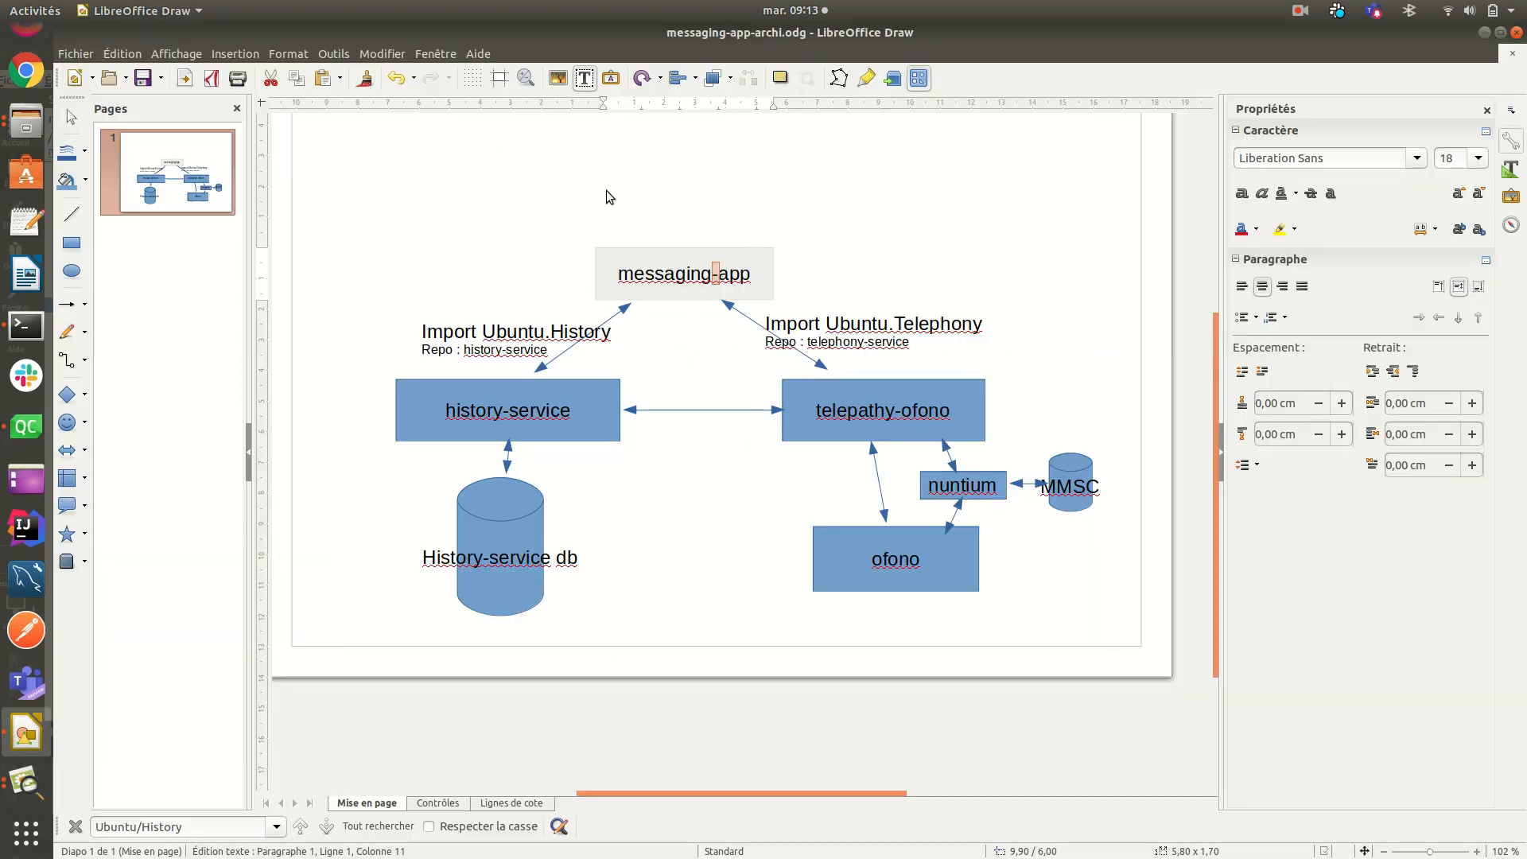
mouse_move(691, 170)
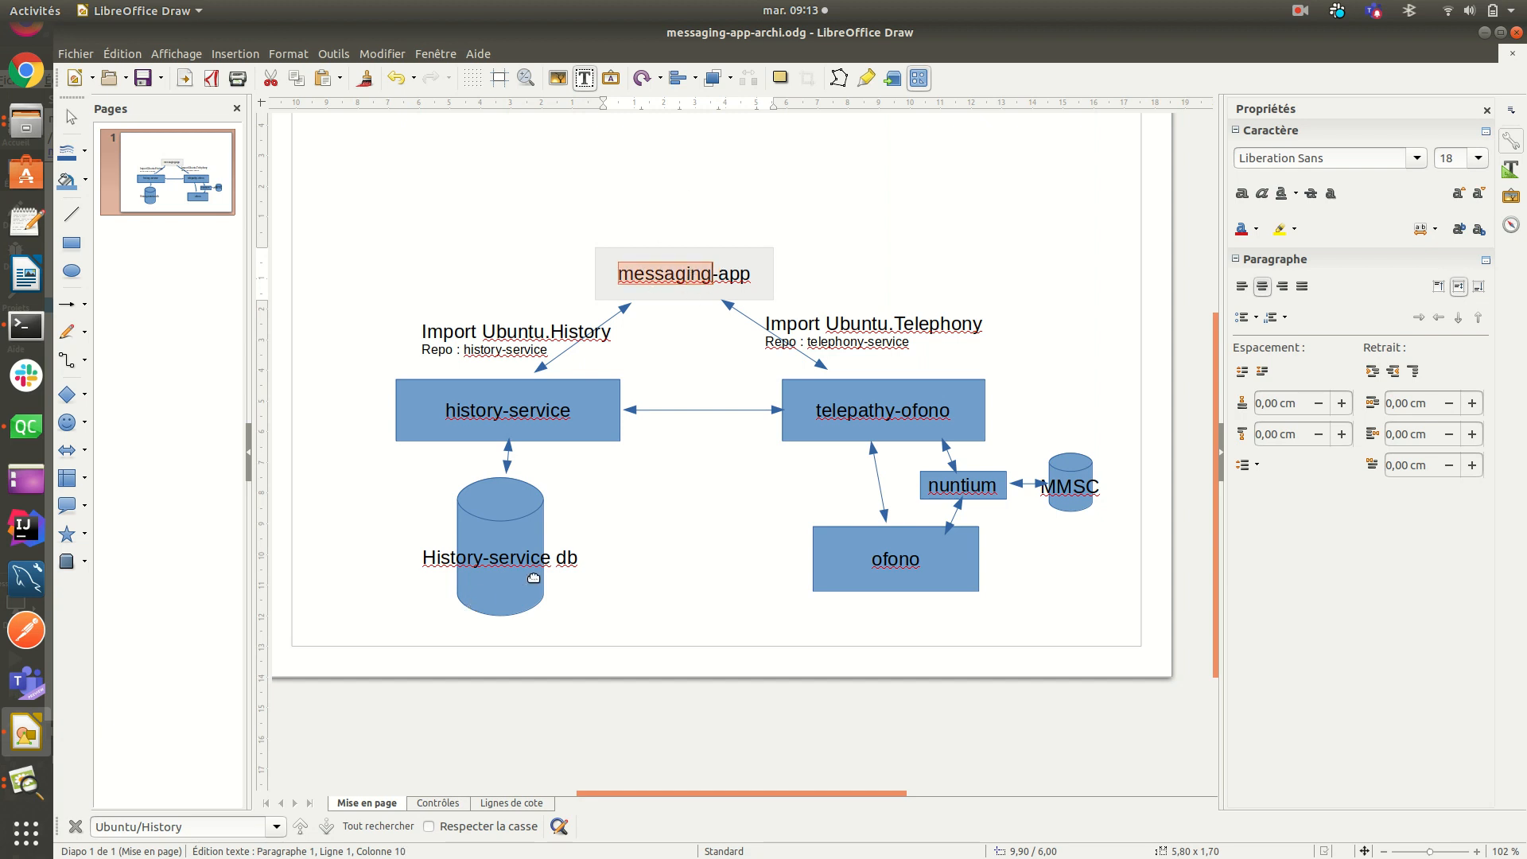
mouse_move(25, 327)
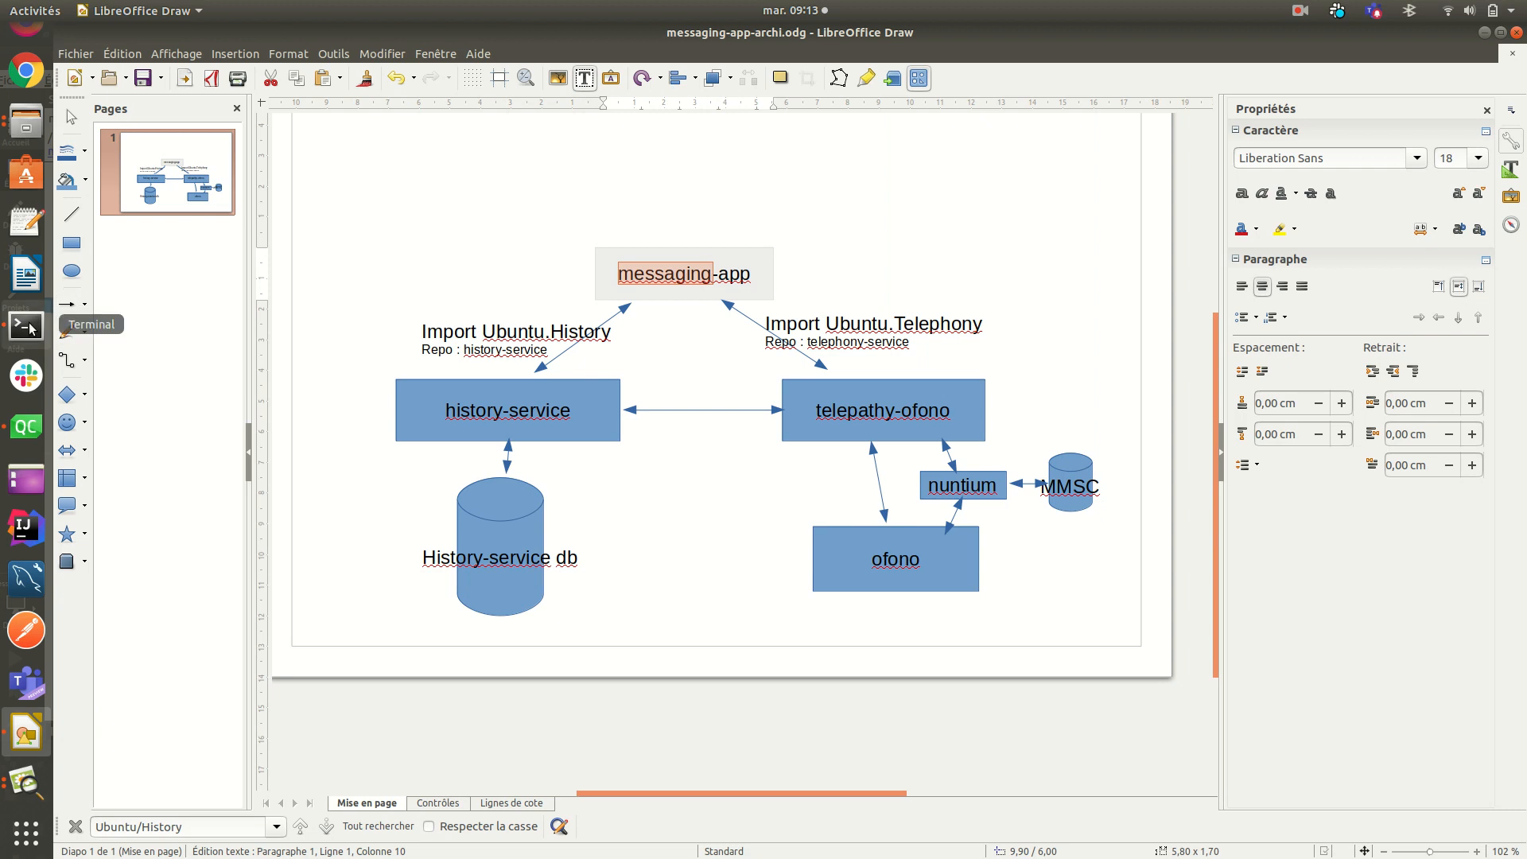
Step: Reverse-search the shell history for 'pul' to recall the adb pull video command
click(25, 326)
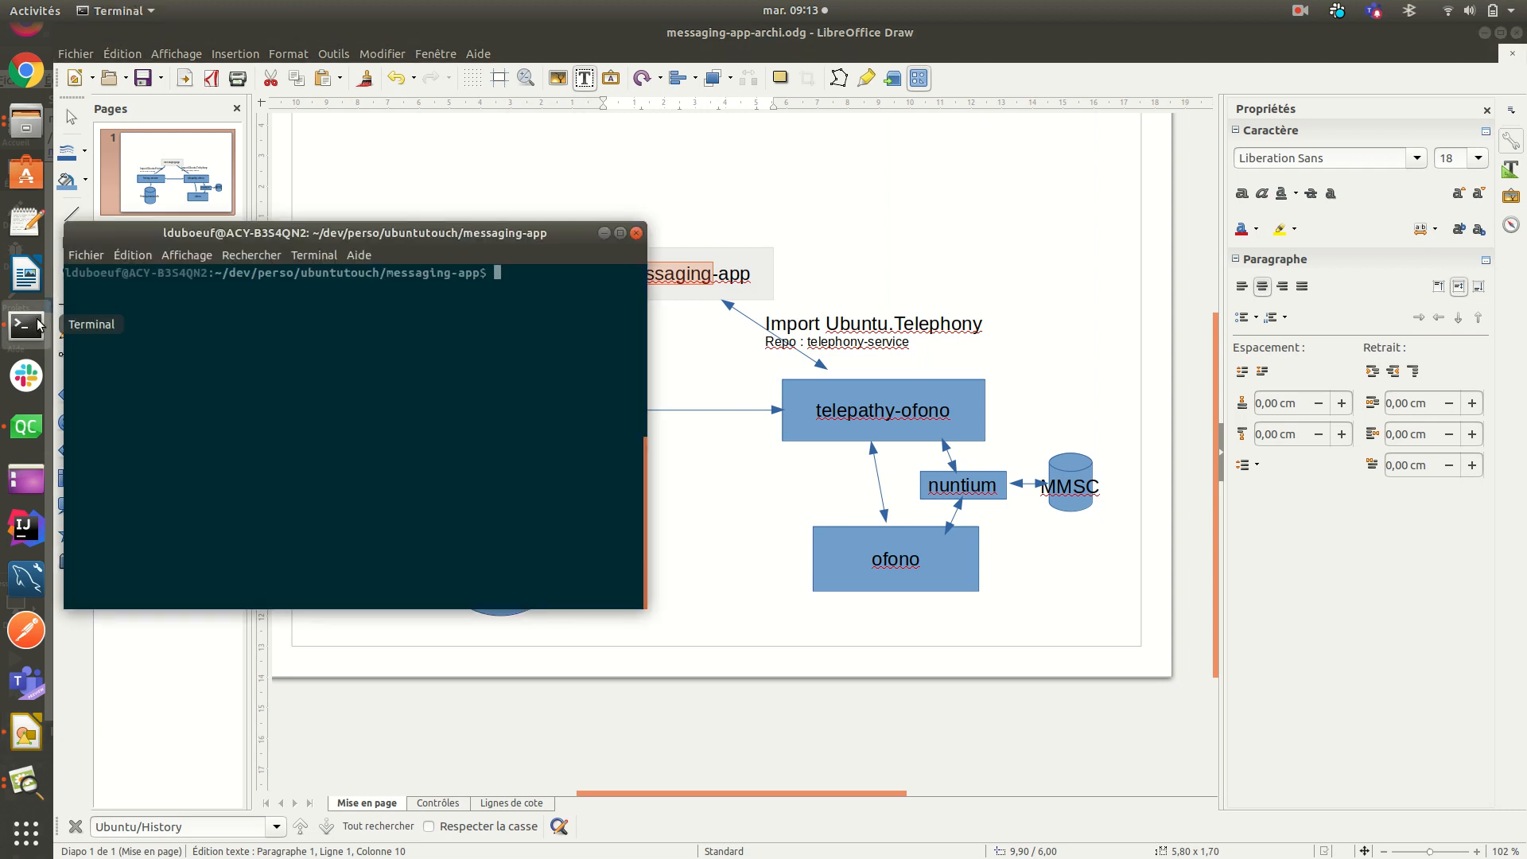
key(ctrl+r)
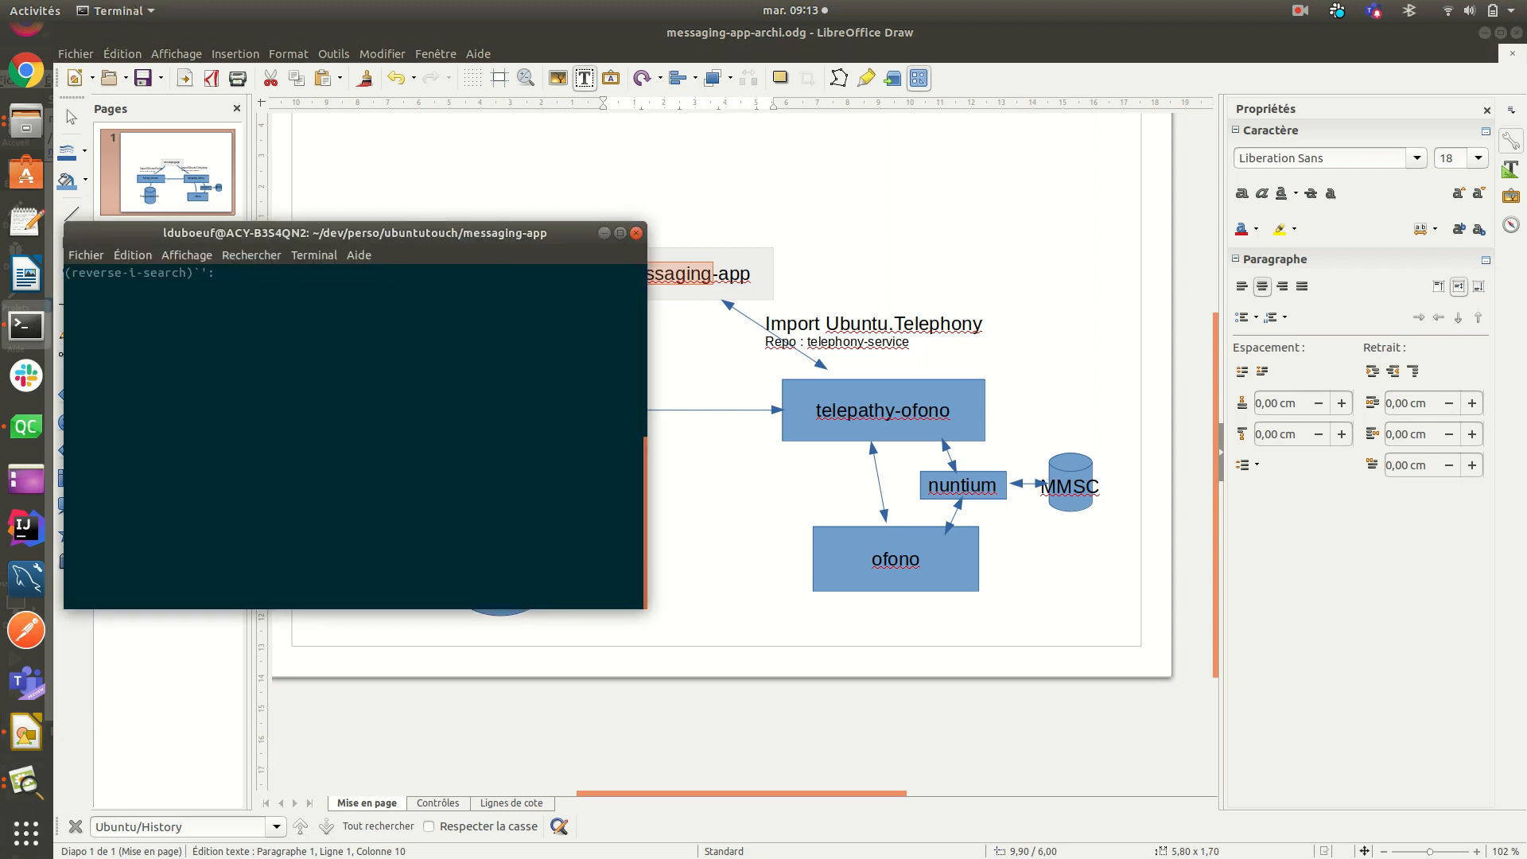
text(pull)
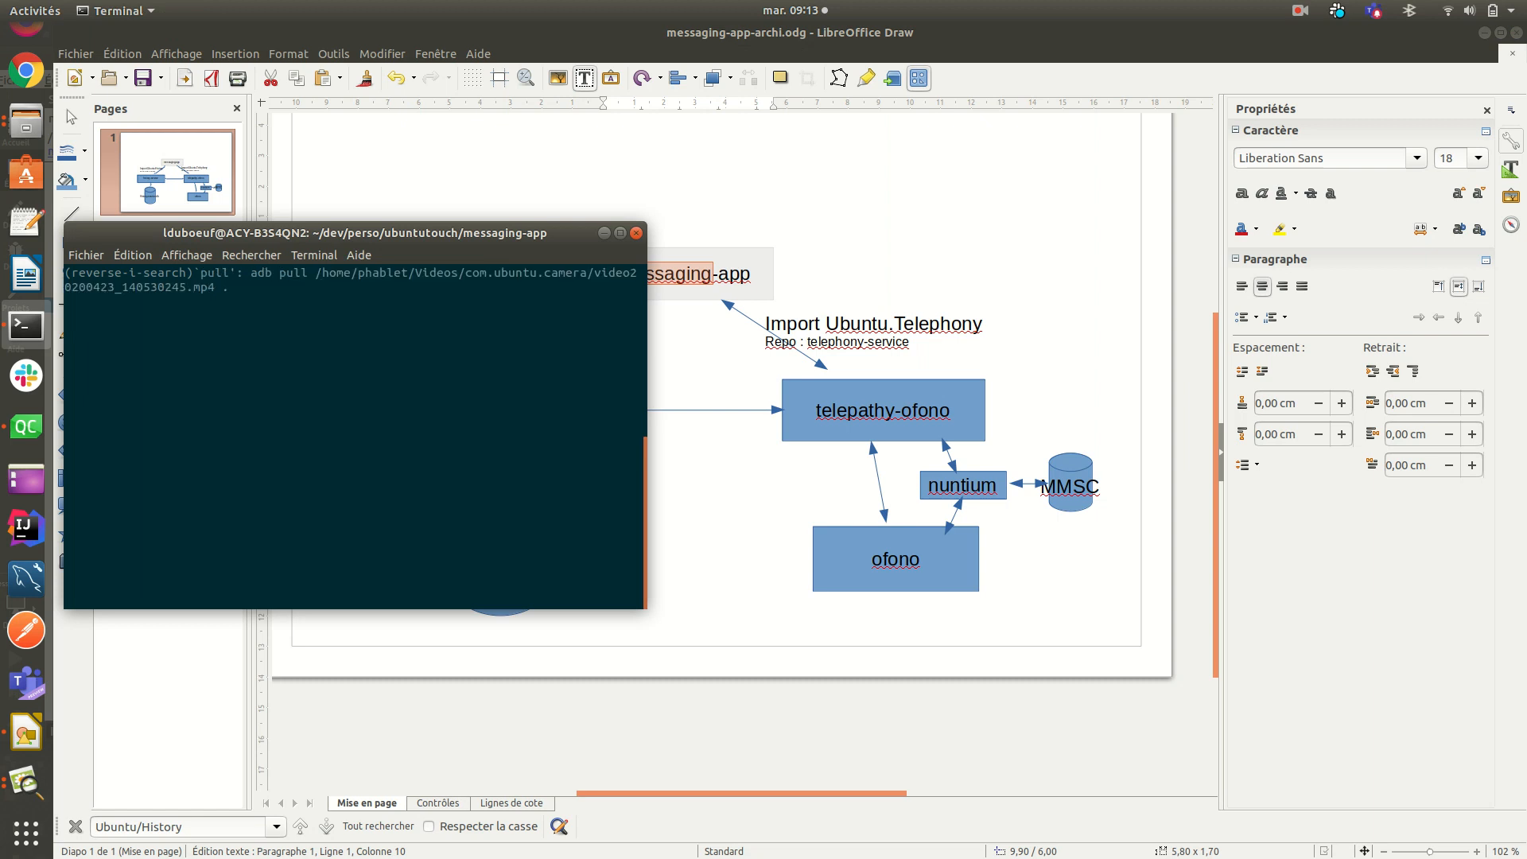
key(ctrl+r)
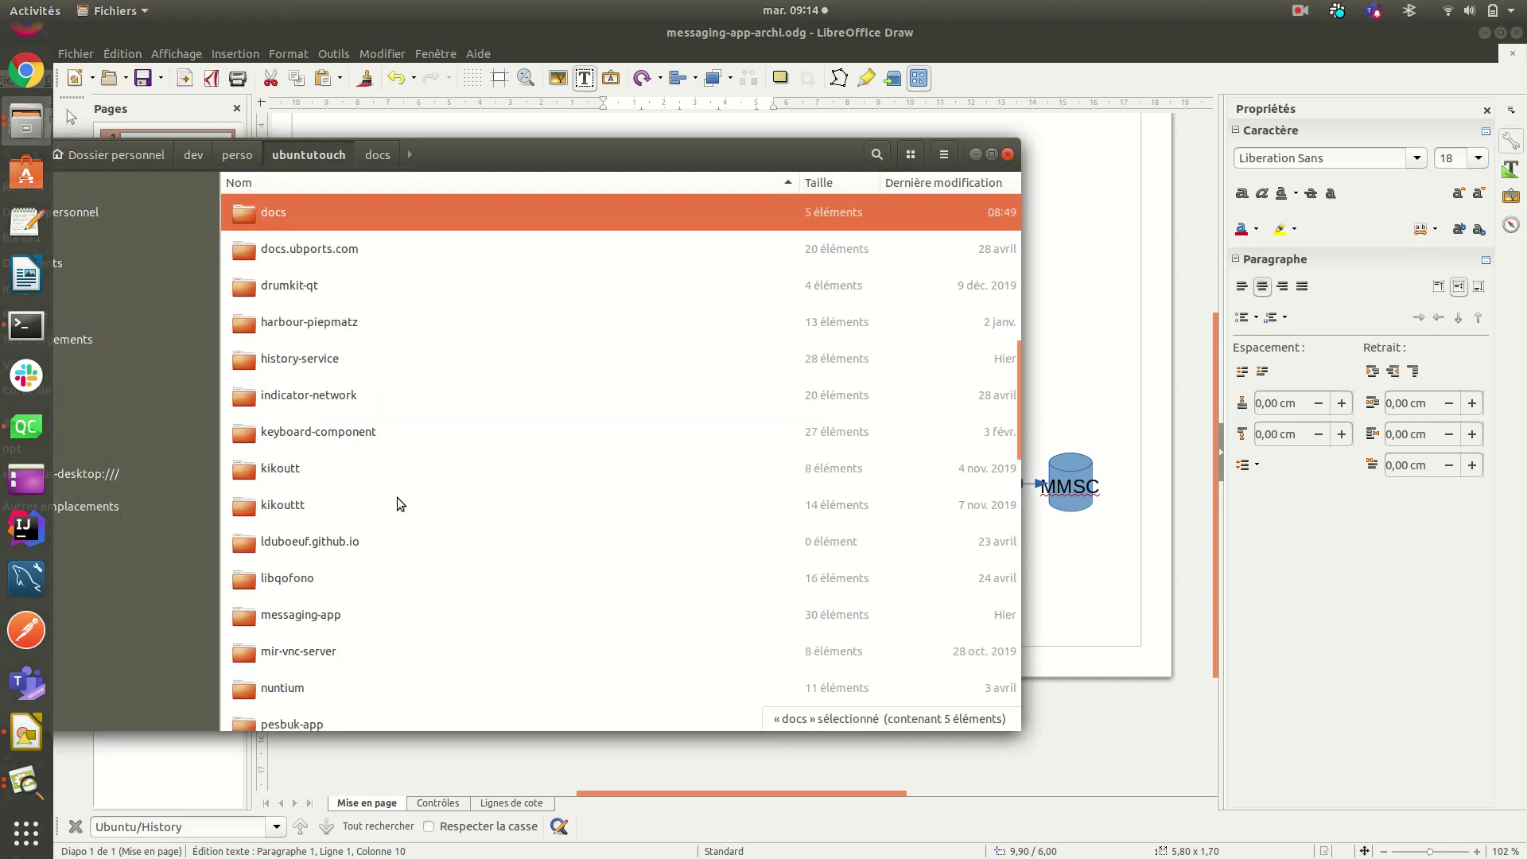
Step: Select history.sqlite among the ubuntutouch folder's loose files
scroll(down, 3)
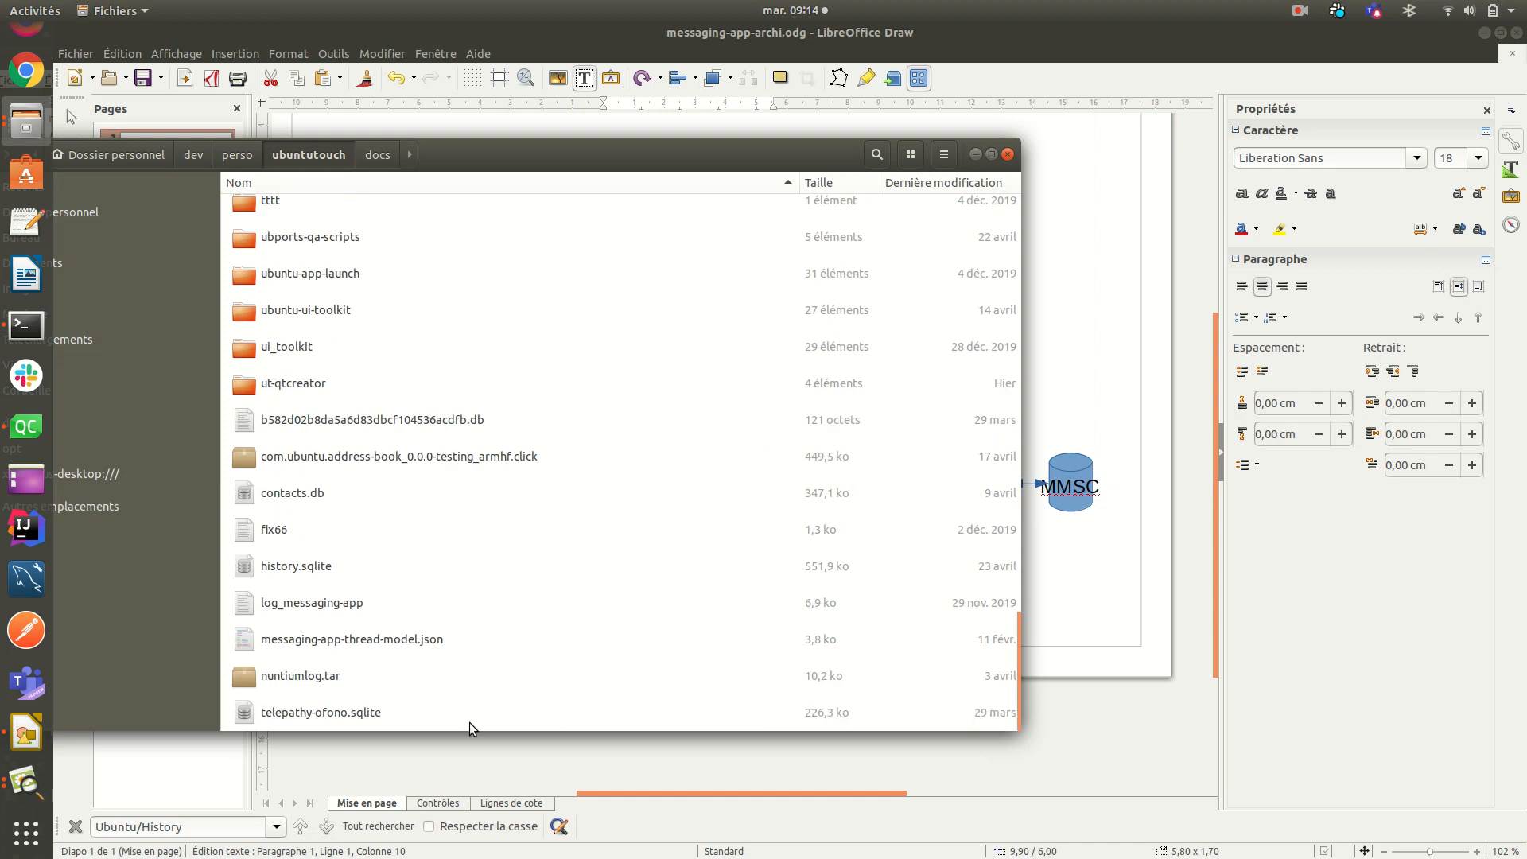
click(296, 566)
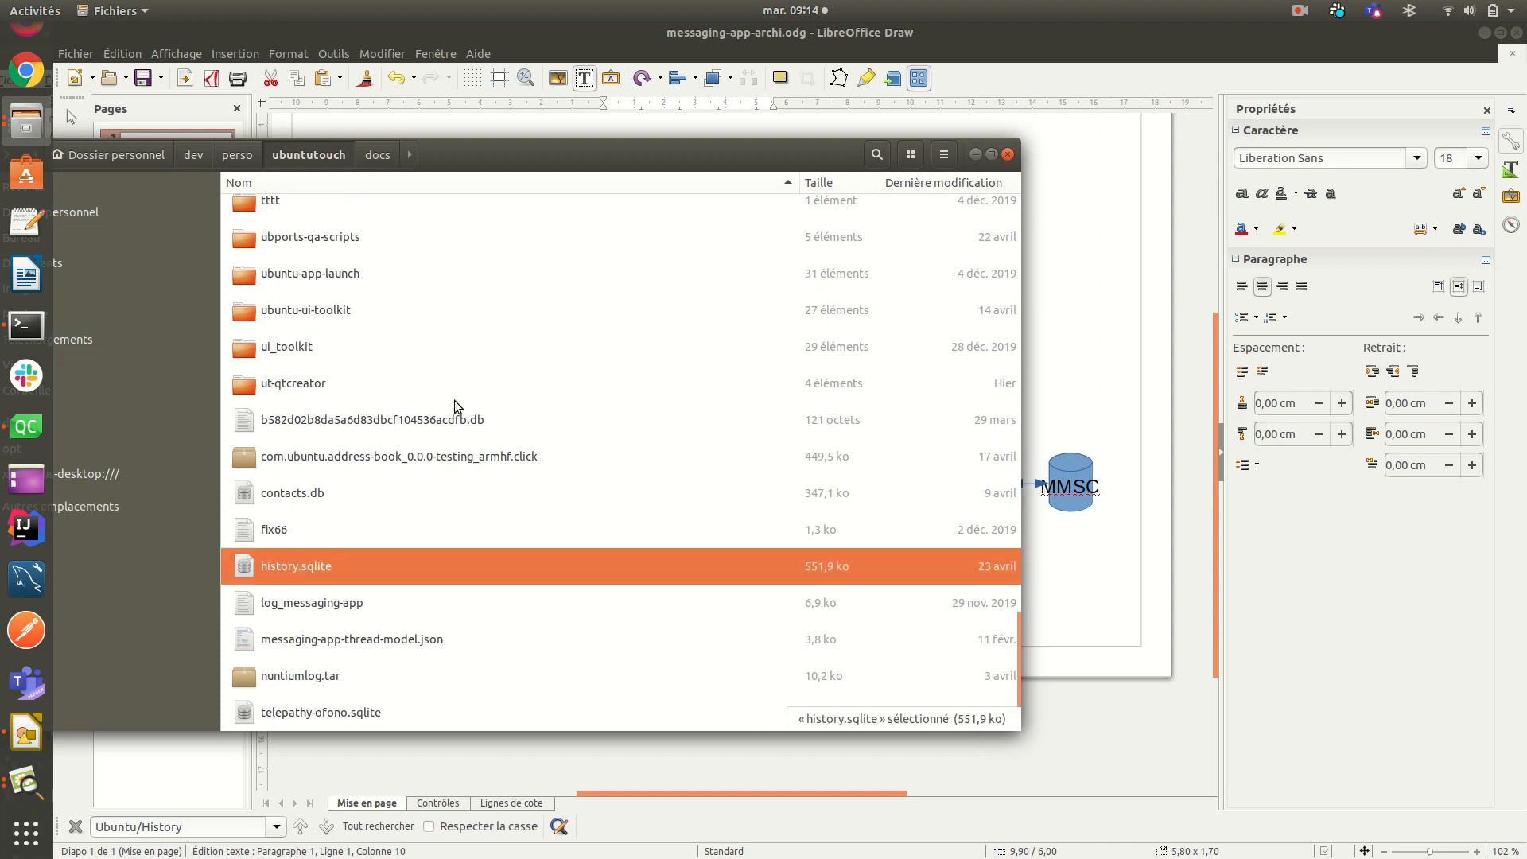
Step: Open history.sqlite in DB Browser and expand the threads table's columns
double_click(296, 566)
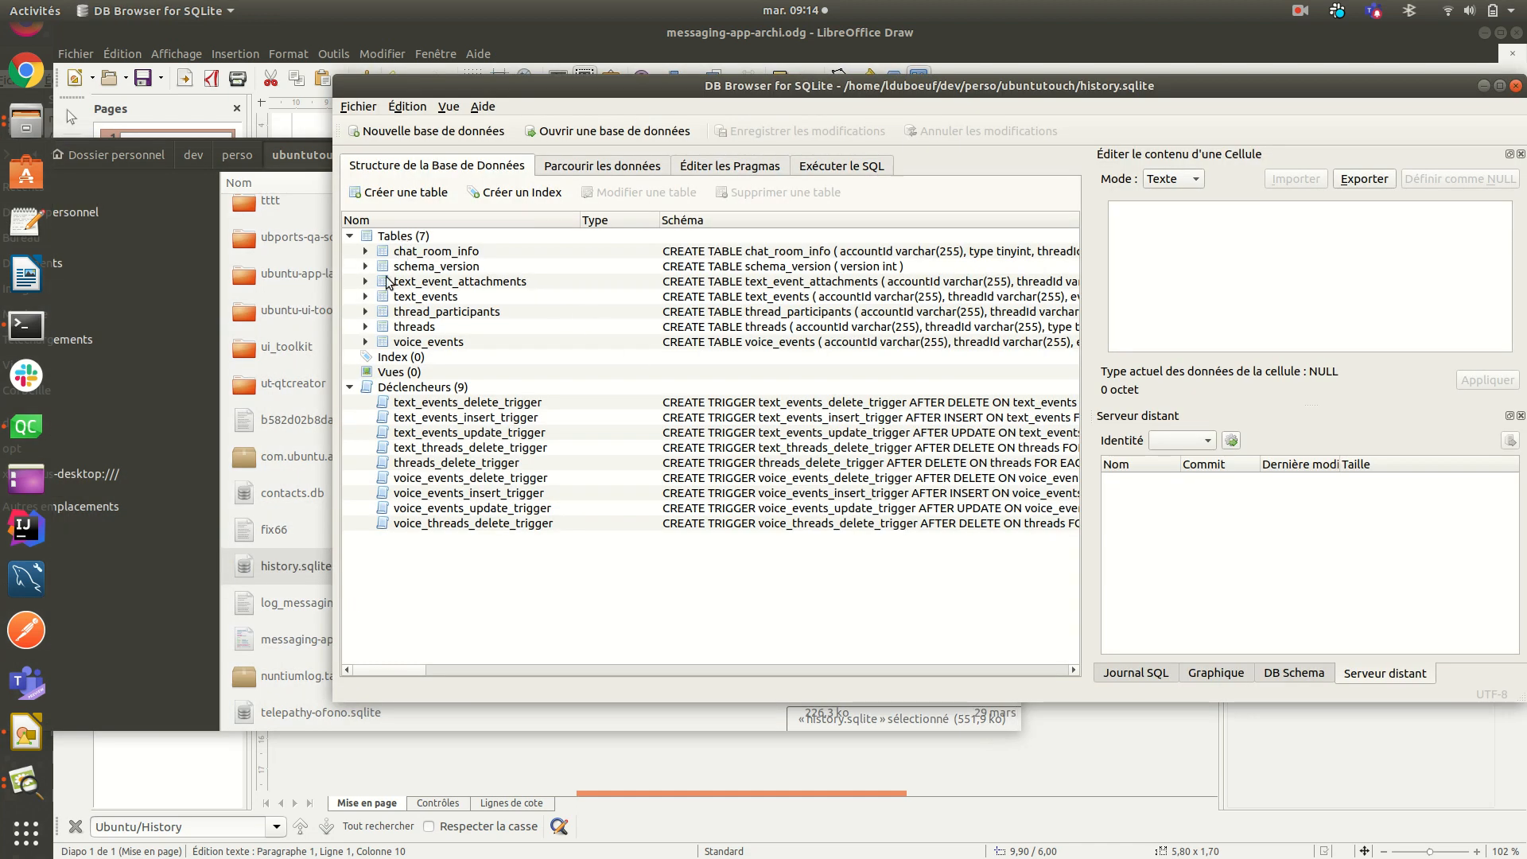
click(413, 326)
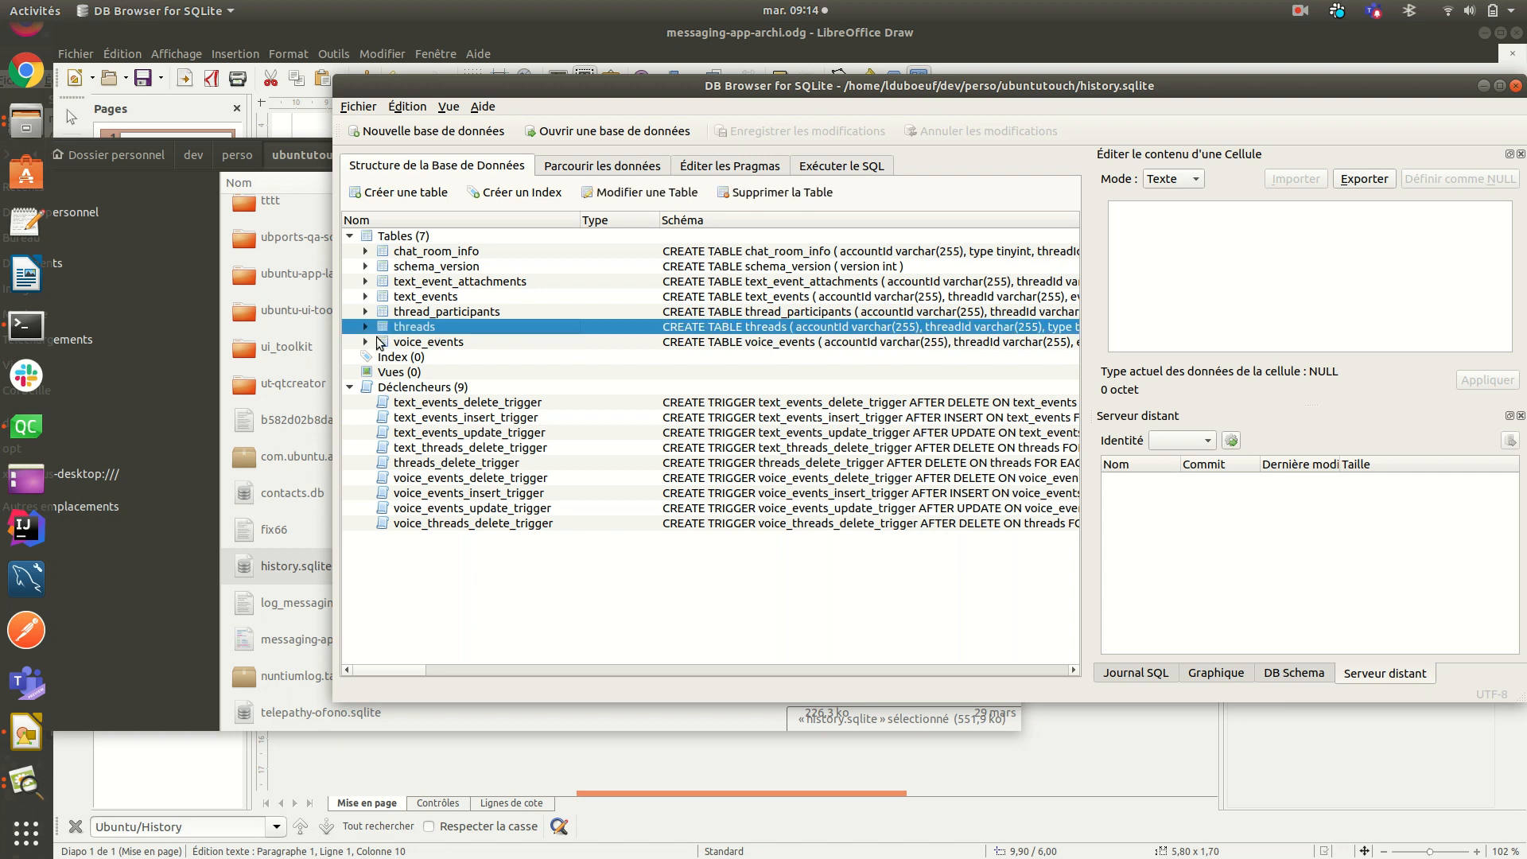
click(364, 326)
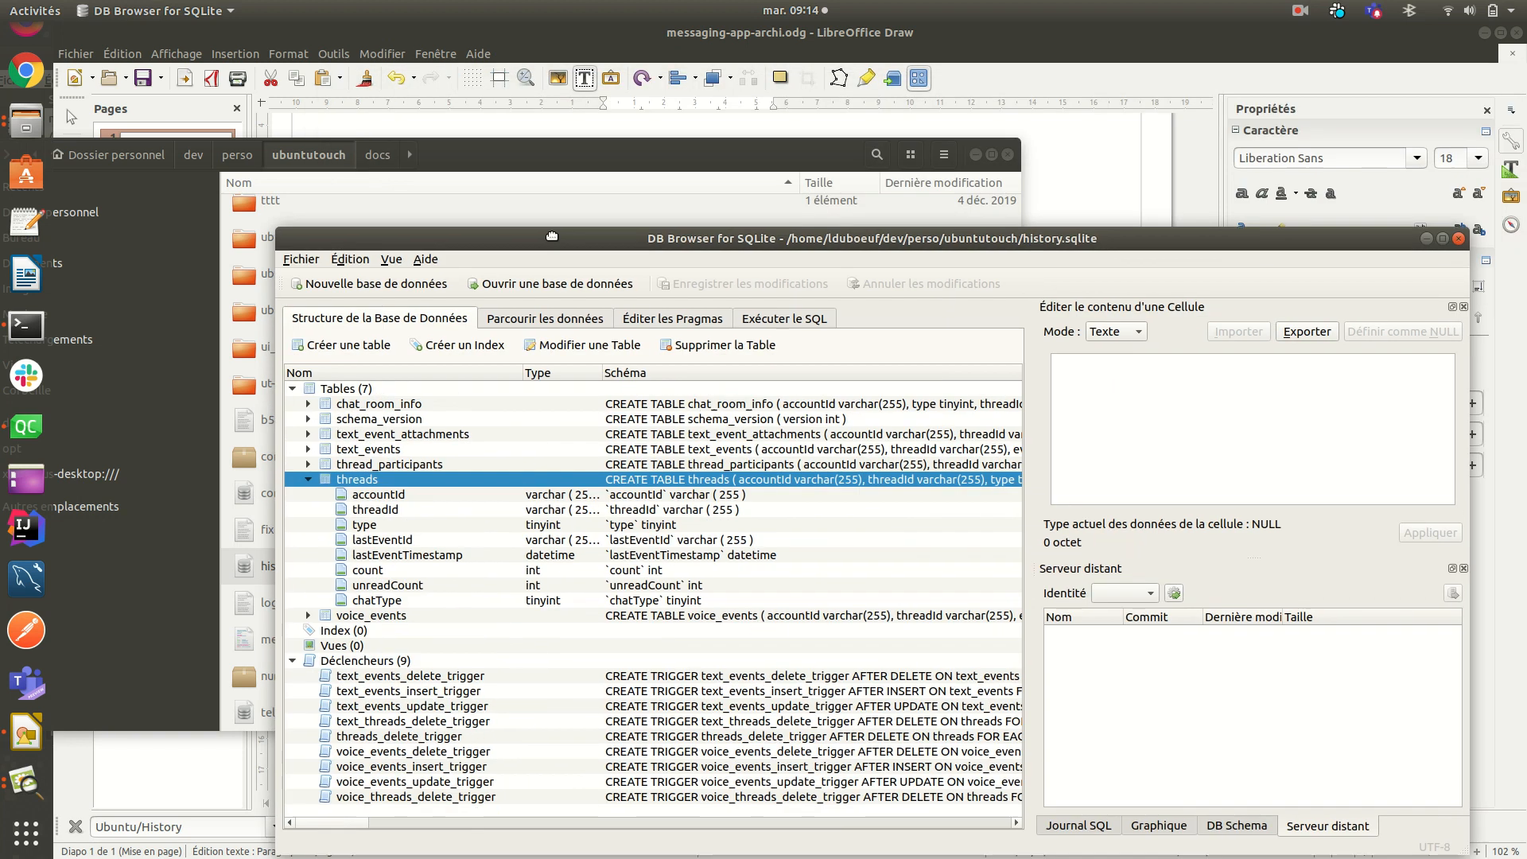
mouse_move(426, 509)
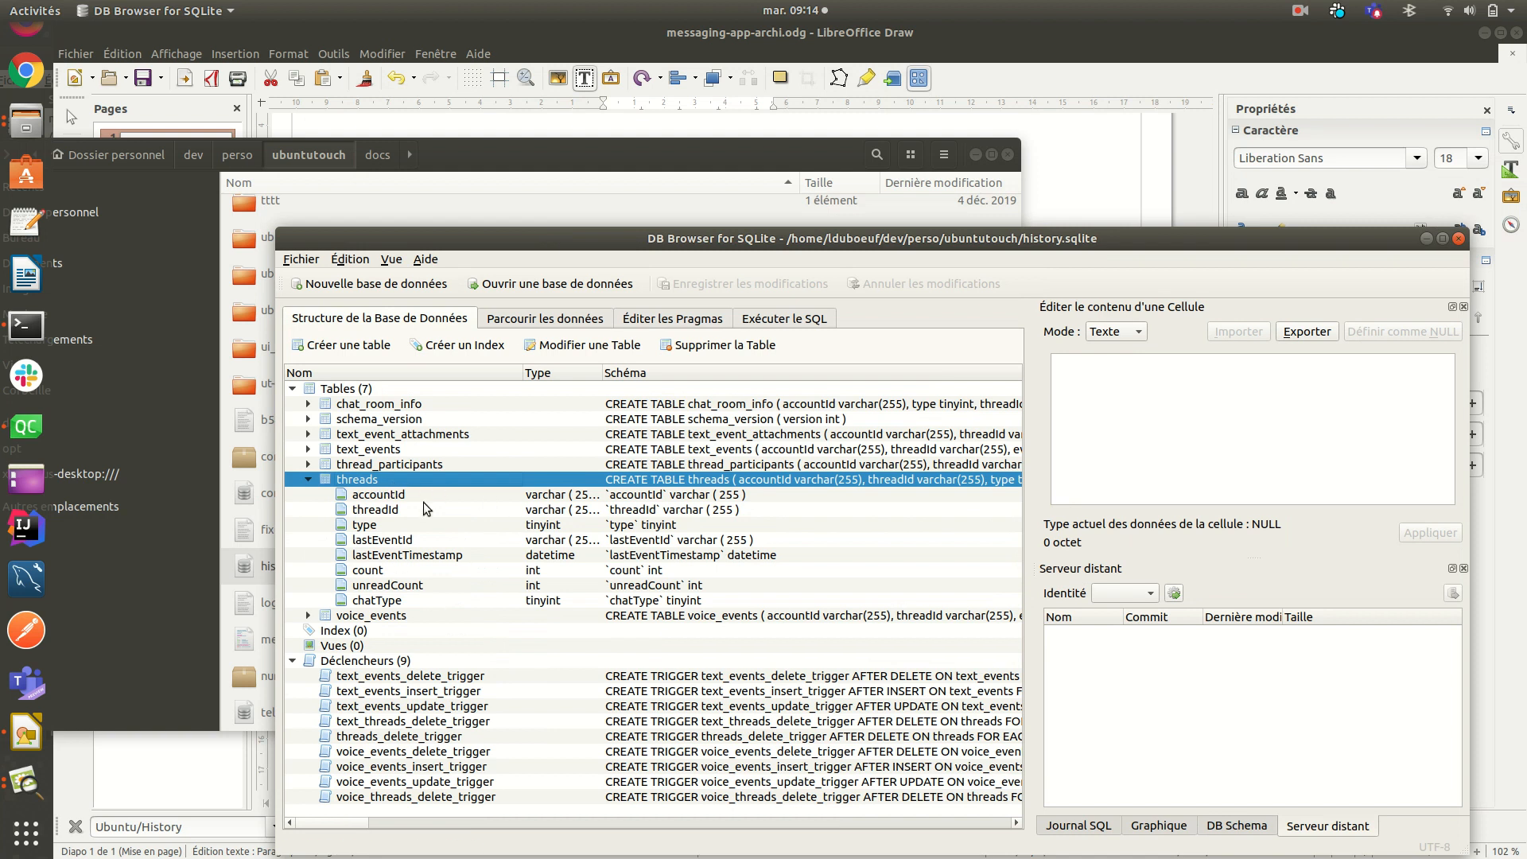
mouse_move(163, 666)
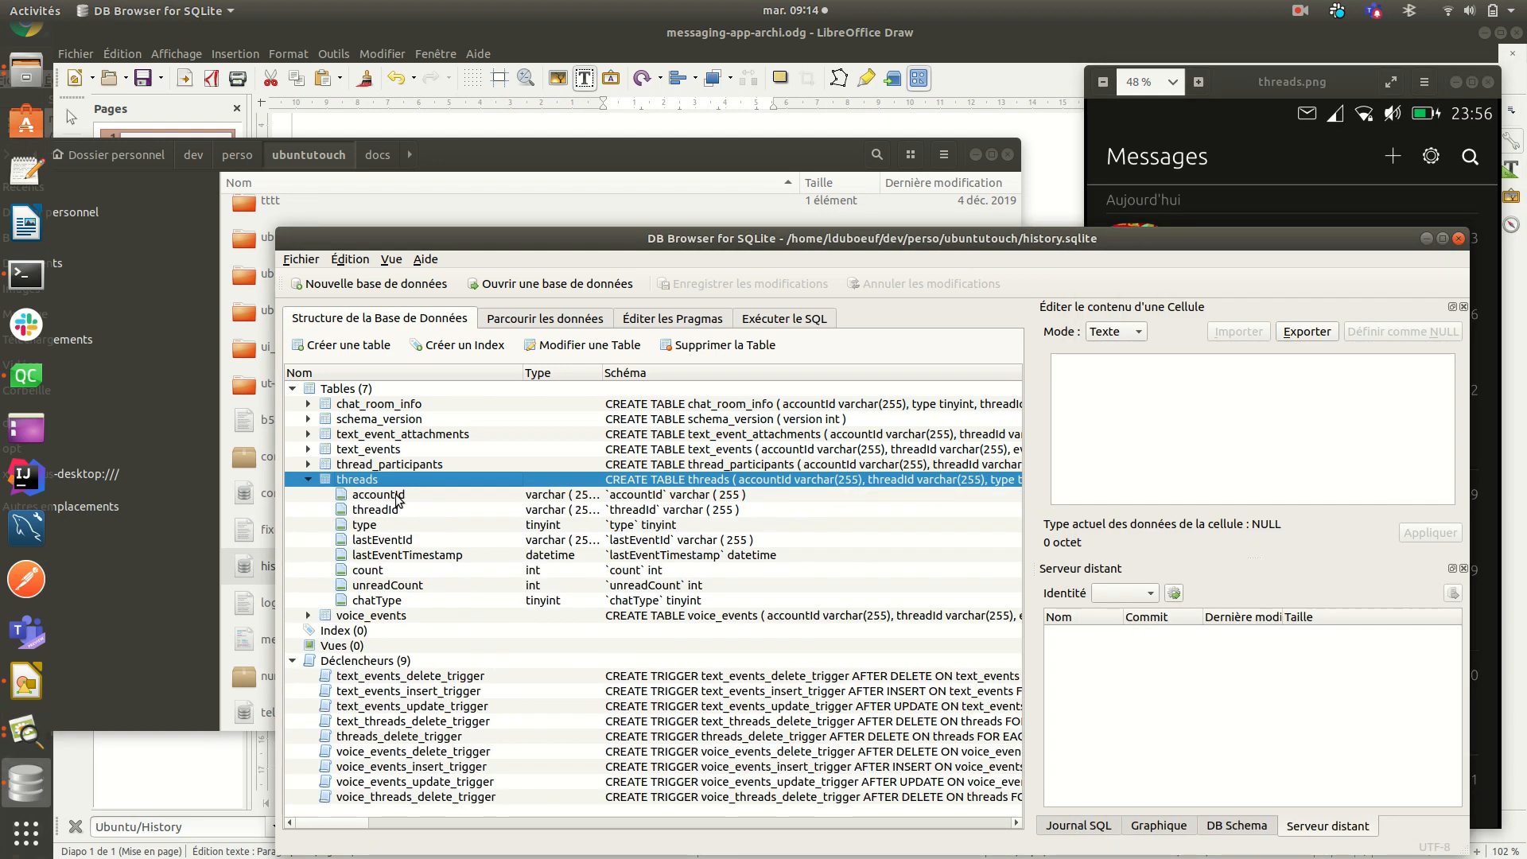
Step: Point out threads' accountId and threadId, show the conversation screenshot, and expand text_events to its threadId column
click(379, 493)
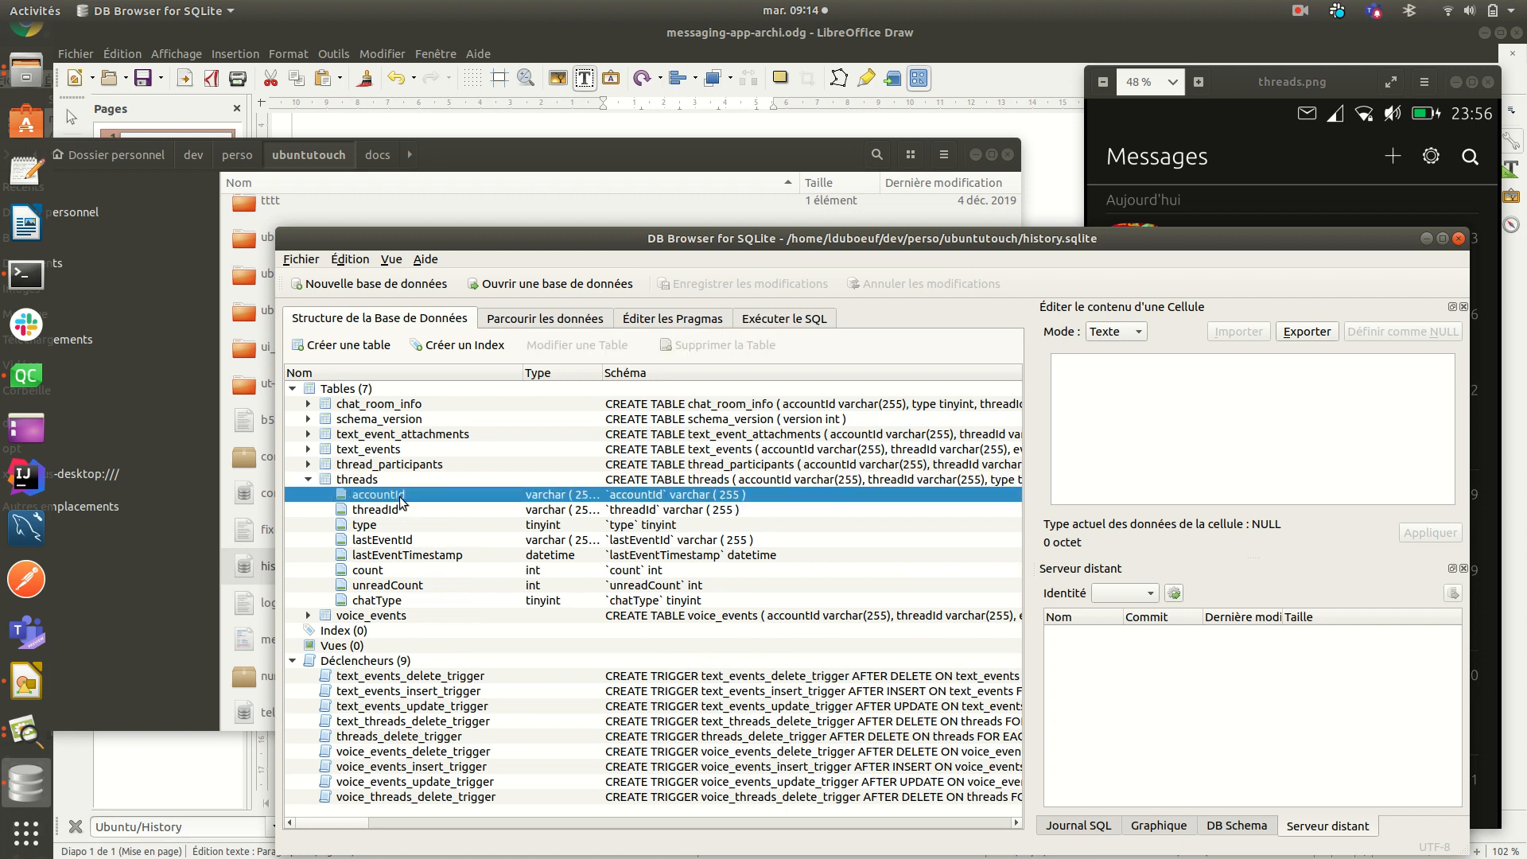
click(375, 510)
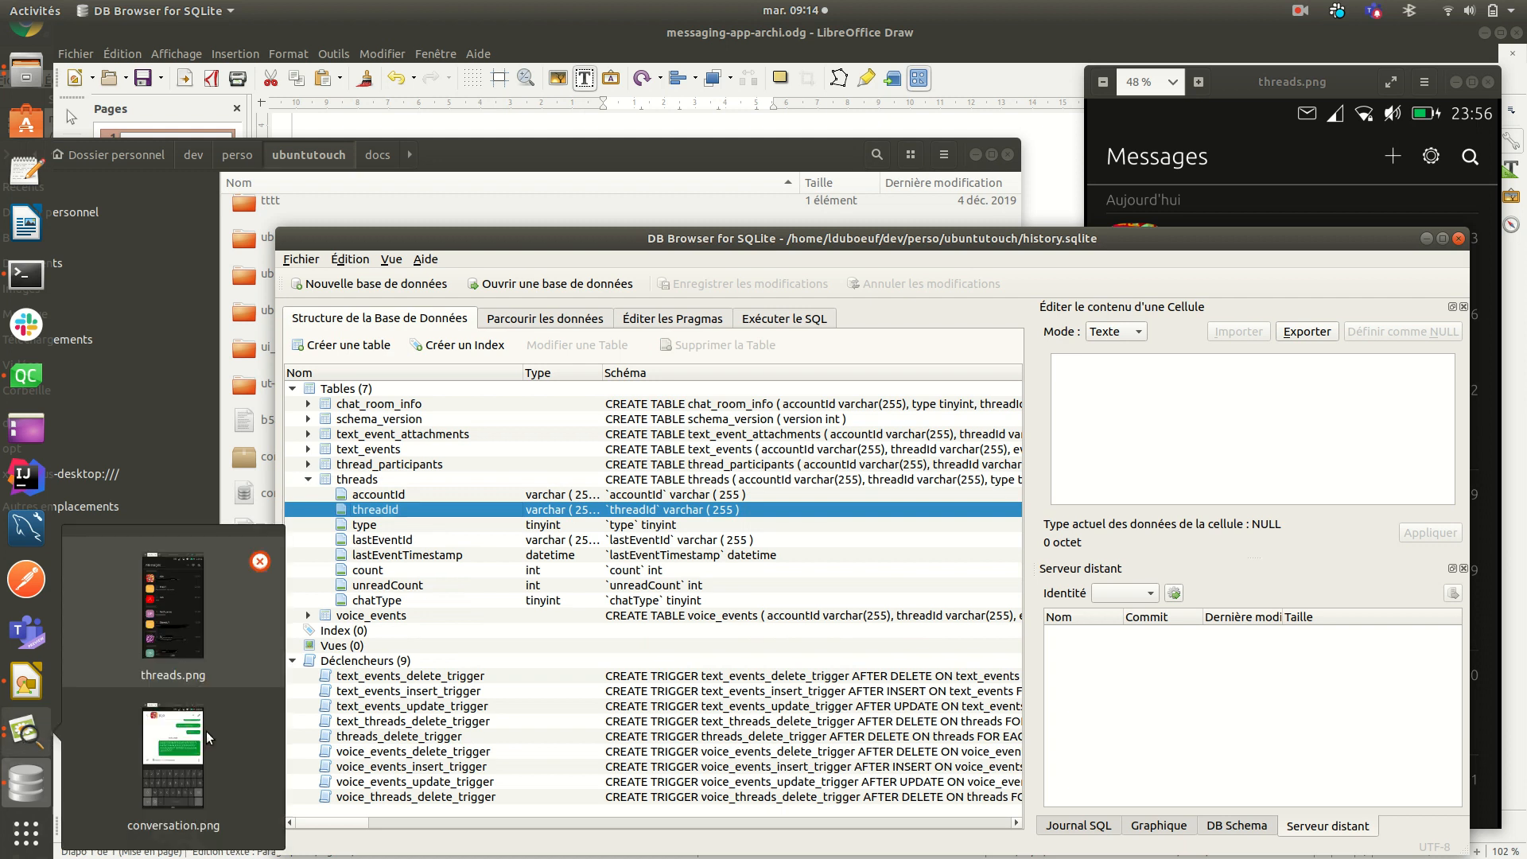
double_click(172, 758)
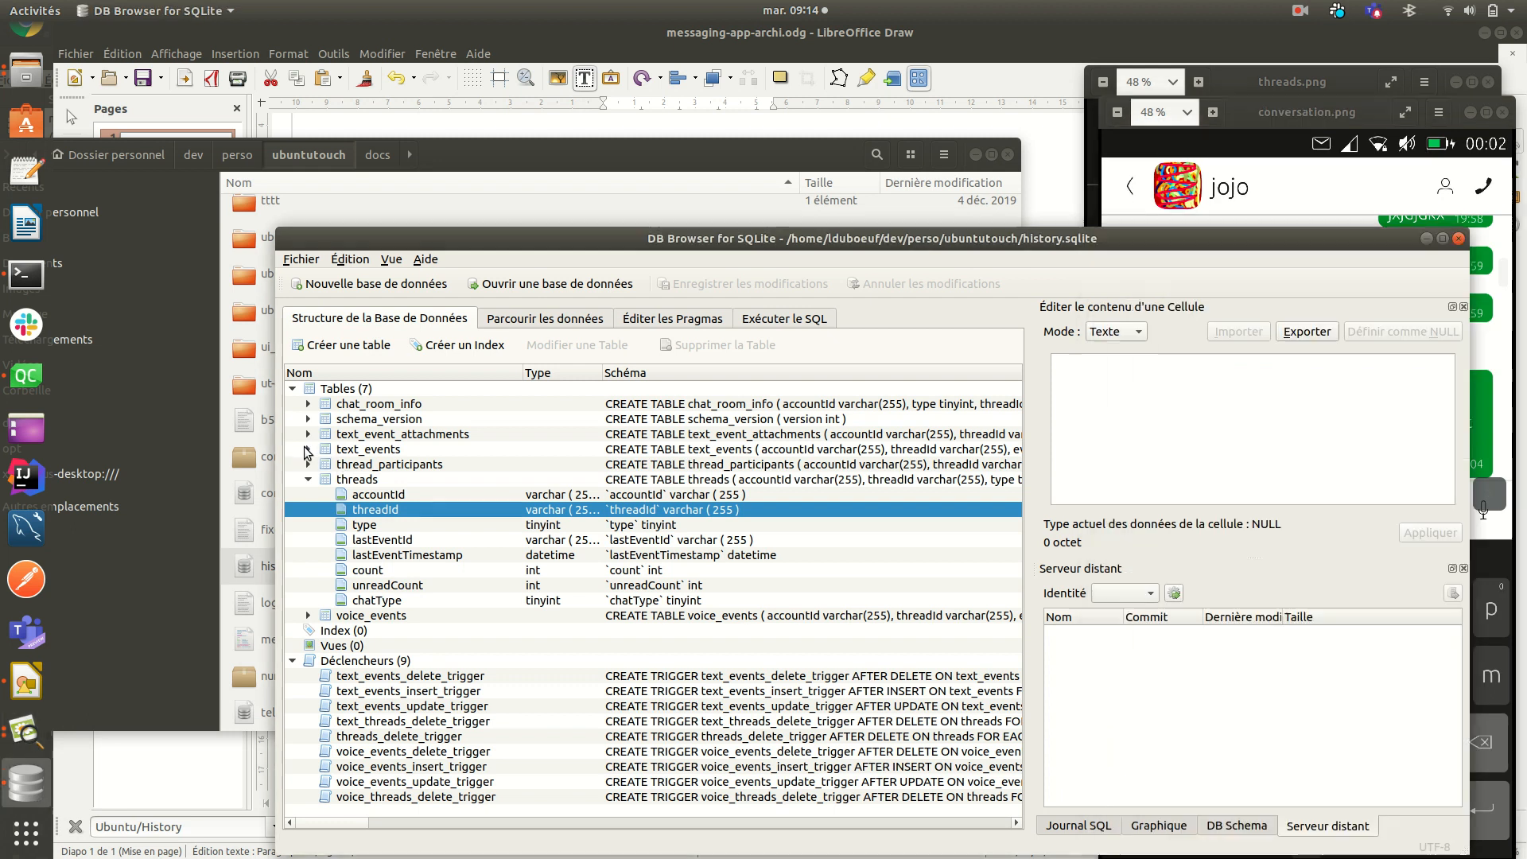
click(309, 448)
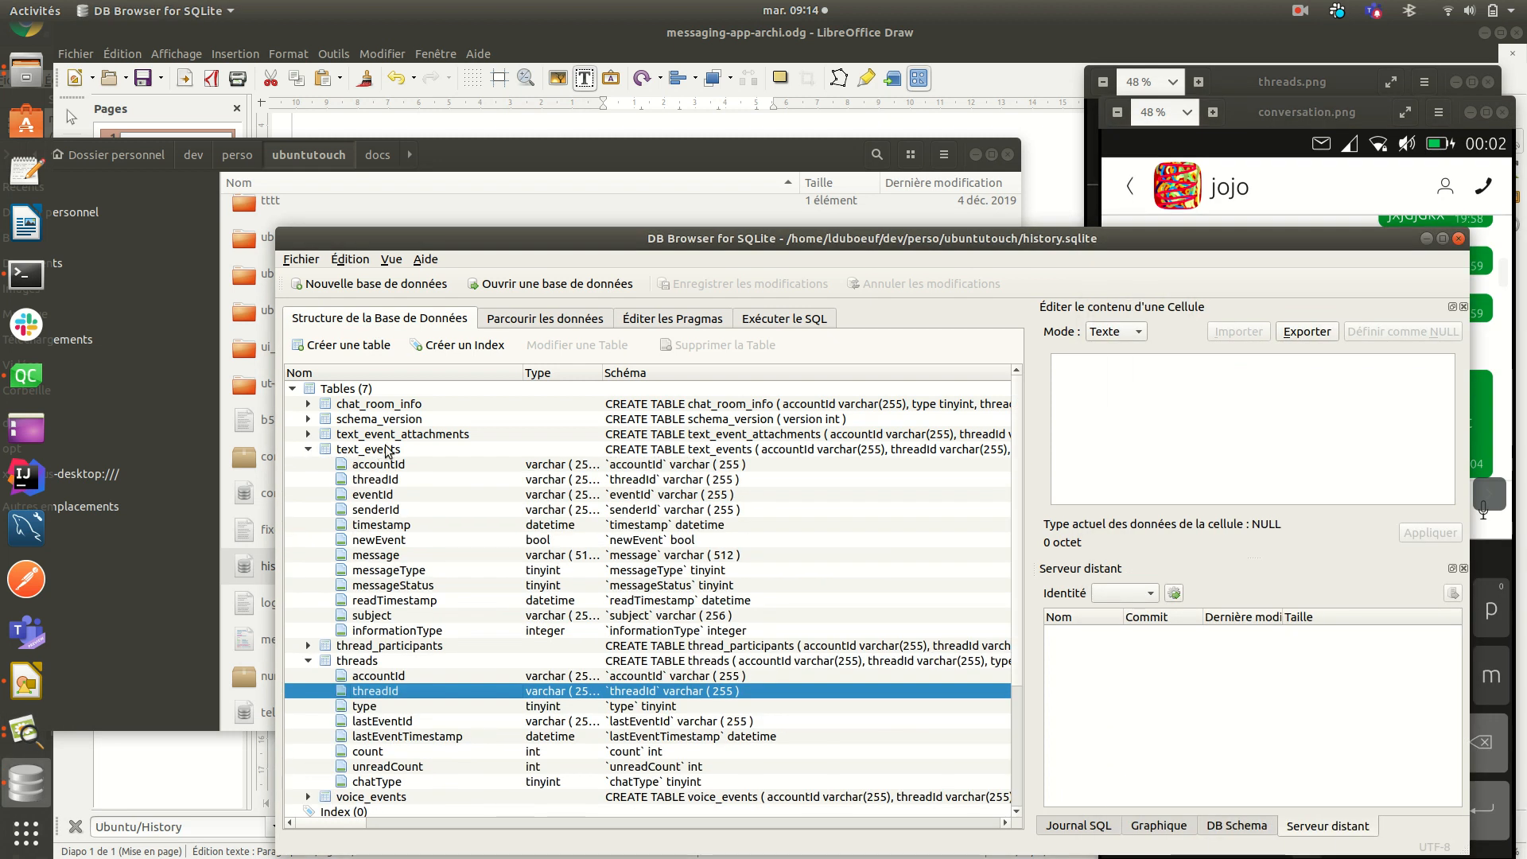
mouse_move(390, 465)
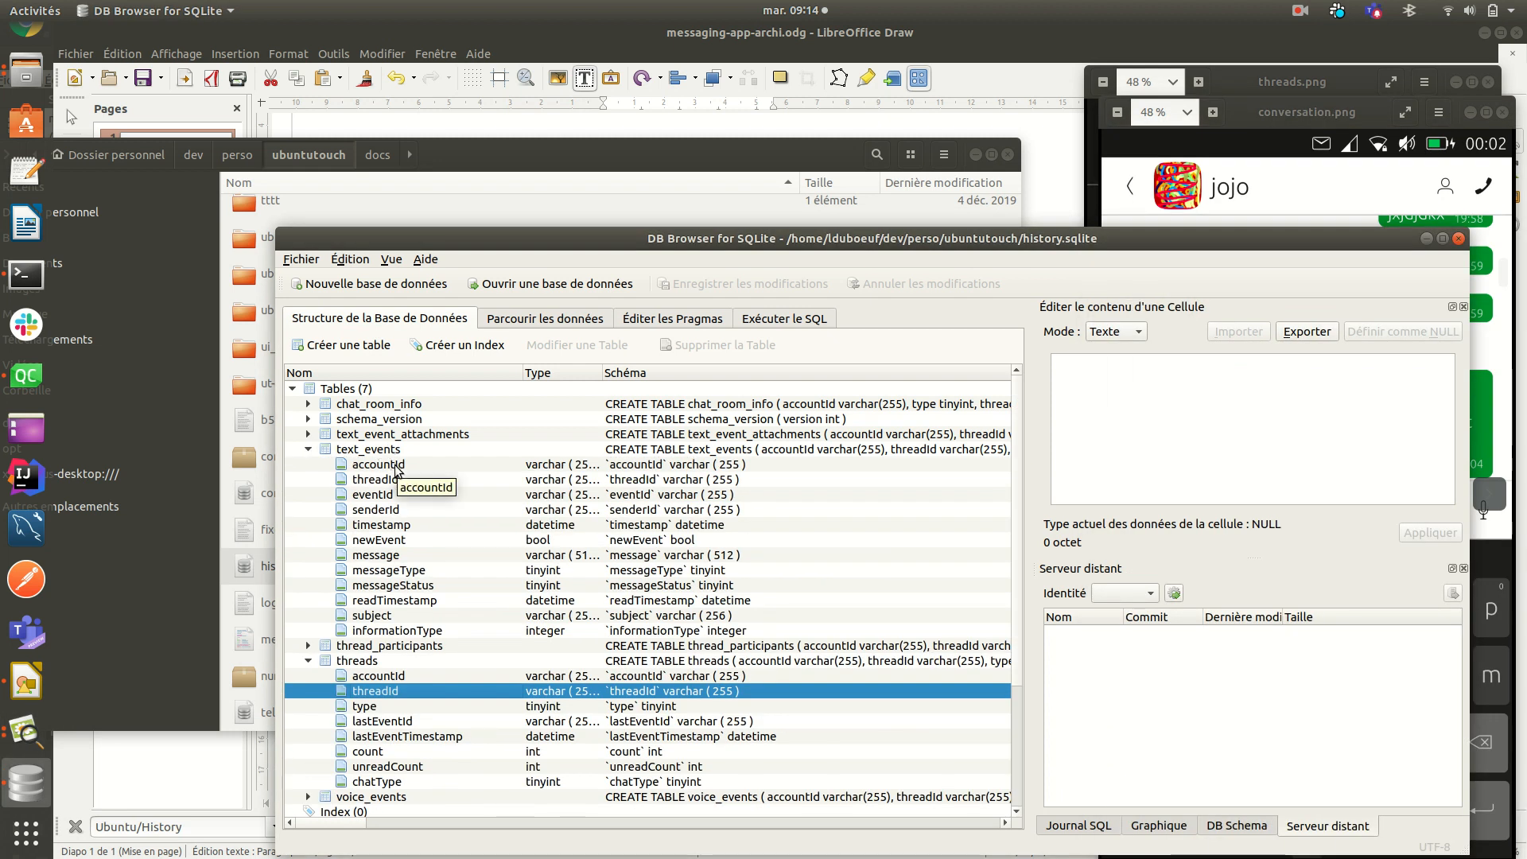
mouse_move(420, 481)
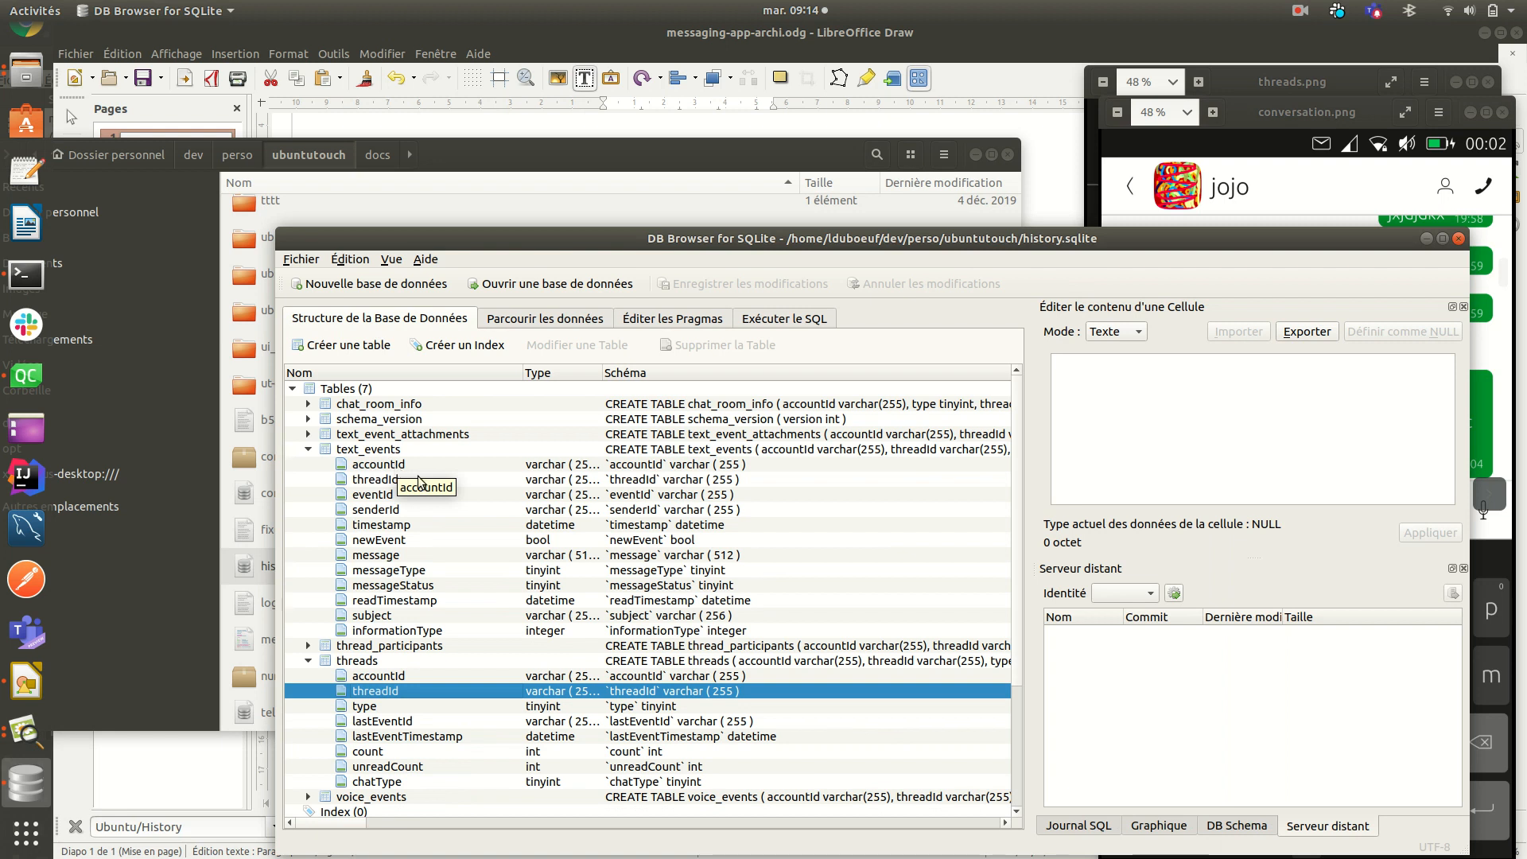
mouse_move(388, 509)
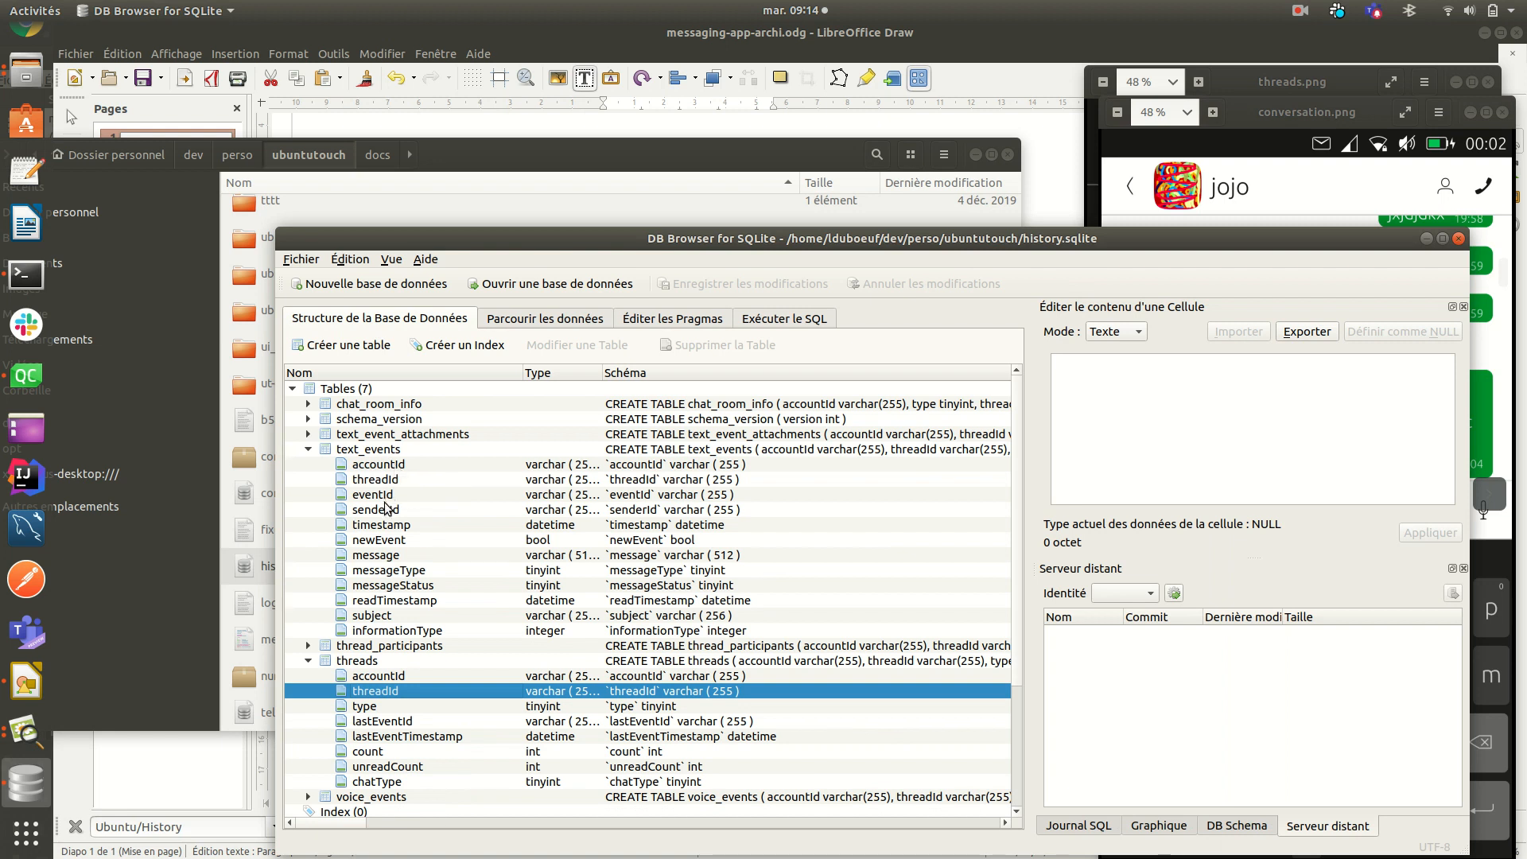
click(375, 479)
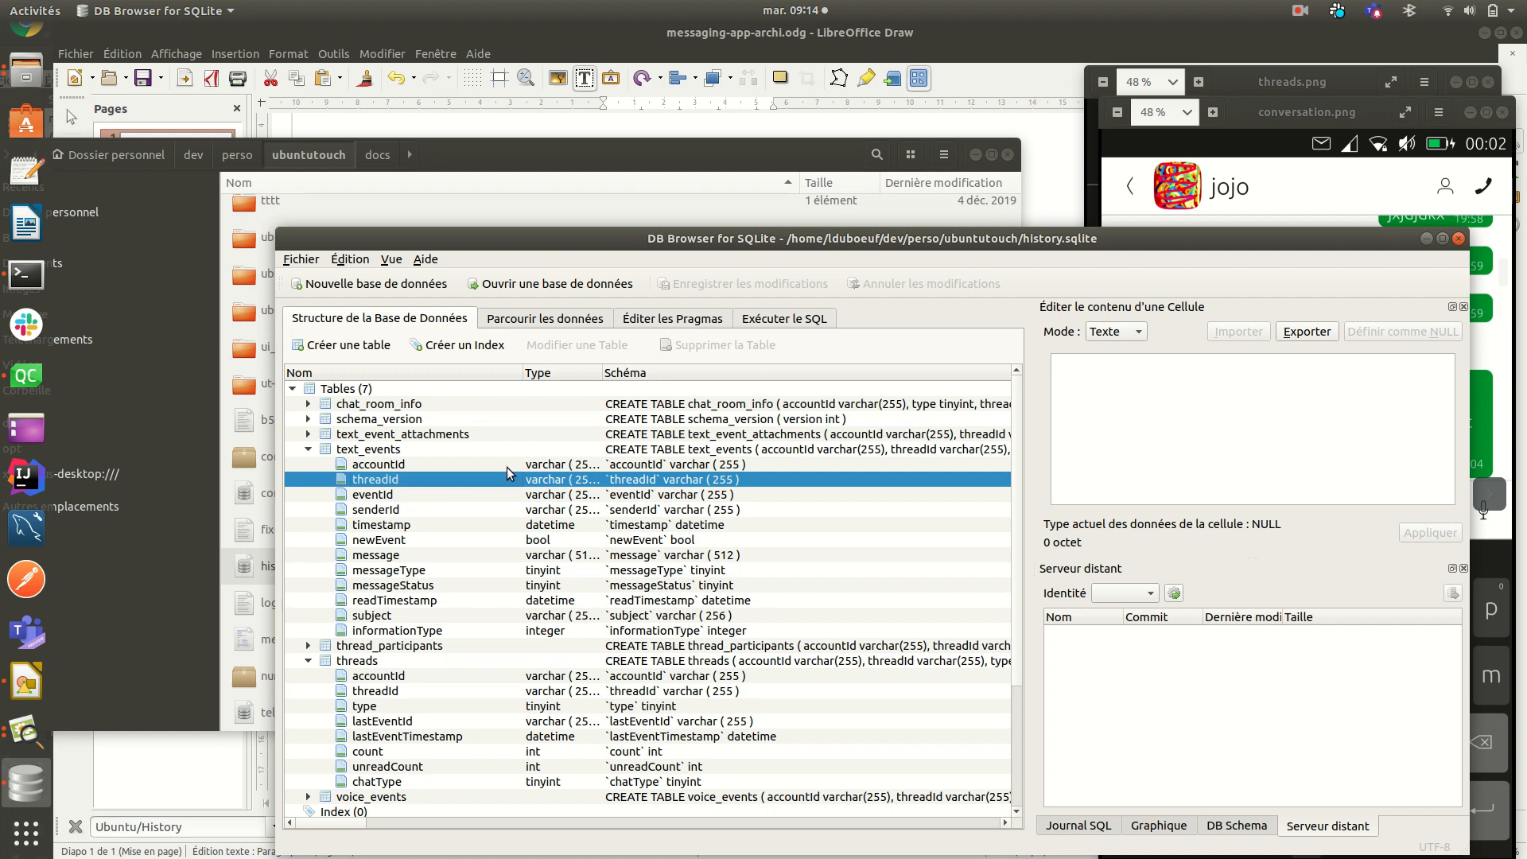
mouse_move(305, 448)
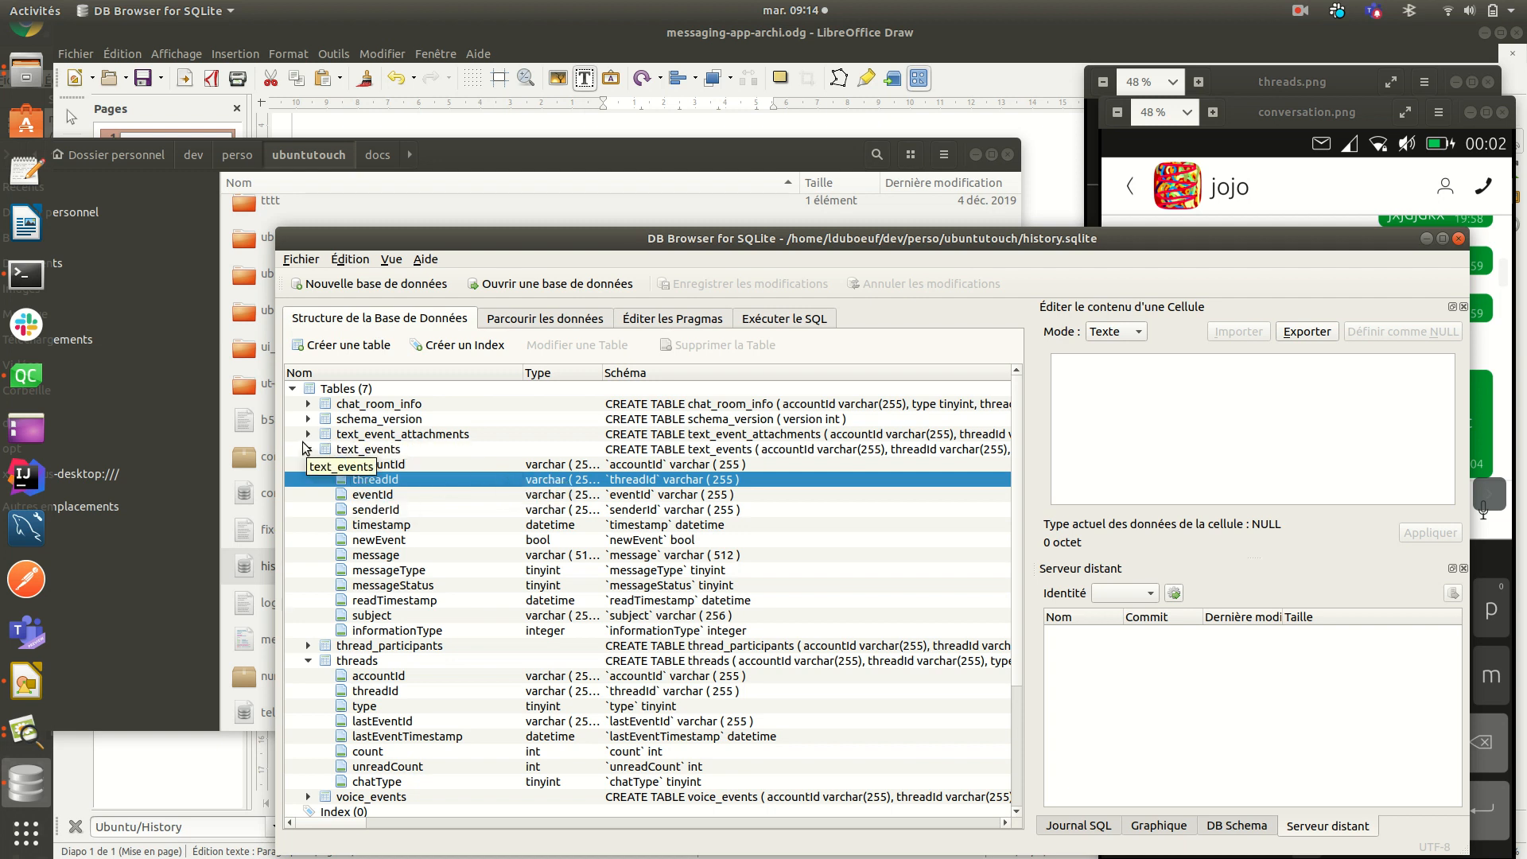
Step: Expand text_event_attachments and point out its filePath and accountId columns
click(308, 433)
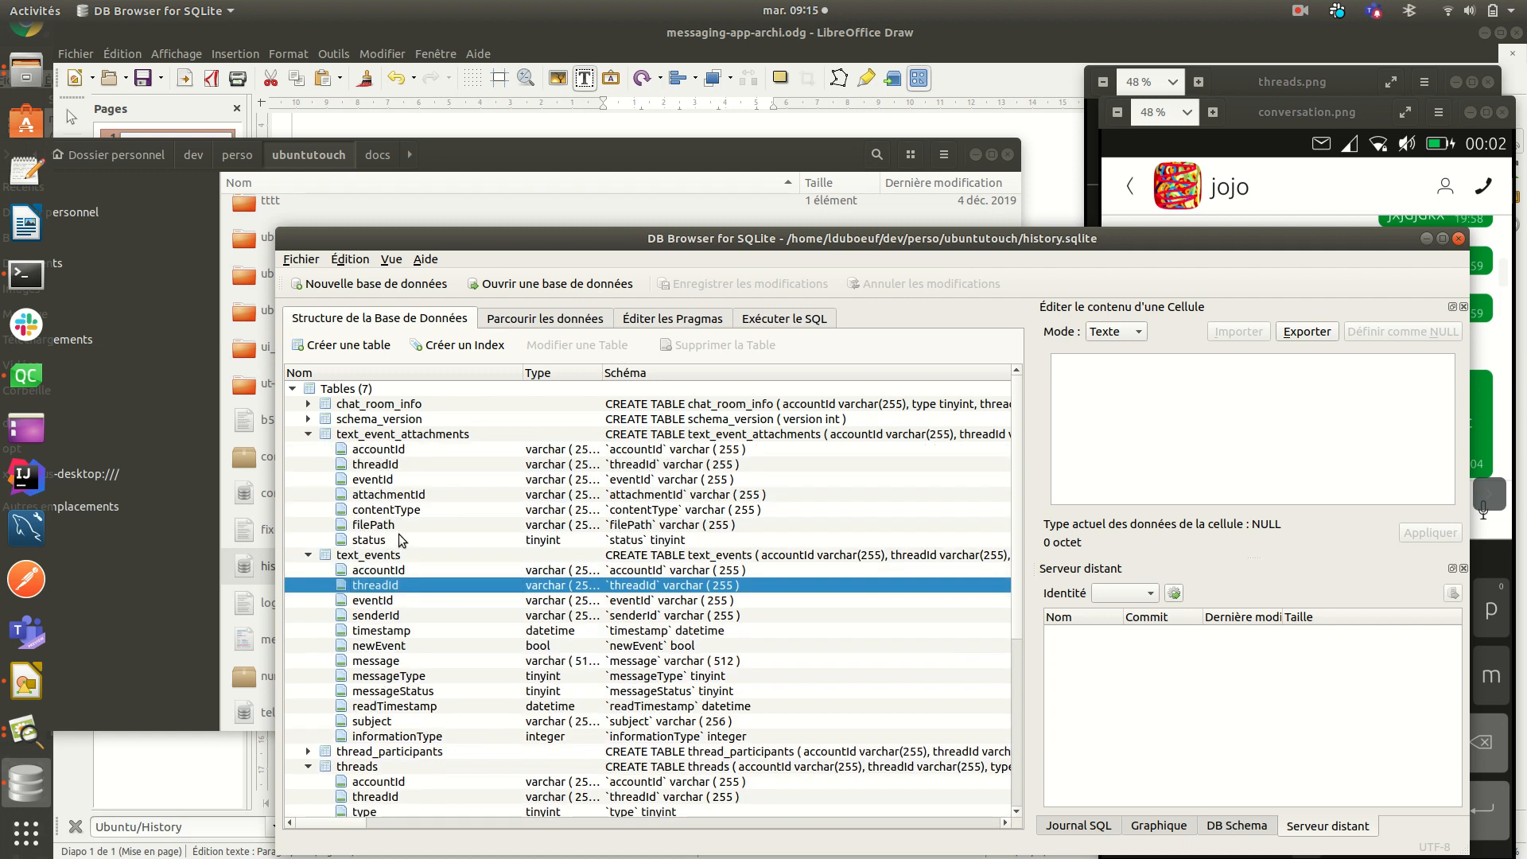
click(372, 525)
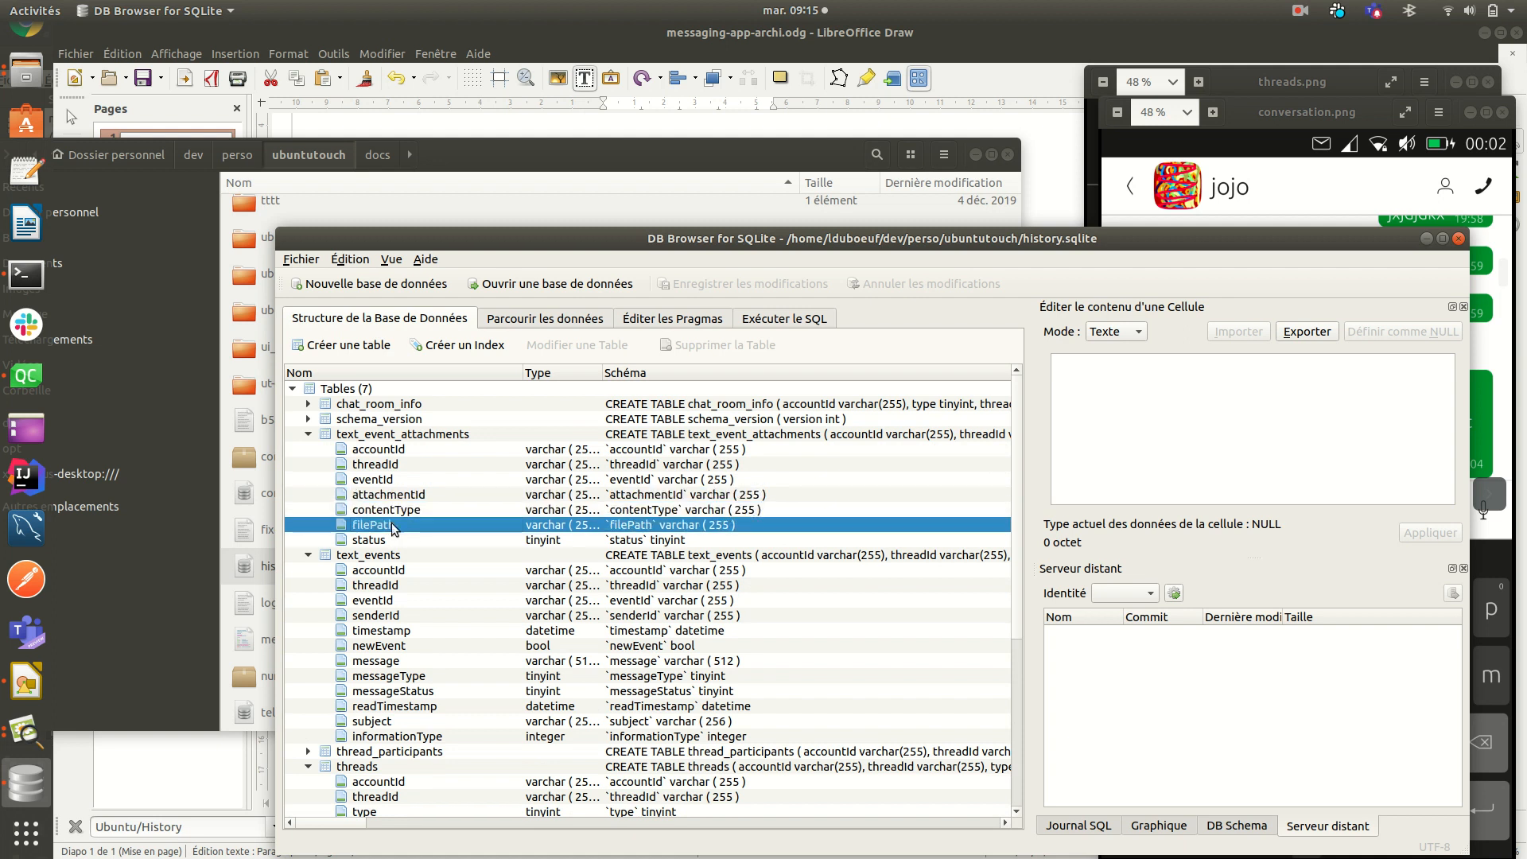
click(379, 449)
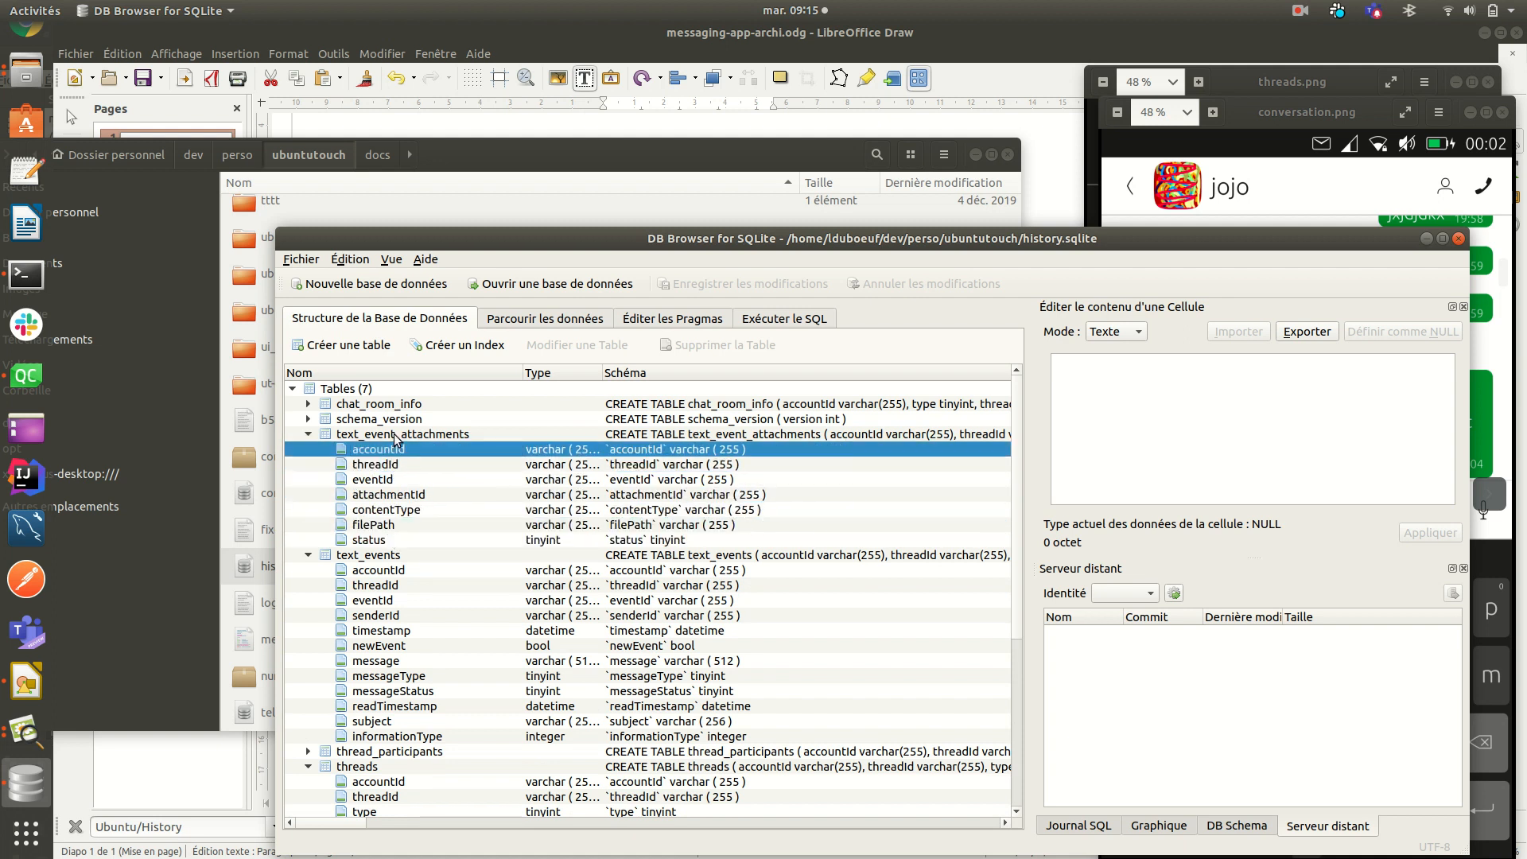
scroll(down, 3)
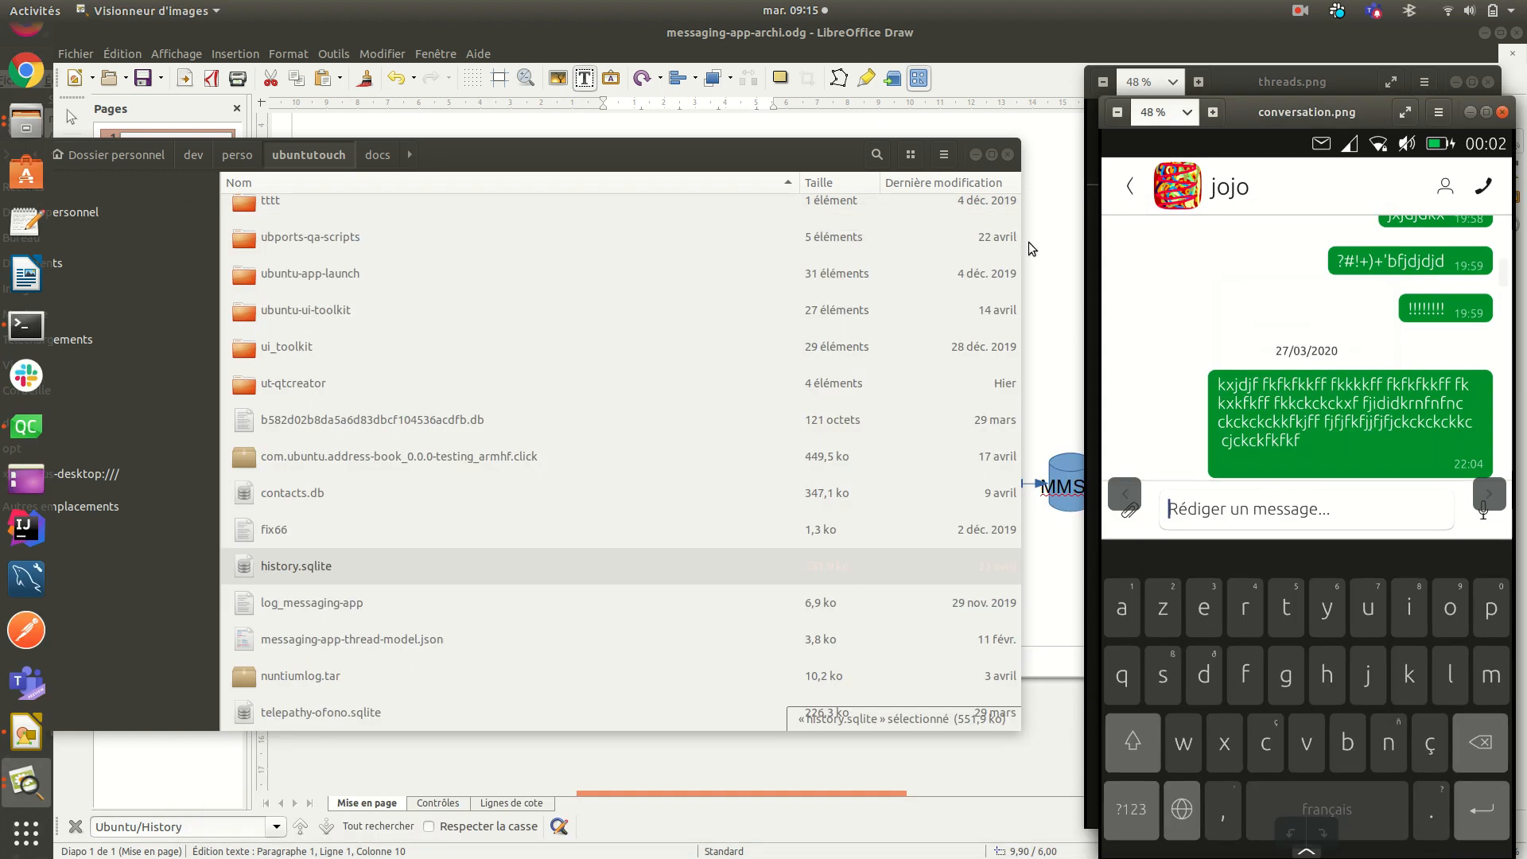
mouse_move(1454, 43)
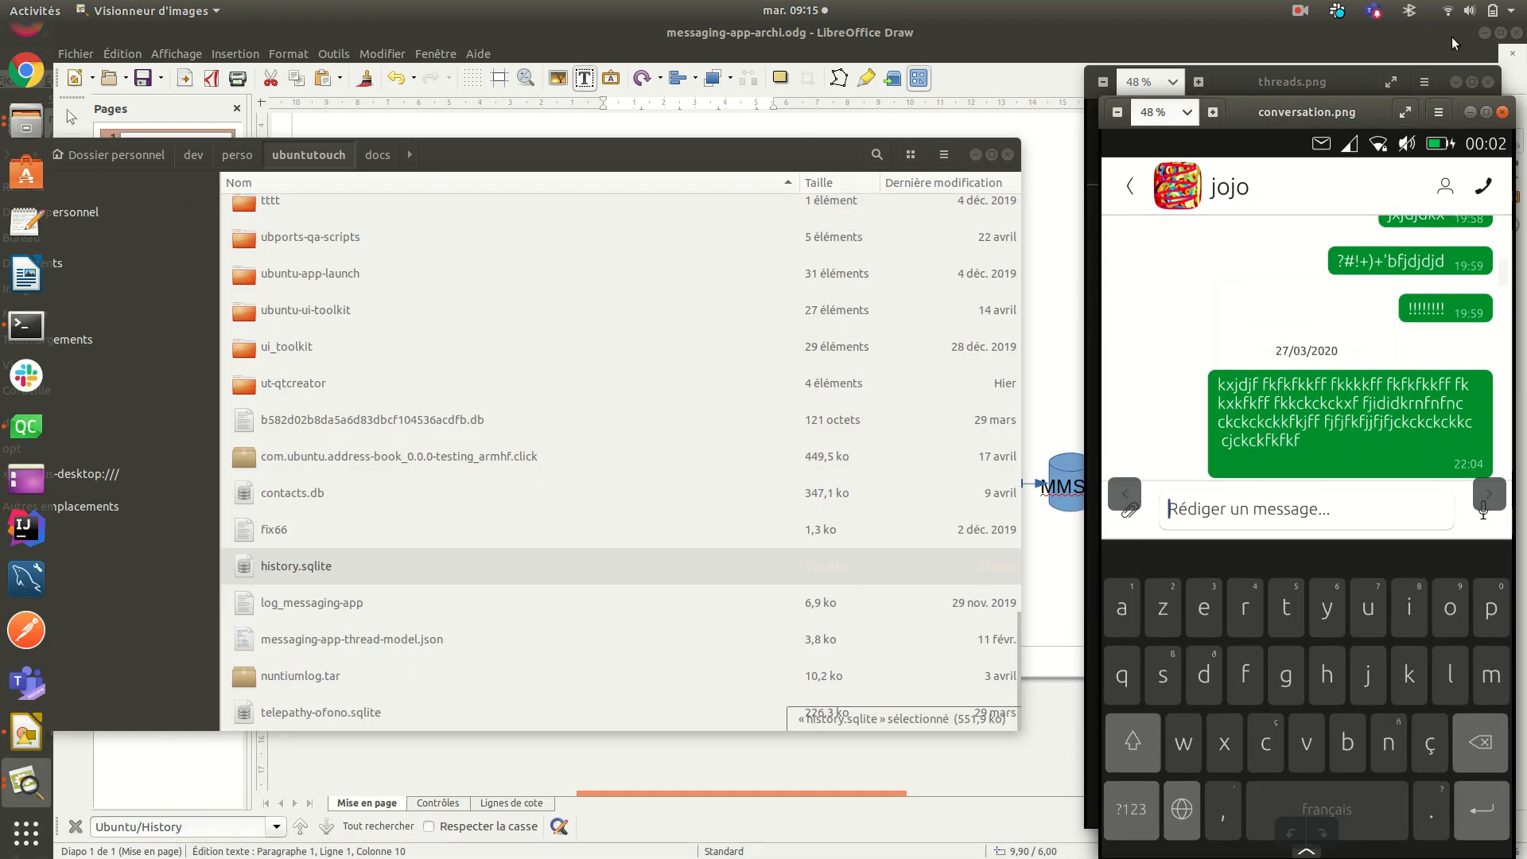
Step: Bring up the top-bar menu while the conversation screenshot stays in view
click(1298, 9)
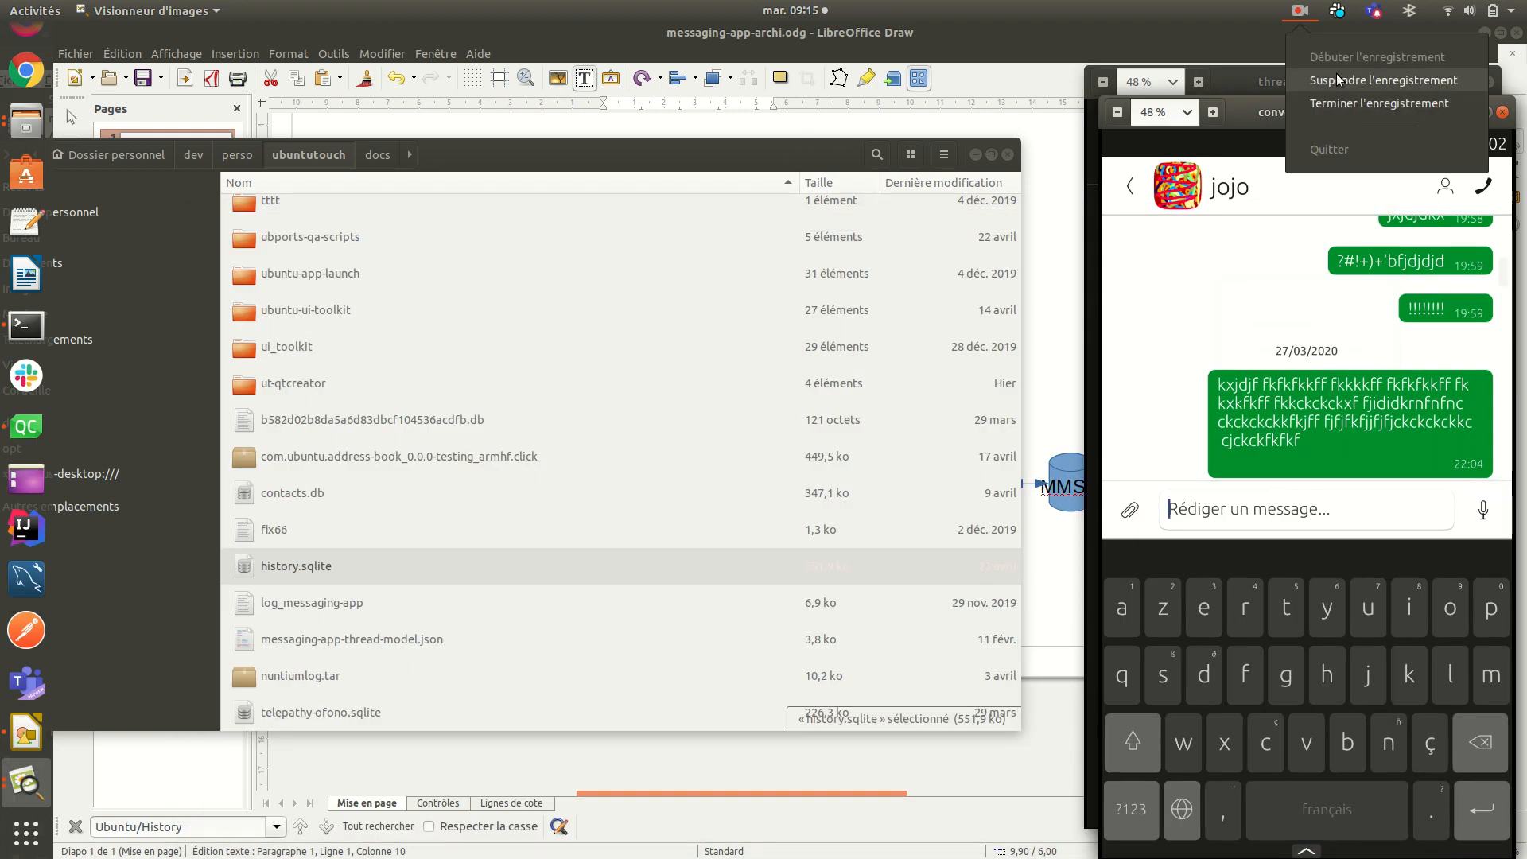